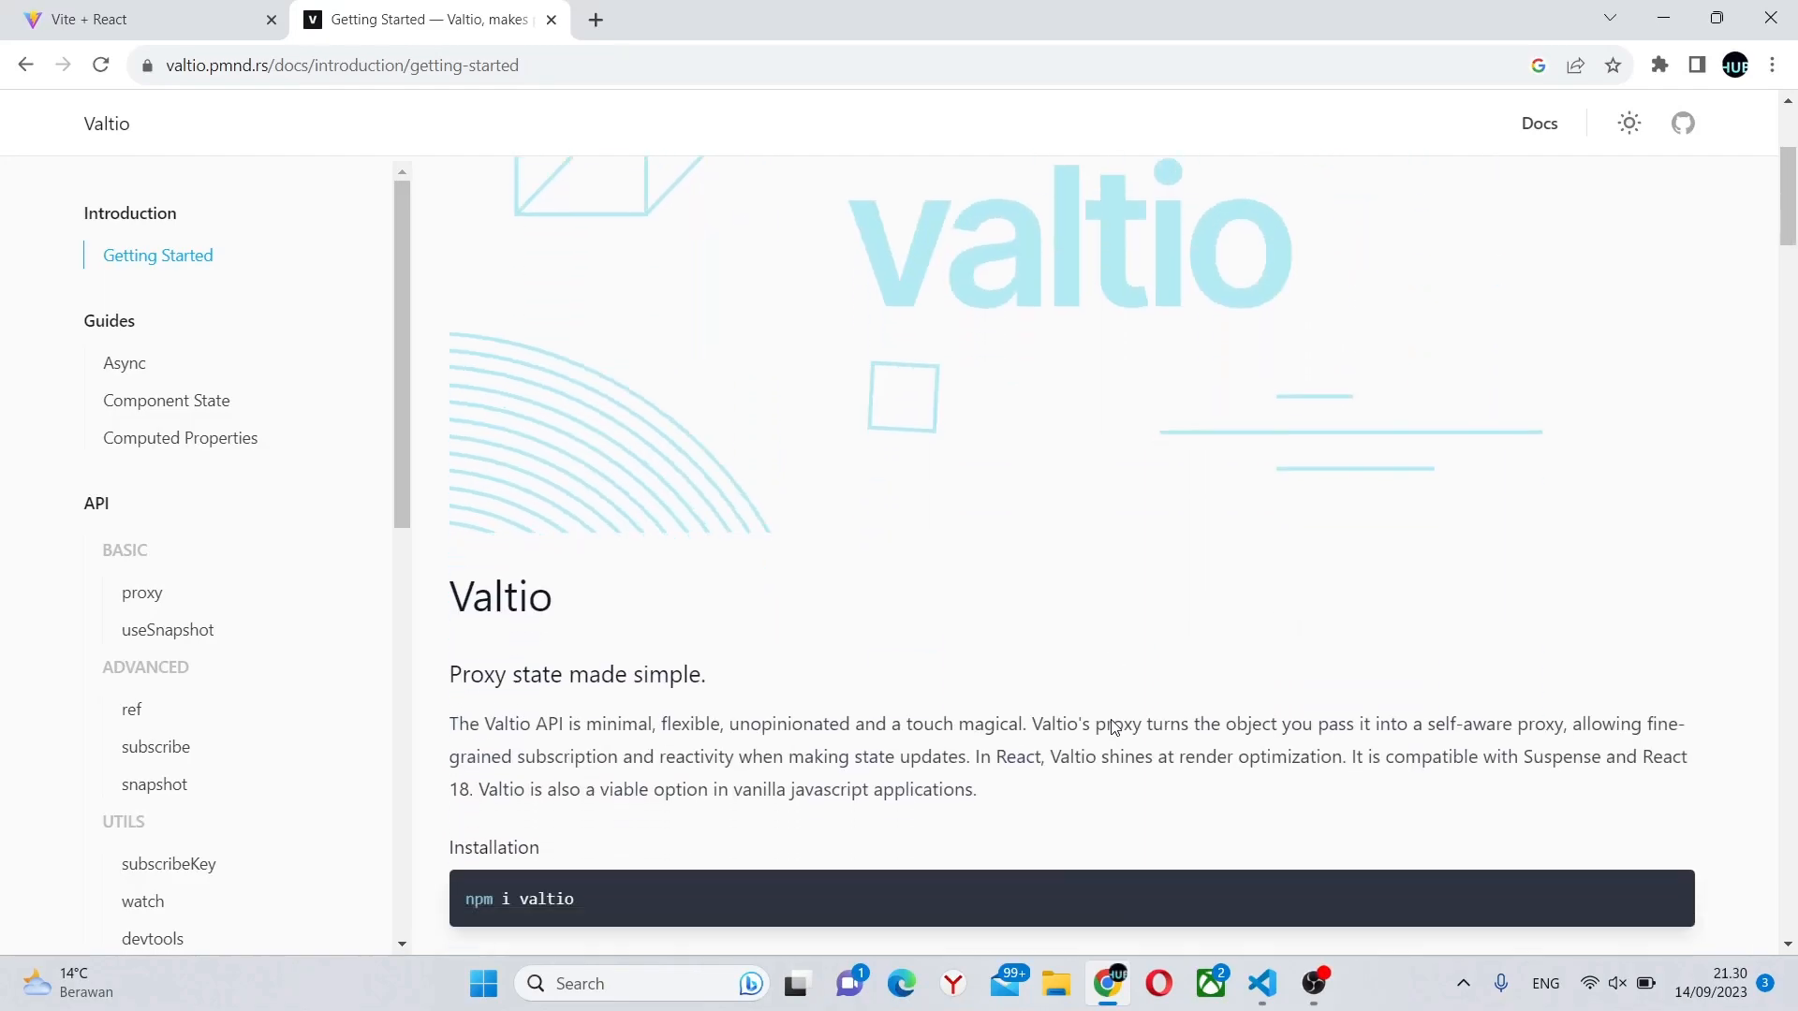
# Run npm install valtio in the NewSite project's terminal.
pyautogui.scroll(-3)
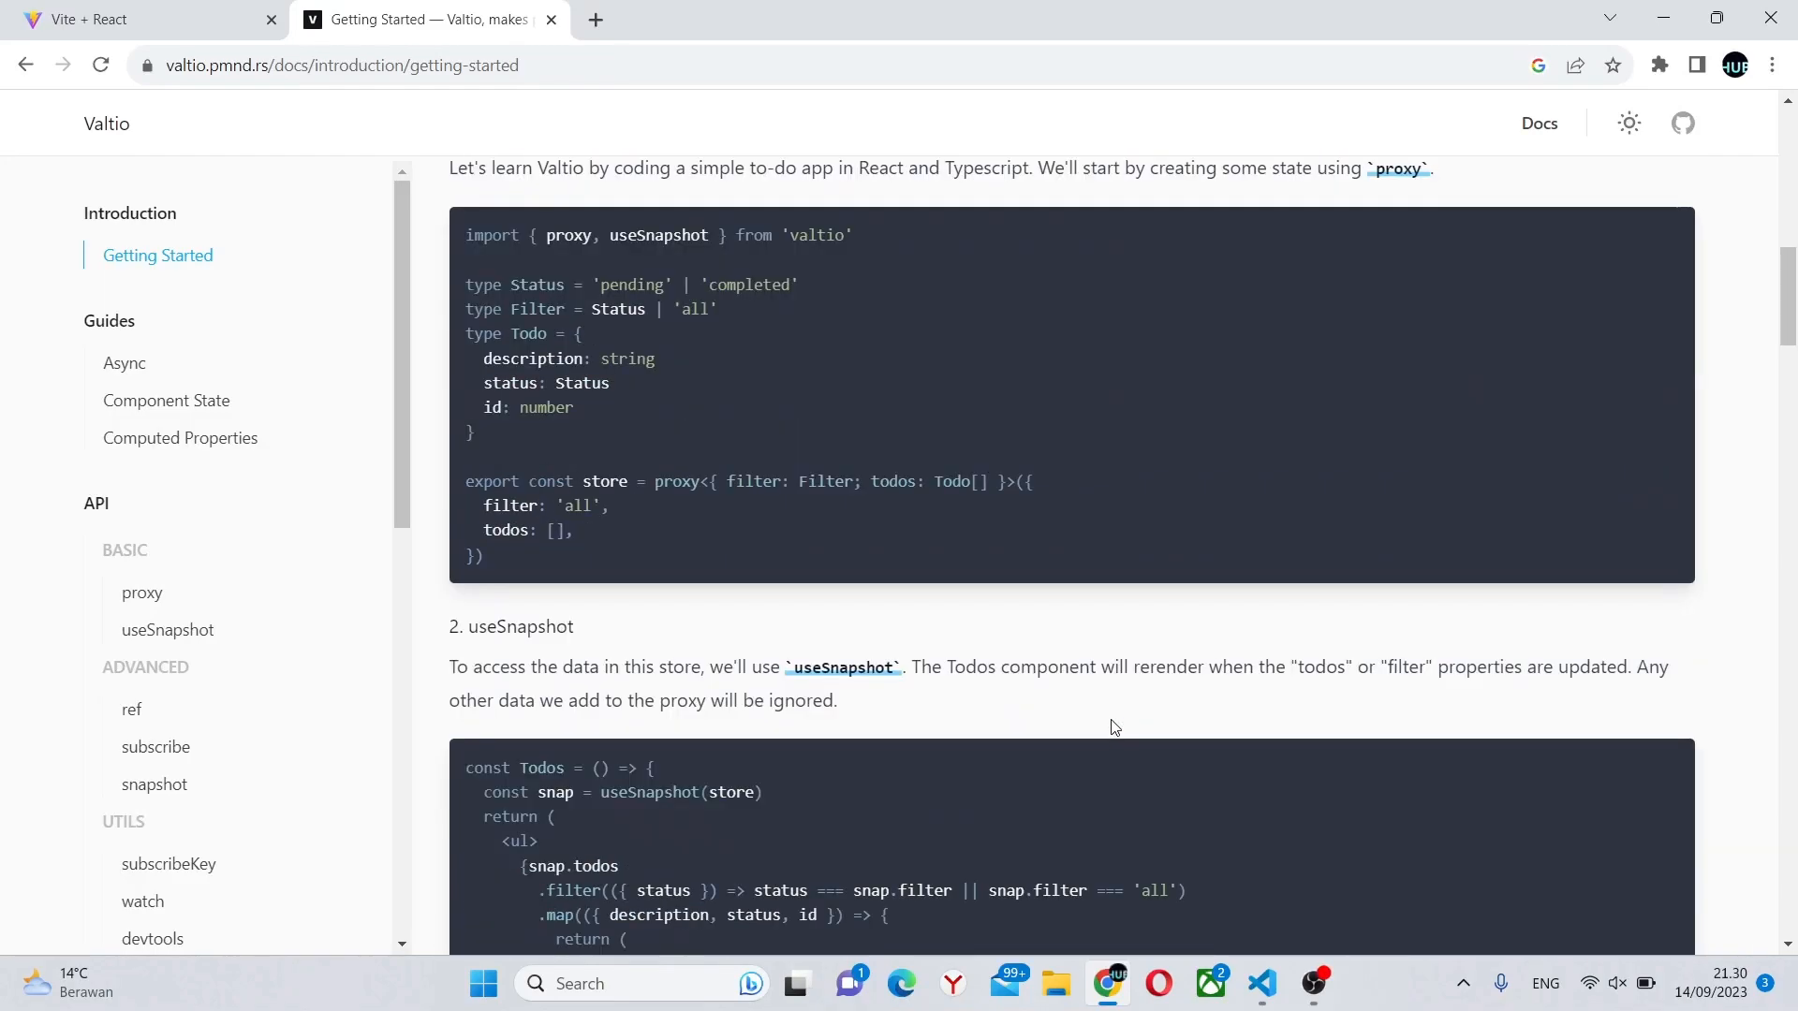
pyautogui.scroll(-3)
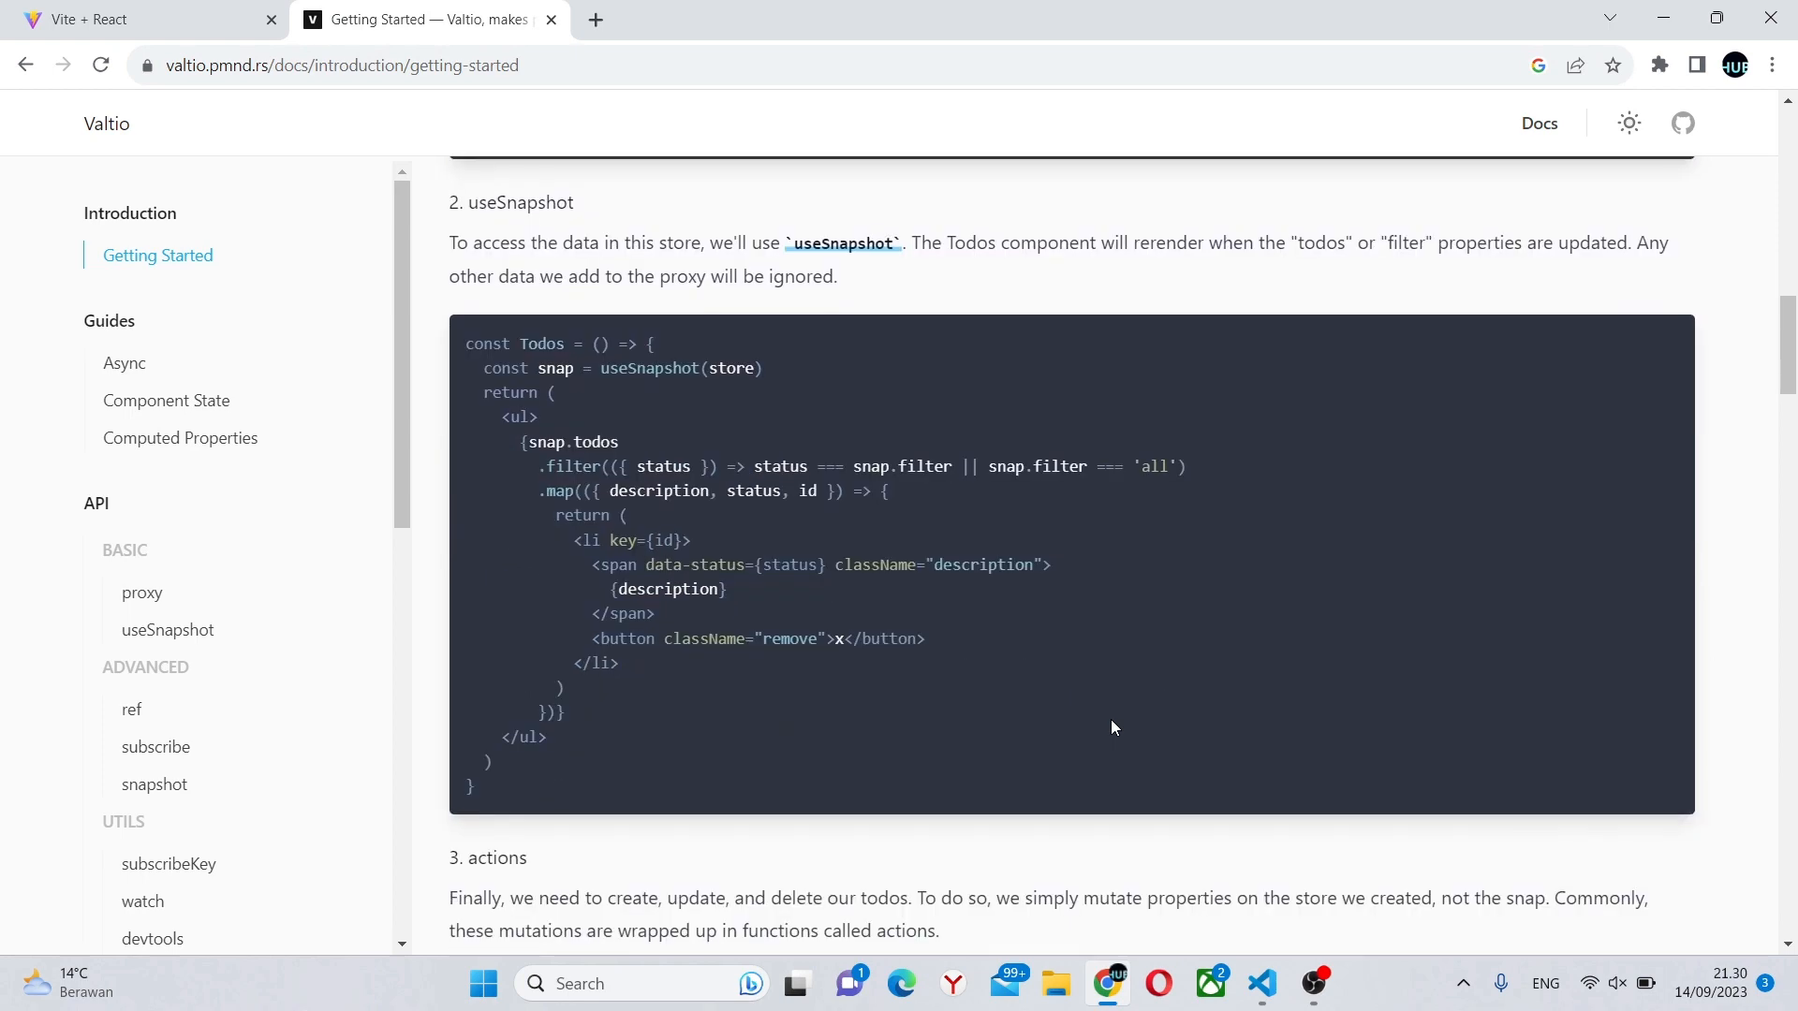
pyautogui.scroll(-3)
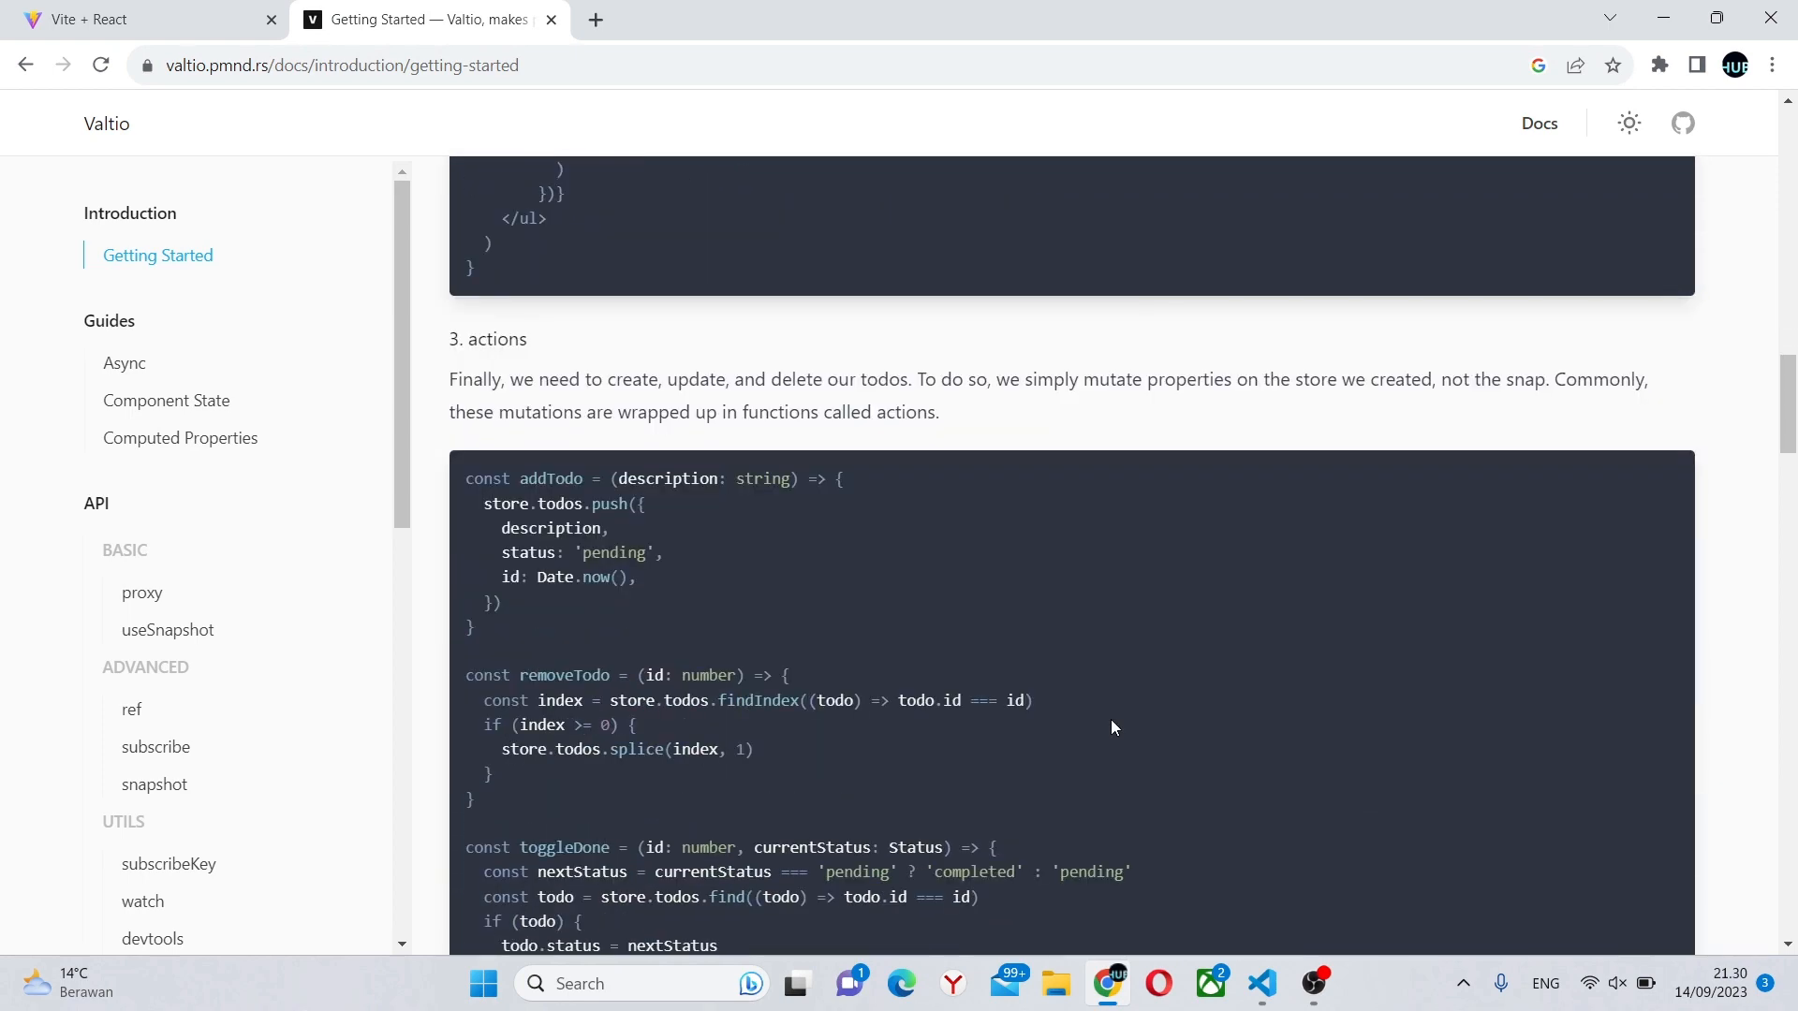
pyautogui.scroll(-3)
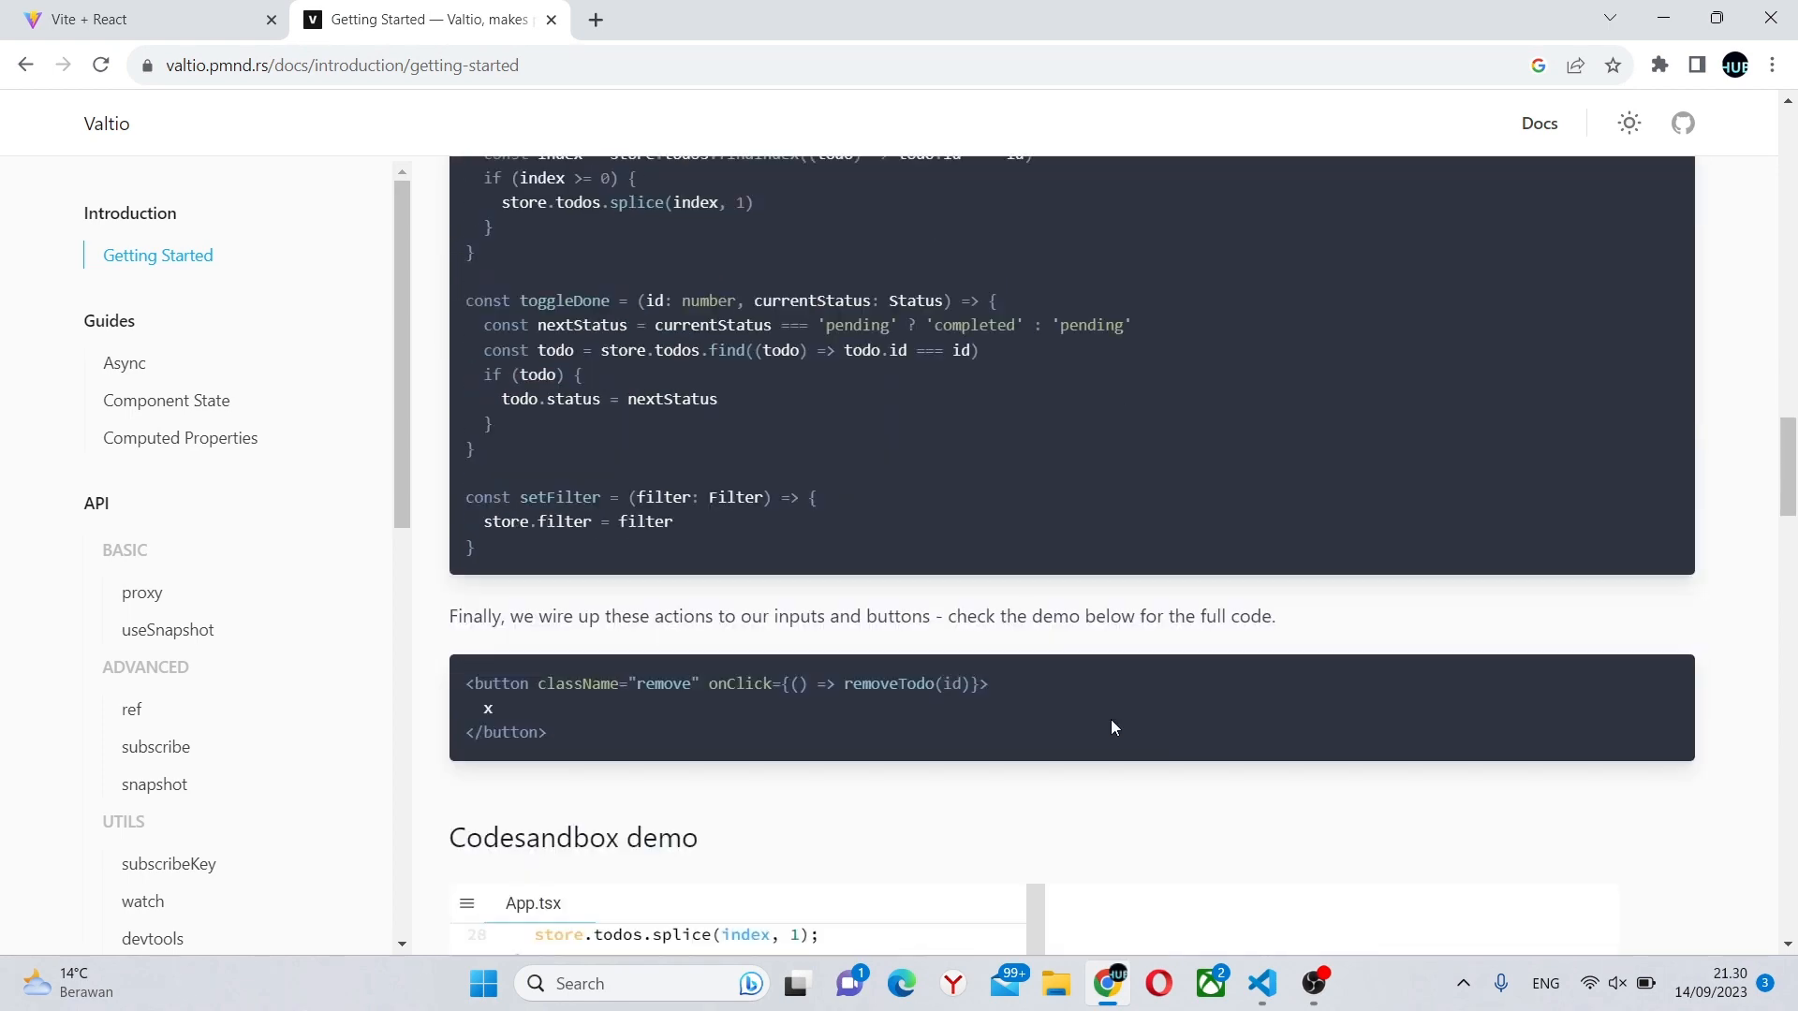
pyautogui.scroll(-3)
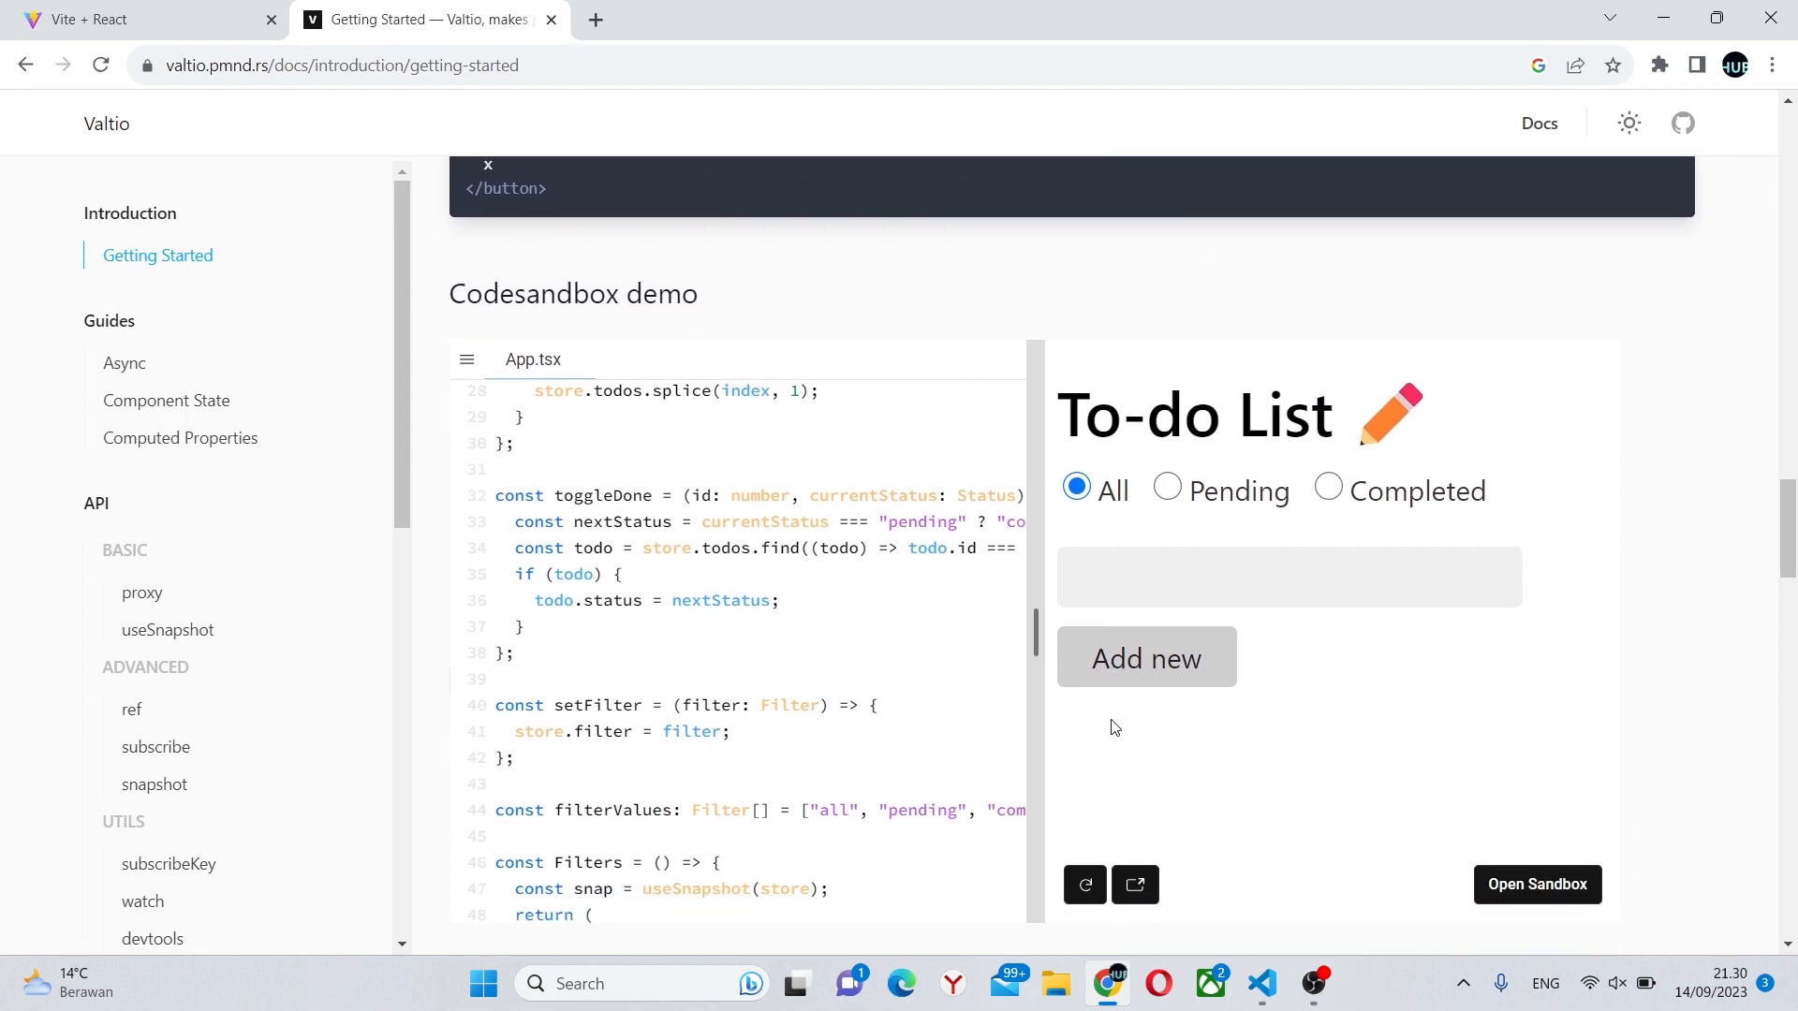
pyautogui.scroll(-3)
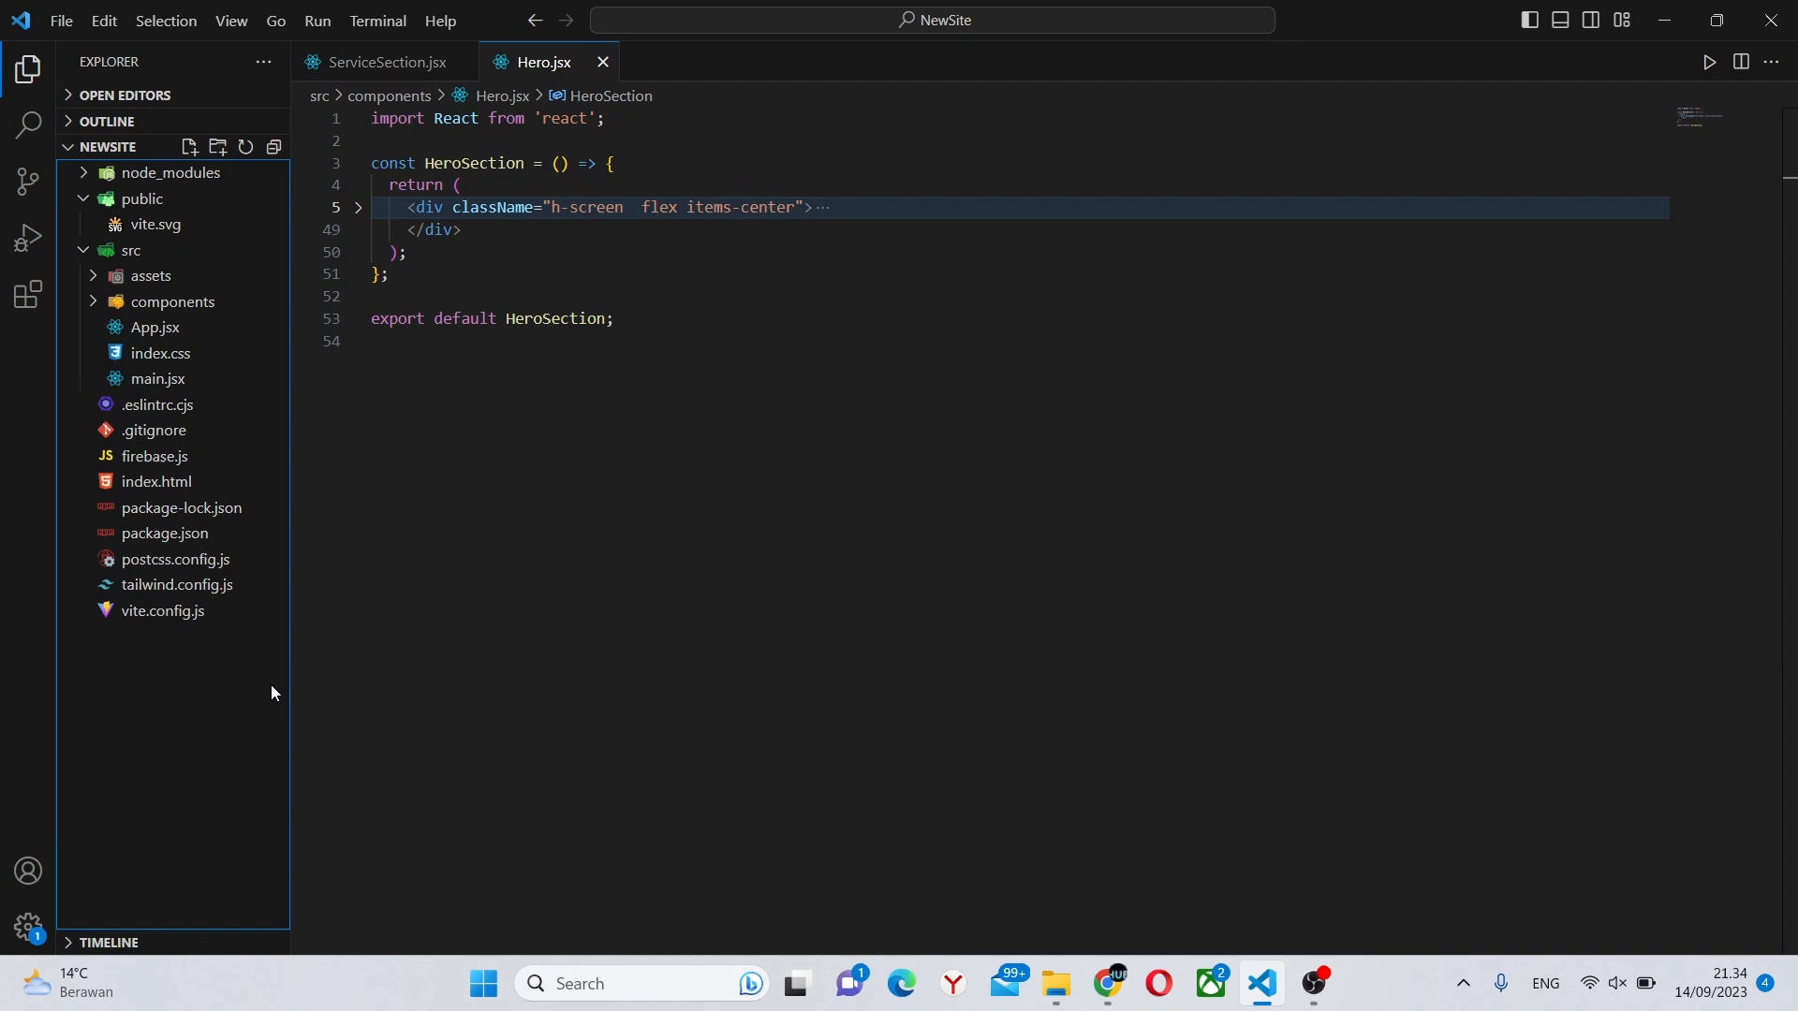
pyautogui.moveTo(172, 741)
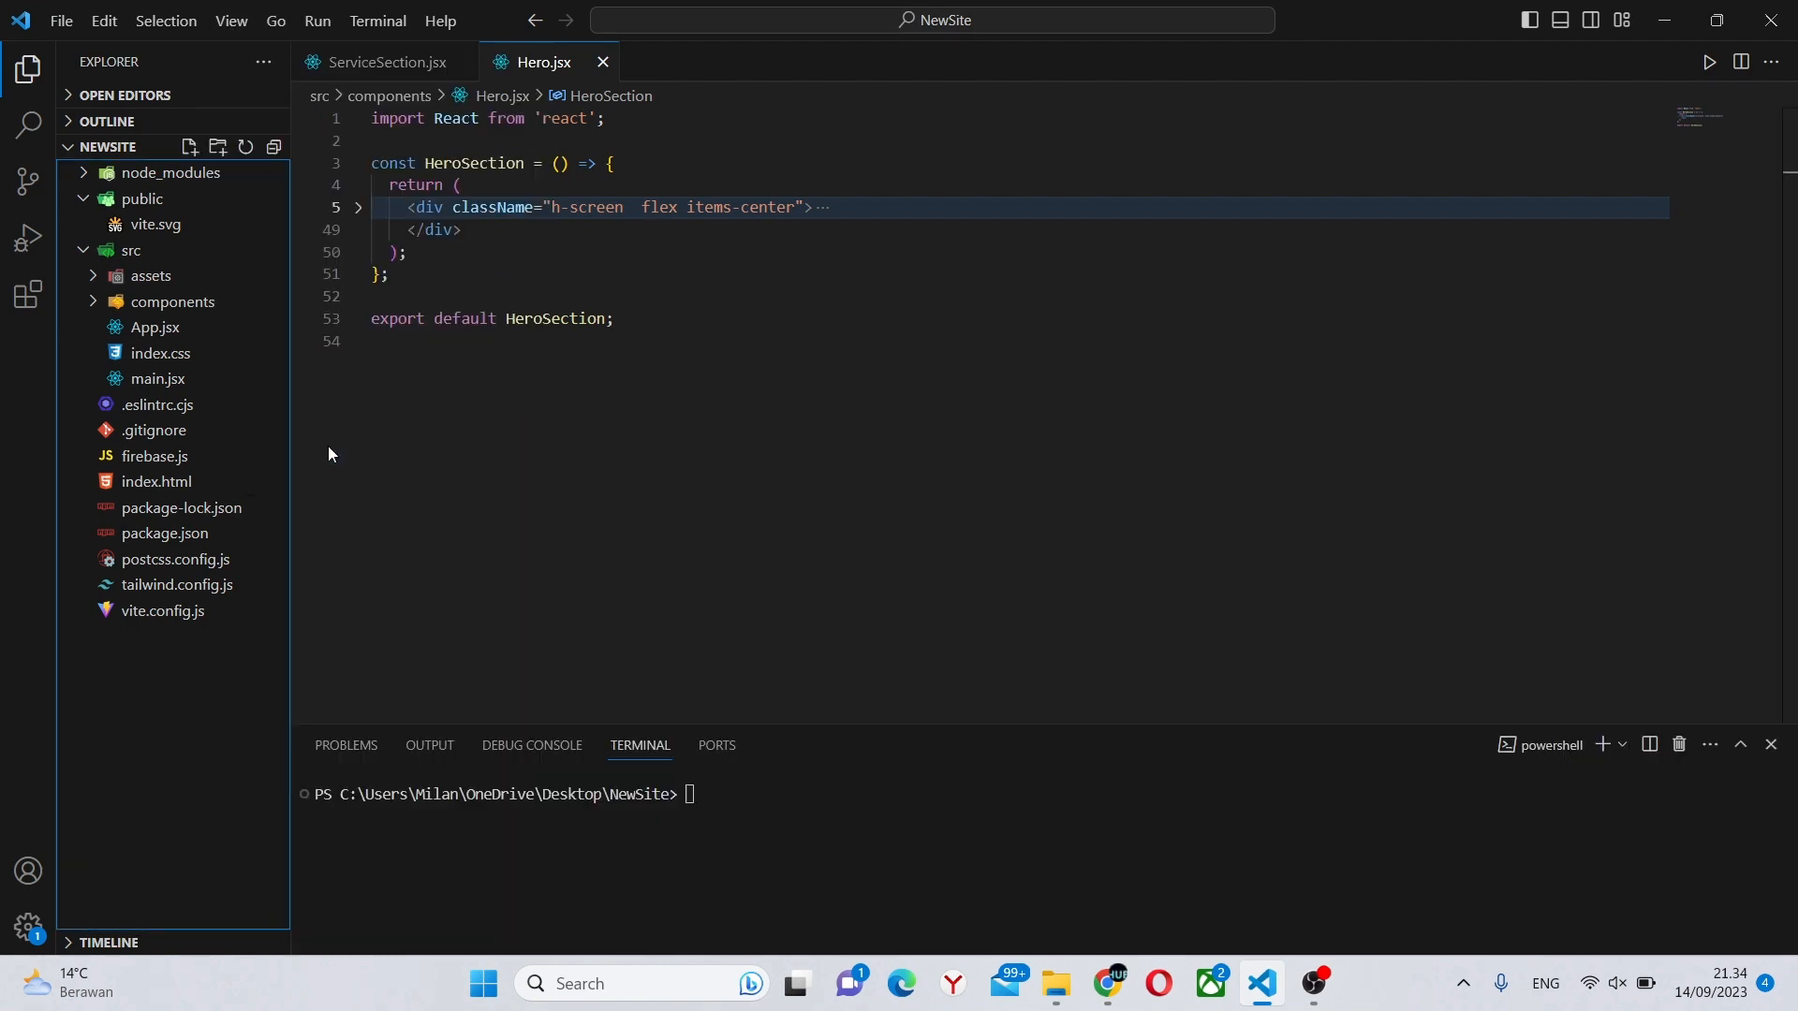
pyautogui.write('n')
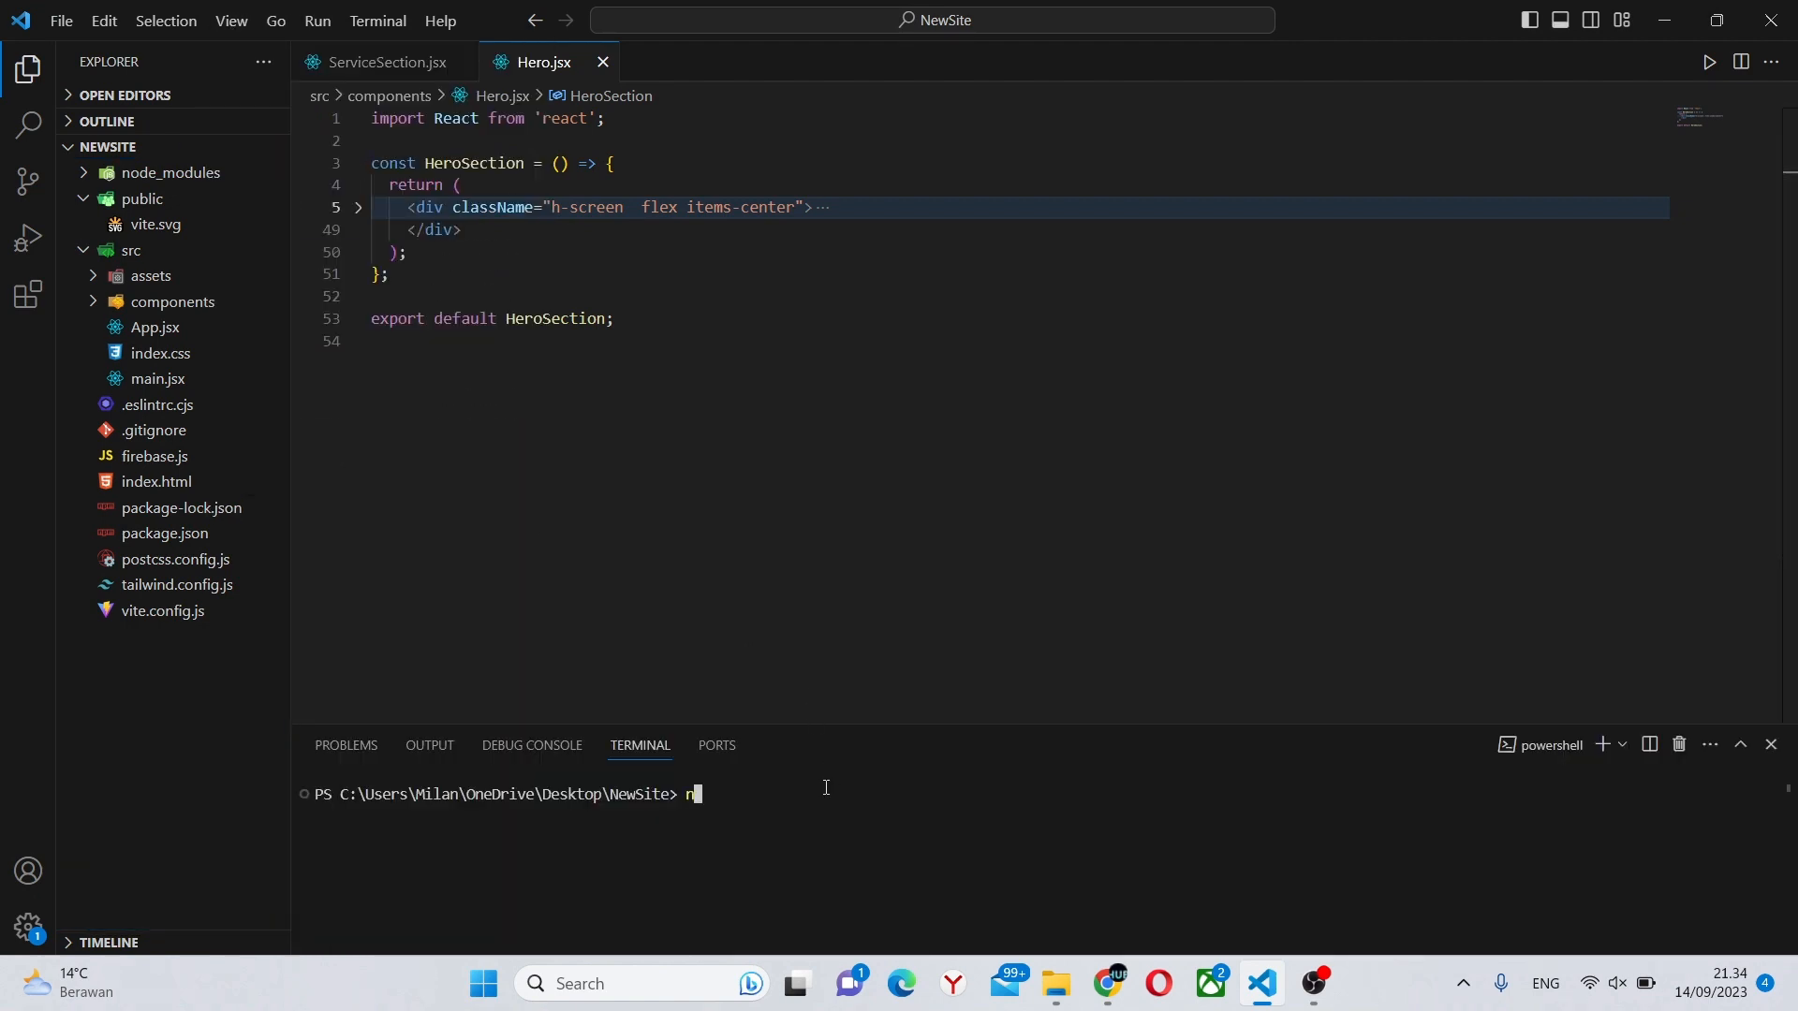
pyautogui.write('pm install')
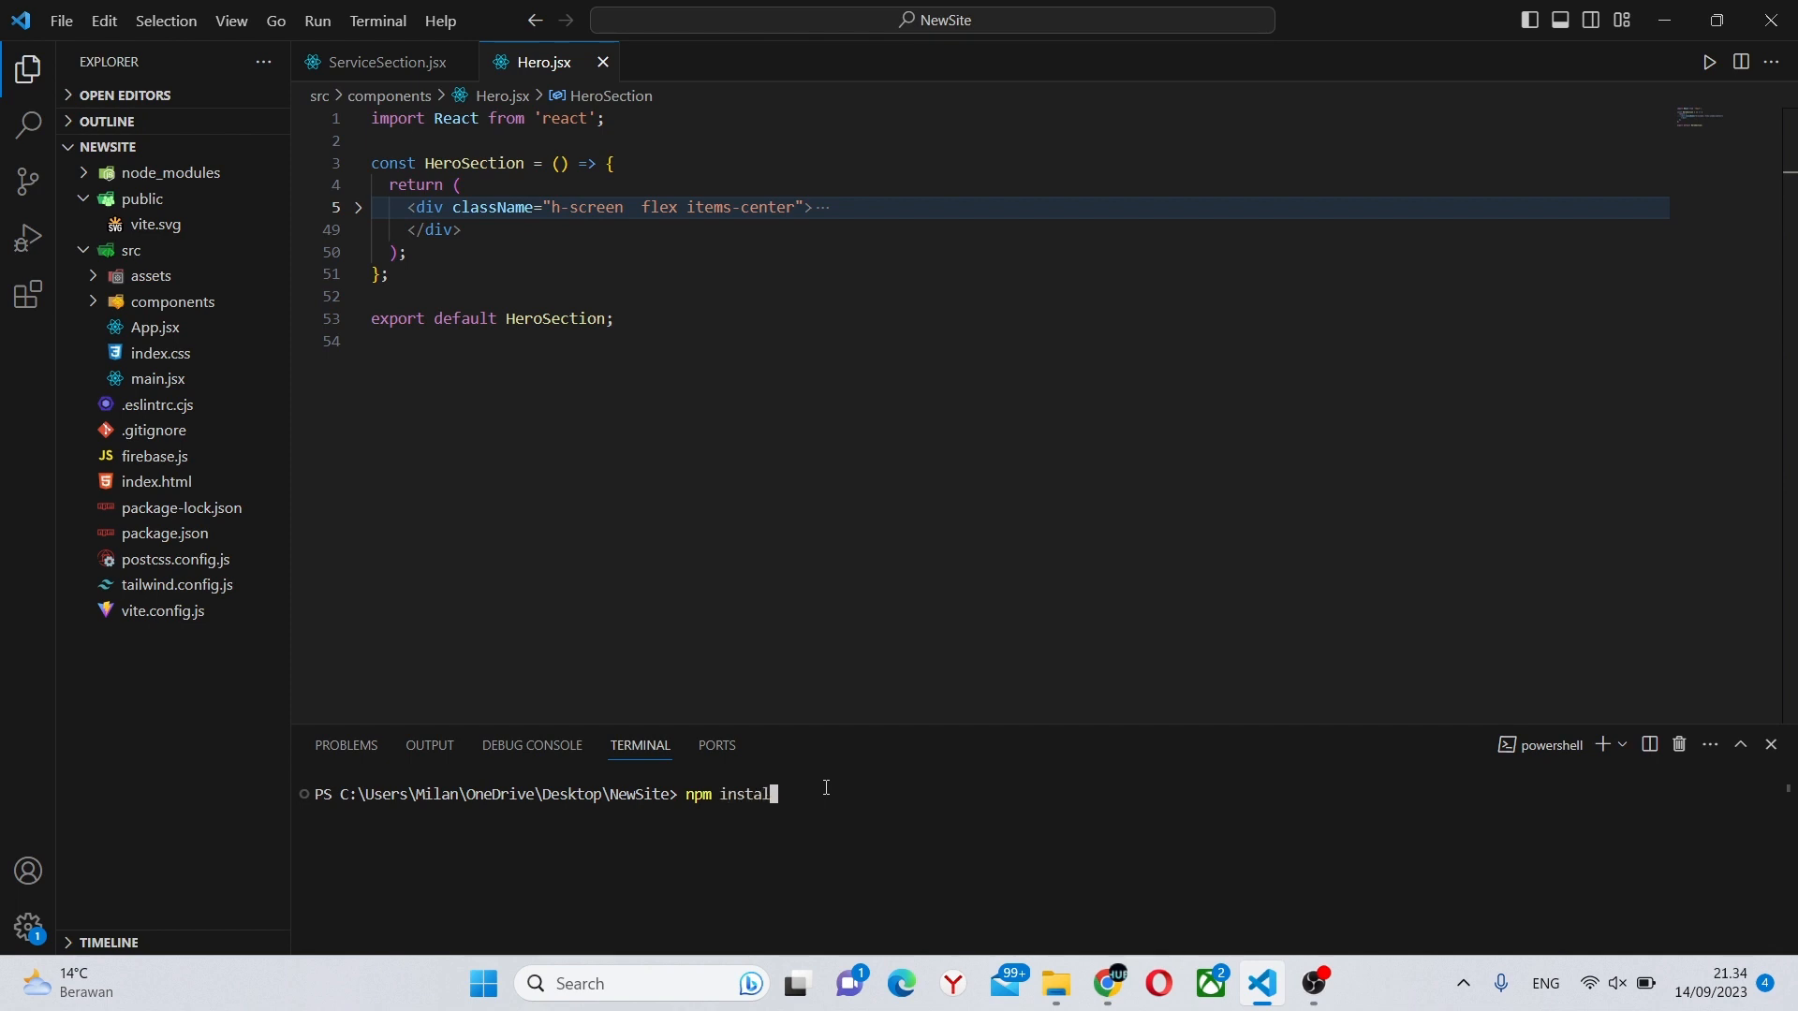
pyautogui.write('valtio')
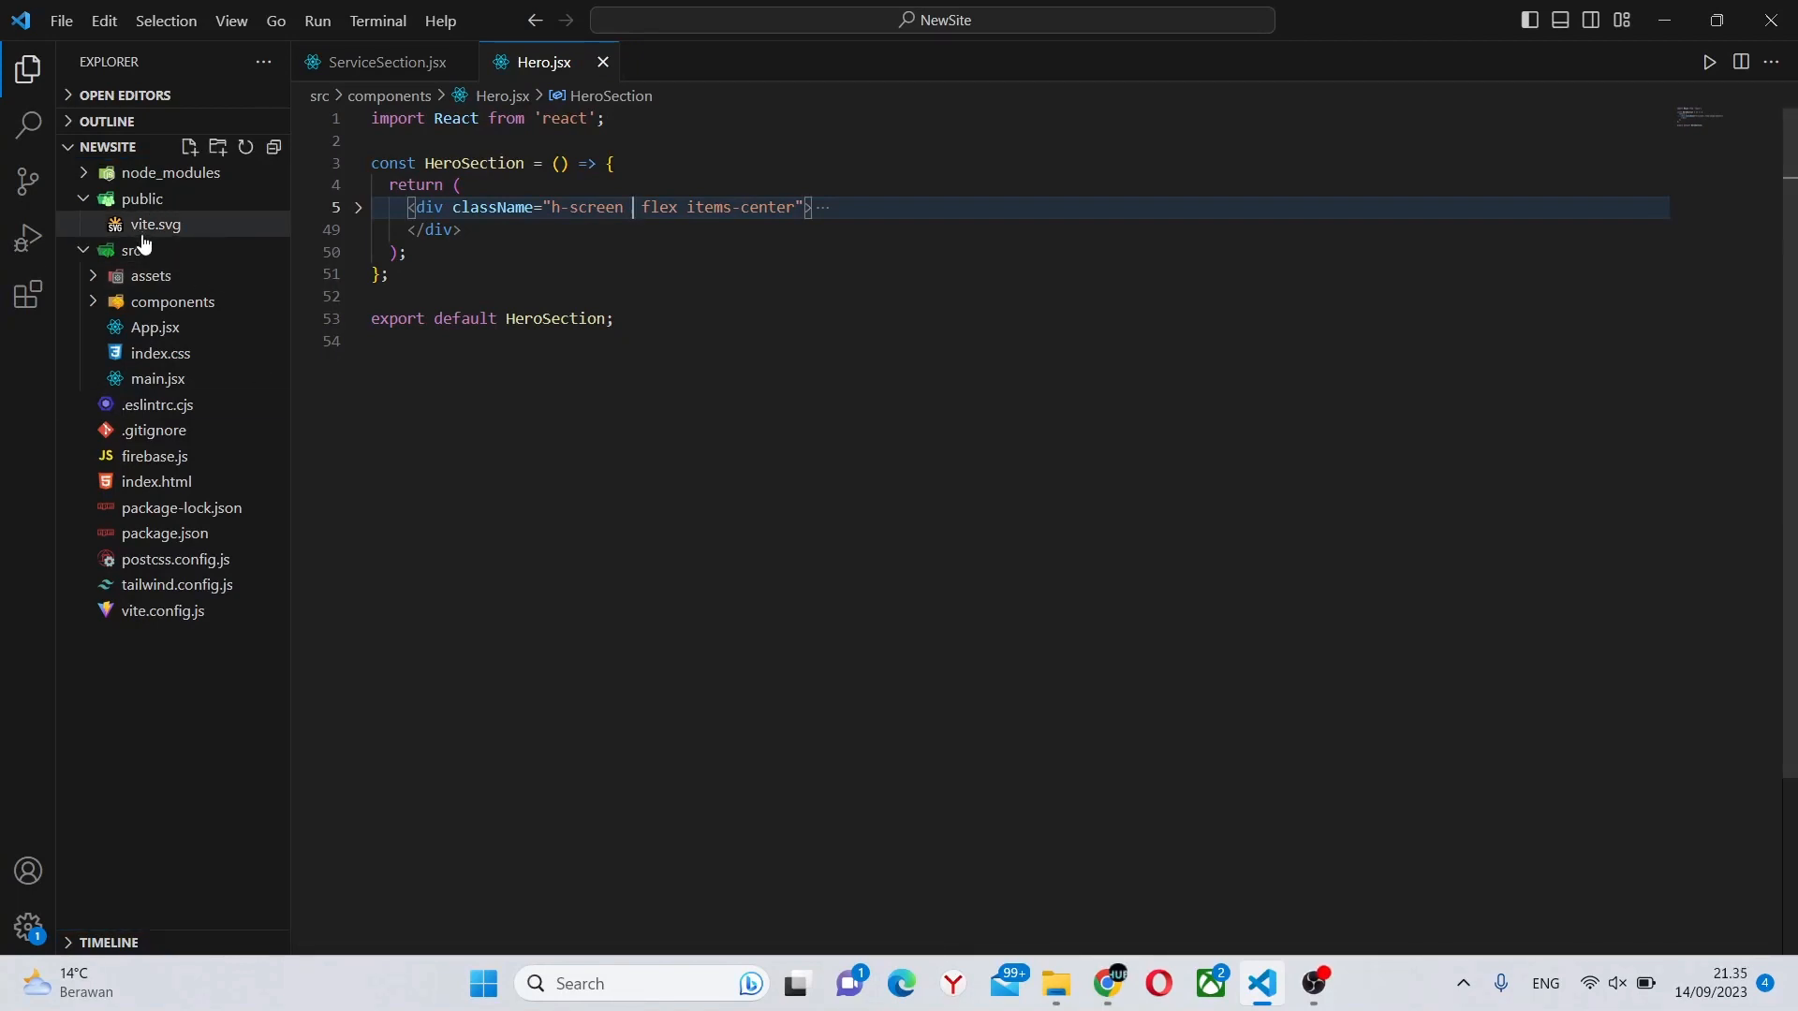
# Create a folder named store inside src.
pyautogui.click(131, 250)
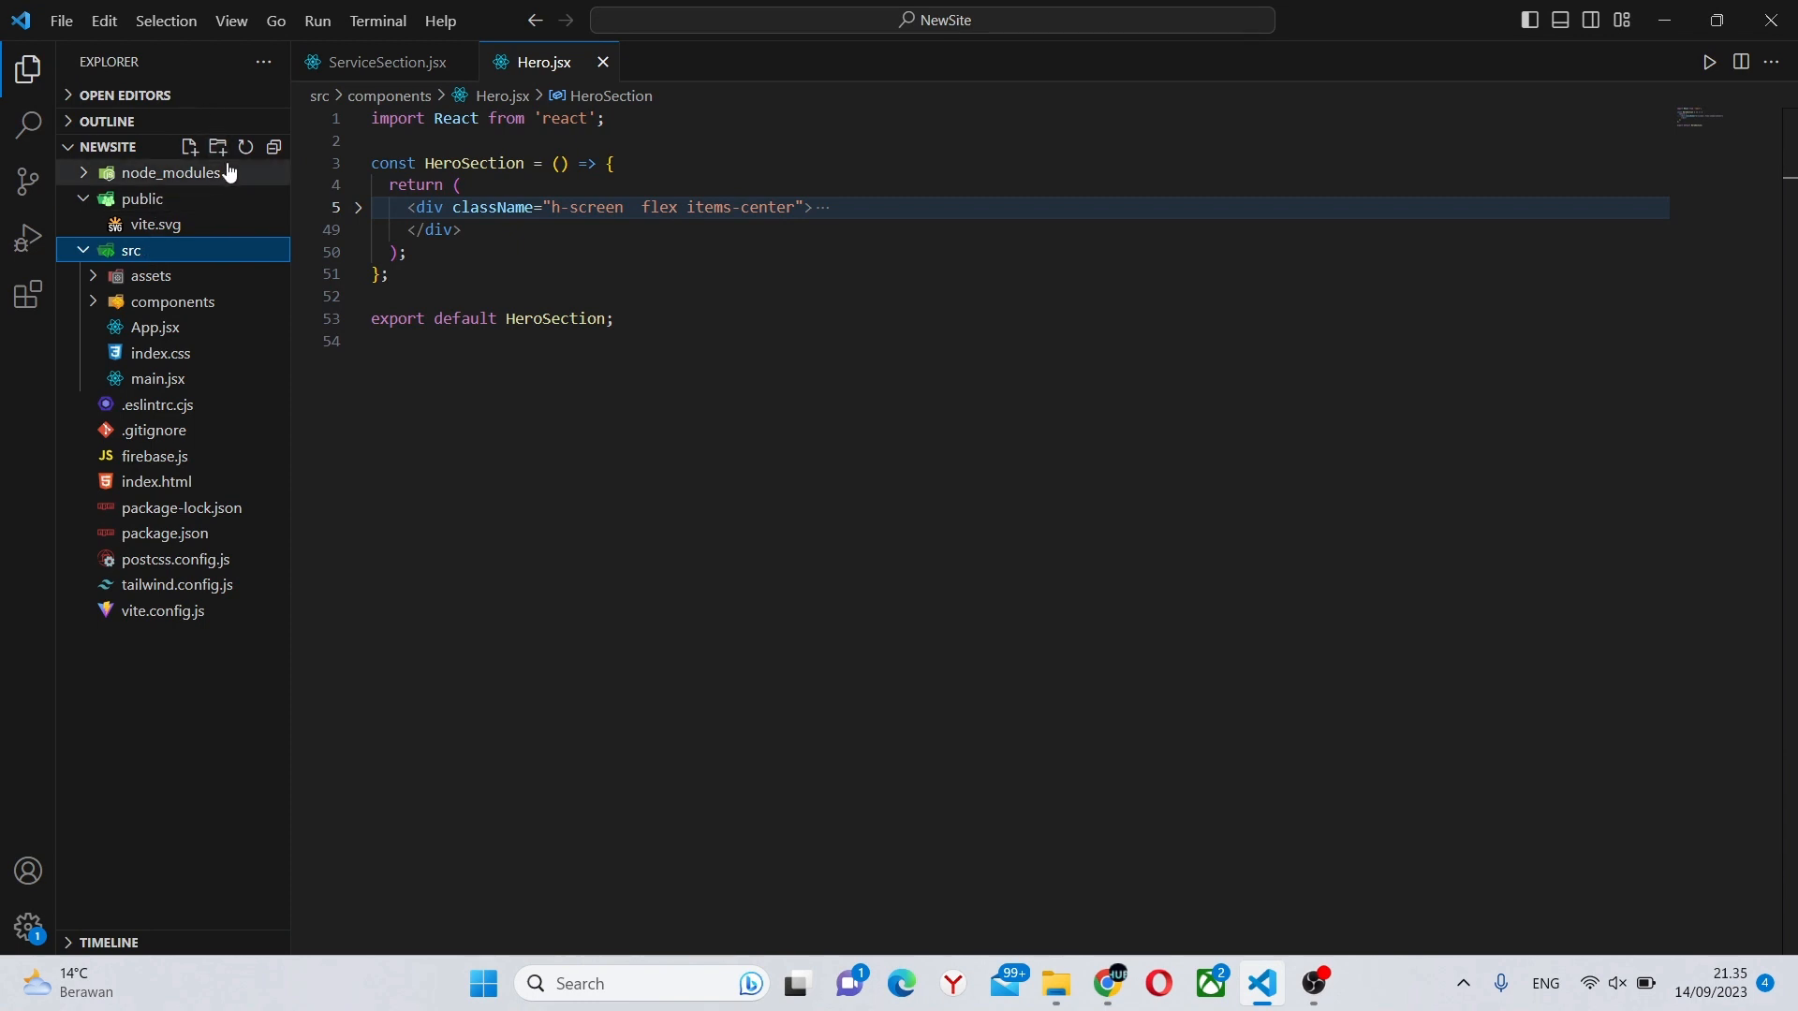
pyautogui.click(217, 147)
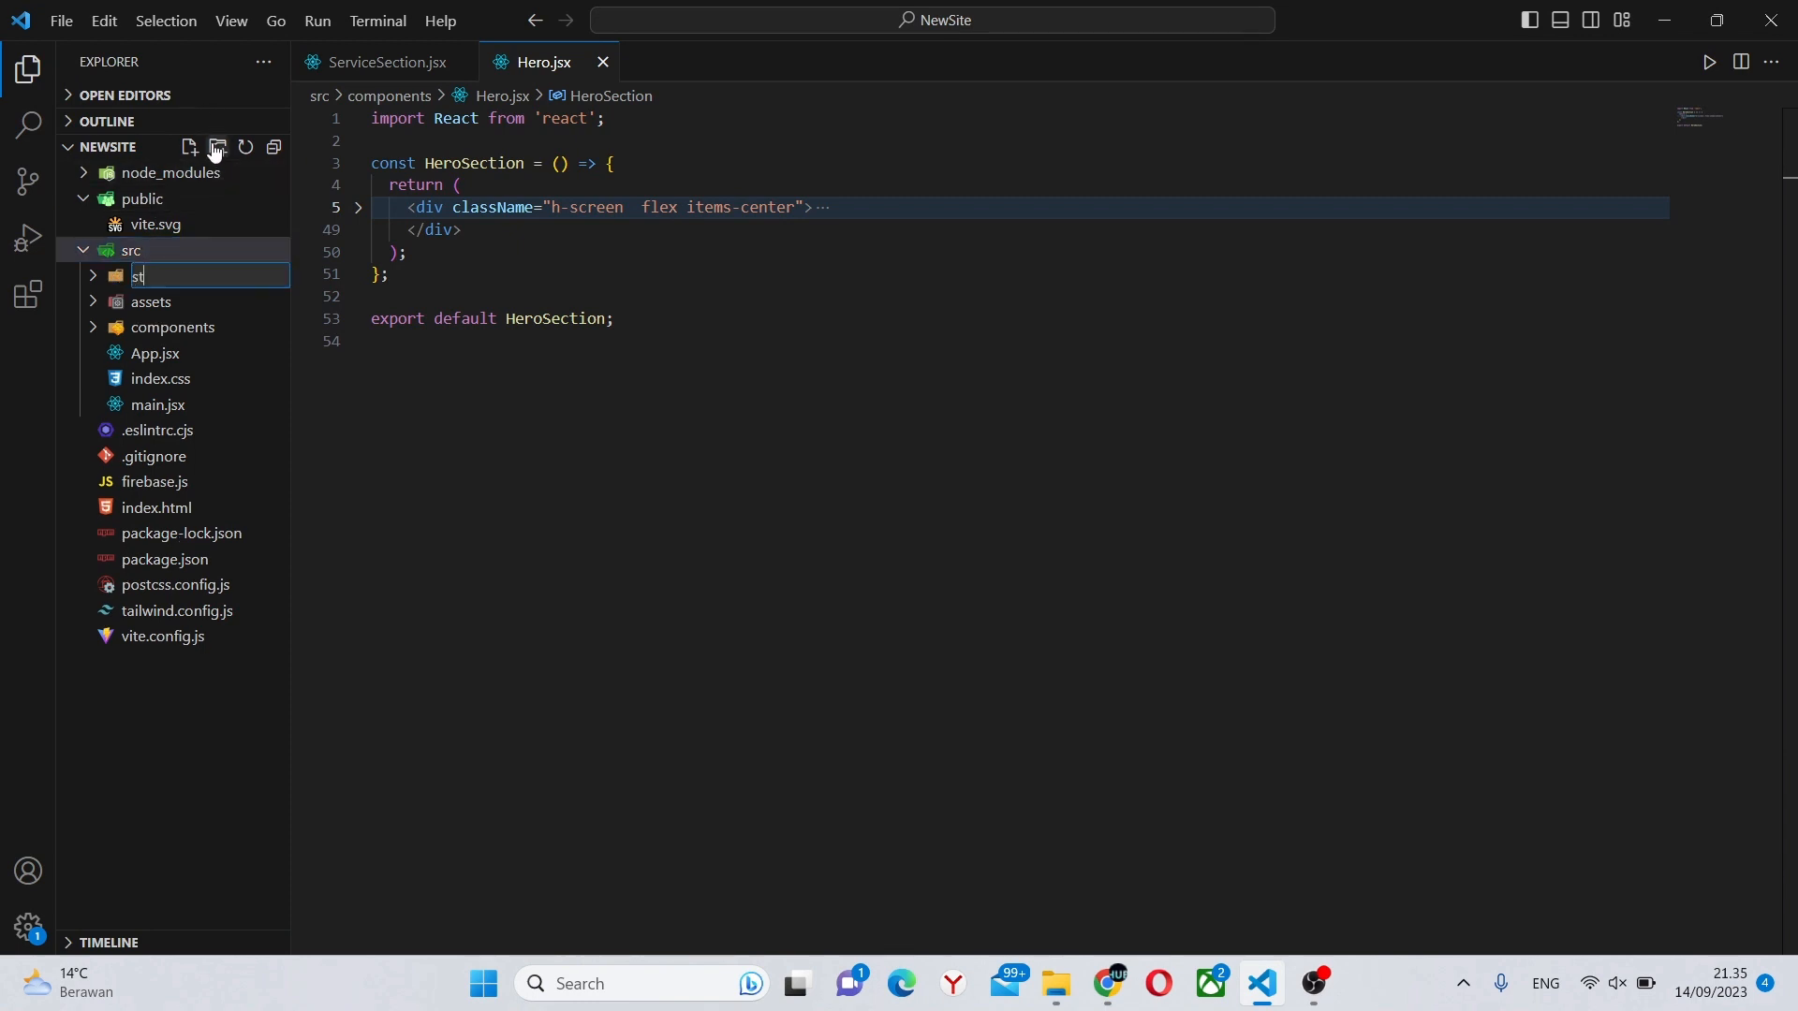
pyautogui.write('store')
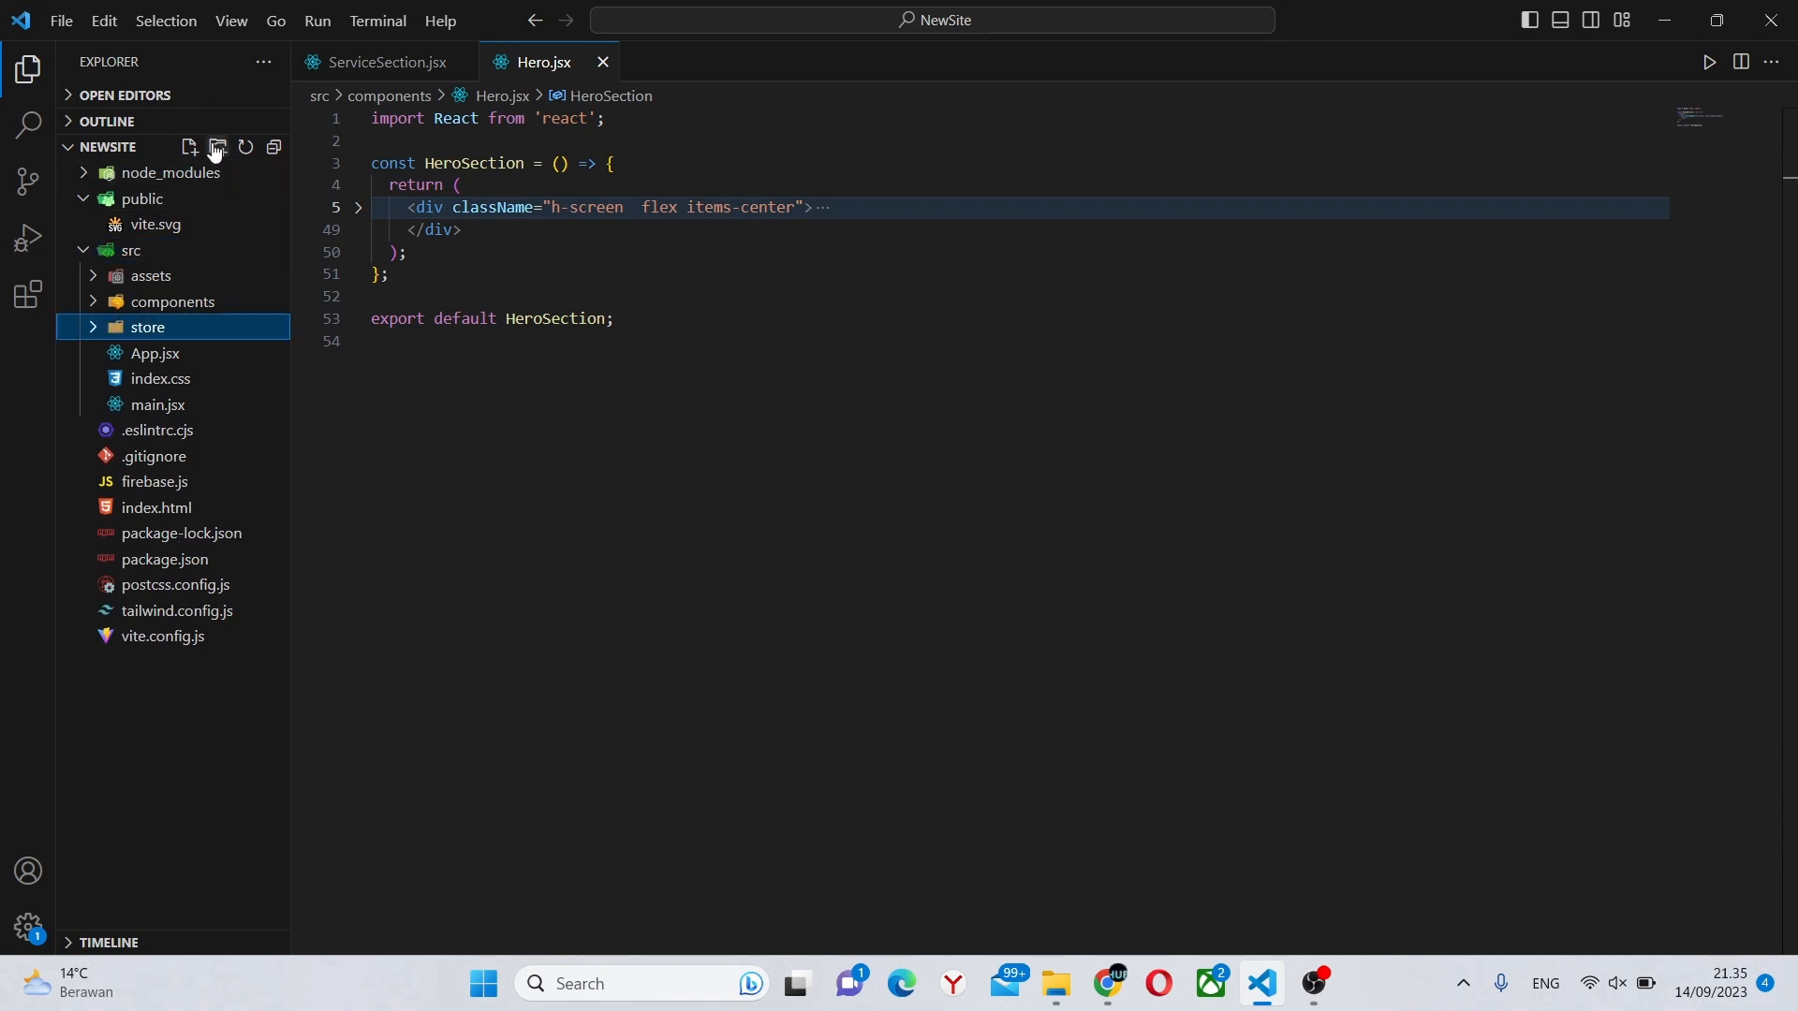
# Add a new file named index.js inside the store folder.
pyautogui.click(190, 148)
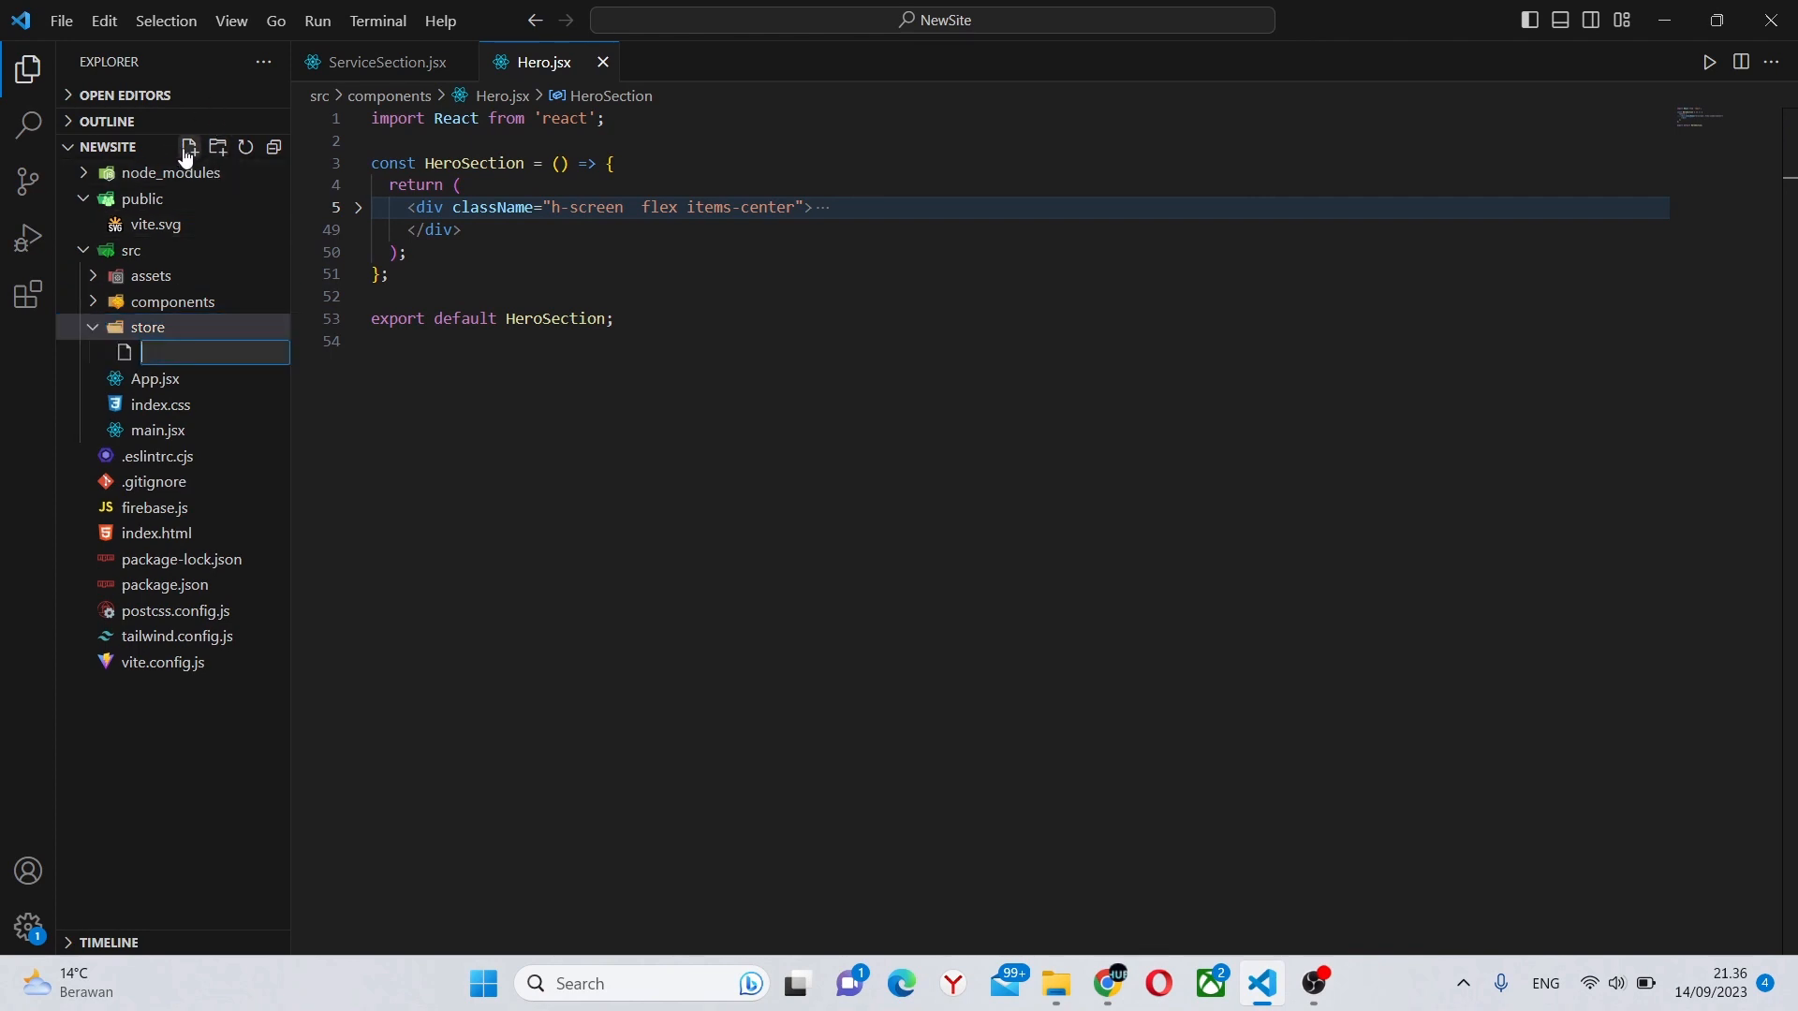
pyautogui.write('ind')
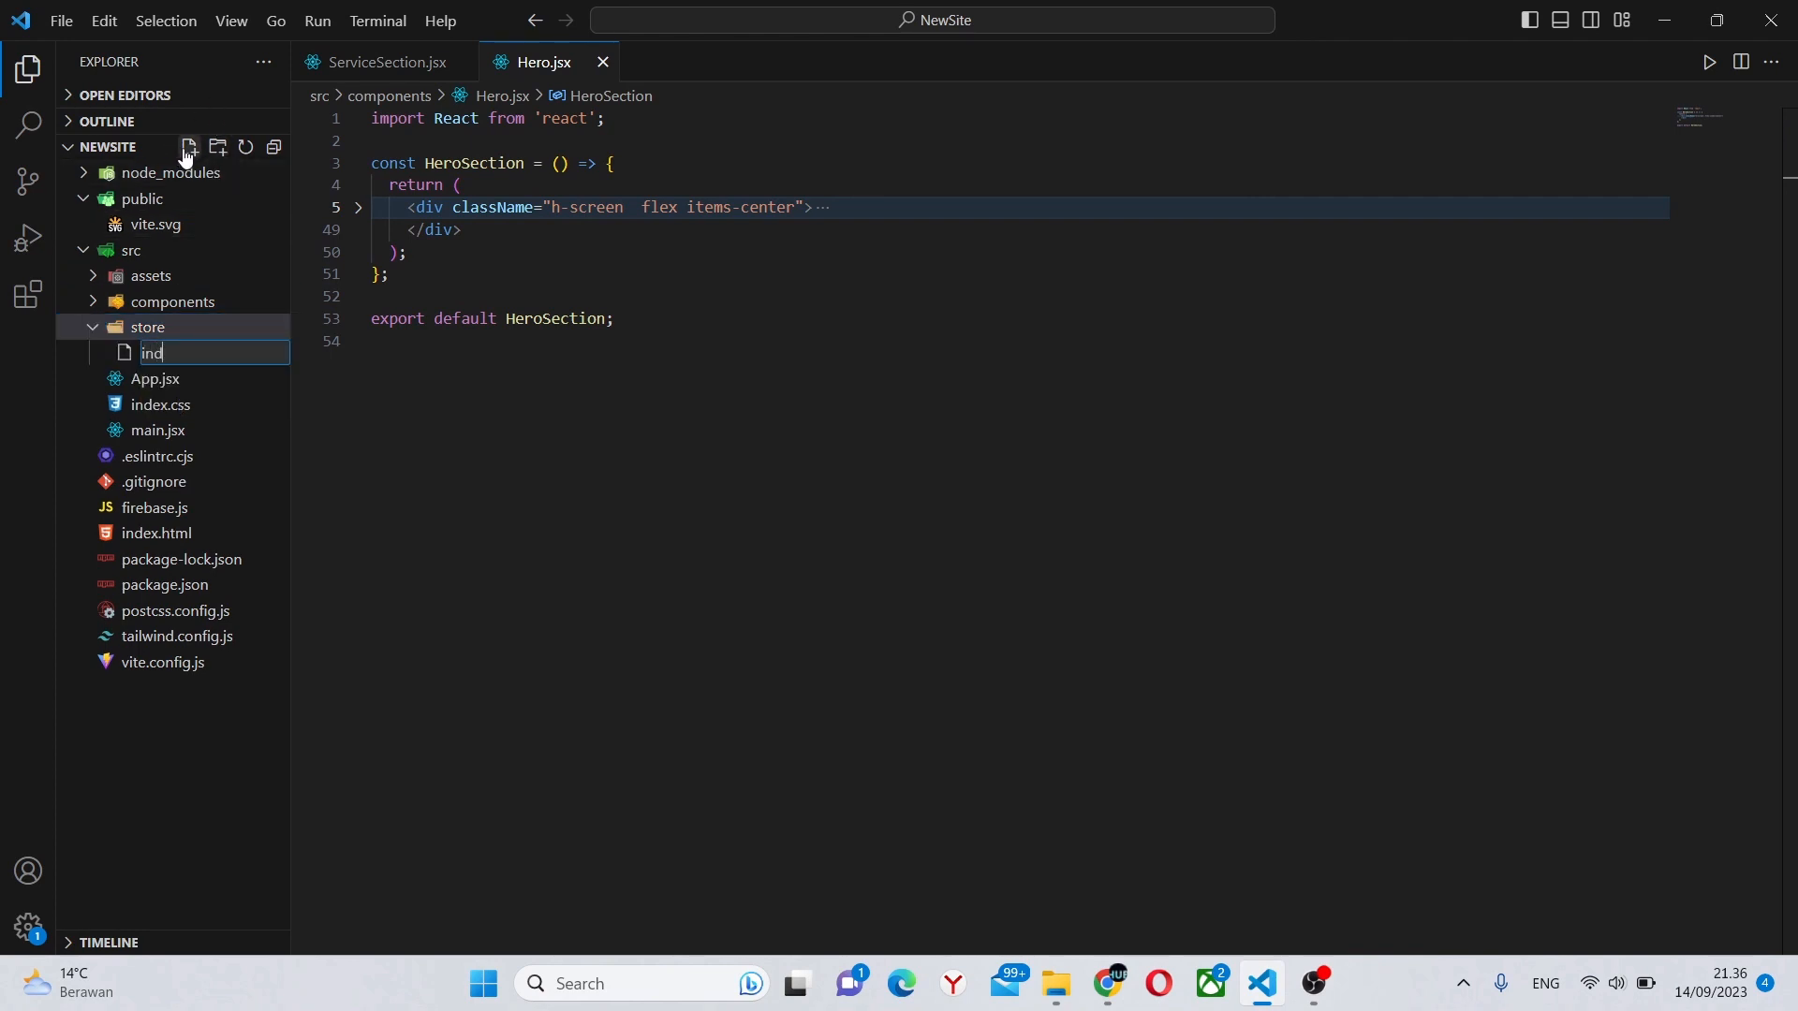
pyautogui.write('ex.js')
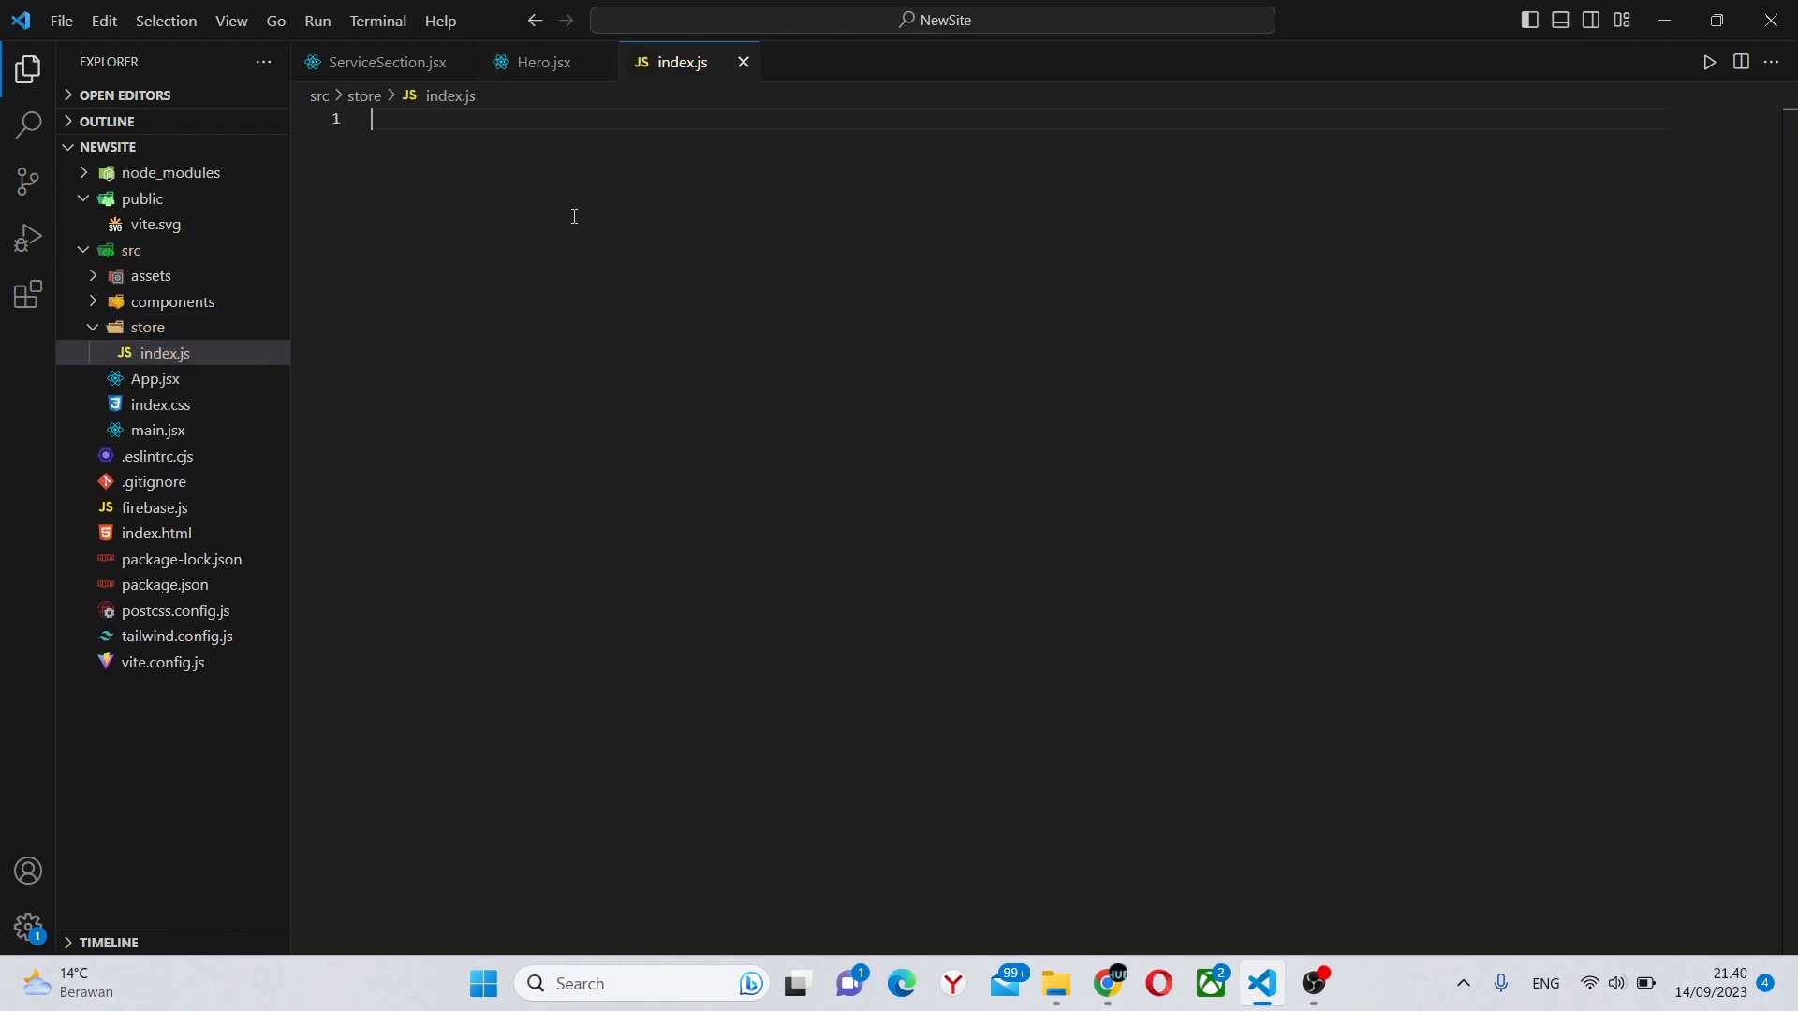
# Import proxy from valtio, define state = proxy({ amount: 0, isActive: false }), and save.
pyautogui.write('import')
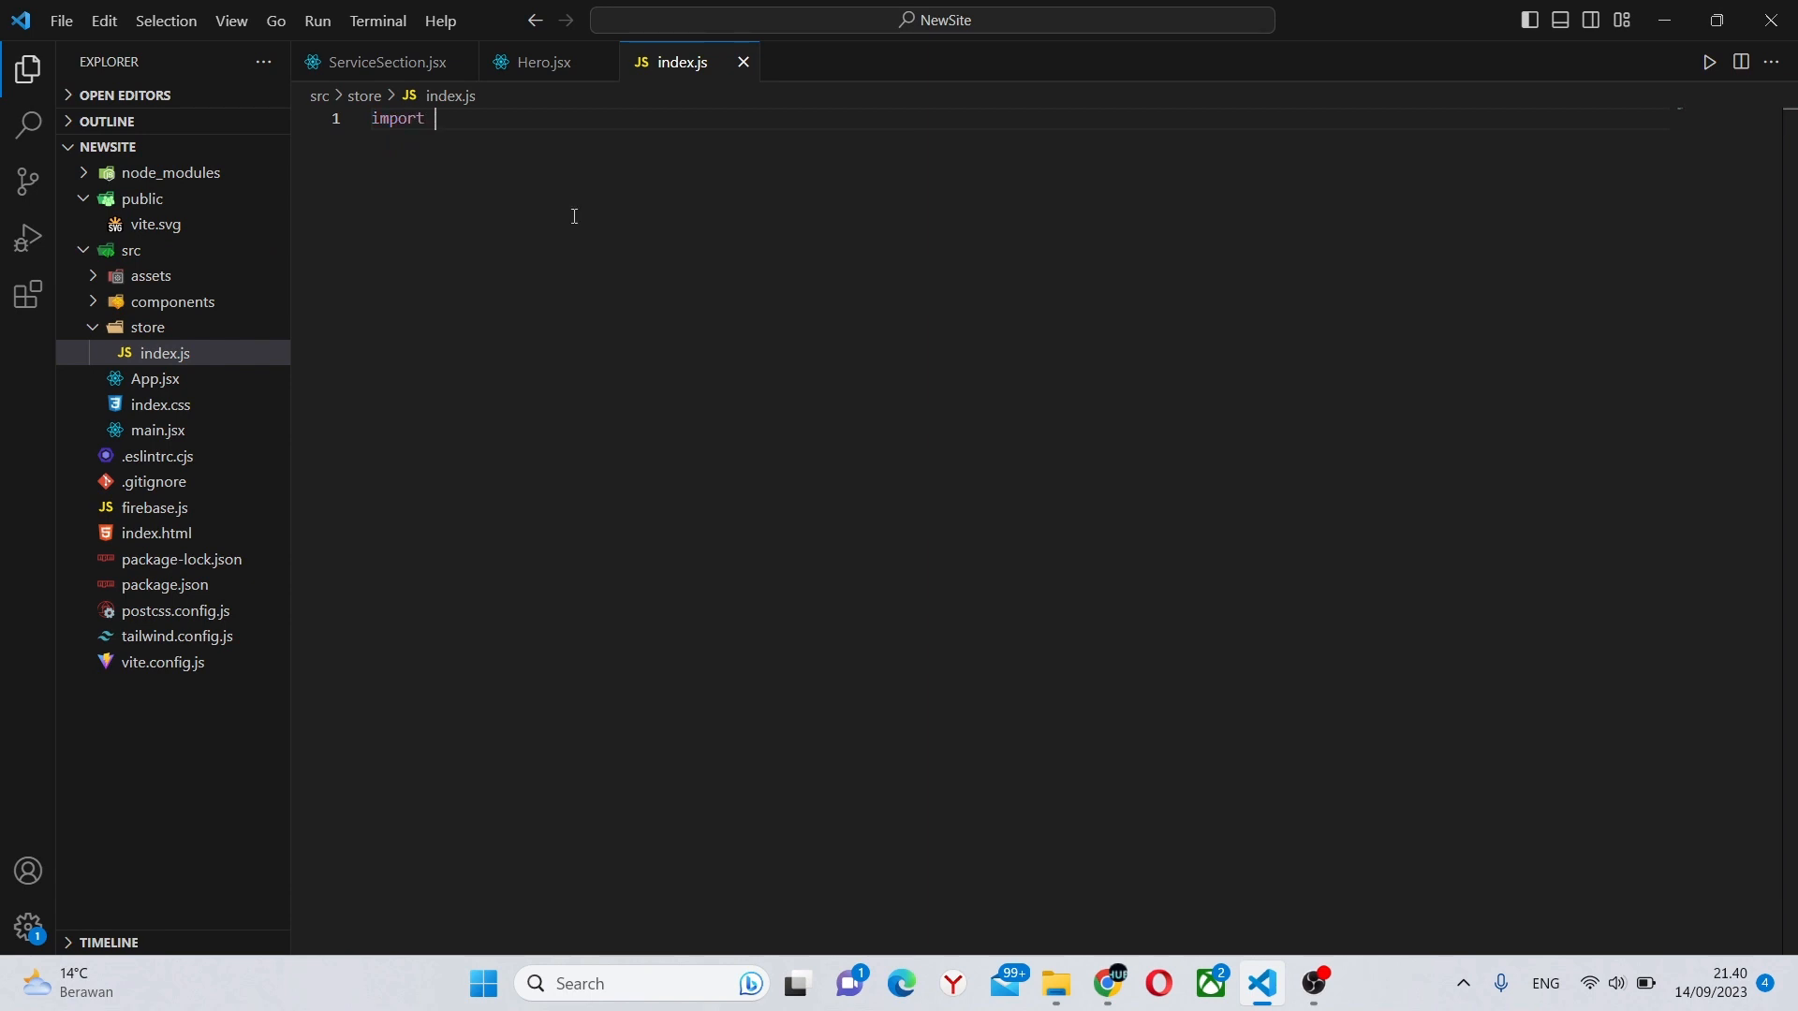
pyautogui.write('{ proxy } from "valtio";')
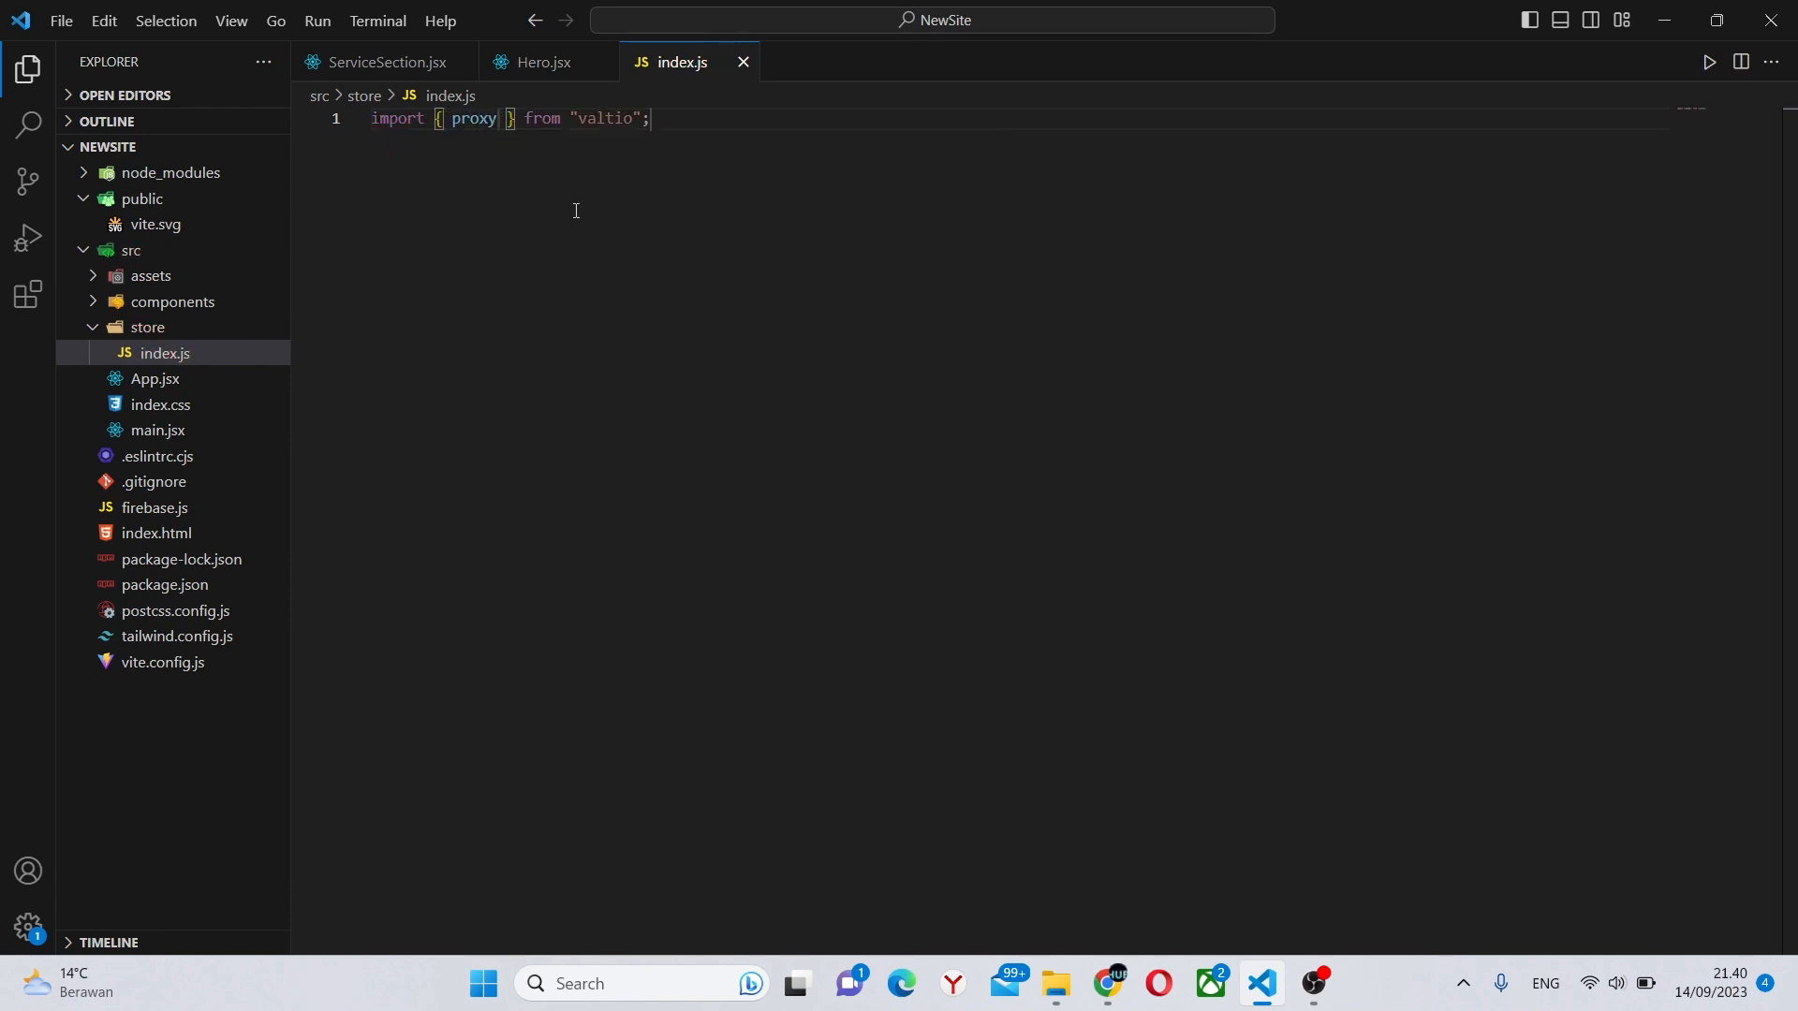
pyautogui.write('con')
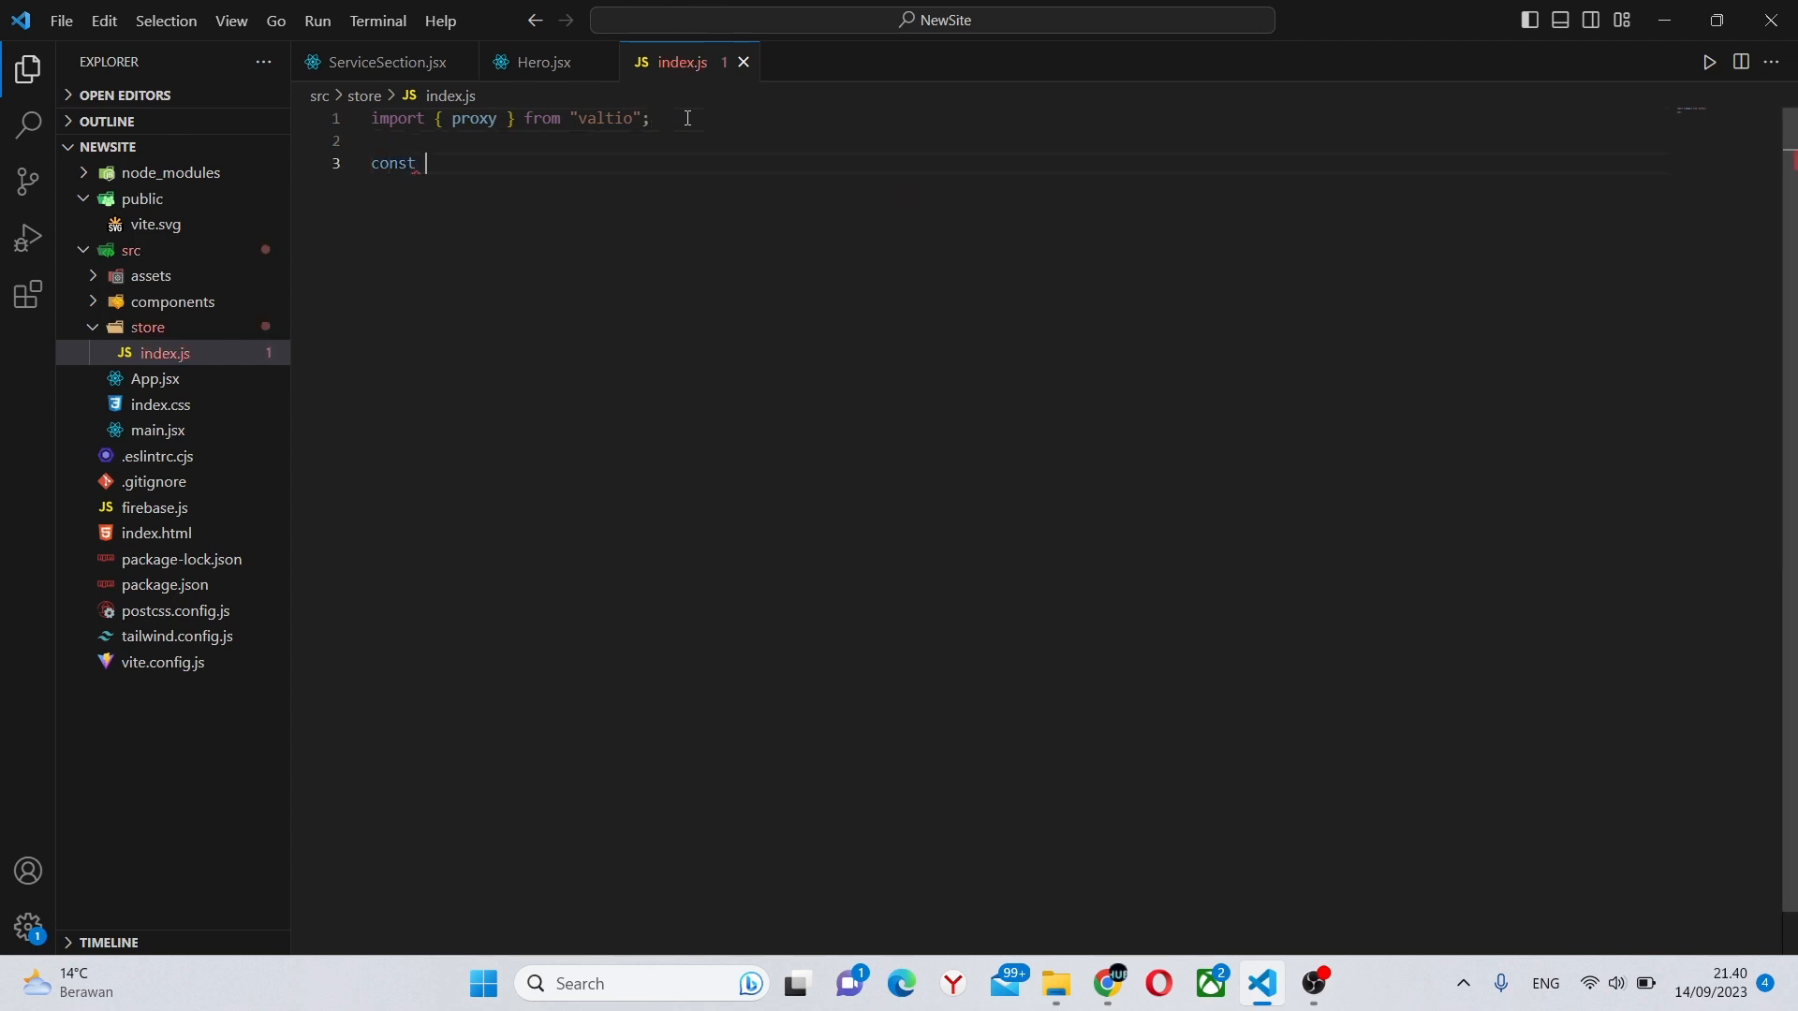
pyautogui.write('state = proxy({')
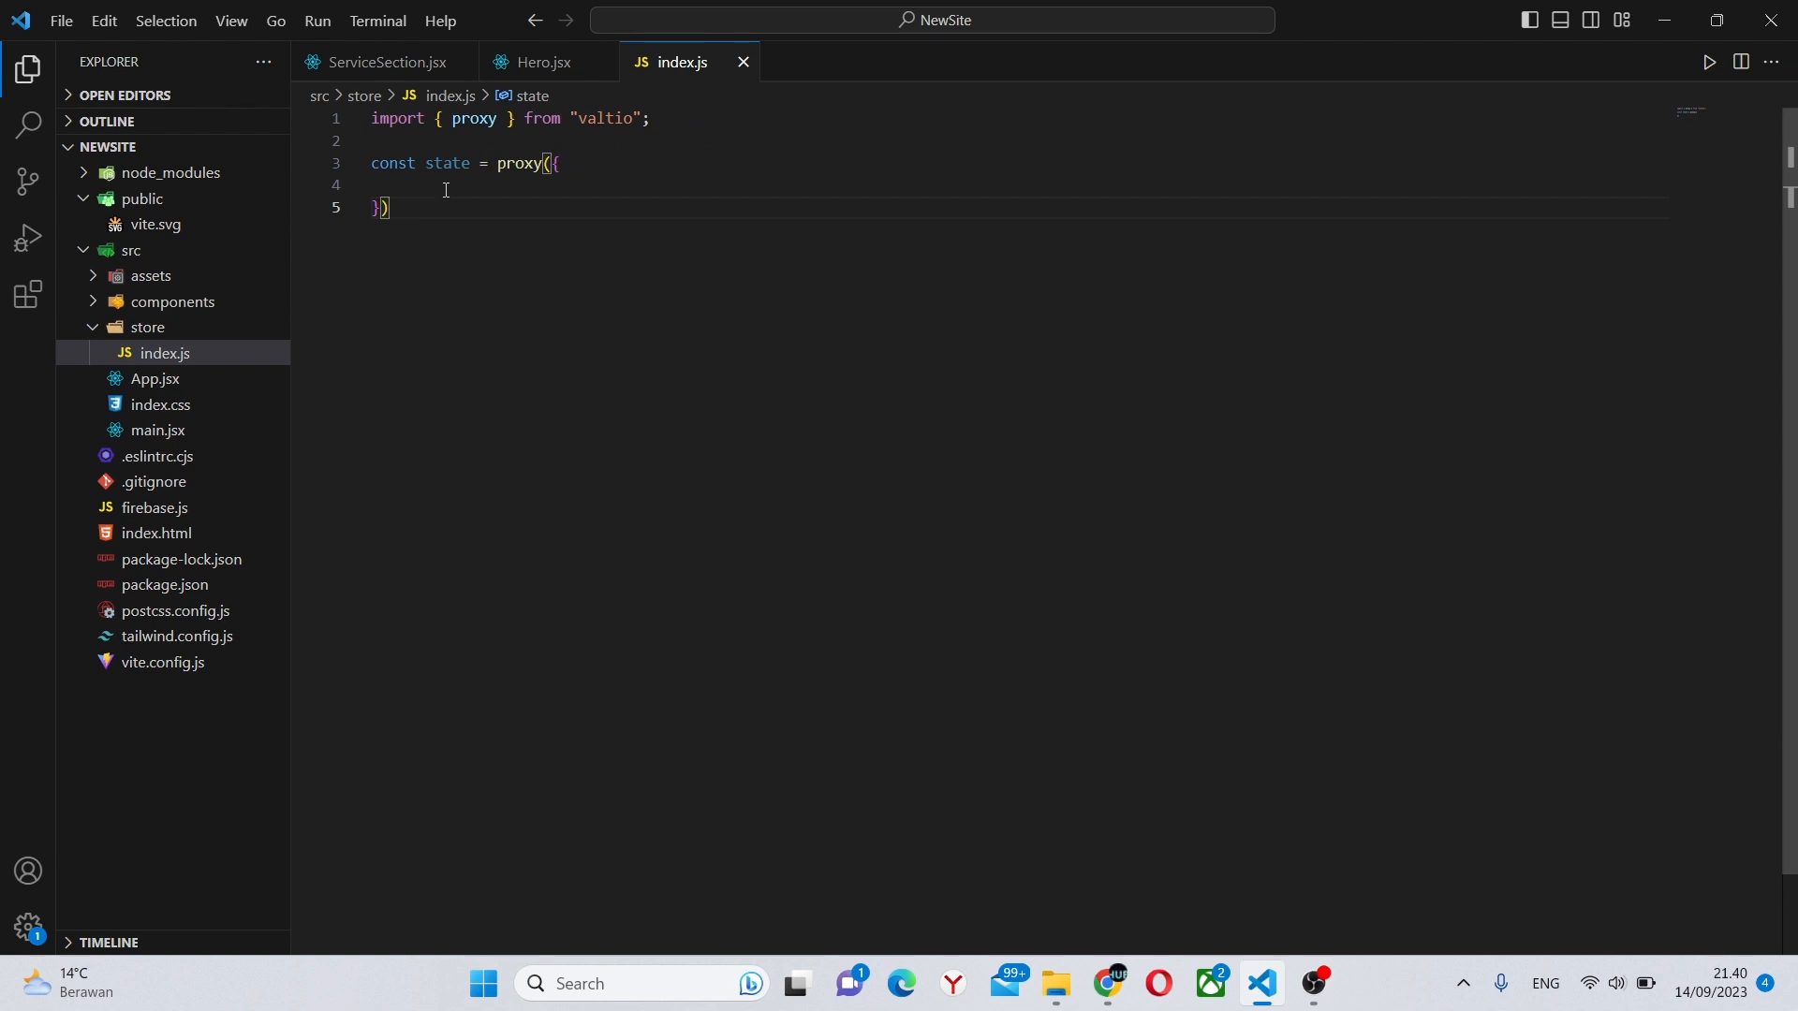
pyautogui.write('amou')
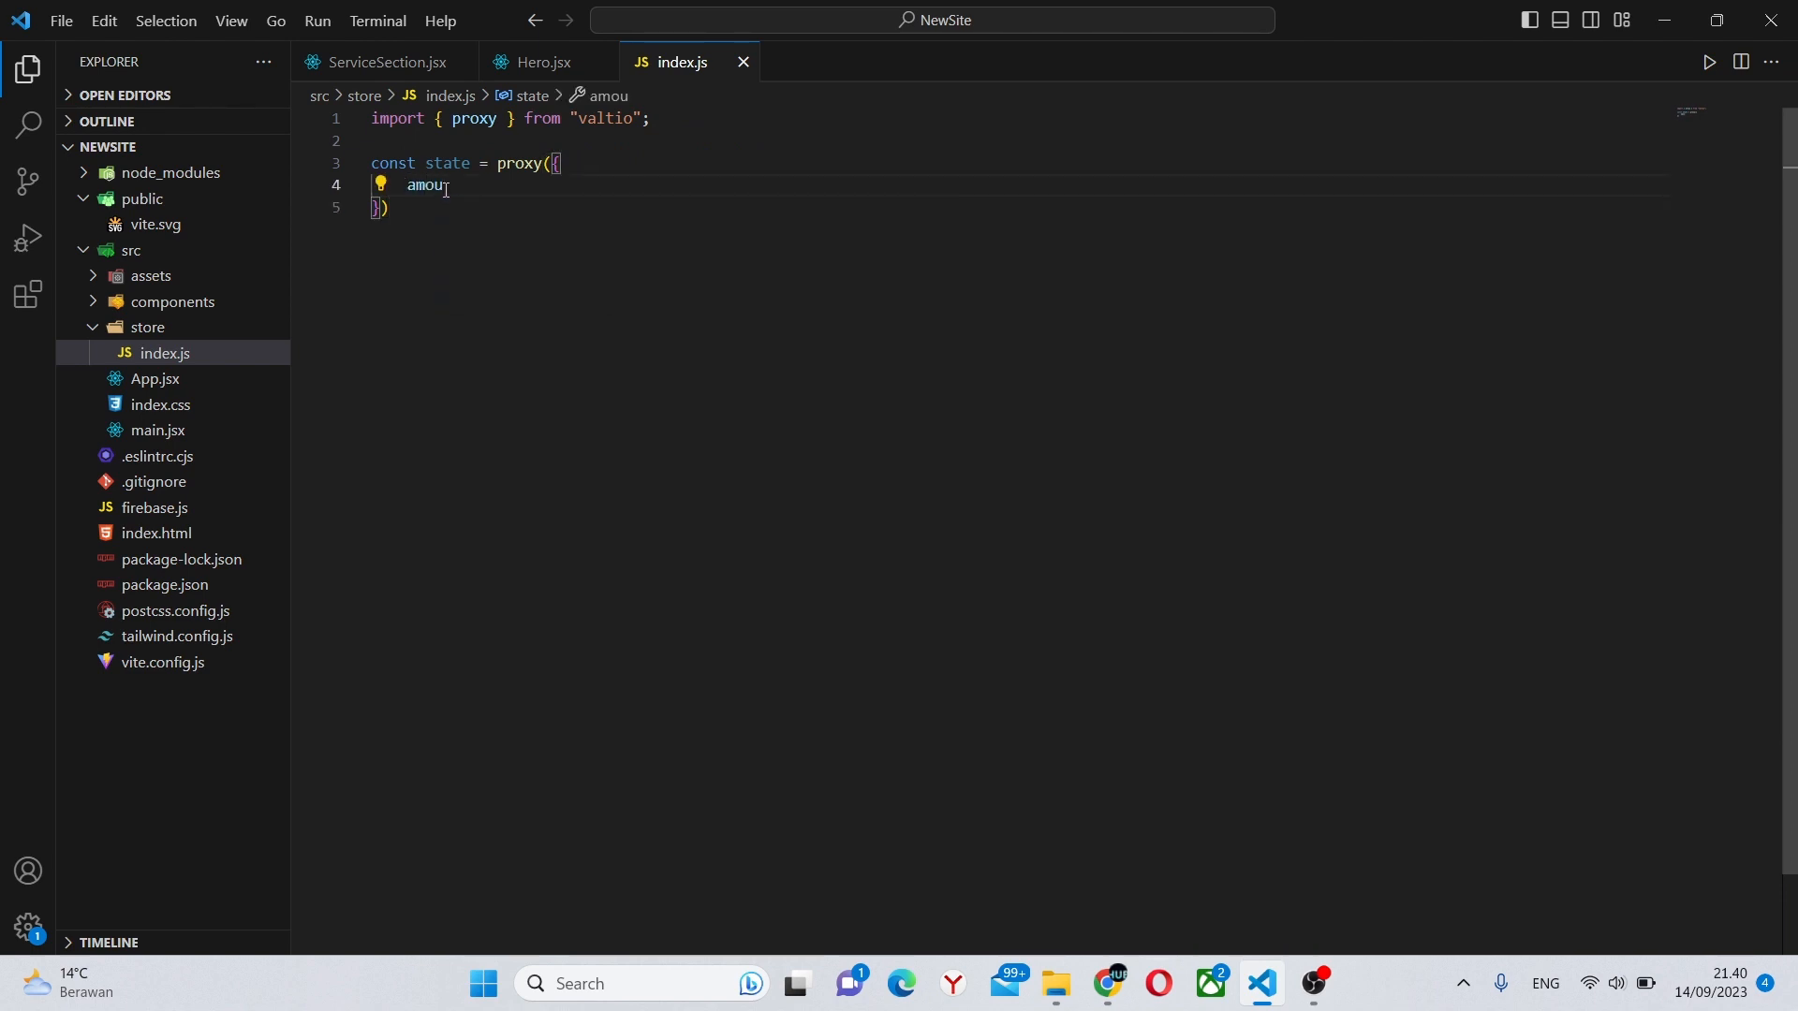
pyautogui.write('nt:')
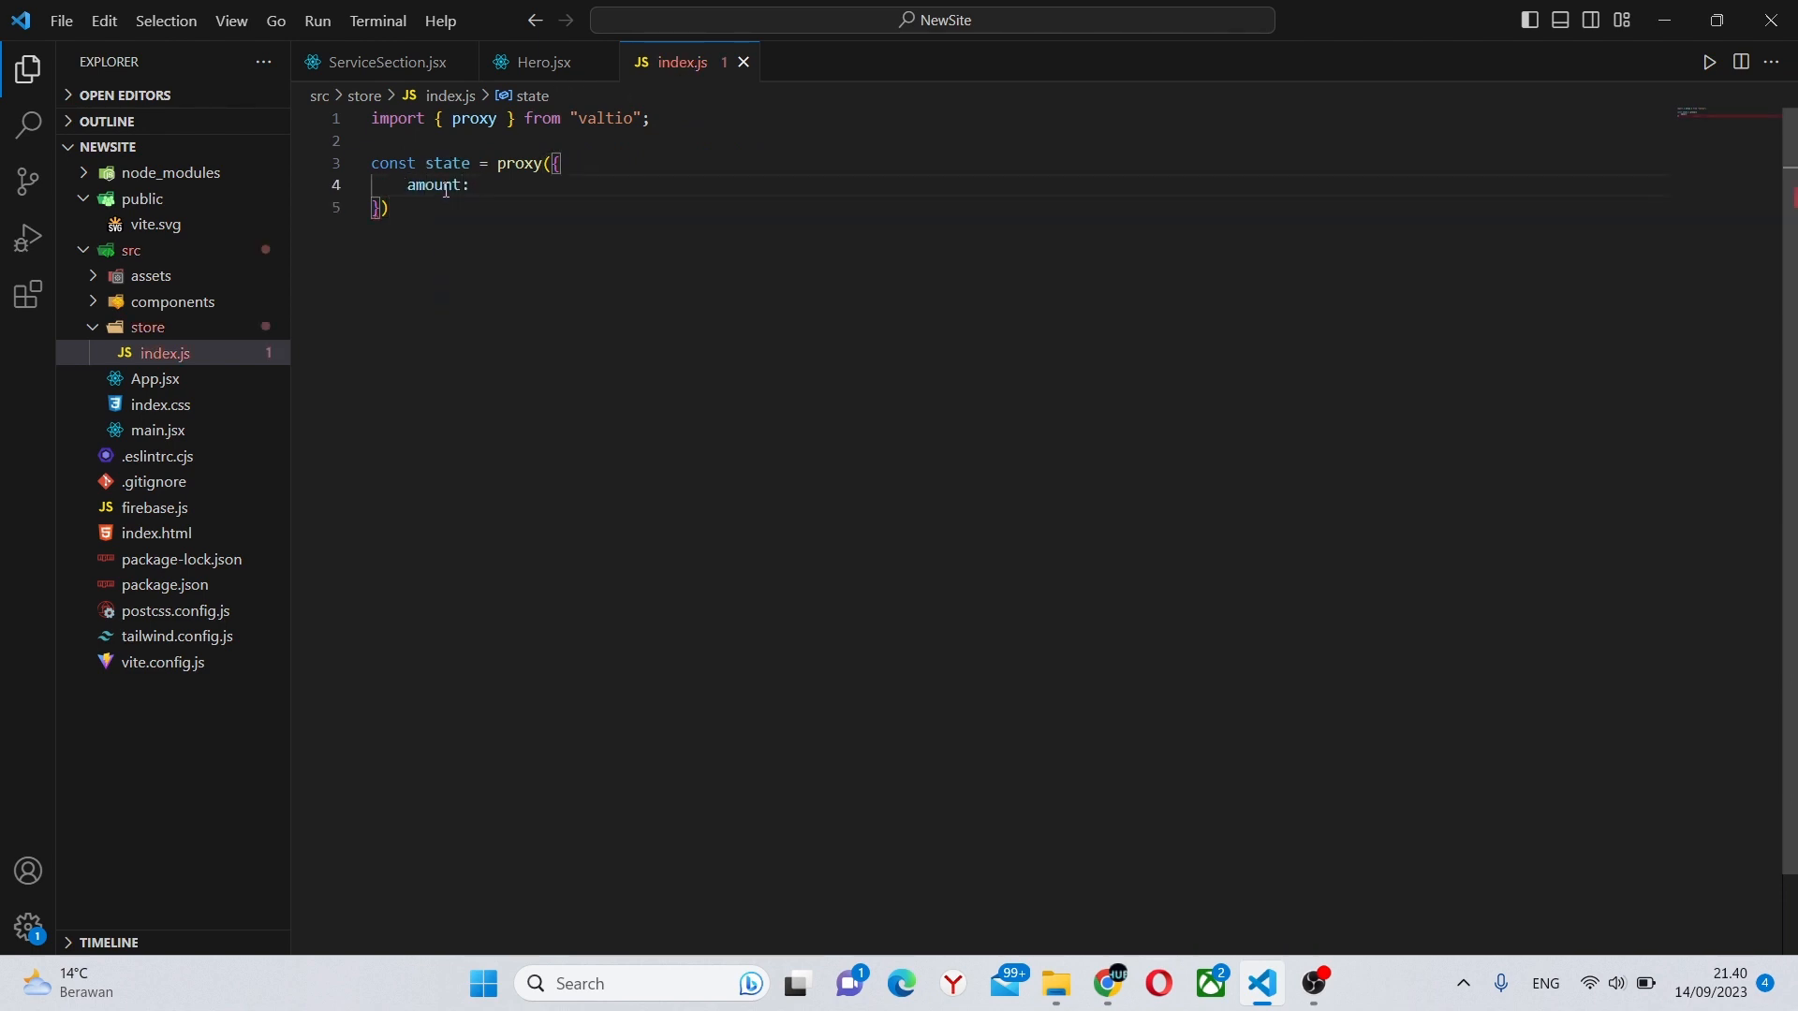
pyautogui.write('0,')
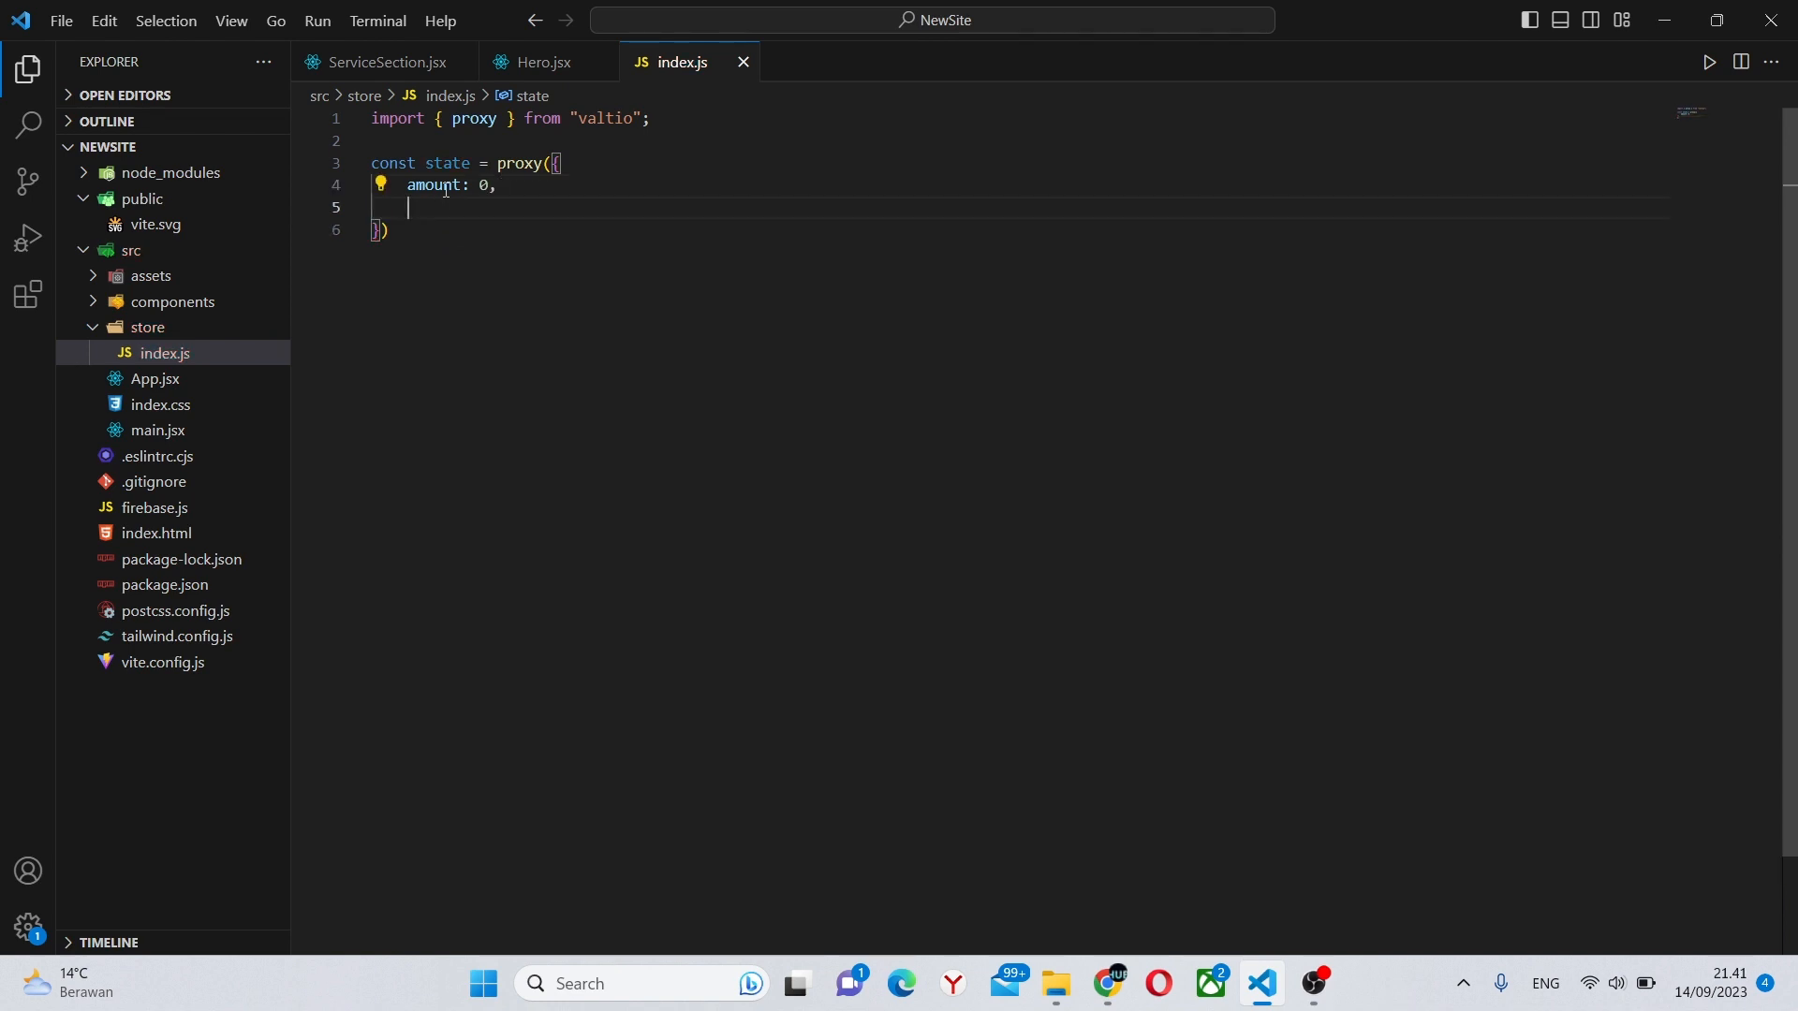
pyautogui.write('is')
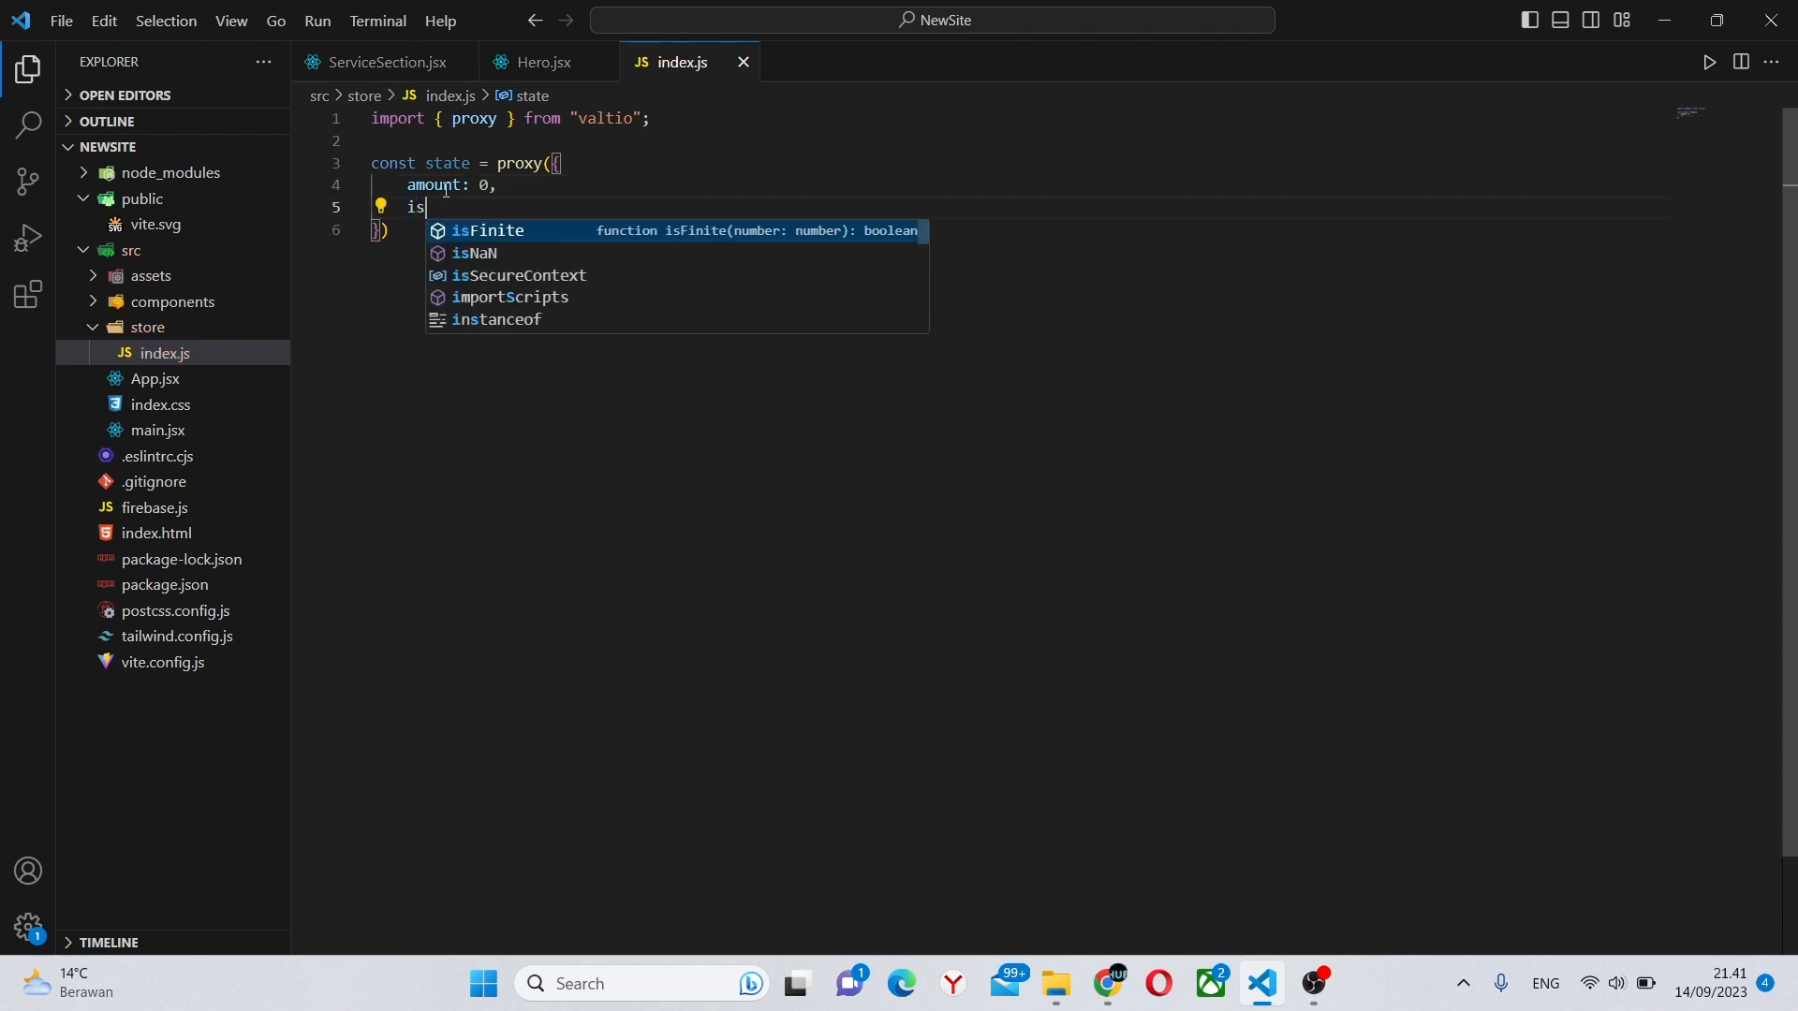
pyautogui.write('Active:')
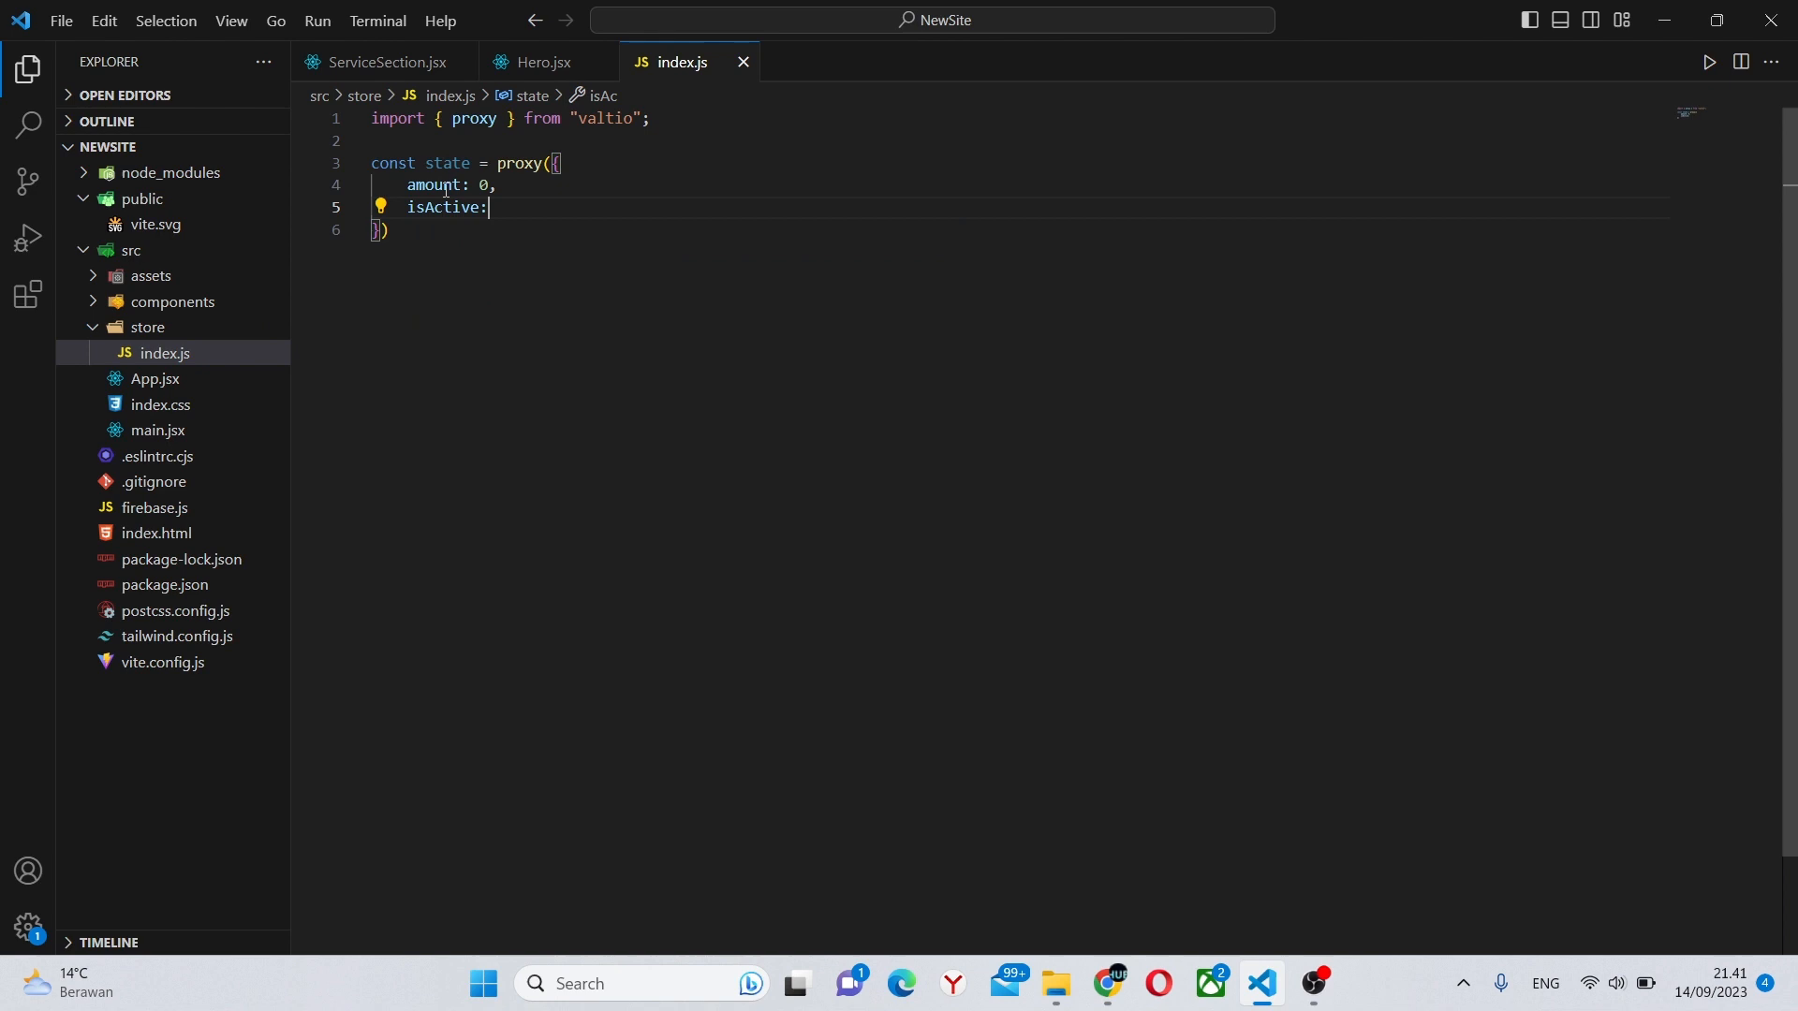
pyautogui.write('false')
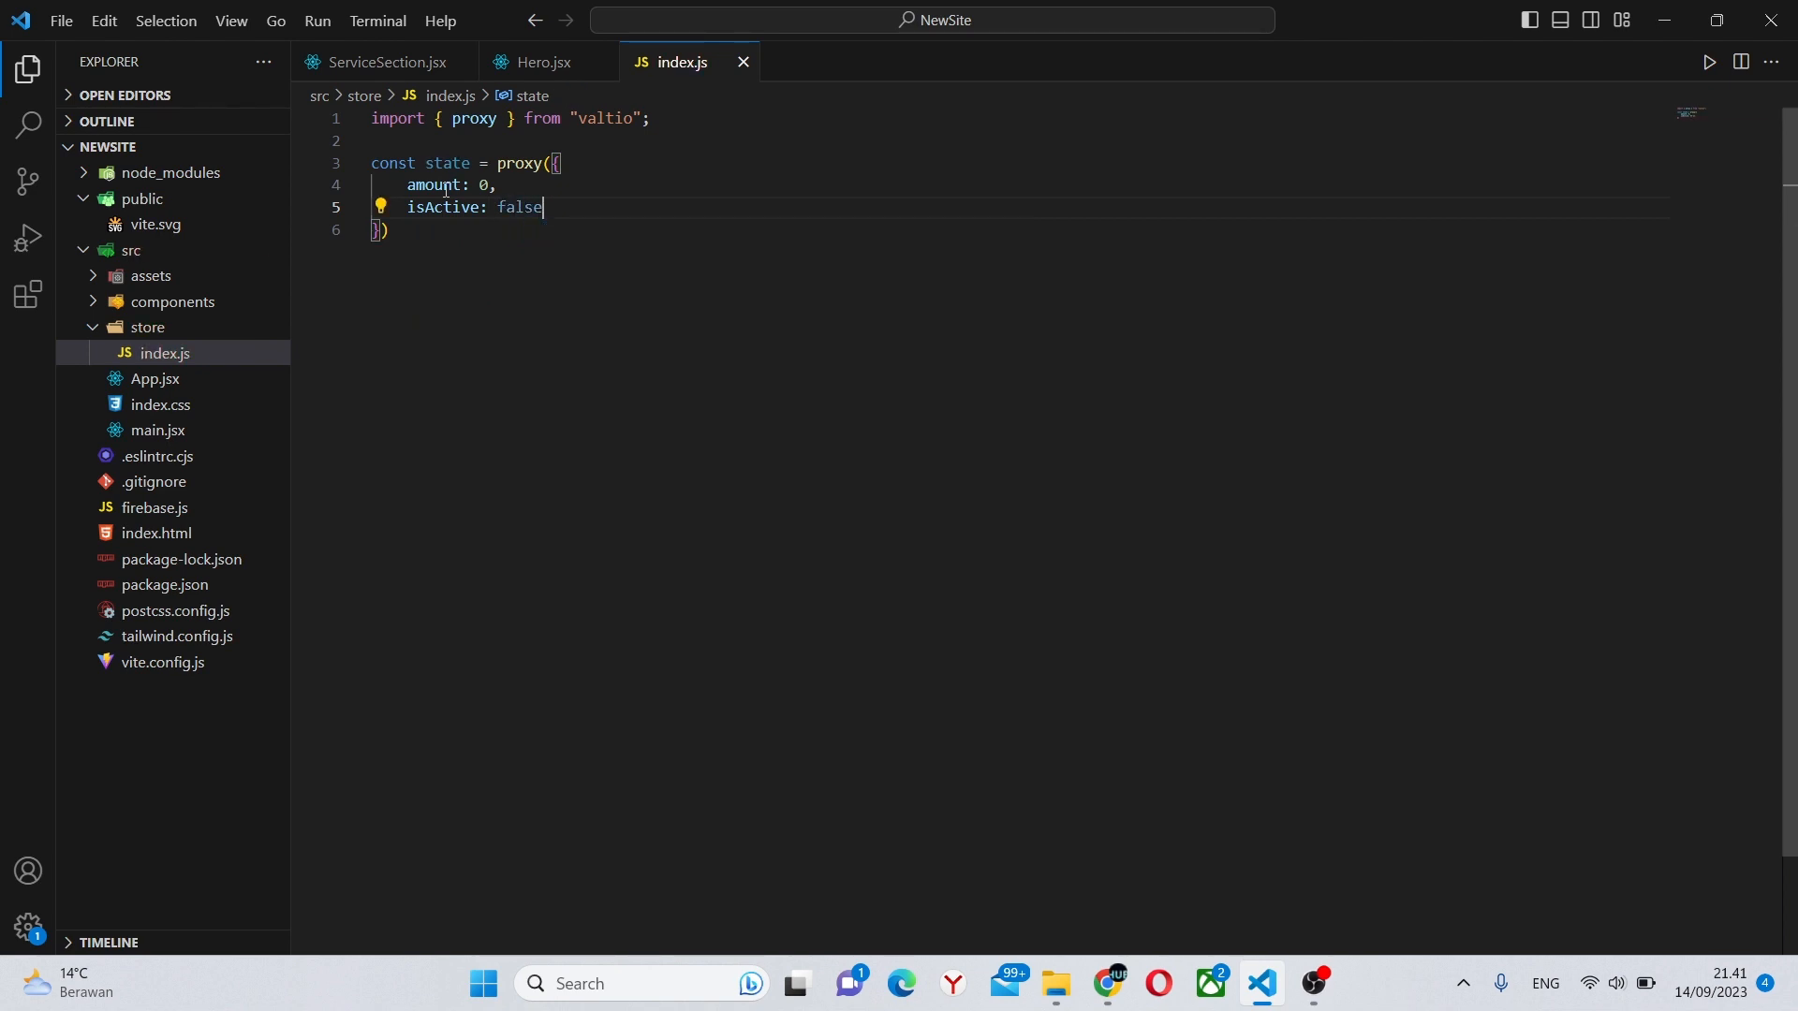
pyautogui.click(450, 207)
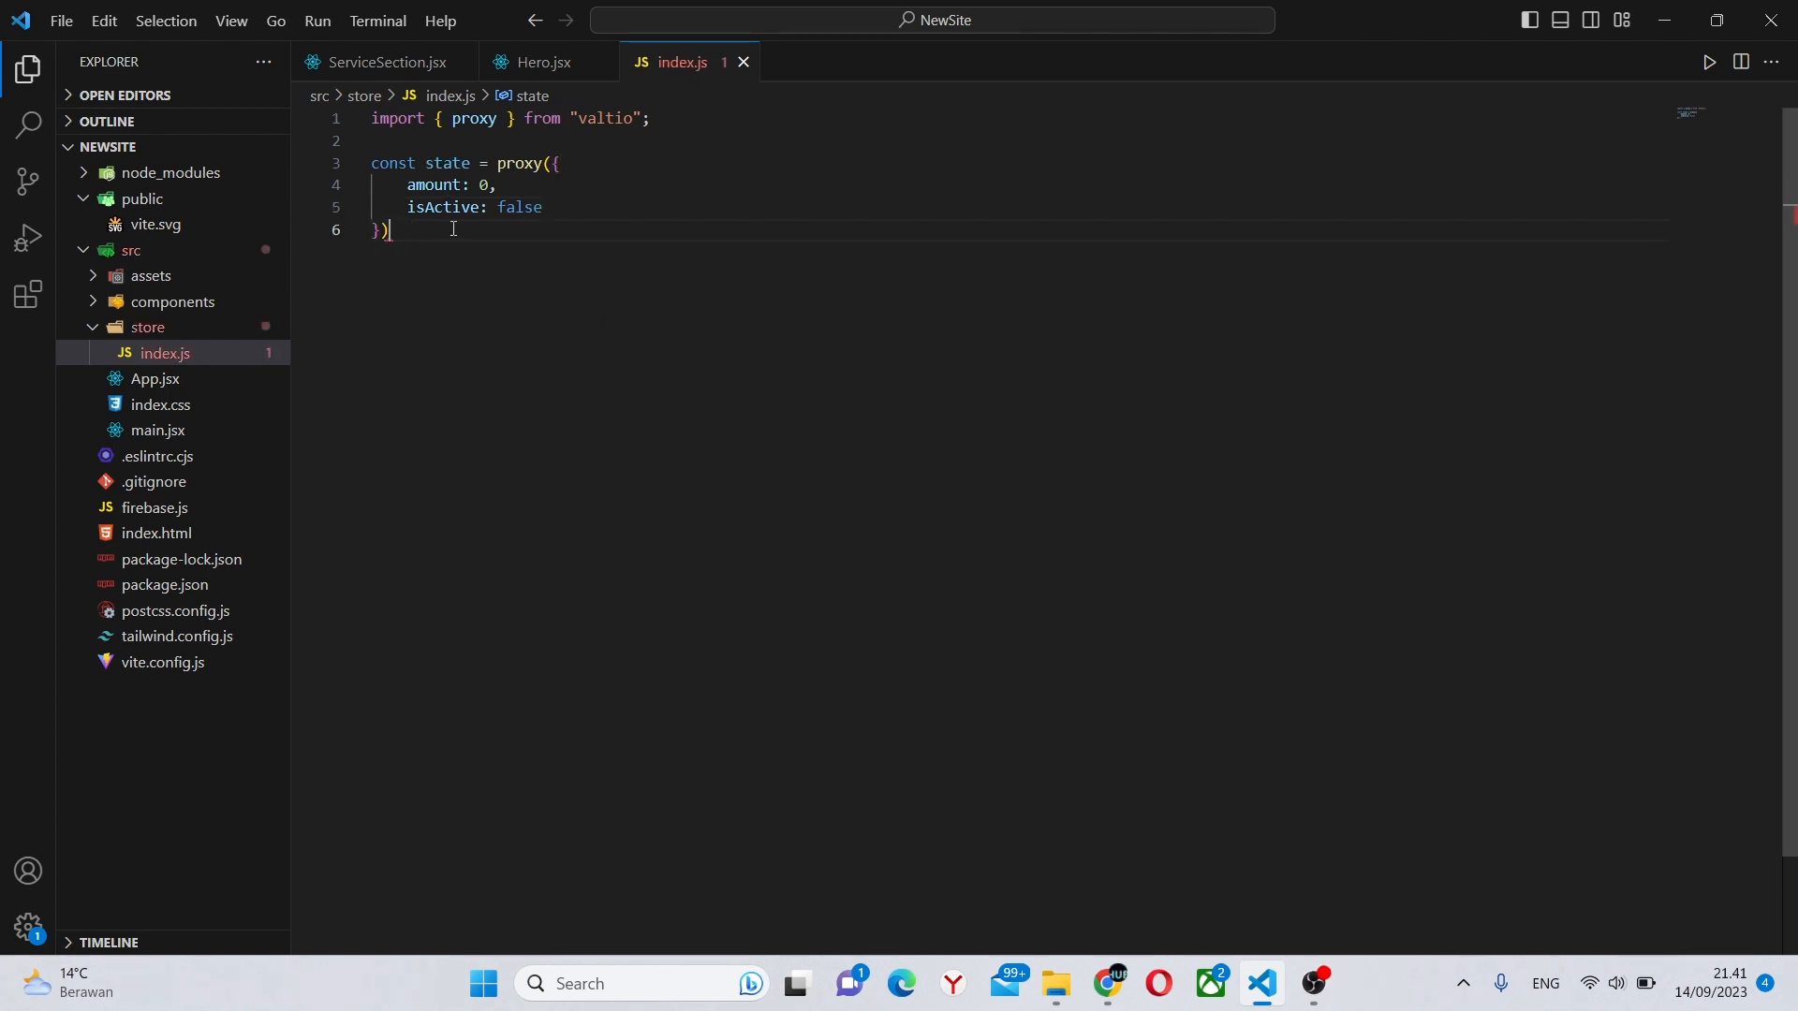
pyautogui.press('Ctrl+S')
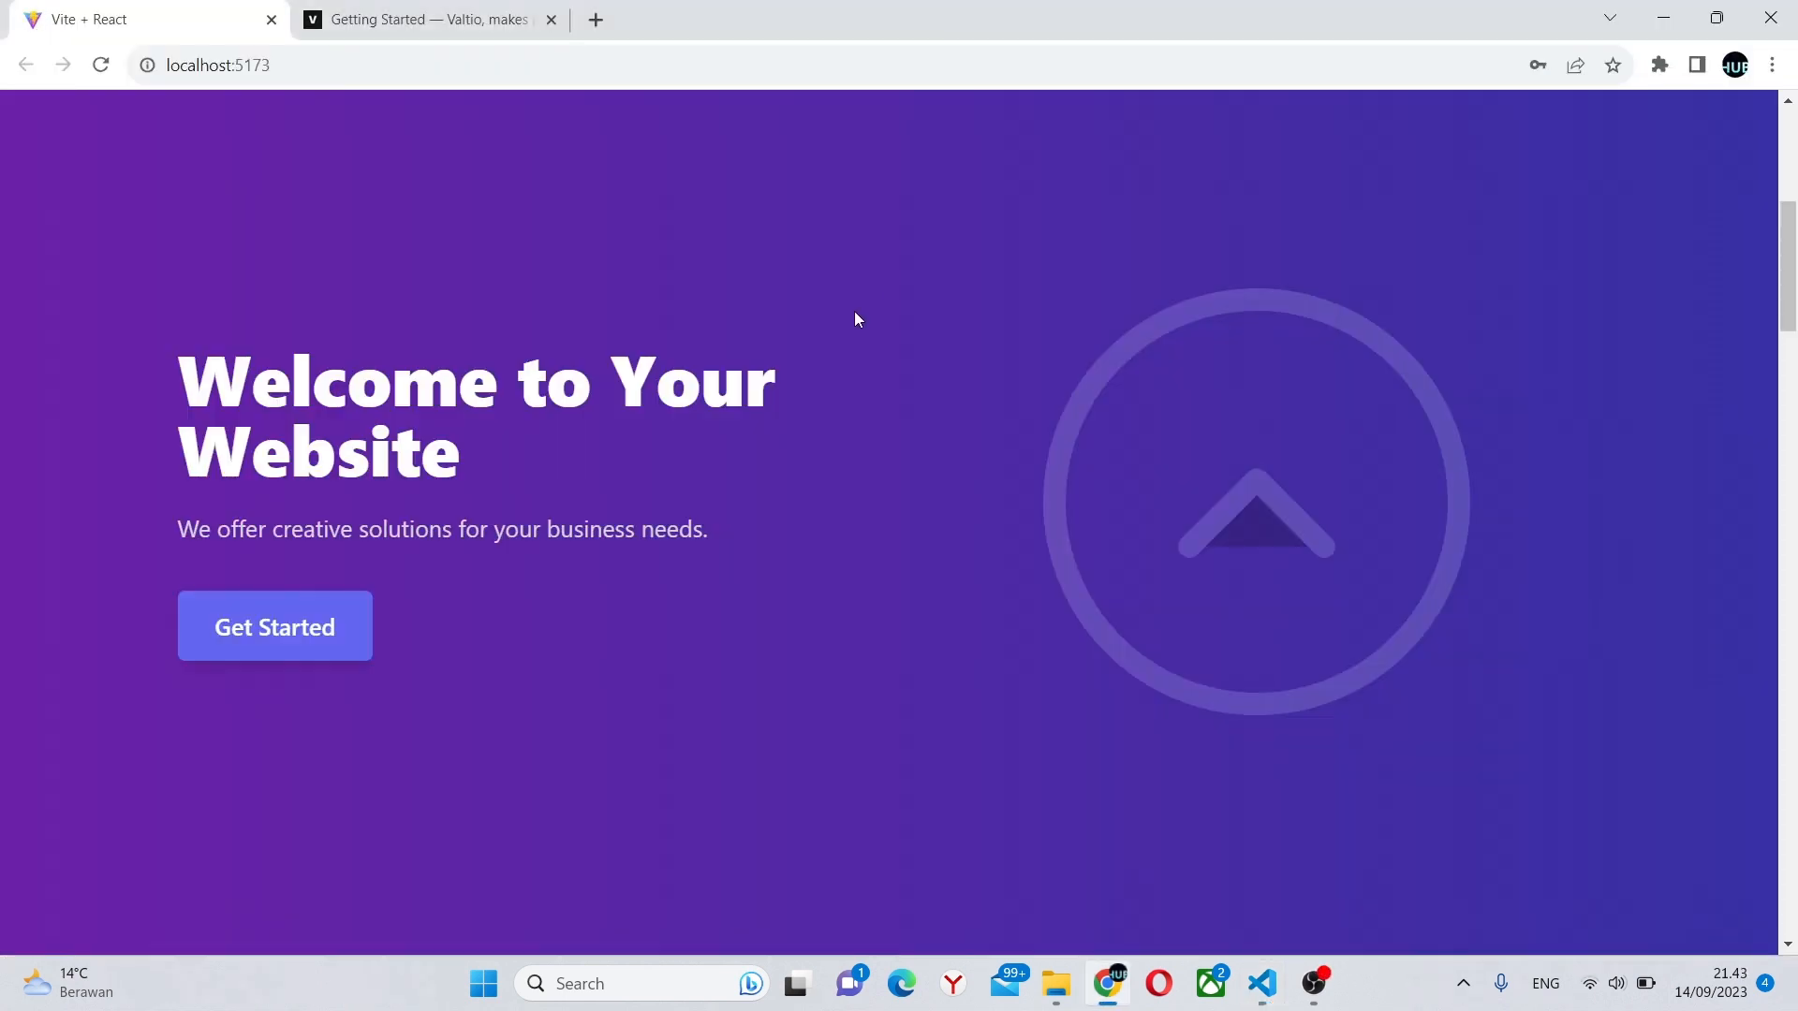
pyautogui.scroll(-3)
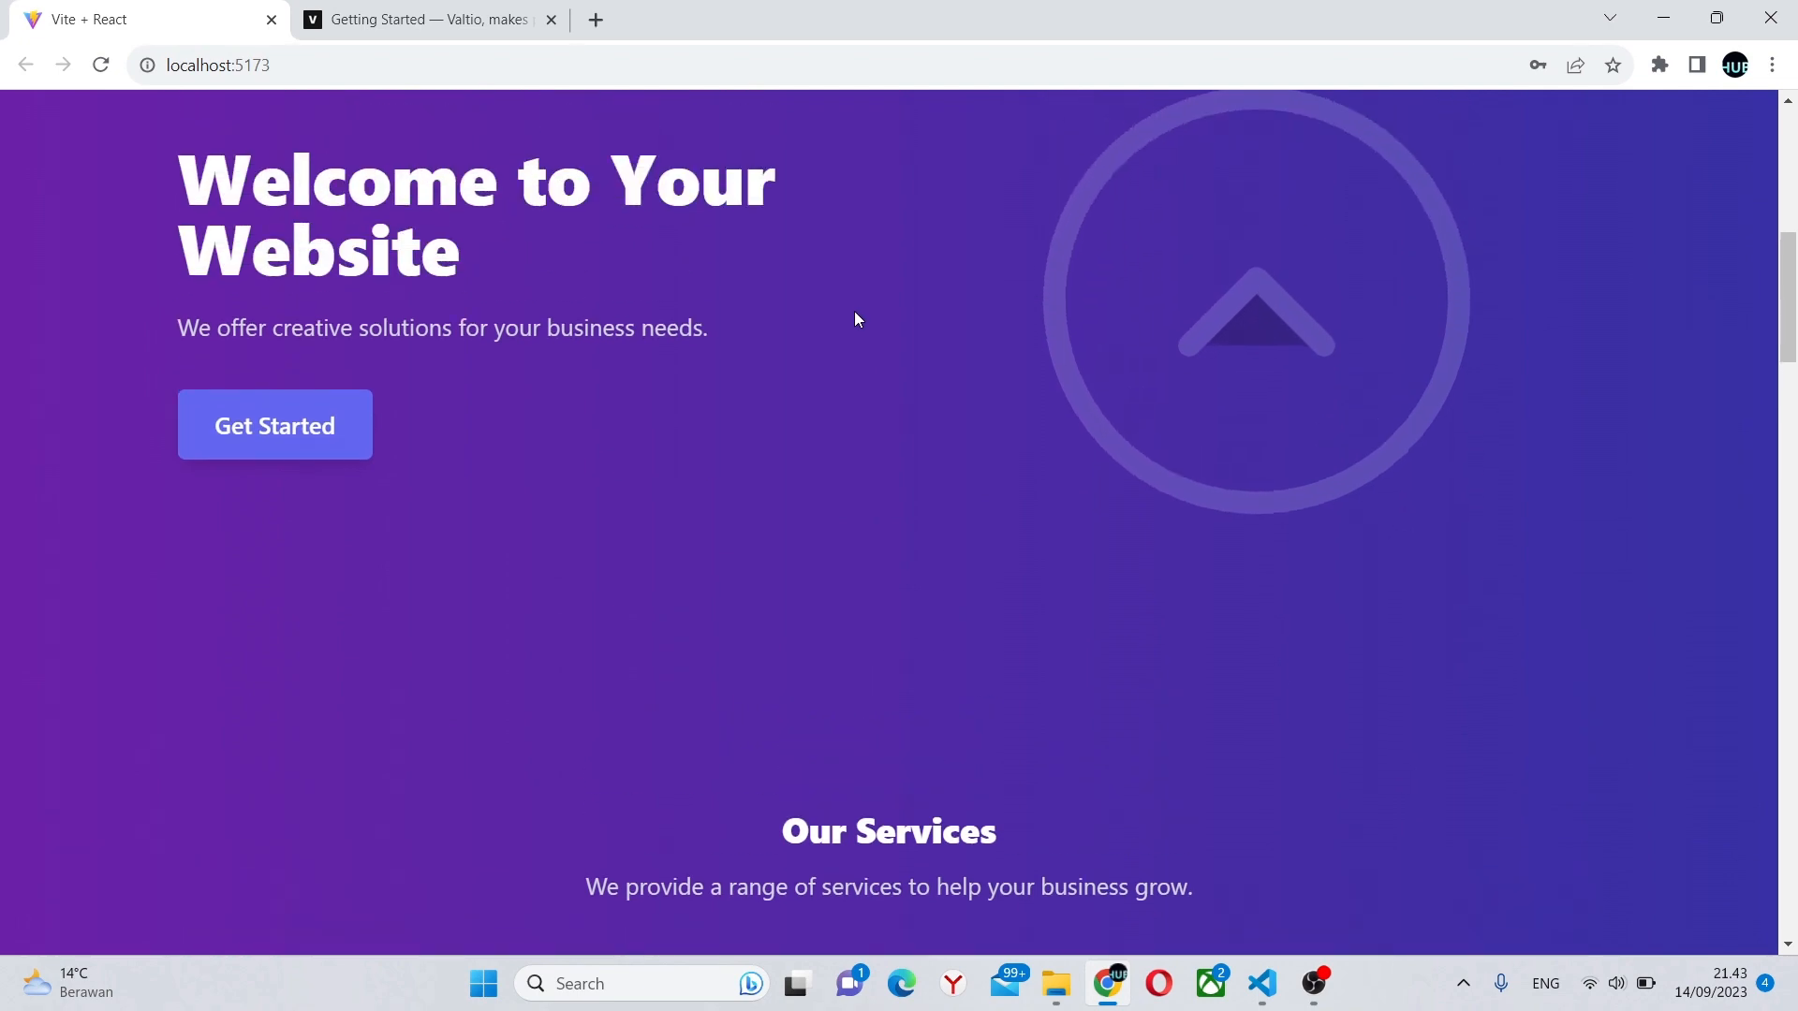
pyautogui.scroll(-3)
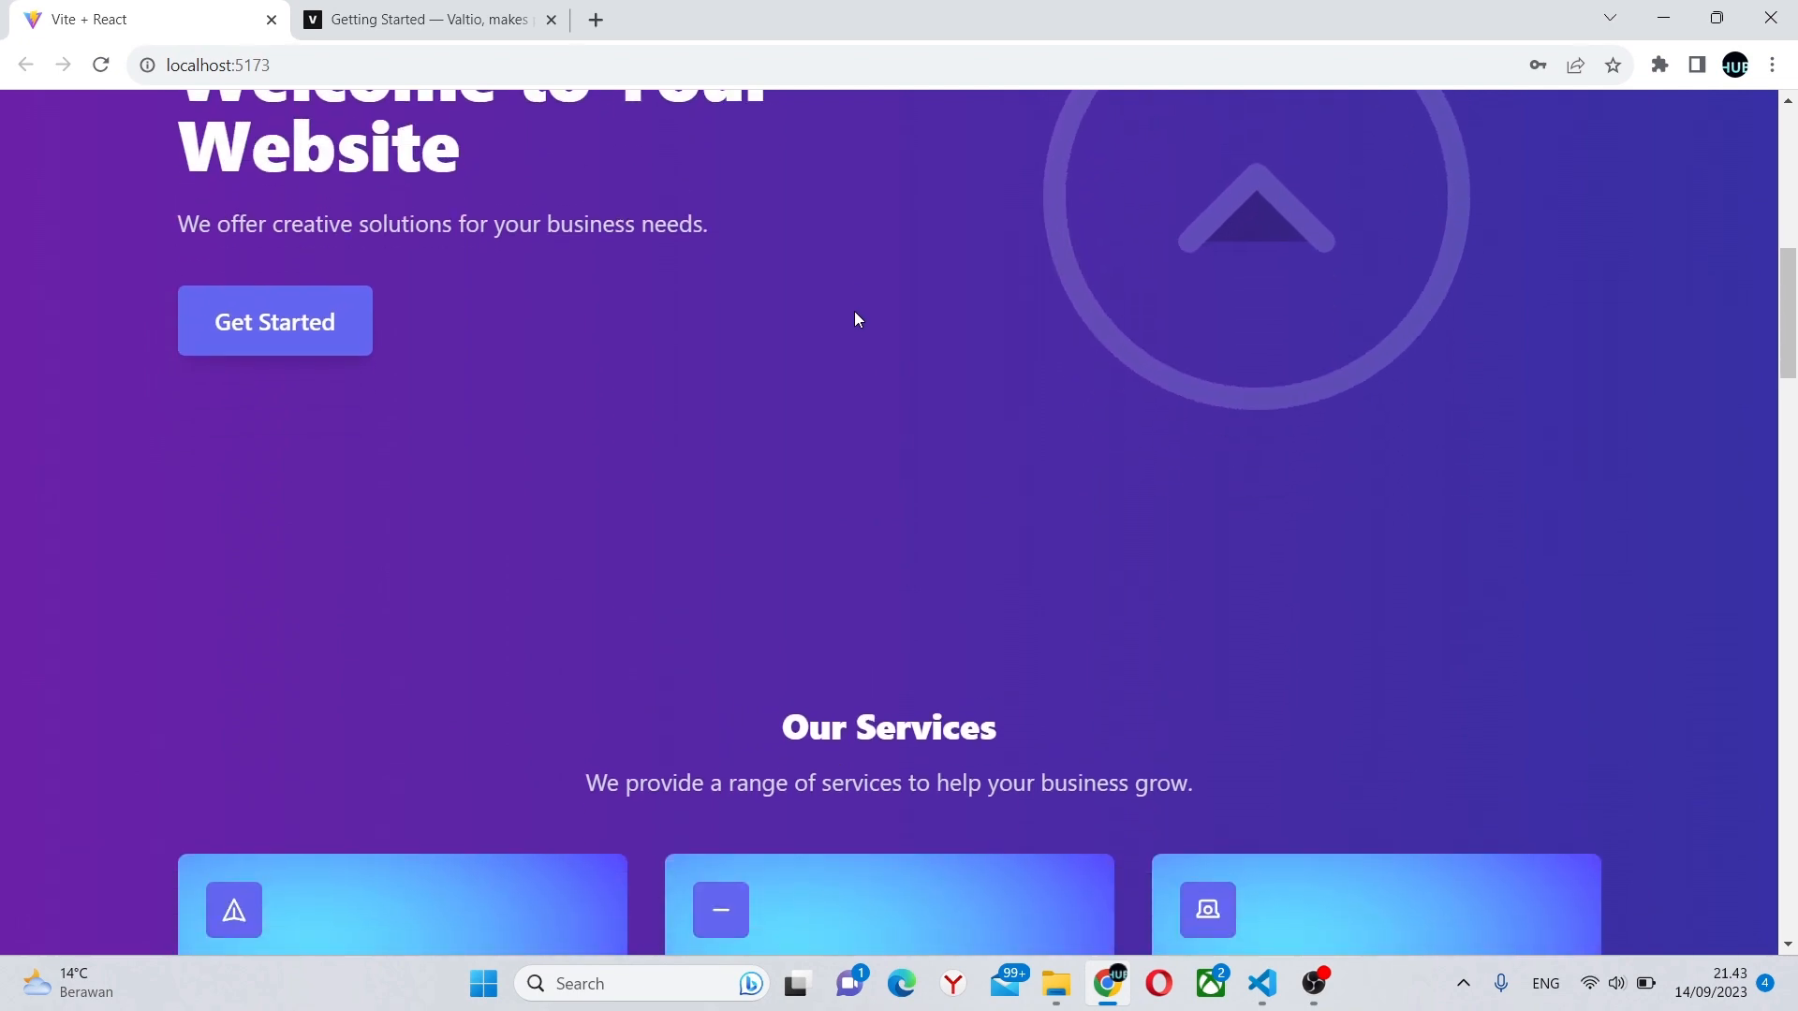
pyautogui.scroll(-3)
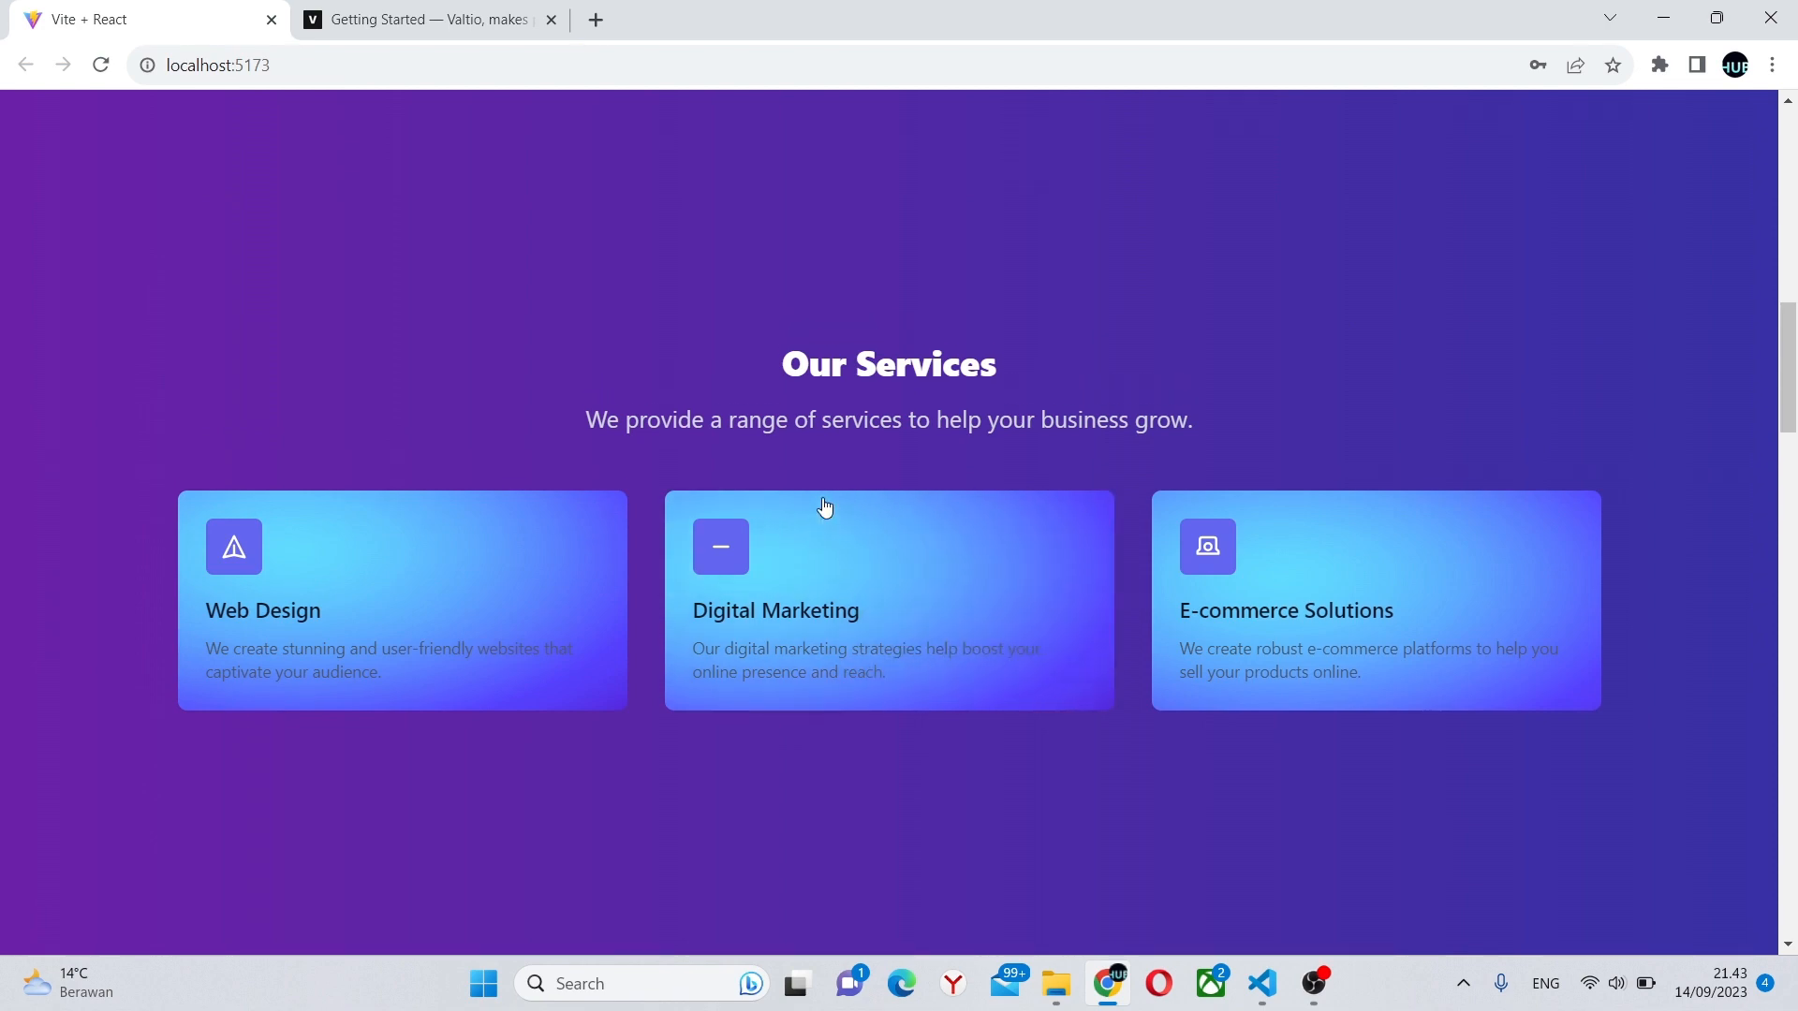
pyautogui.scroll(3)
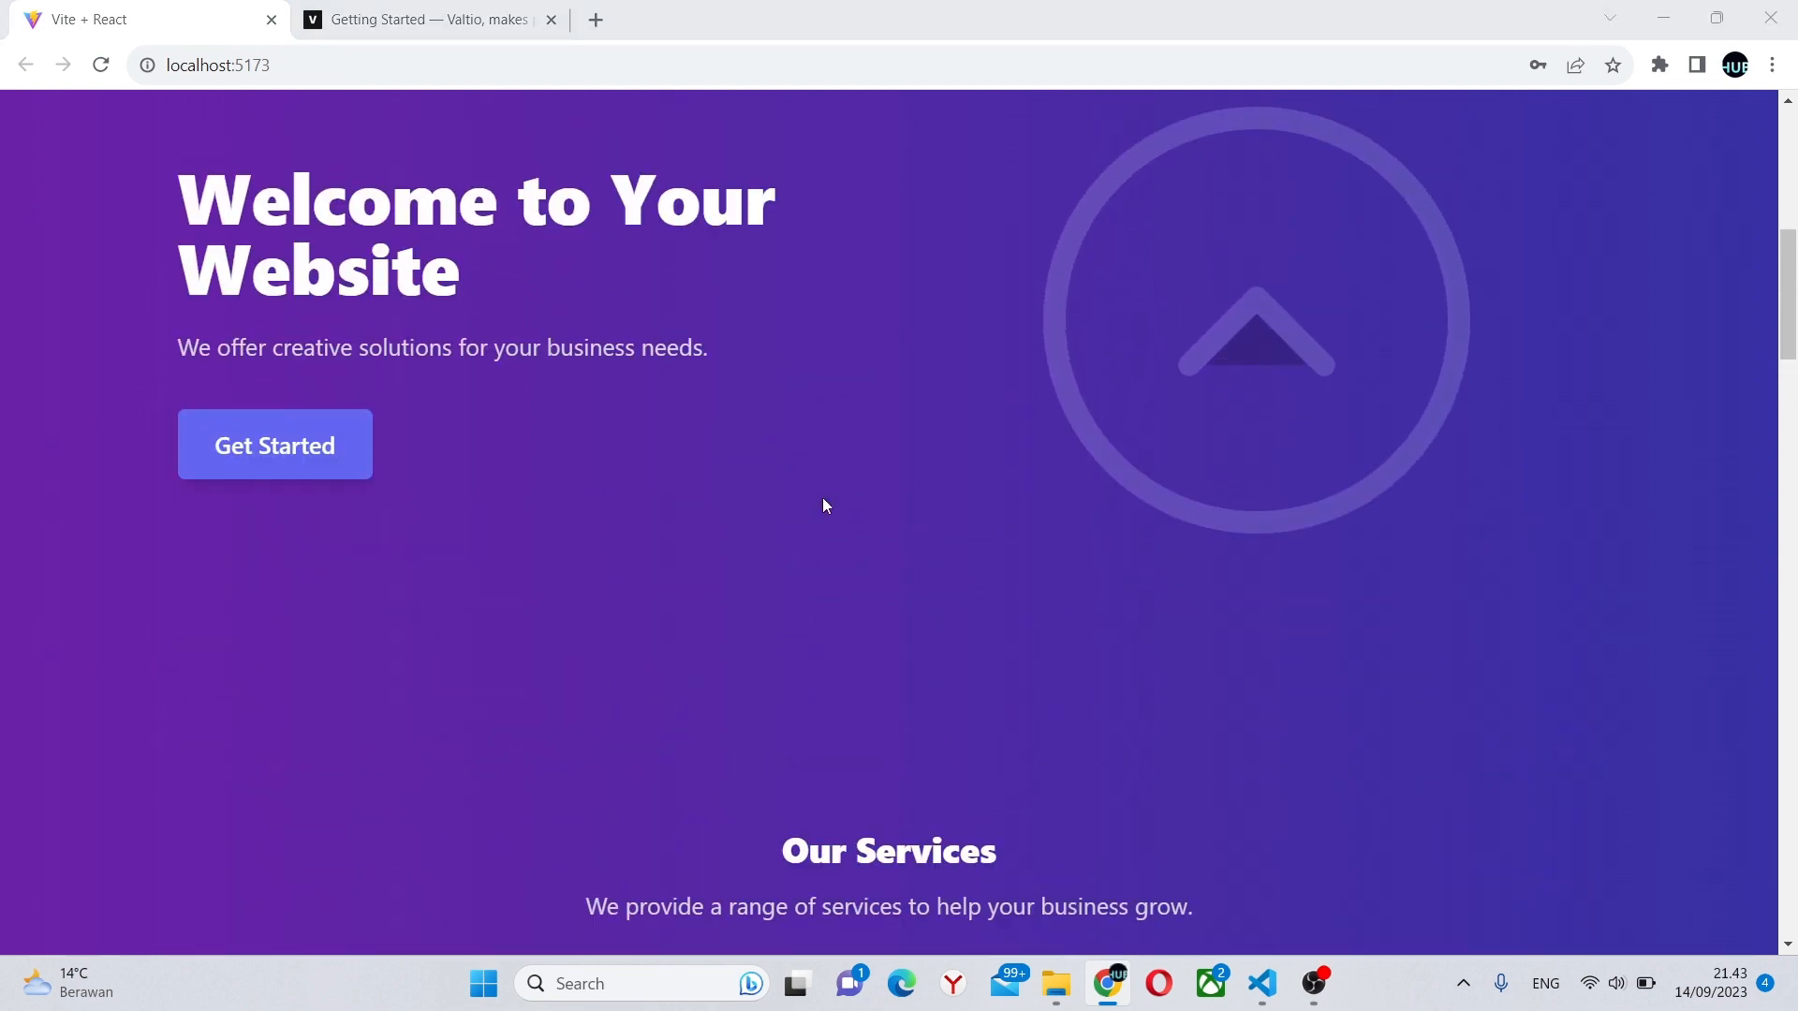
pyautogui.click(1261, 983)
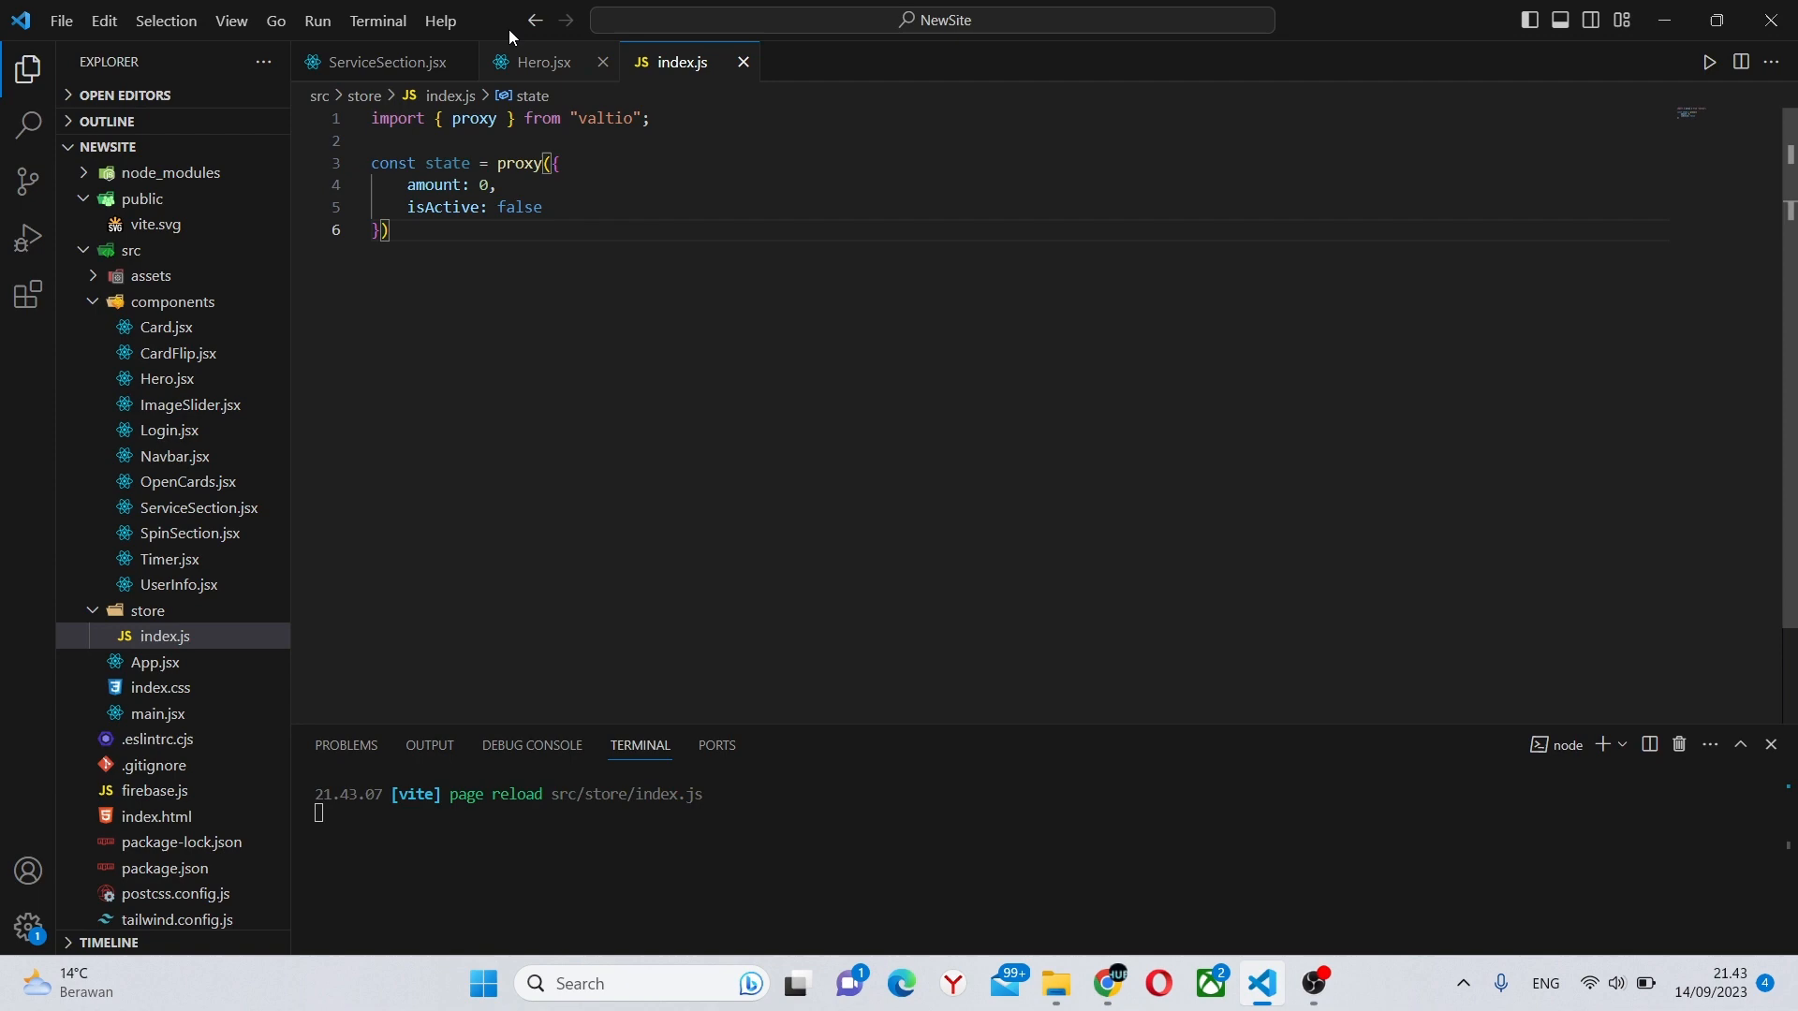
# In Hero.jsx, add const snap = useSnapshot(state) with the valtio import.
pyautogui.click(543, 61)
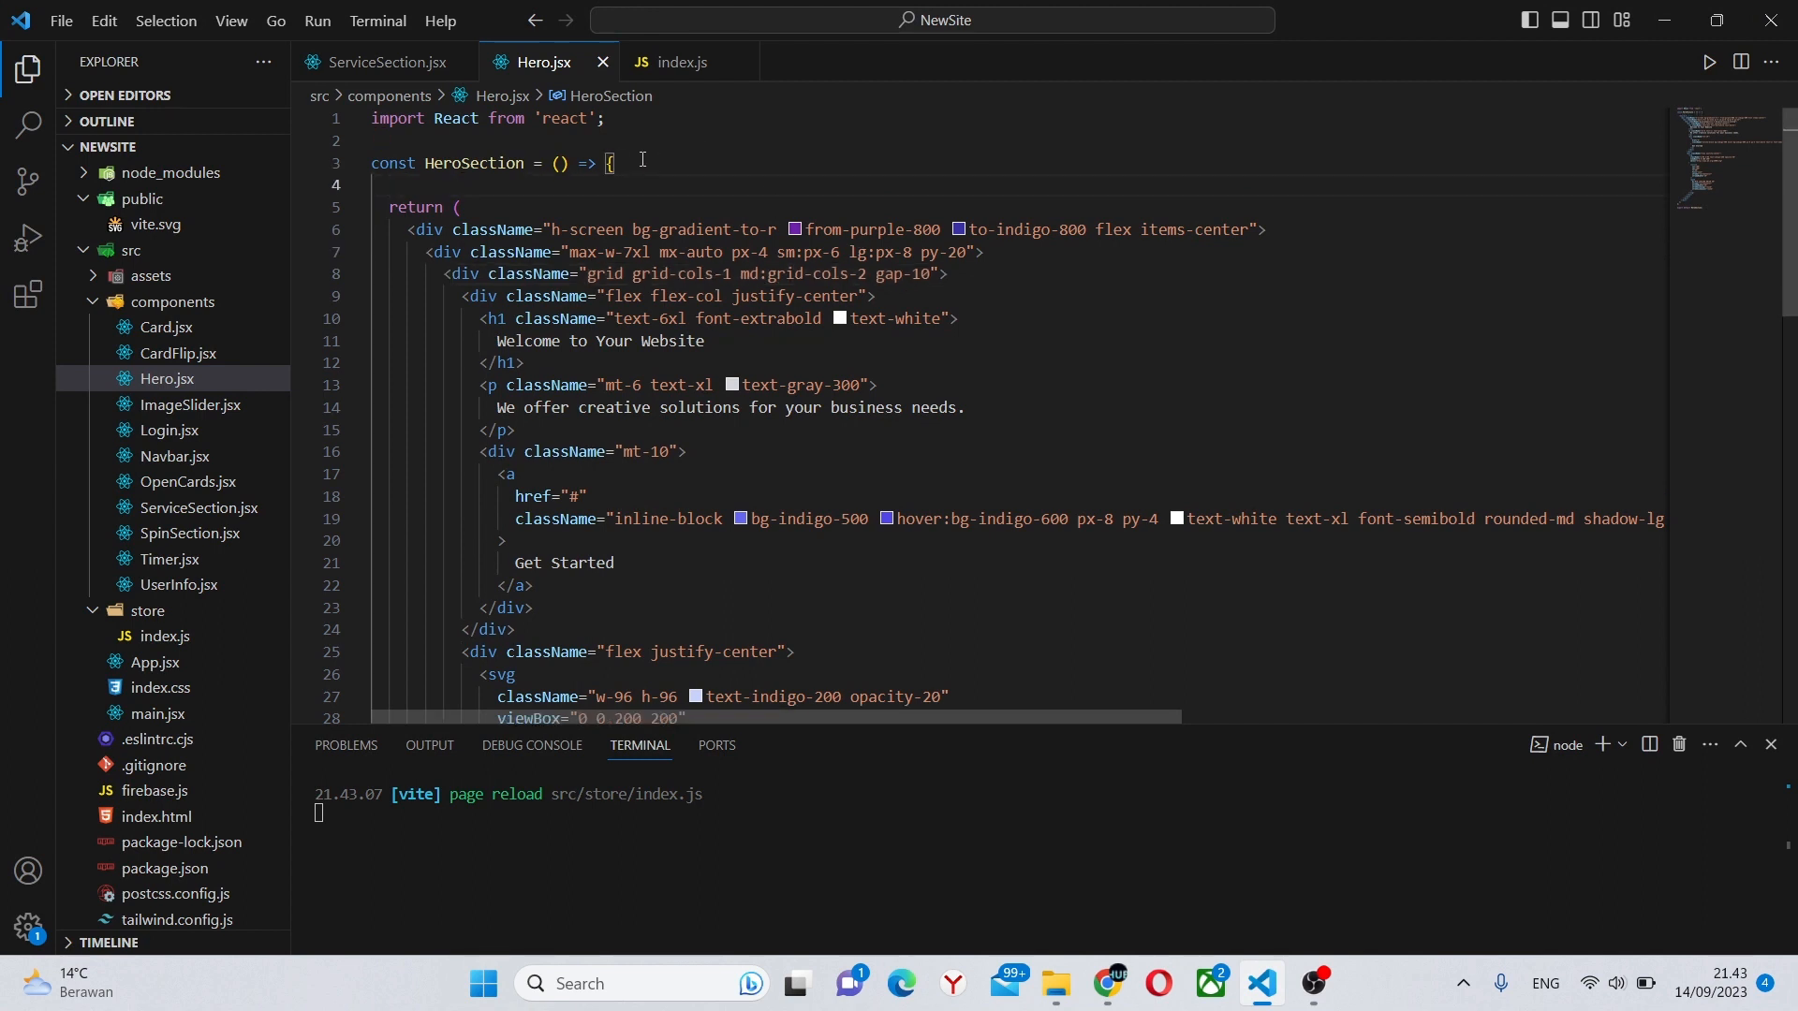
pyautogui.write('const snap = us')
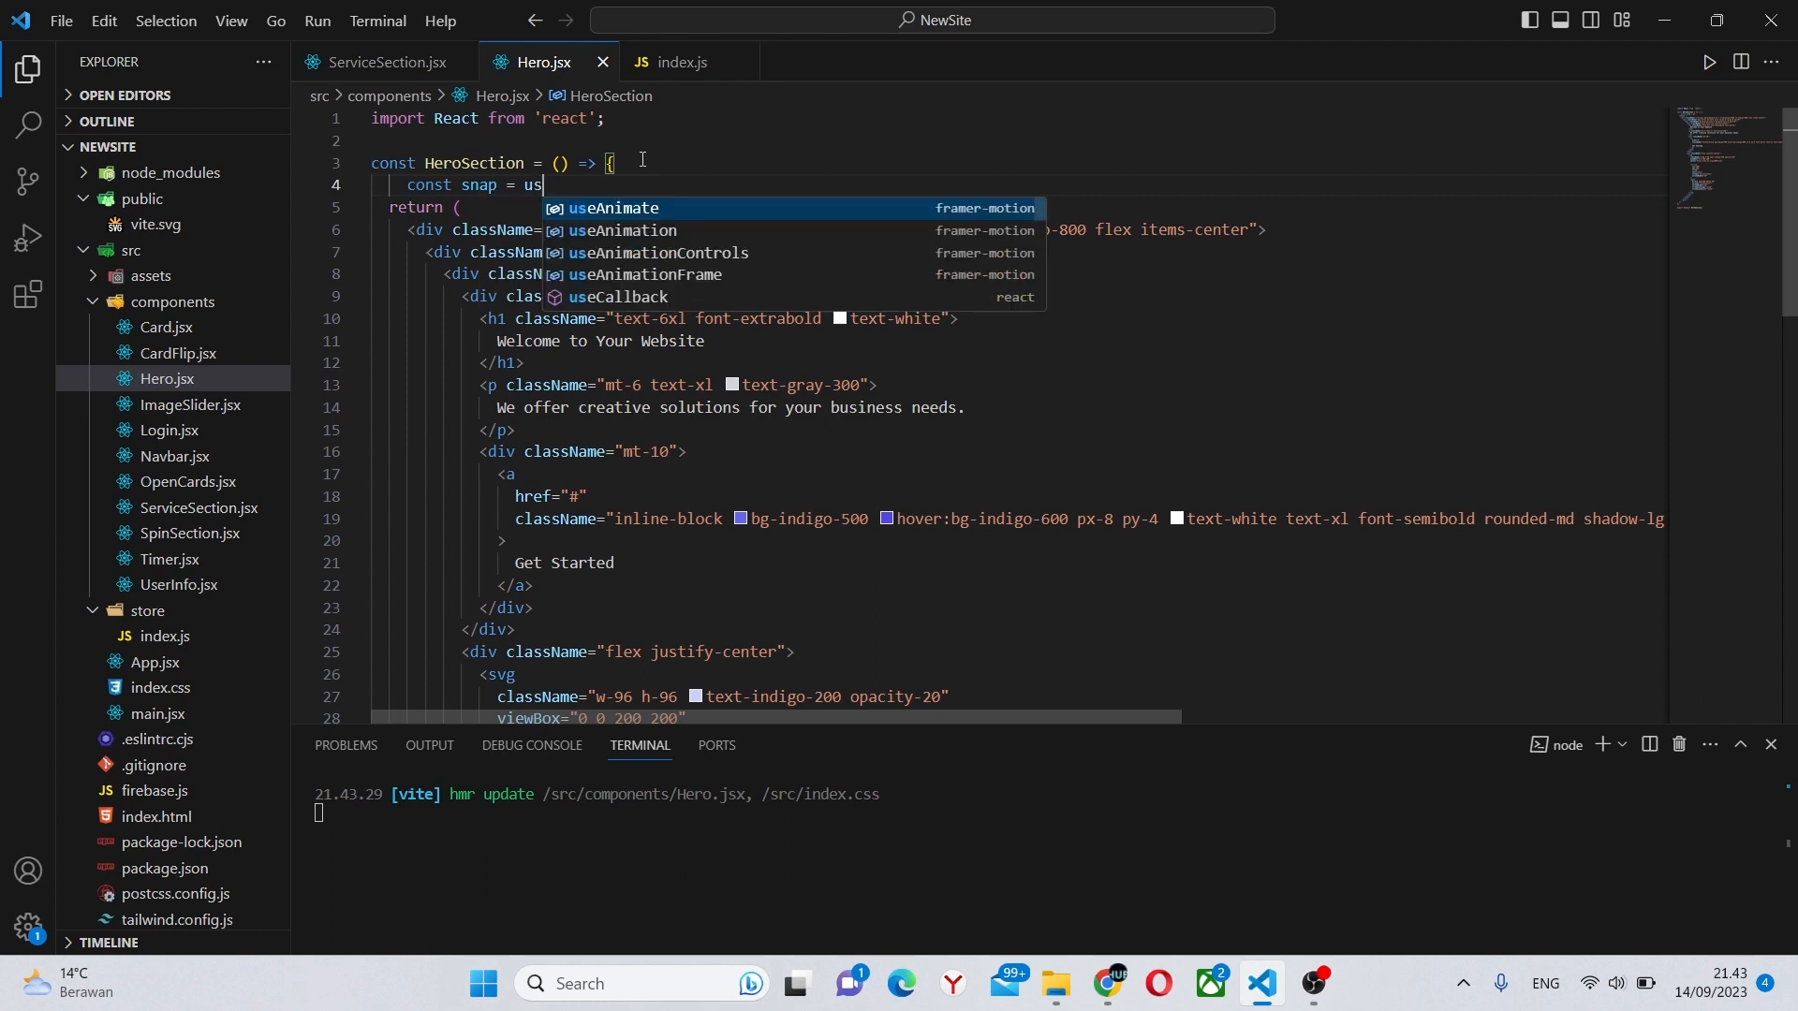
pyautogui.write('eSnapshot')
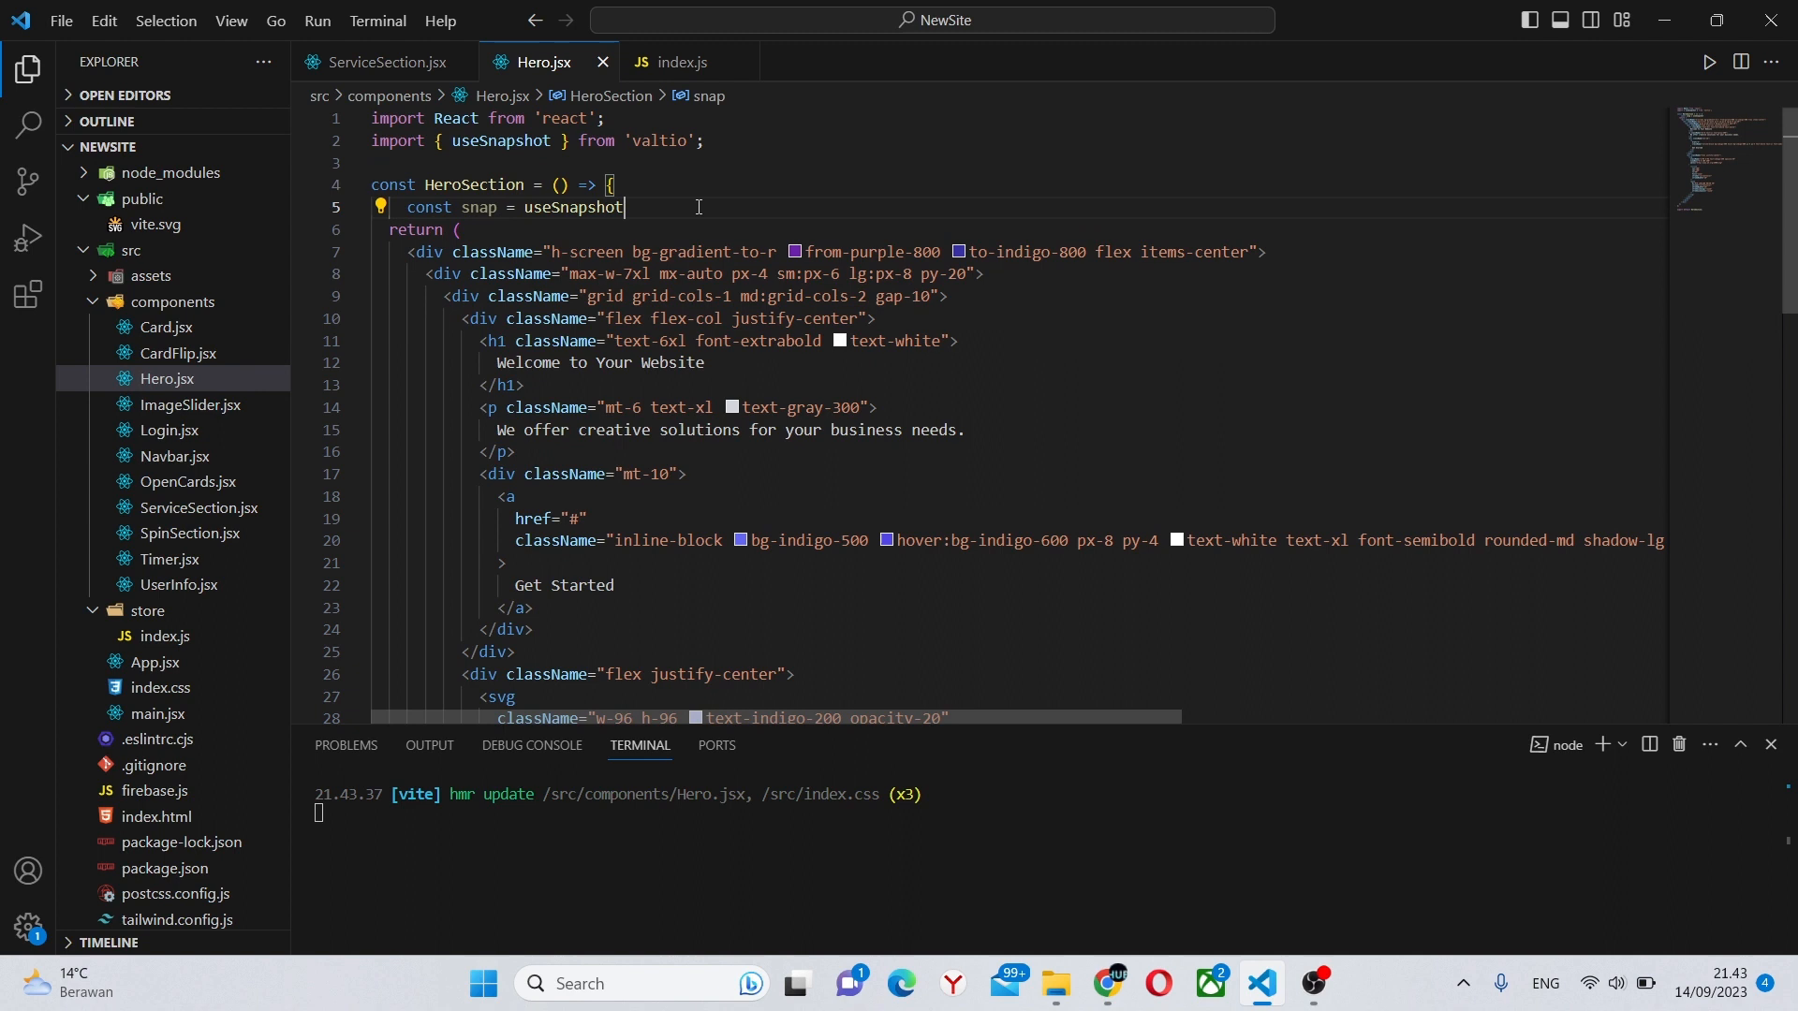
pyautogui.write('(state)')
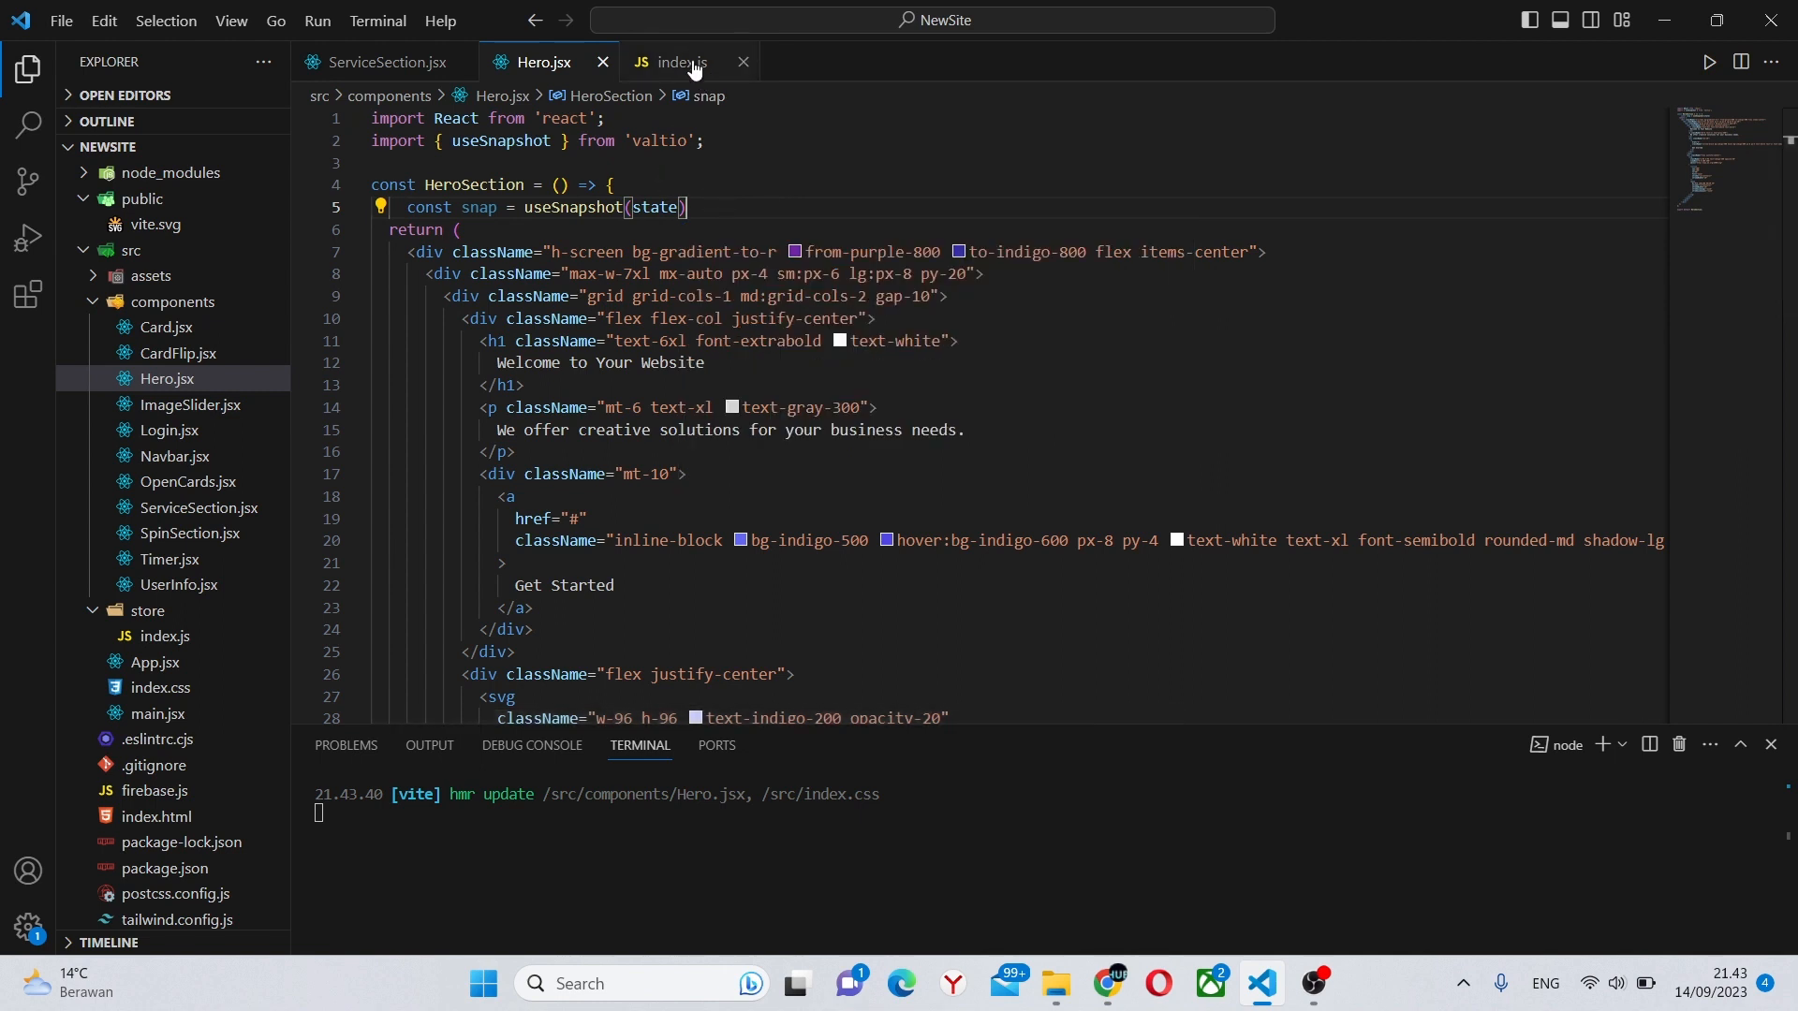
# Add export default state to the end of the store's index.js.
pyautogui.click(680, 61)
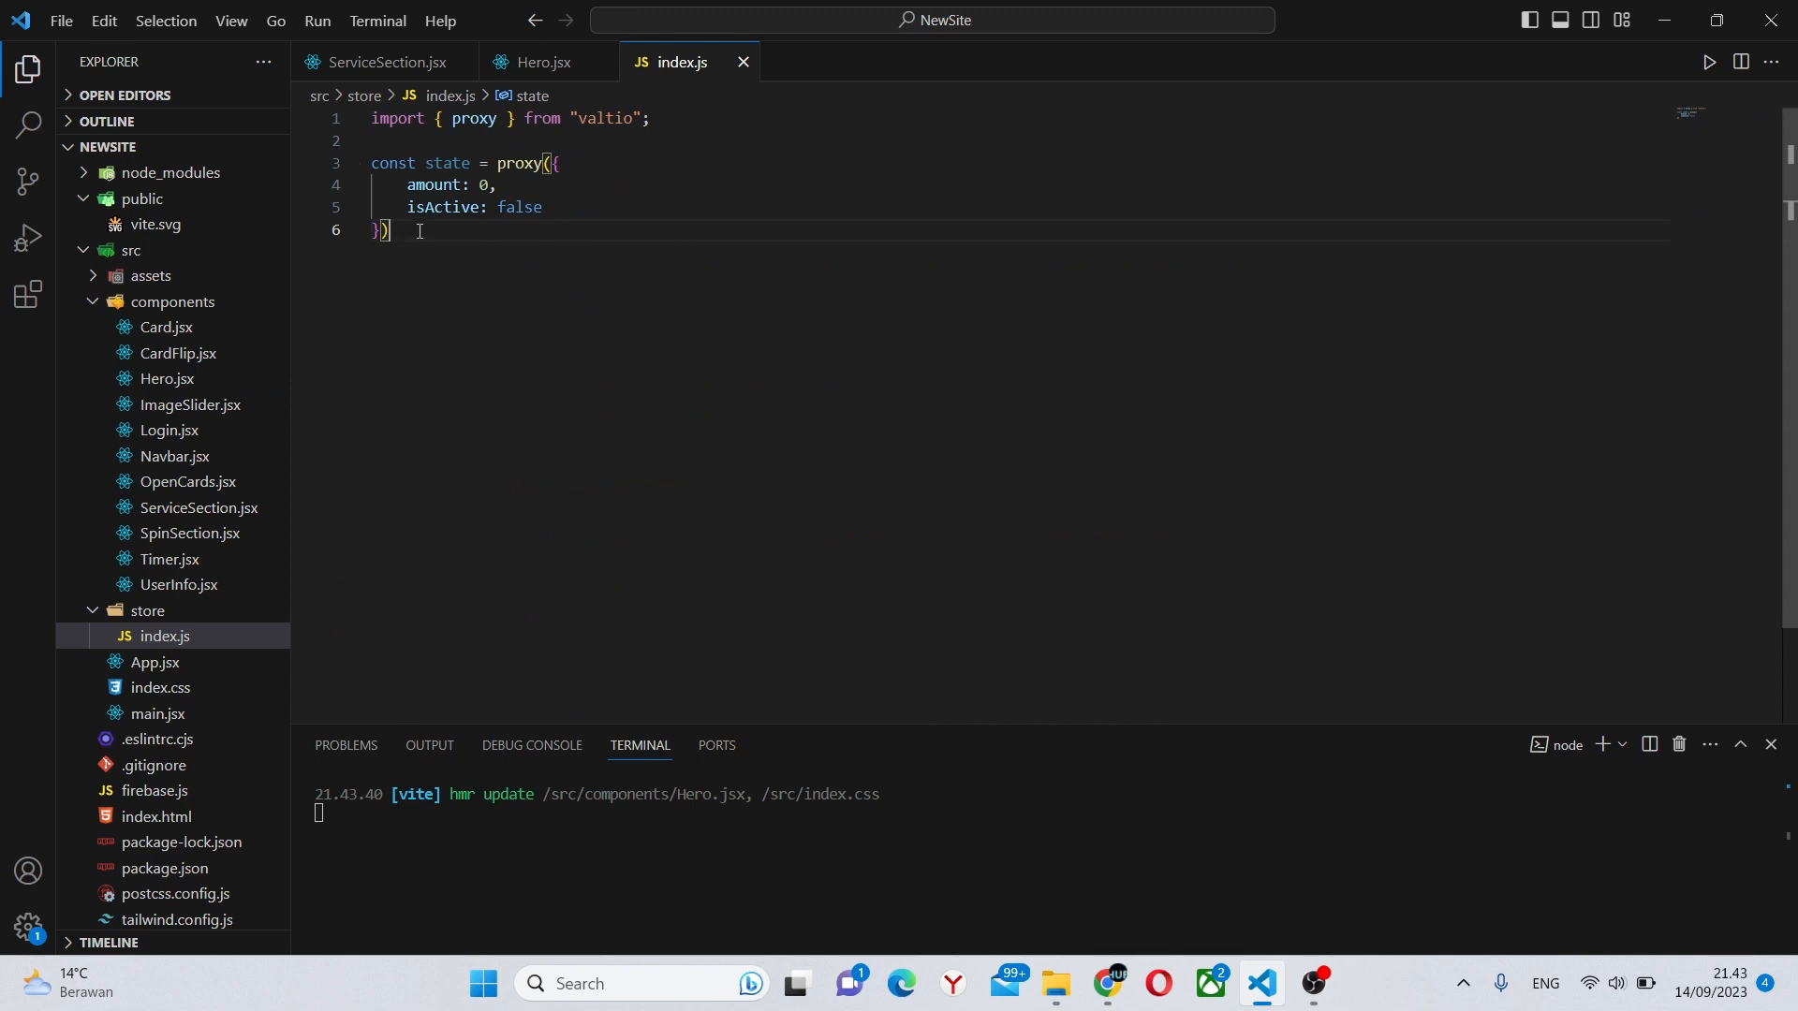
pyautogui.write('e')
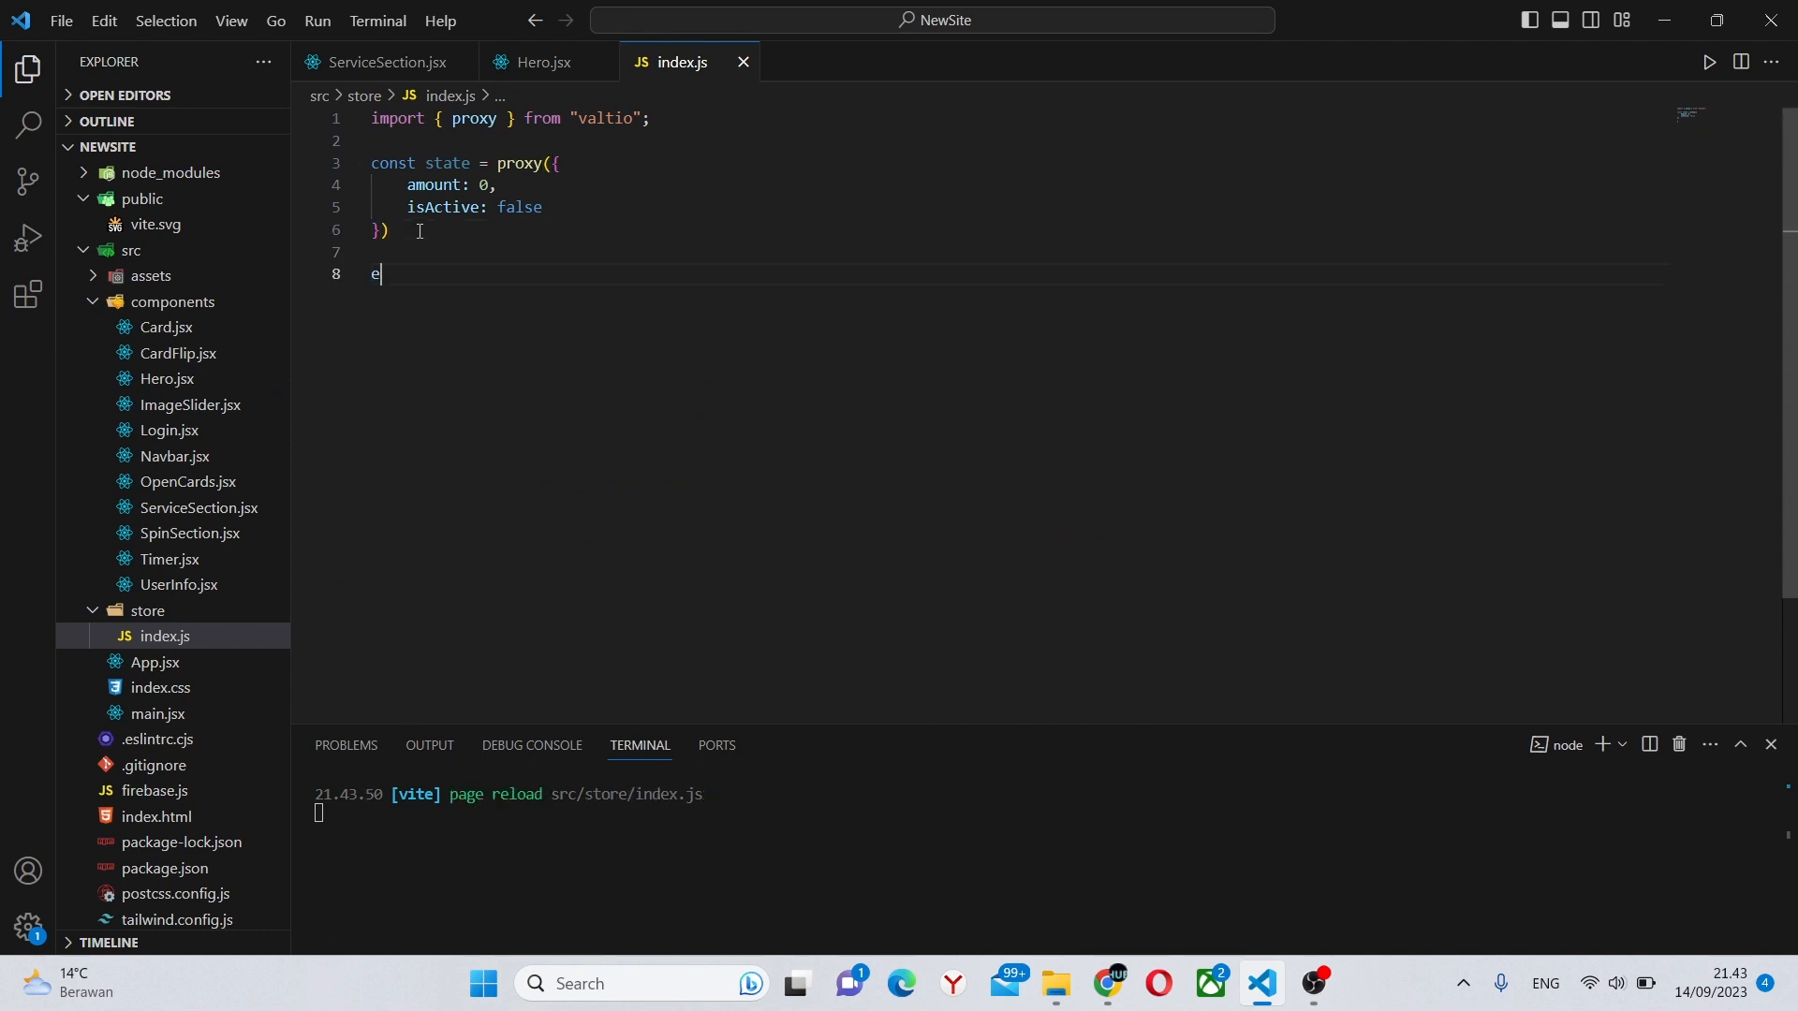
pyautogui.write('xport default state')
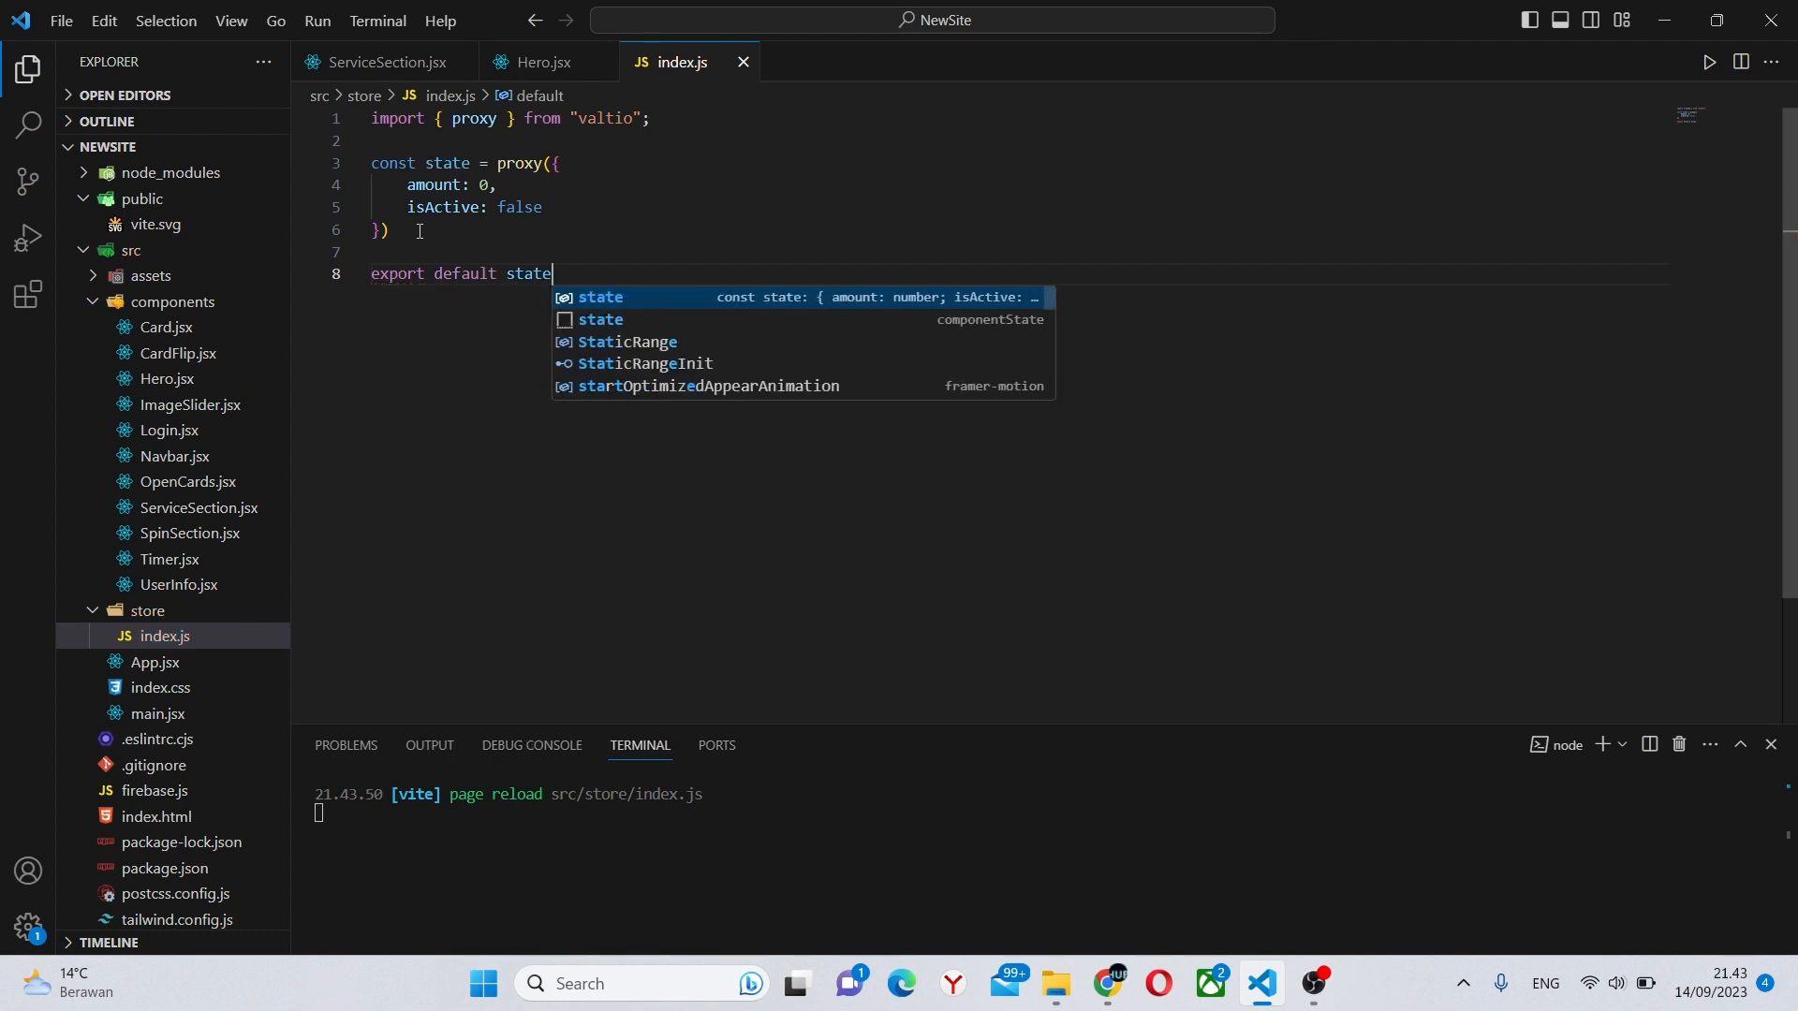
pyautogui.click(543, 62)
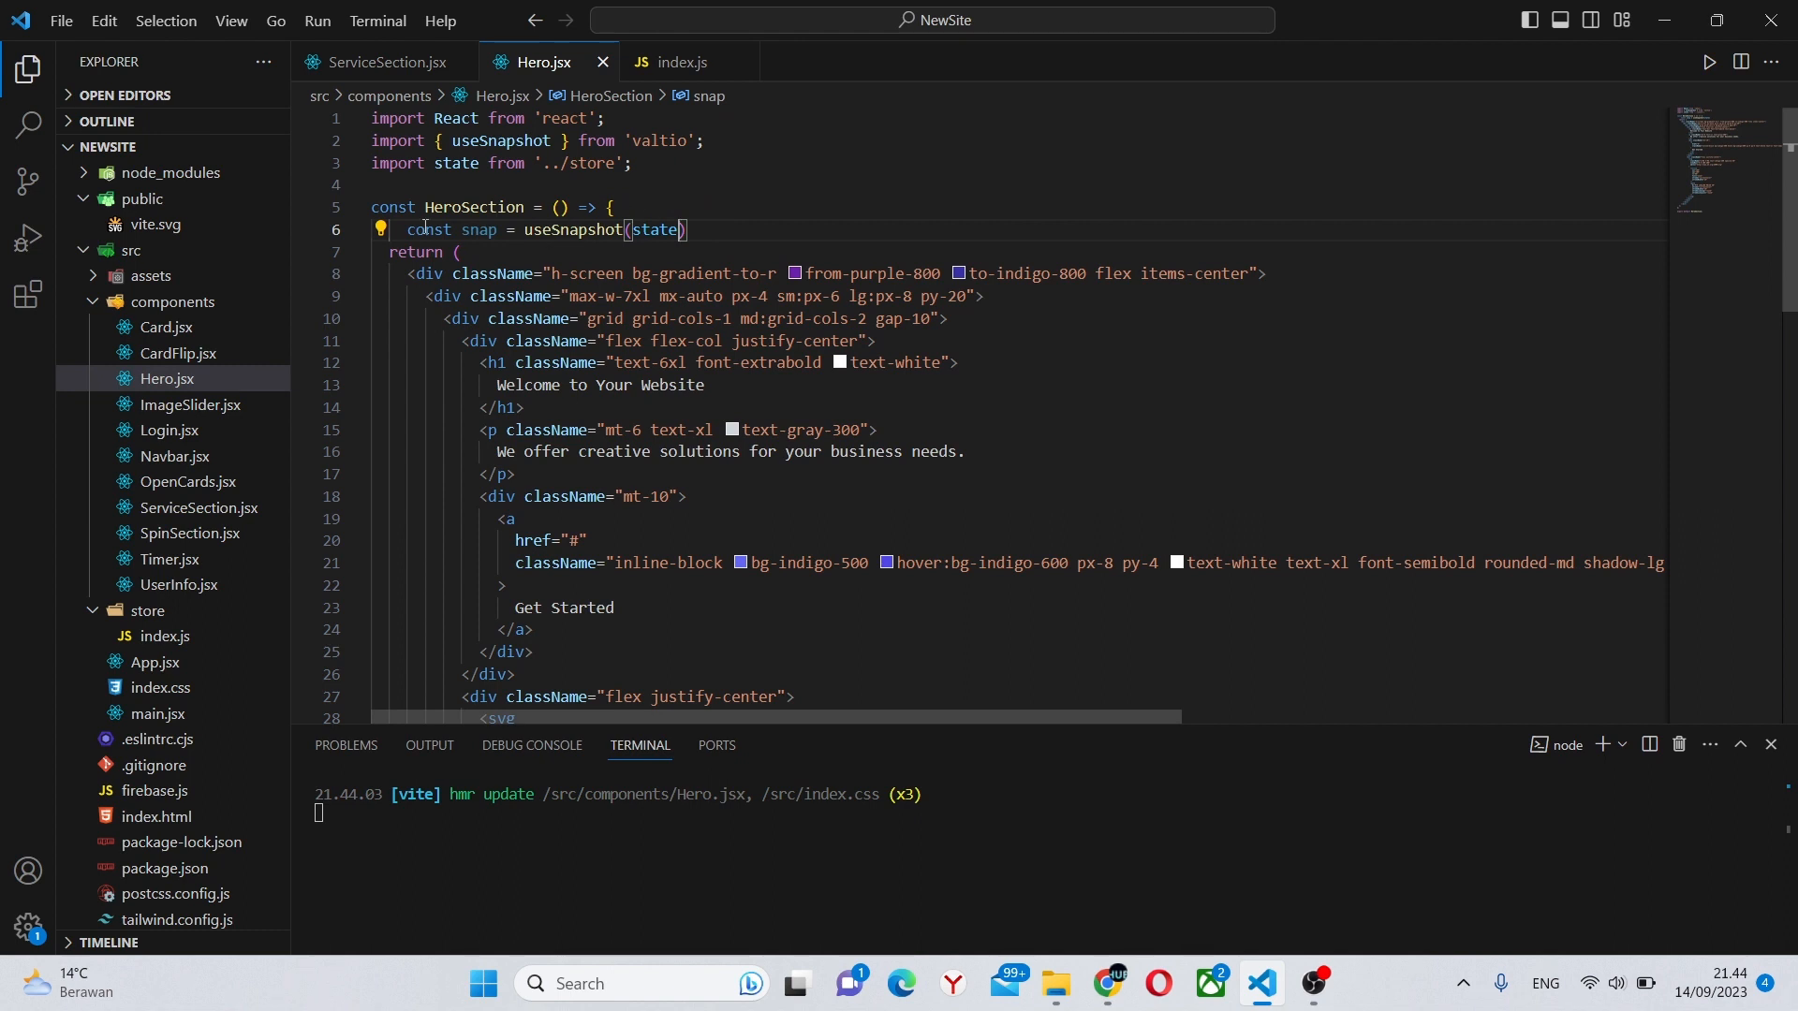
pyautogui.moveTo(662, 239)
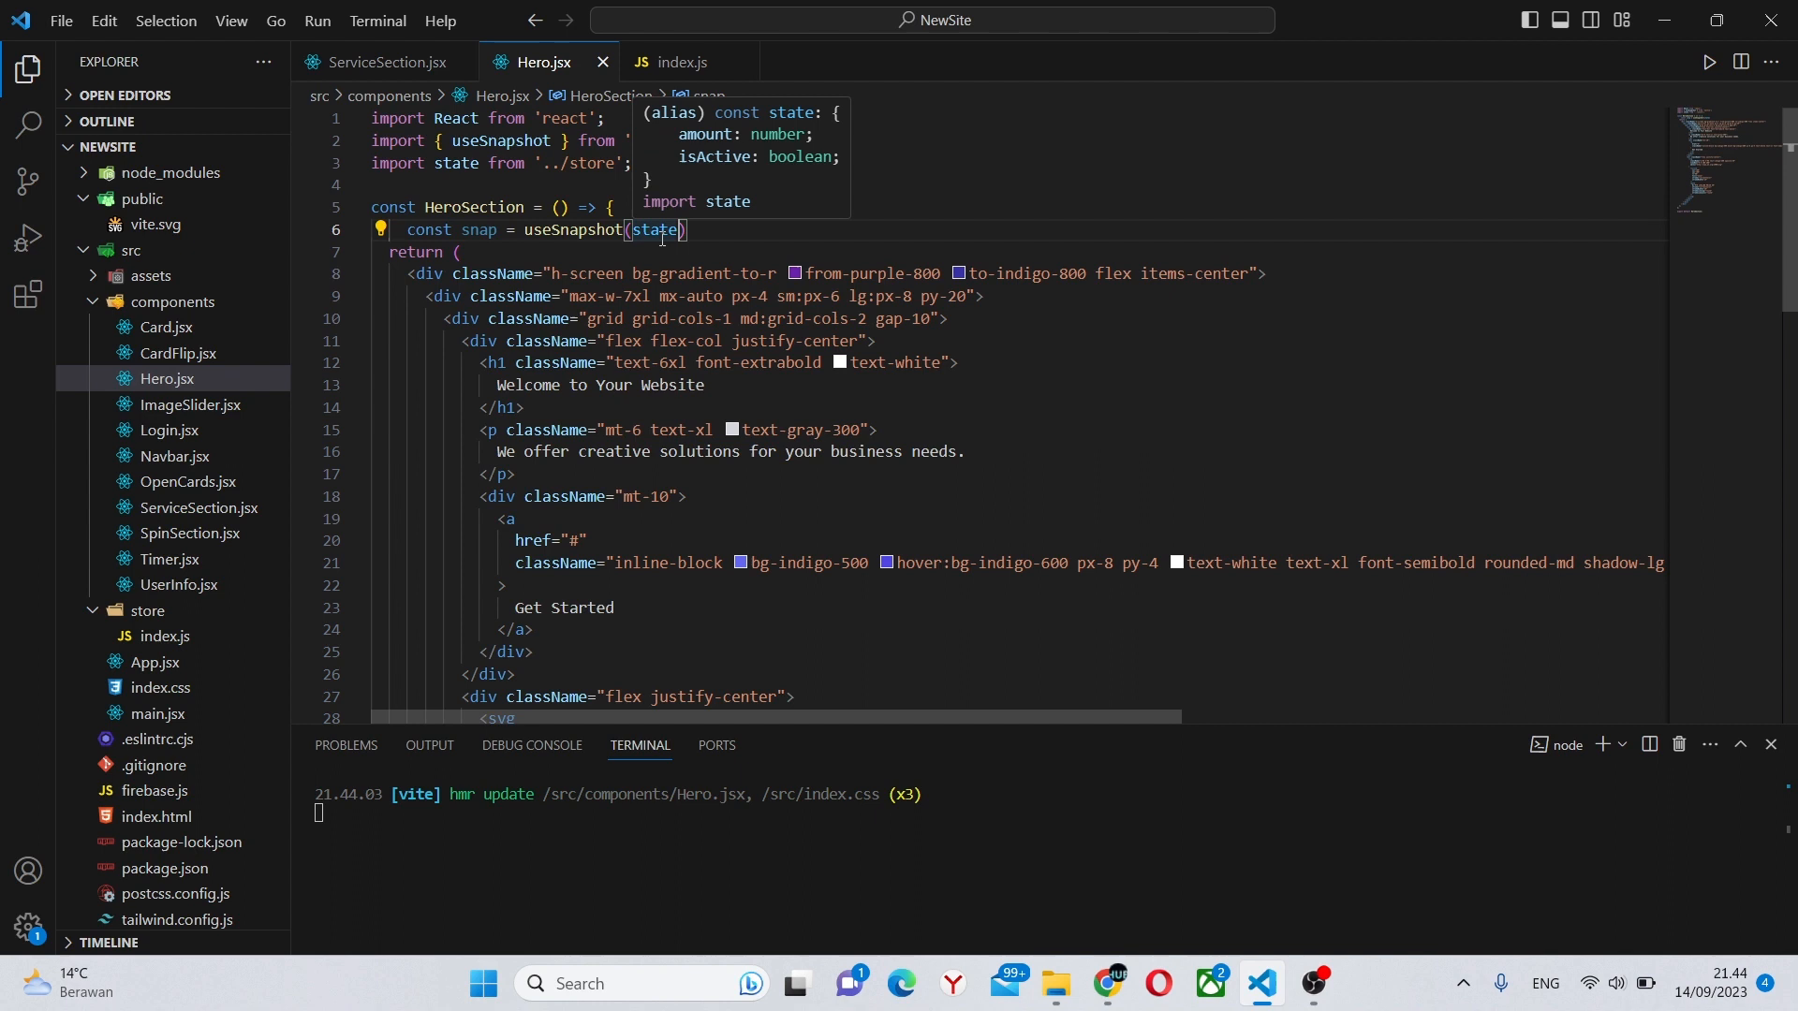
pyautogui.moveTo(691, 58)
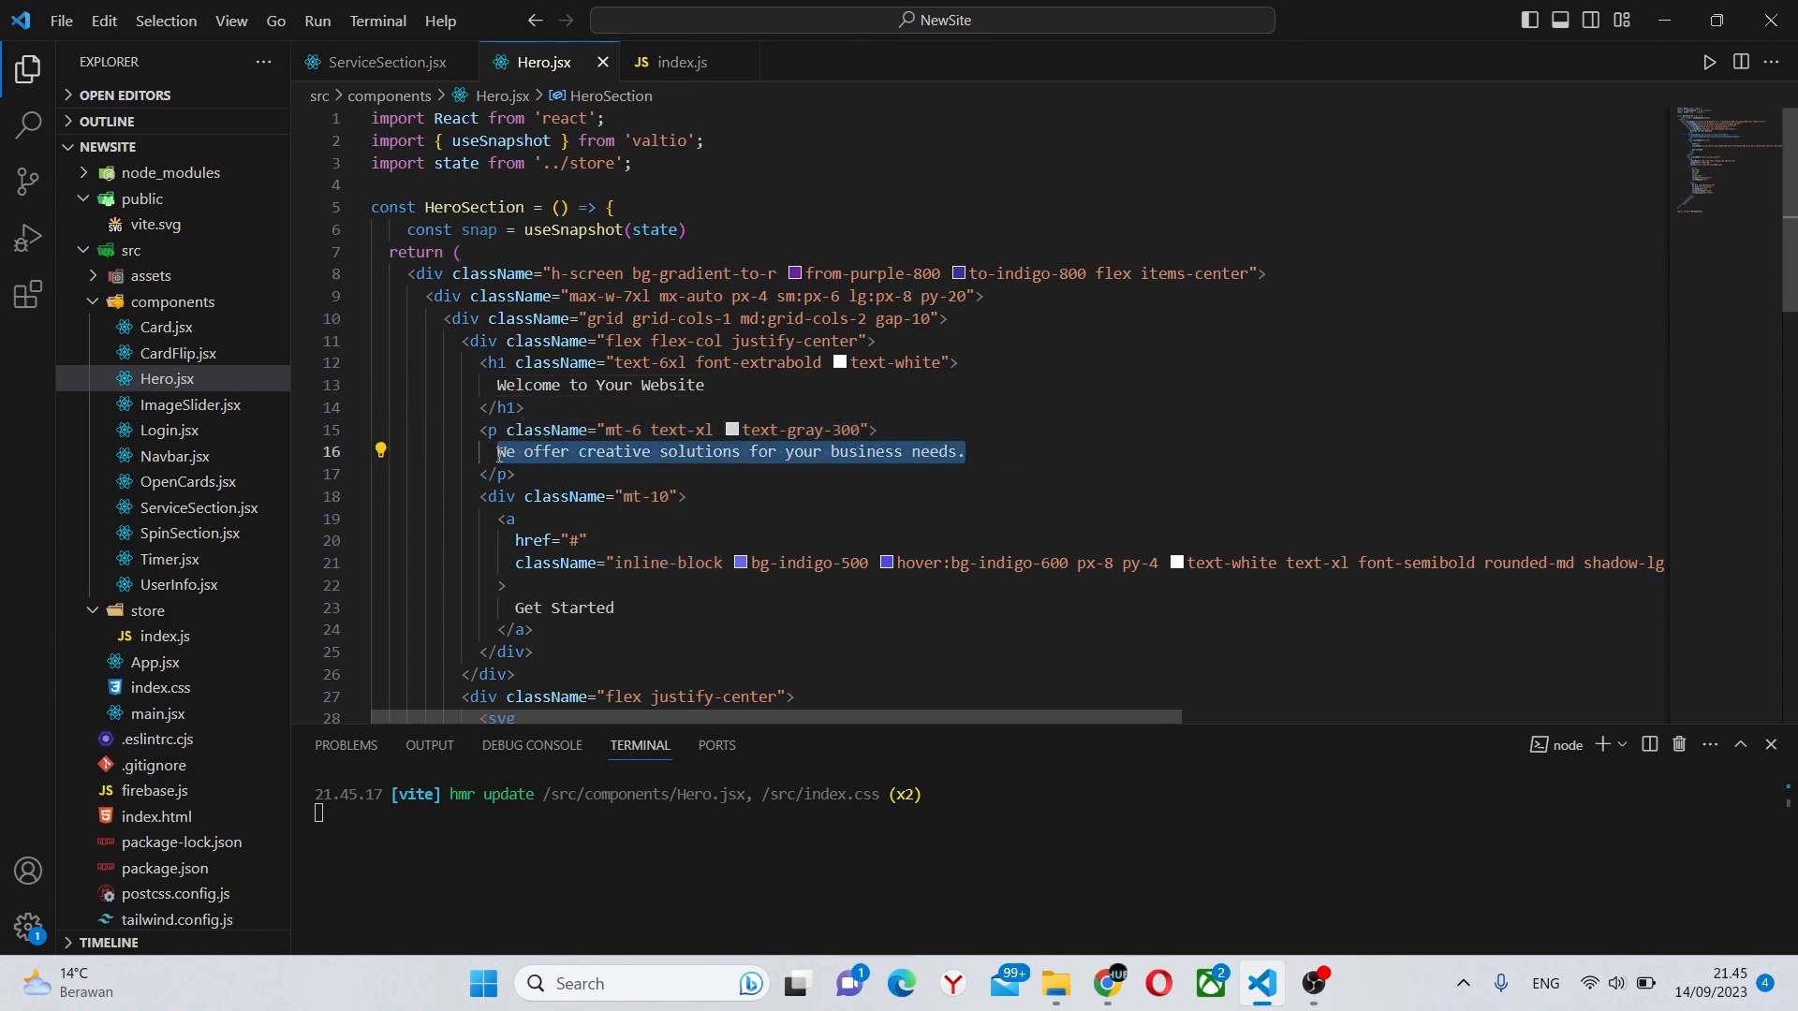
# Change the Hero paragraph to 'The current amount is {snap.amount}' and check it in Chrome.
pyautogui.write('The current amount is')
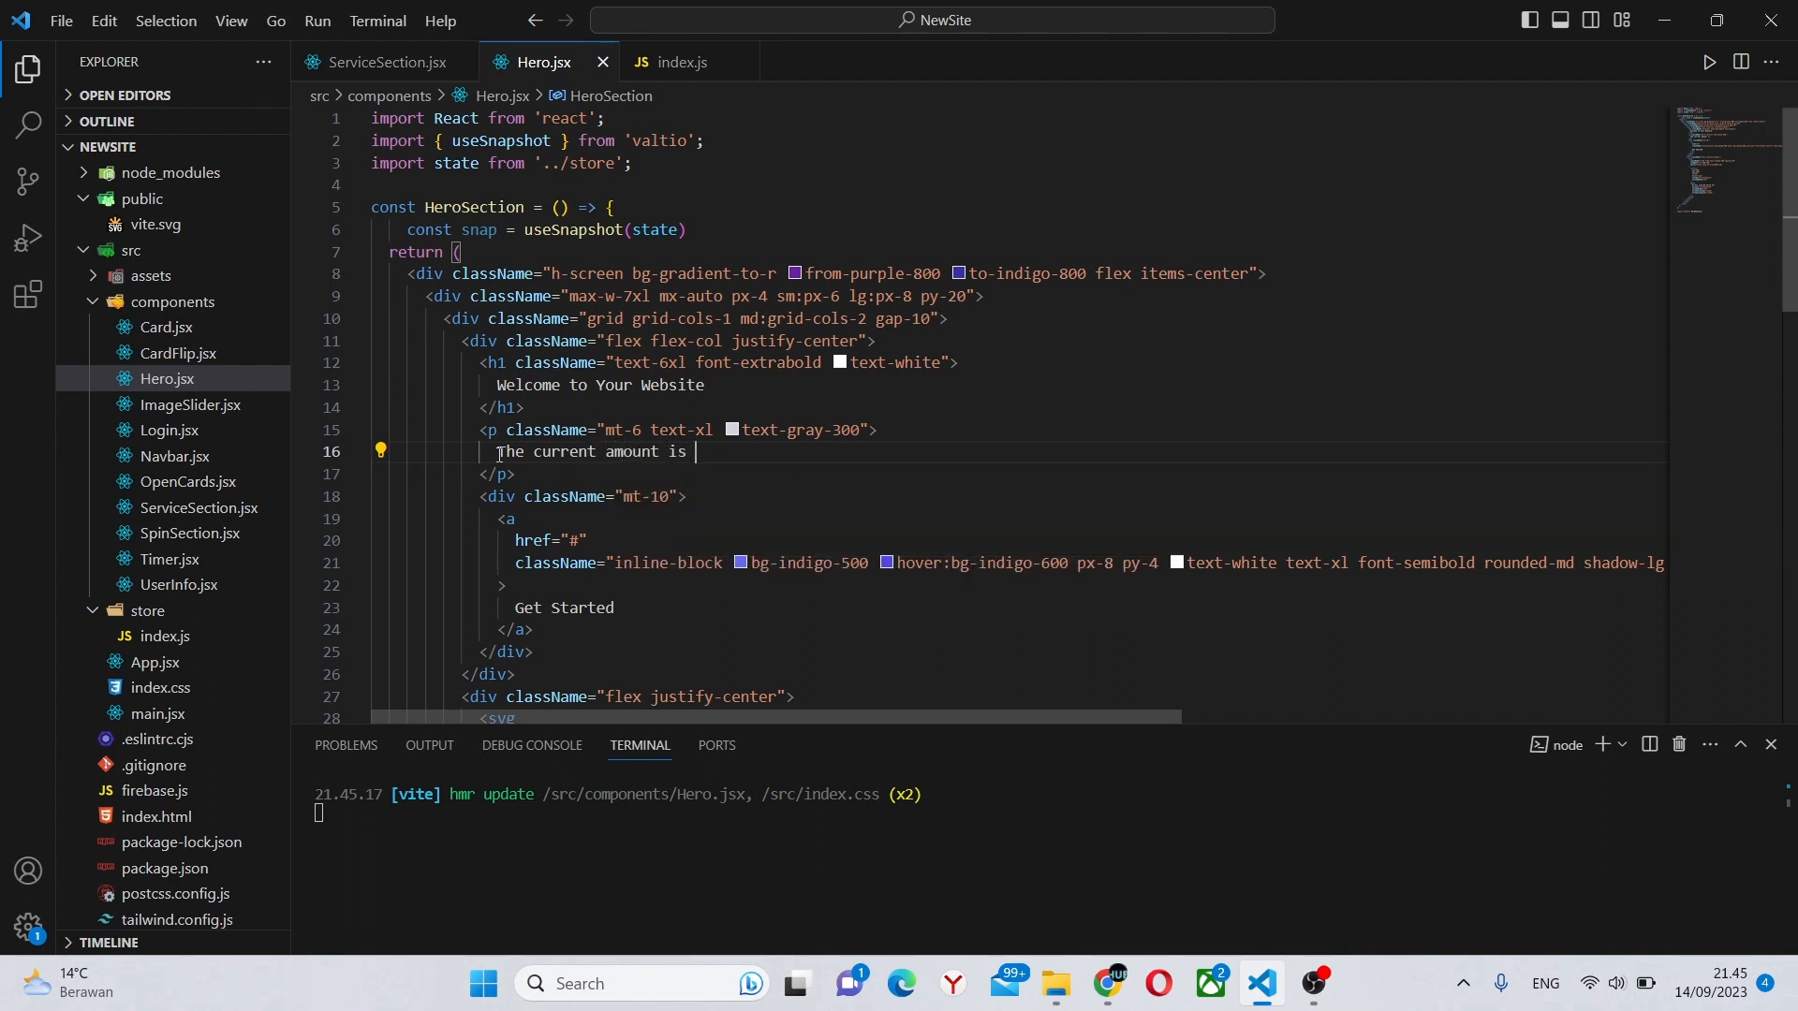
pyautogui.write('{')
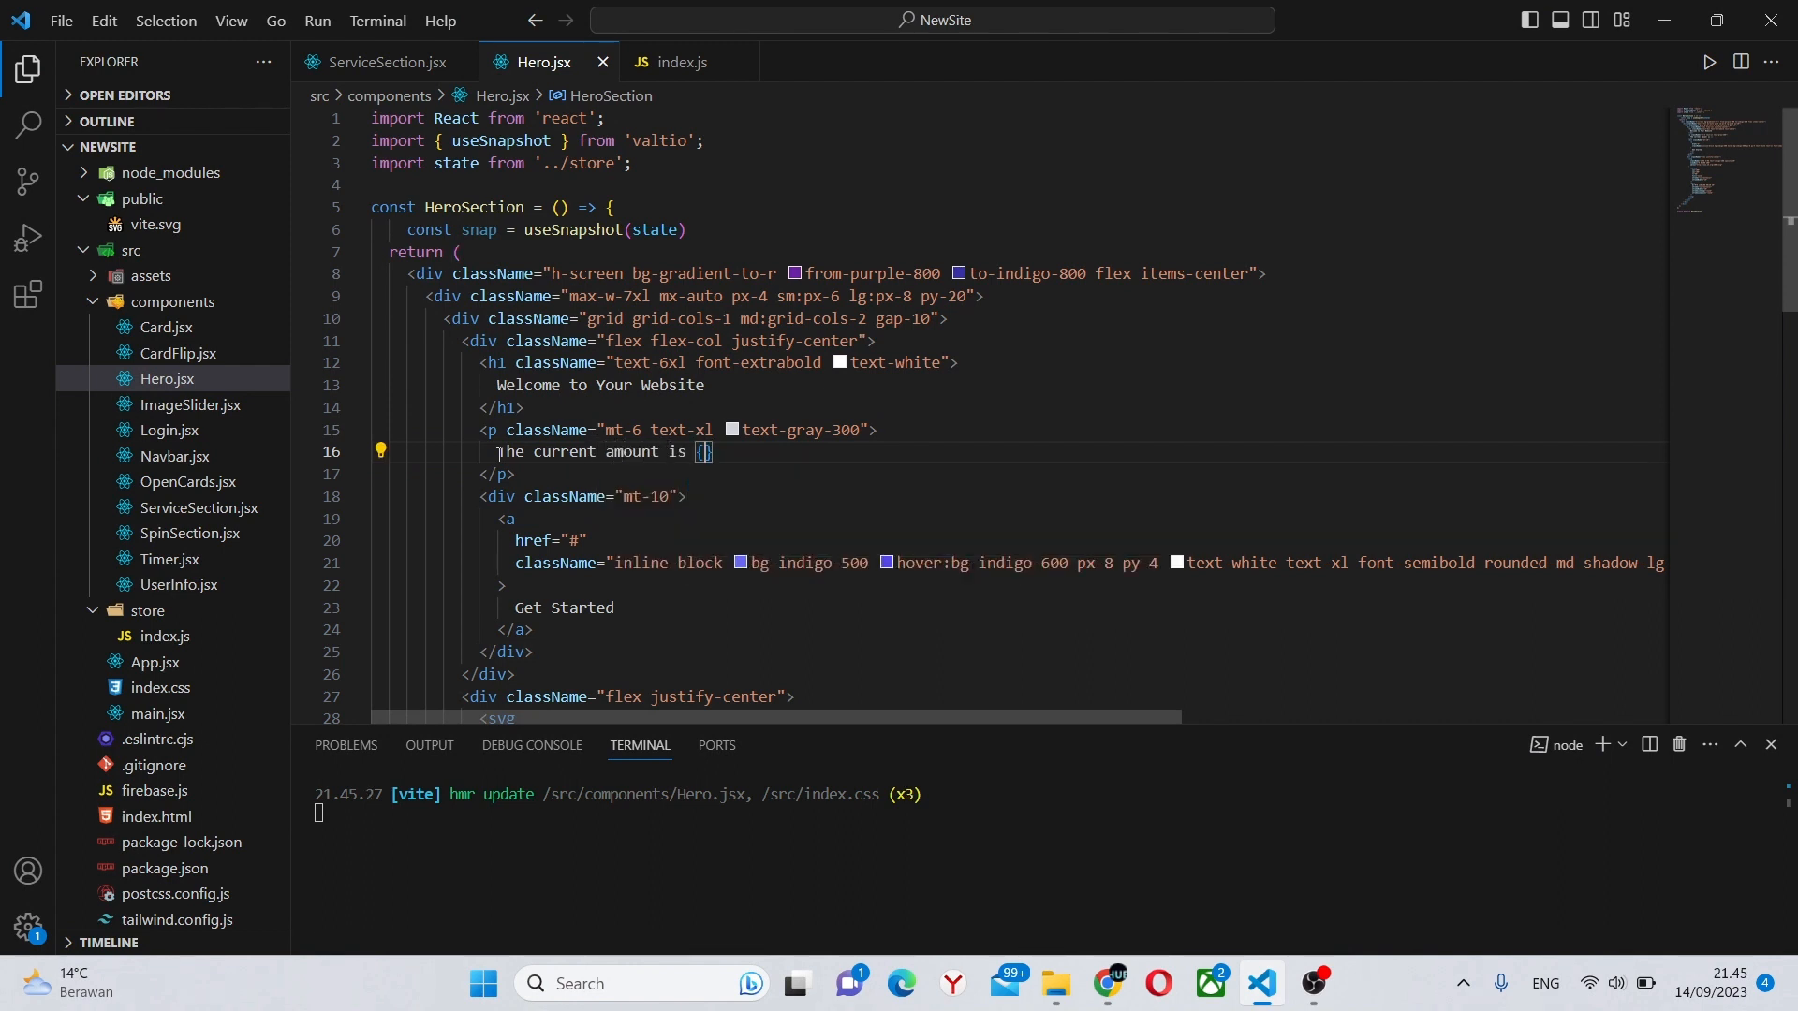
pyautogui.write('snap.amount')
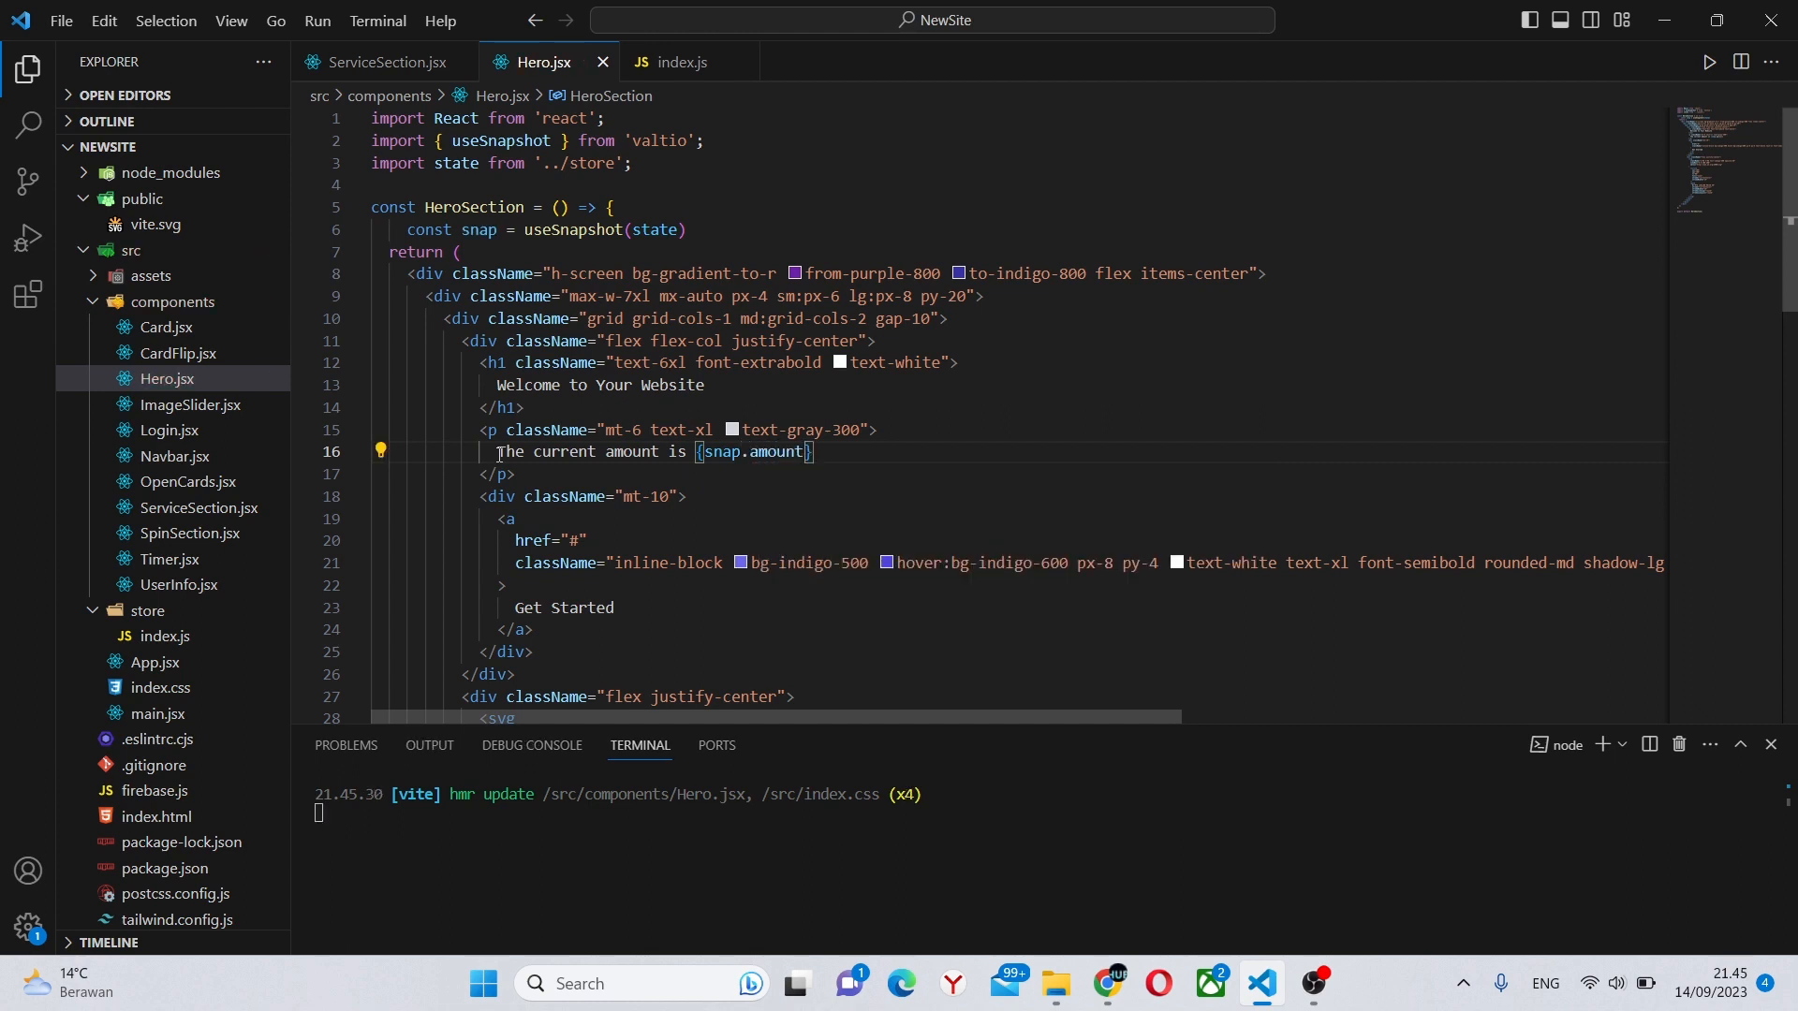
pyautogui.click(1104, 983)
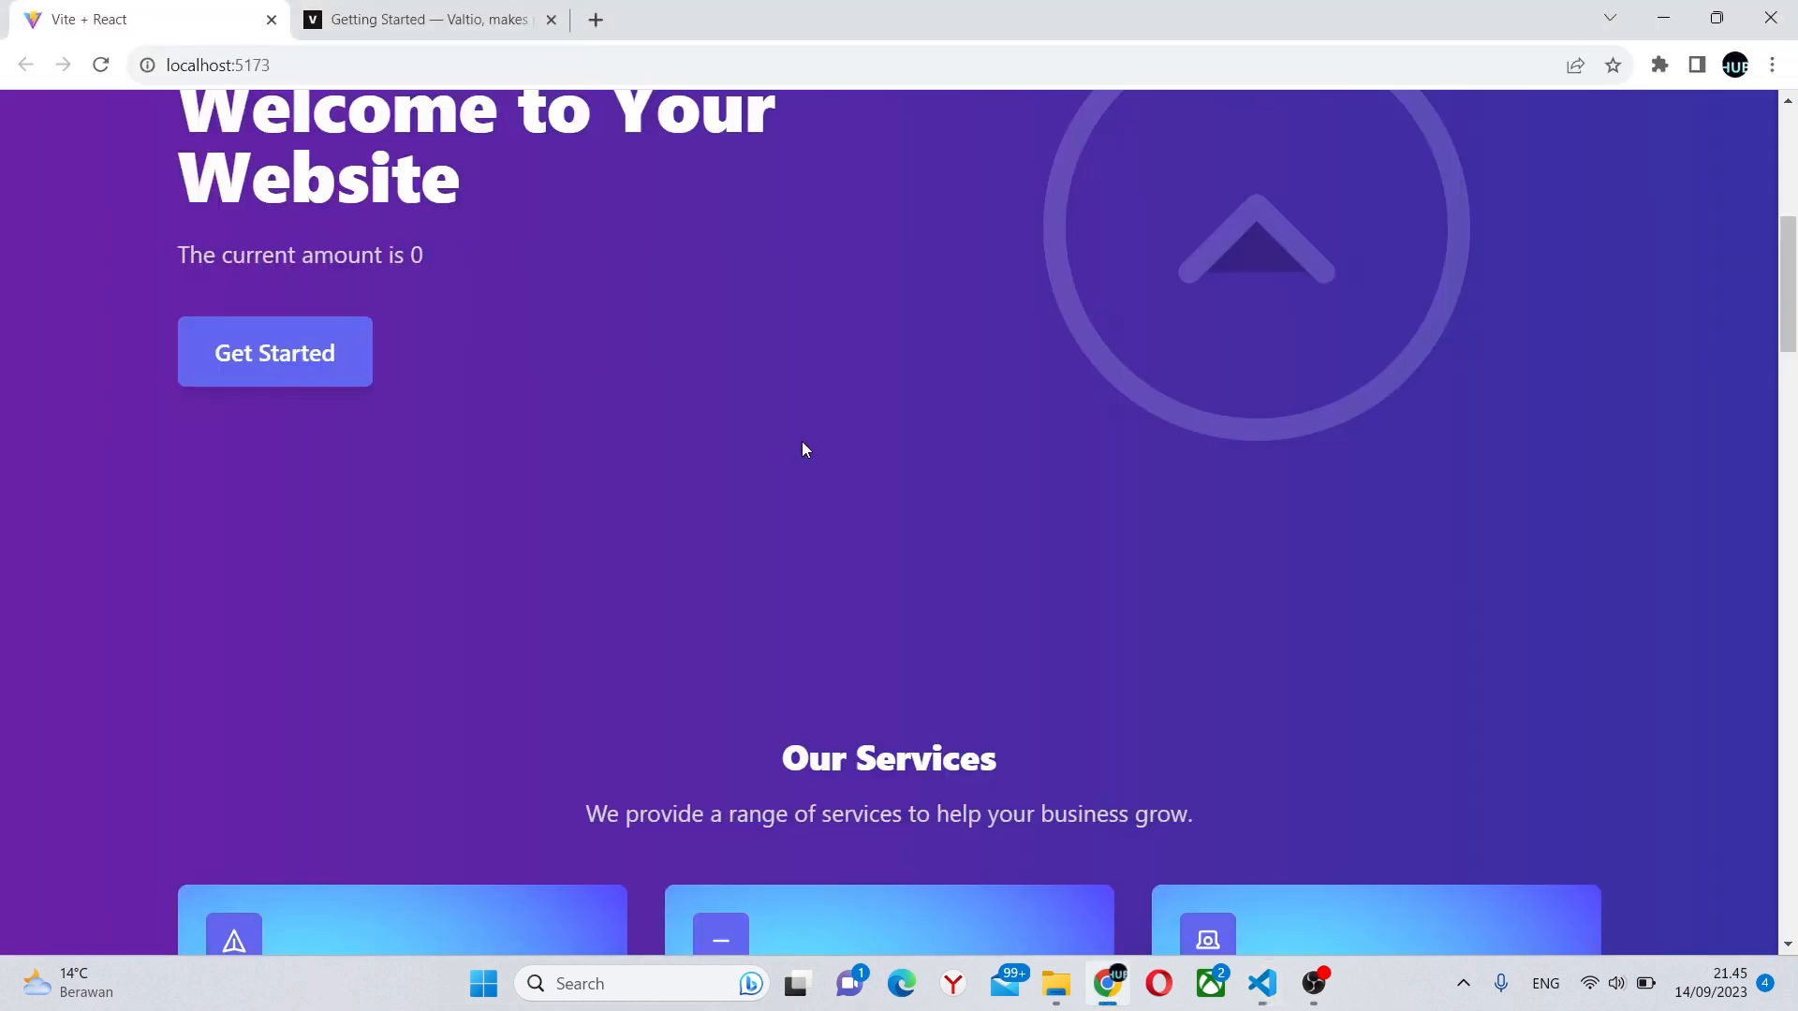
# Change the store's initial amount from 0 to 5 and confirm the hero shows 5.
pyautogui.click(1261, 983)
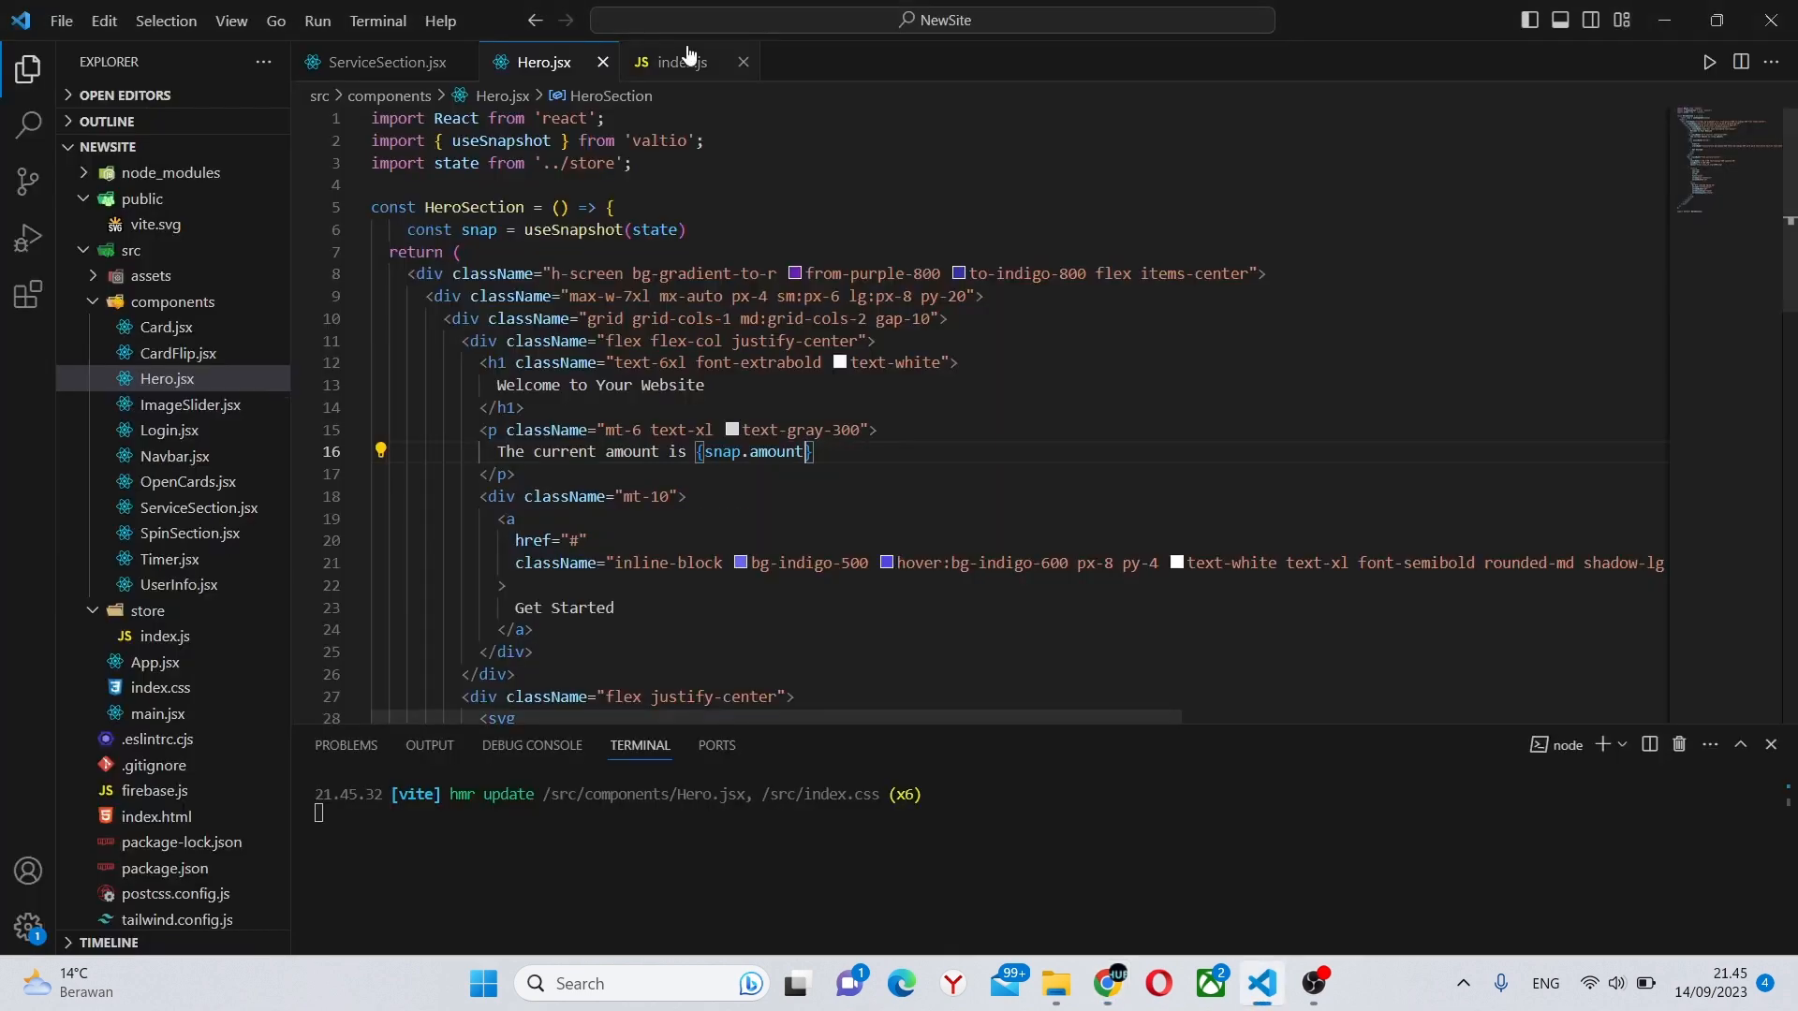
pyautogui.click(682, 61)
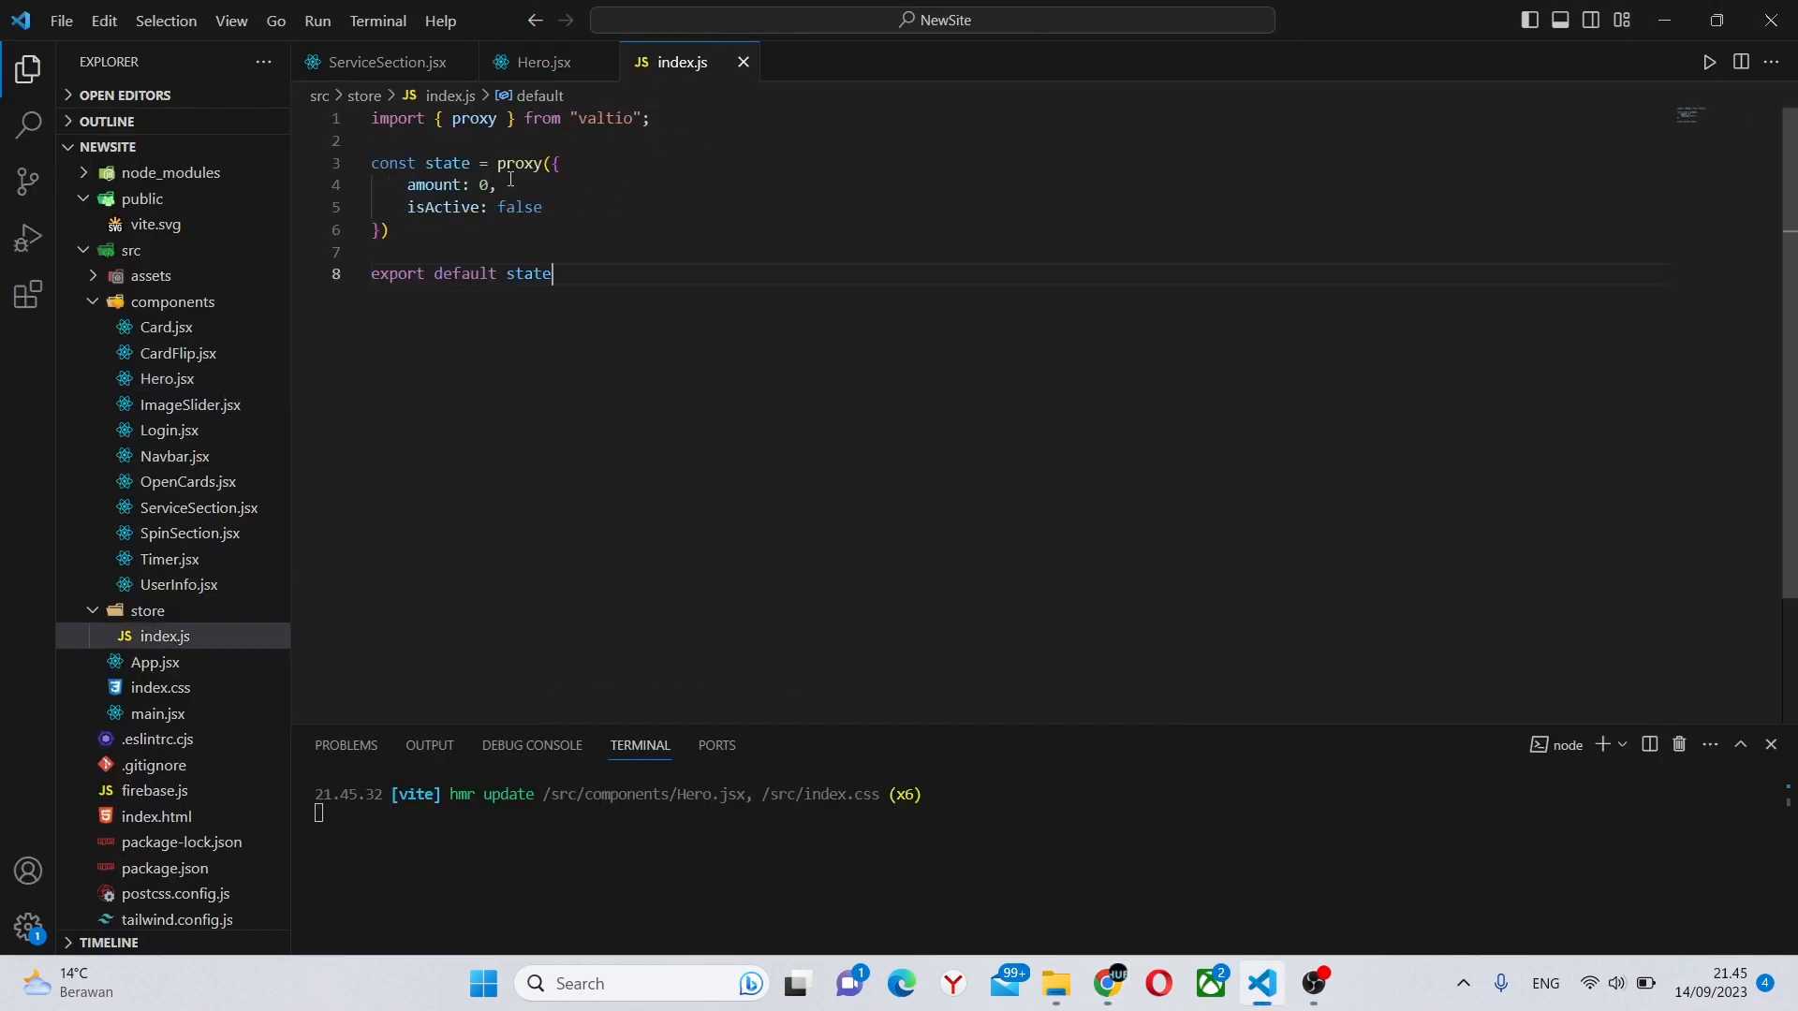
pyautogui.write('5')
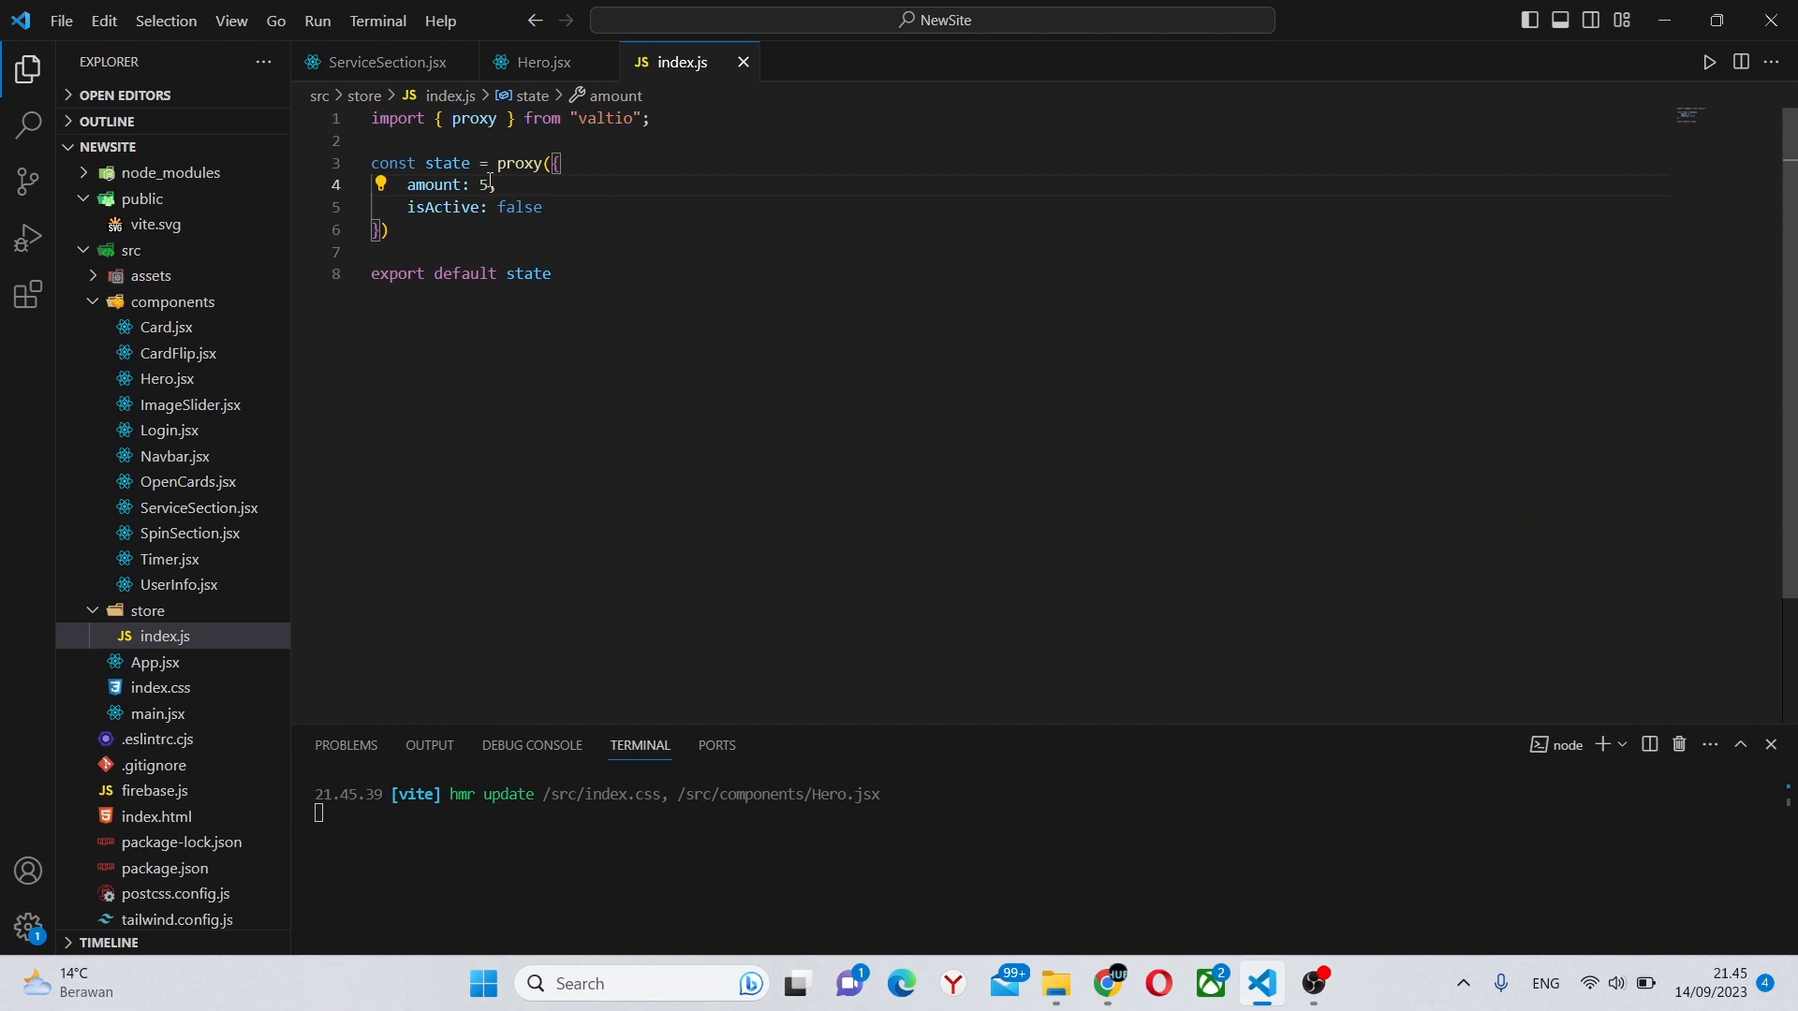
pyautogui.click(1104, 983)
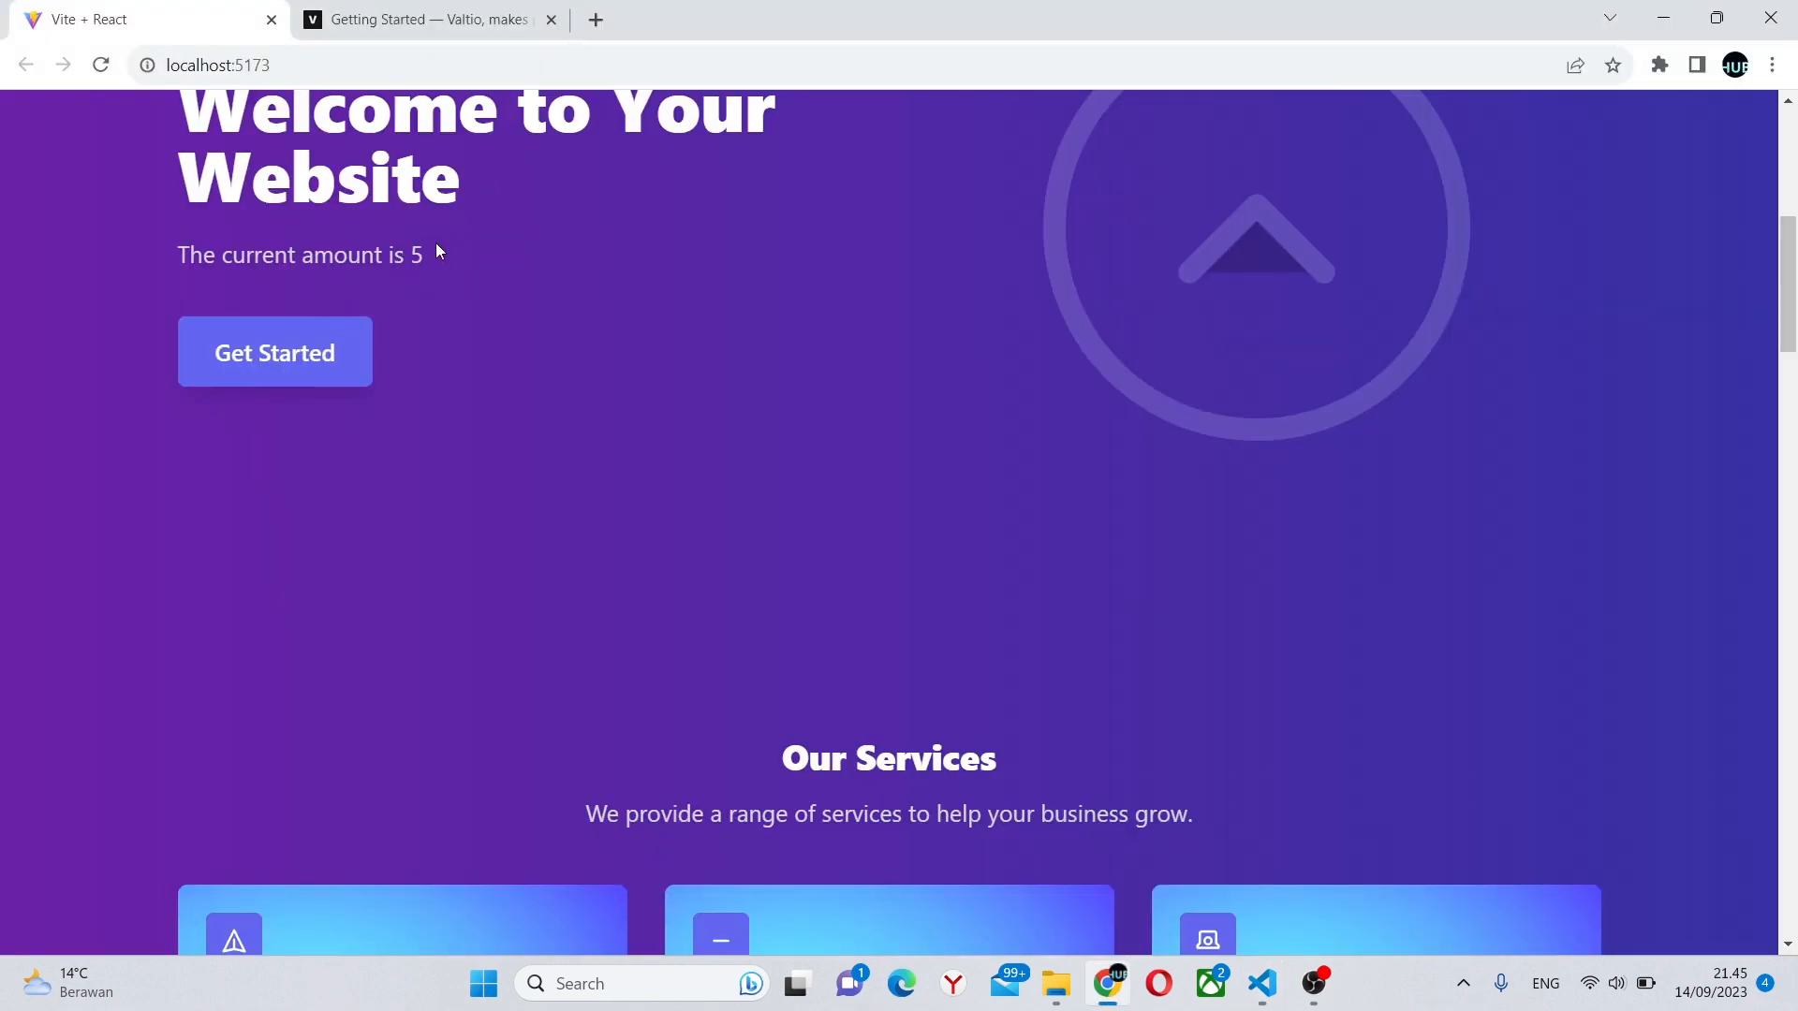
pyautogui.click(1262, 983)
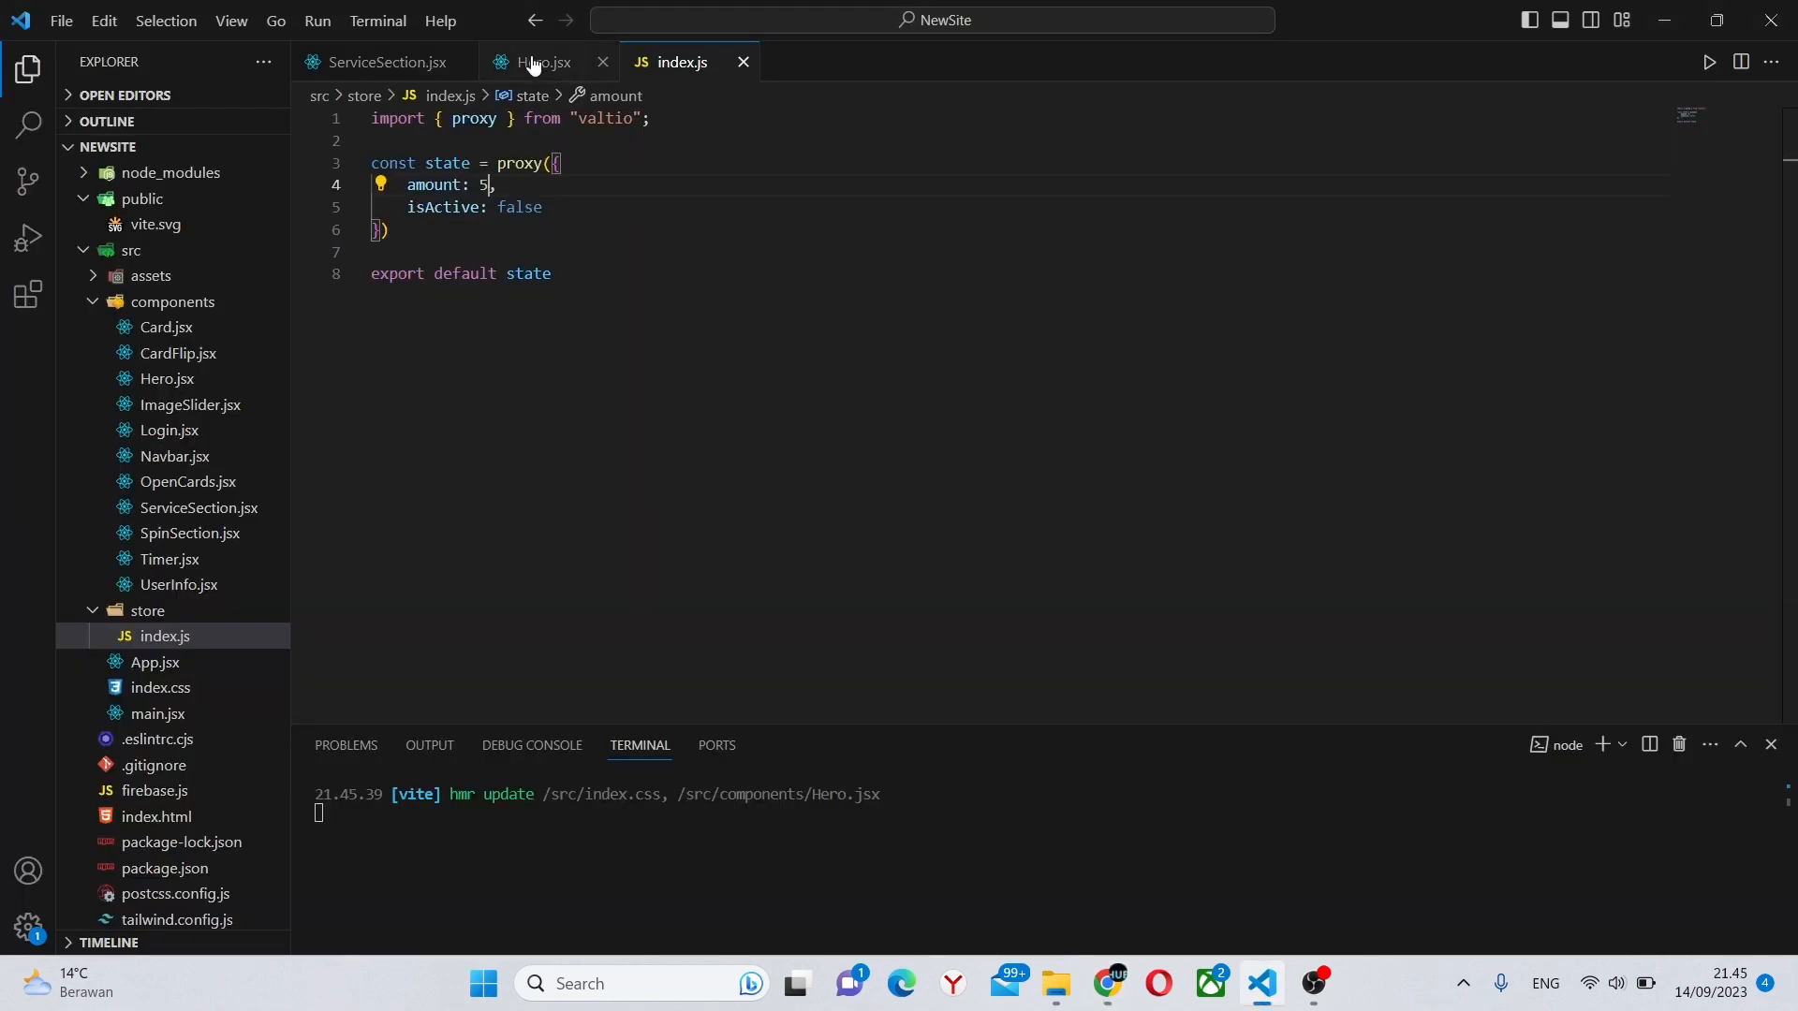
pyautogui.click(544, 62)
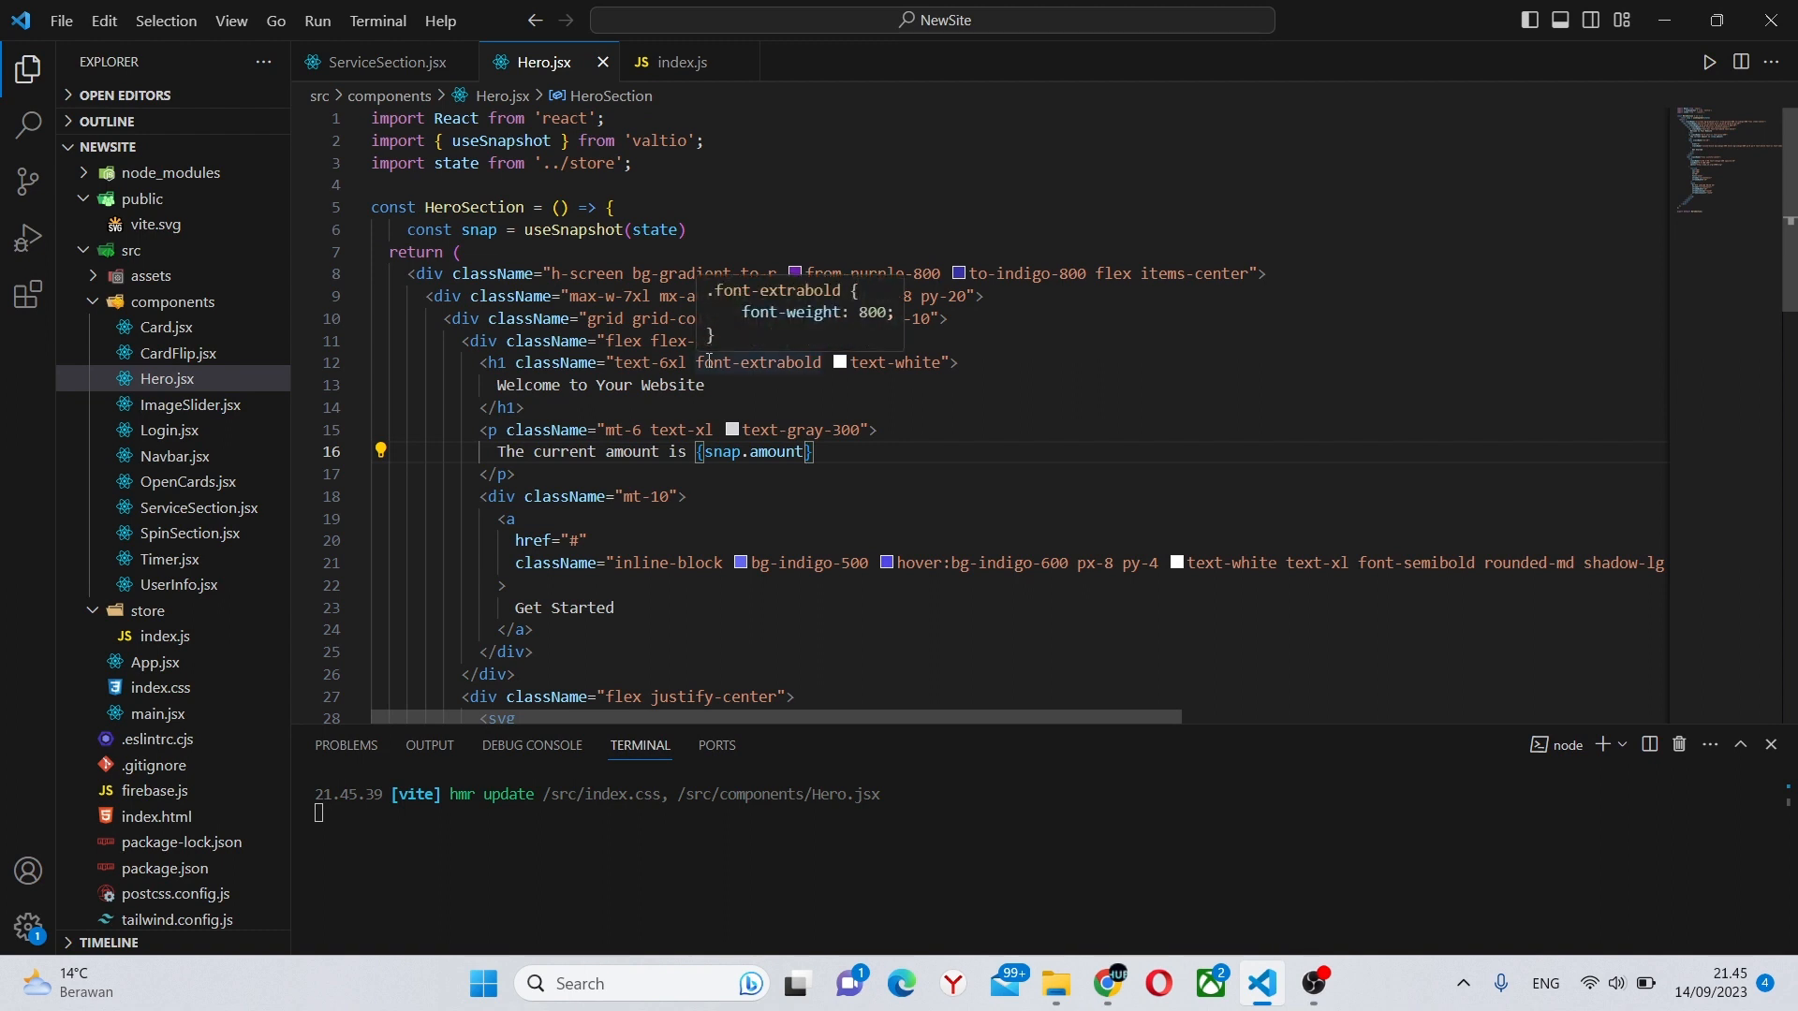
pyautogui.click(612, 608)
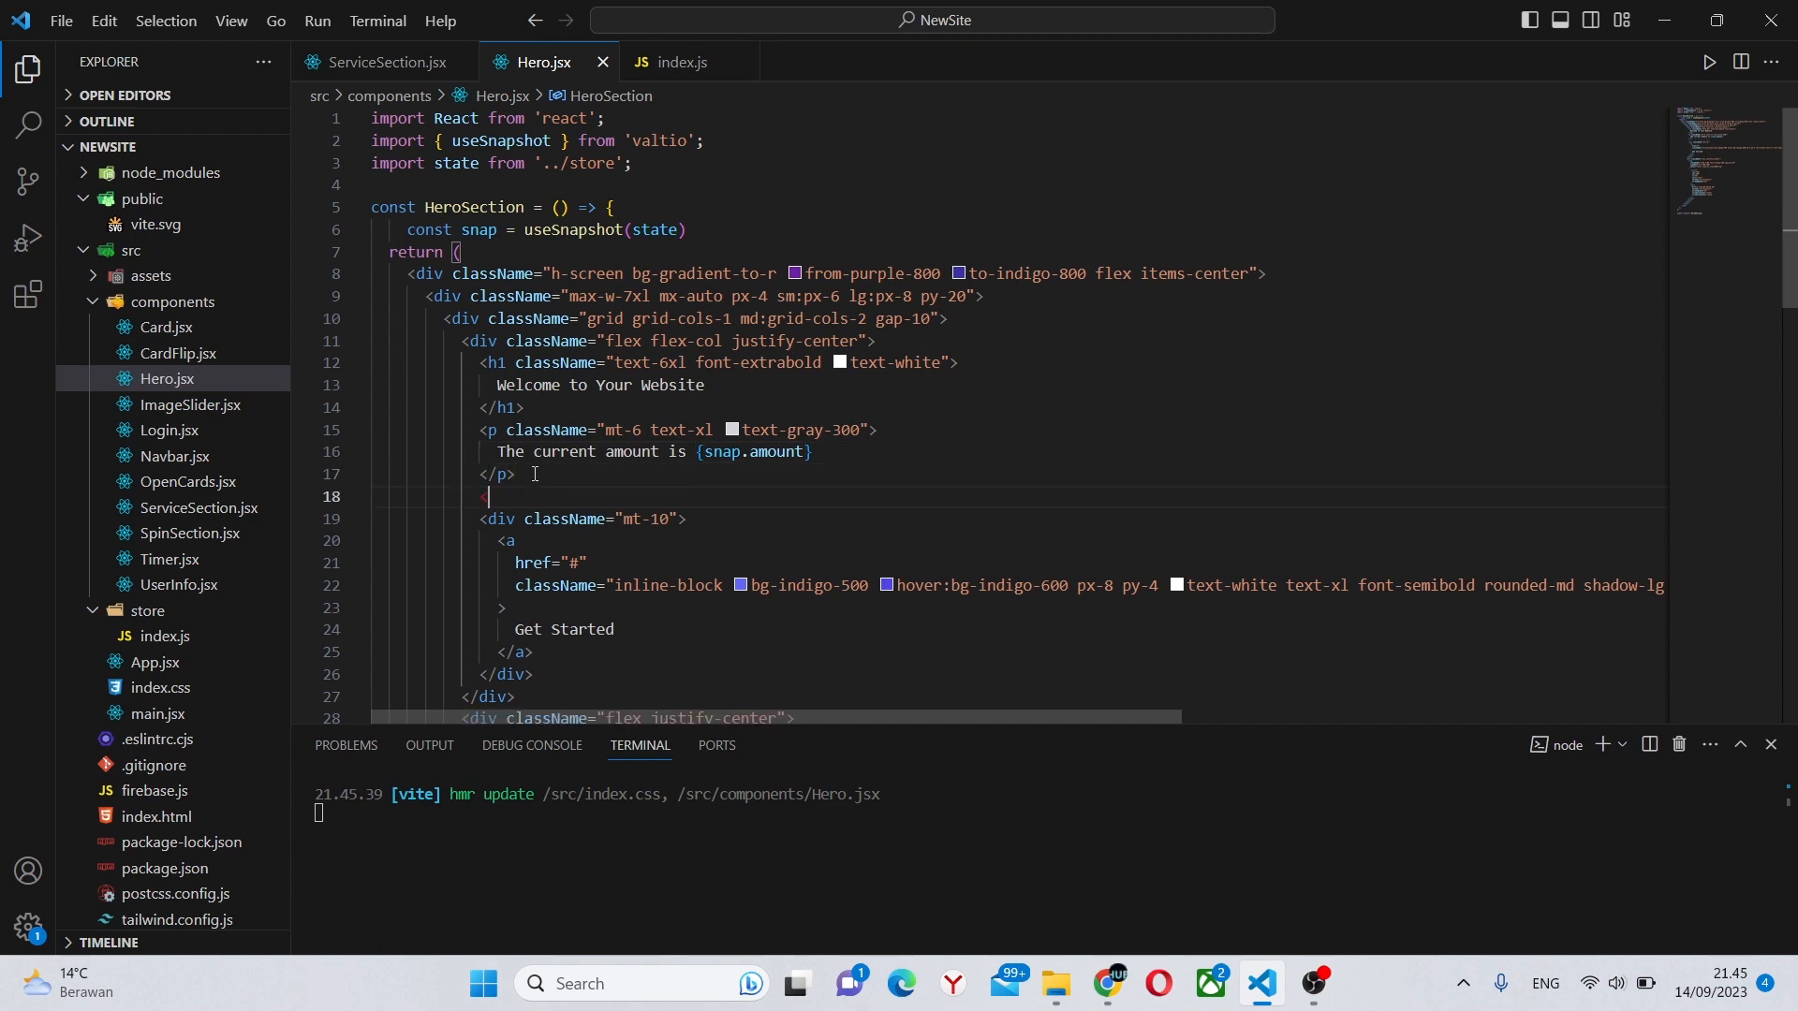
# Add an 'Increase amount' button with onClick={() => state.amount++} below the Hero amount line.
pyautogui.write('<button>')
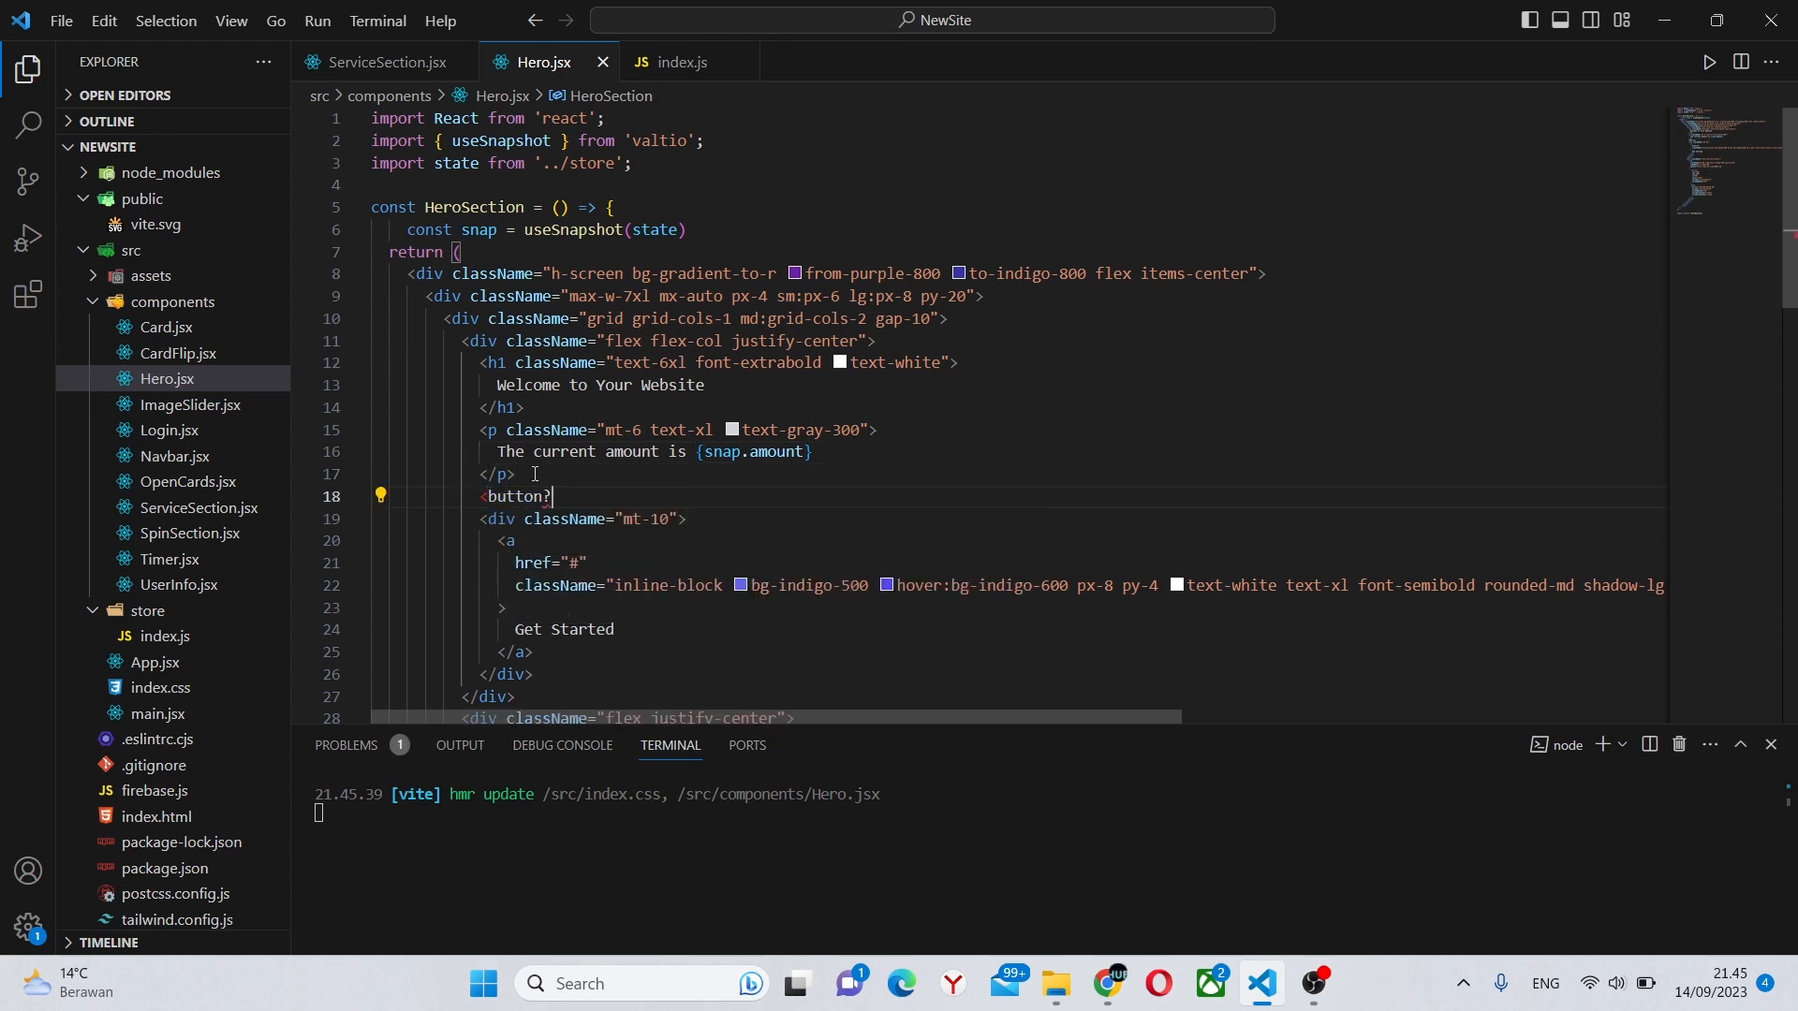
pyautogui.write('Incre</button>')
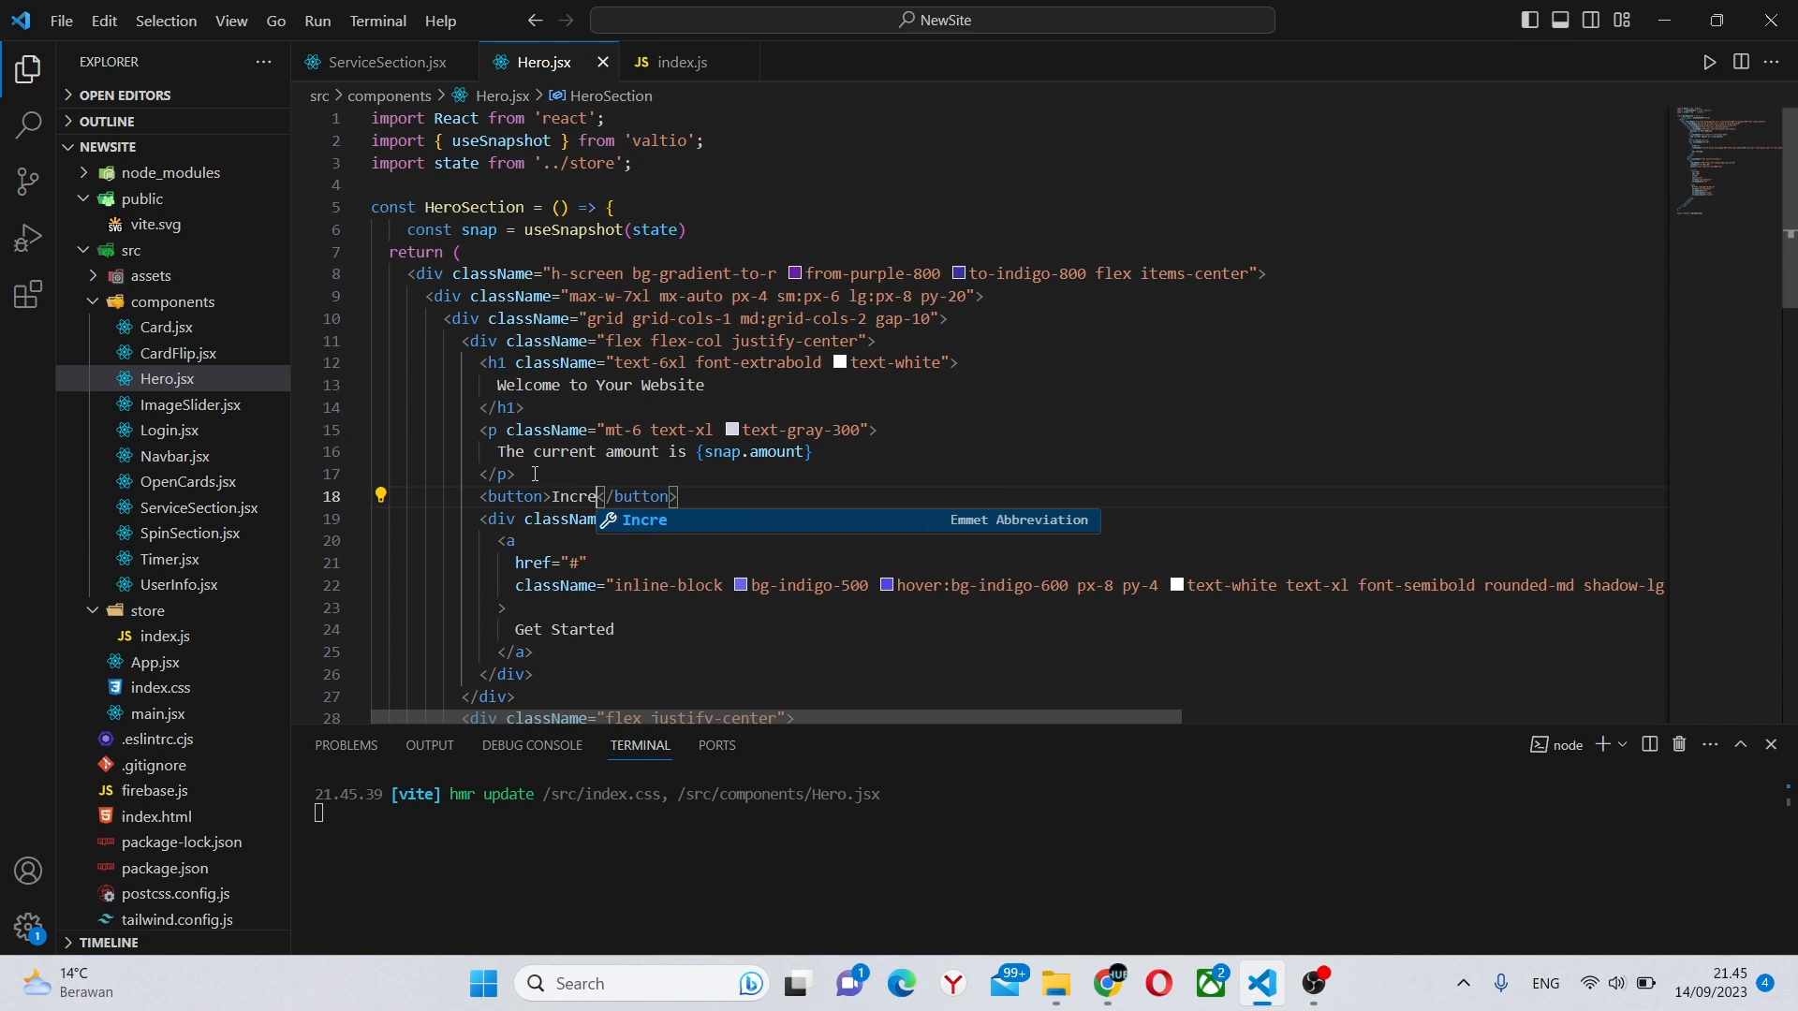
pyautogui.write('ase amount')
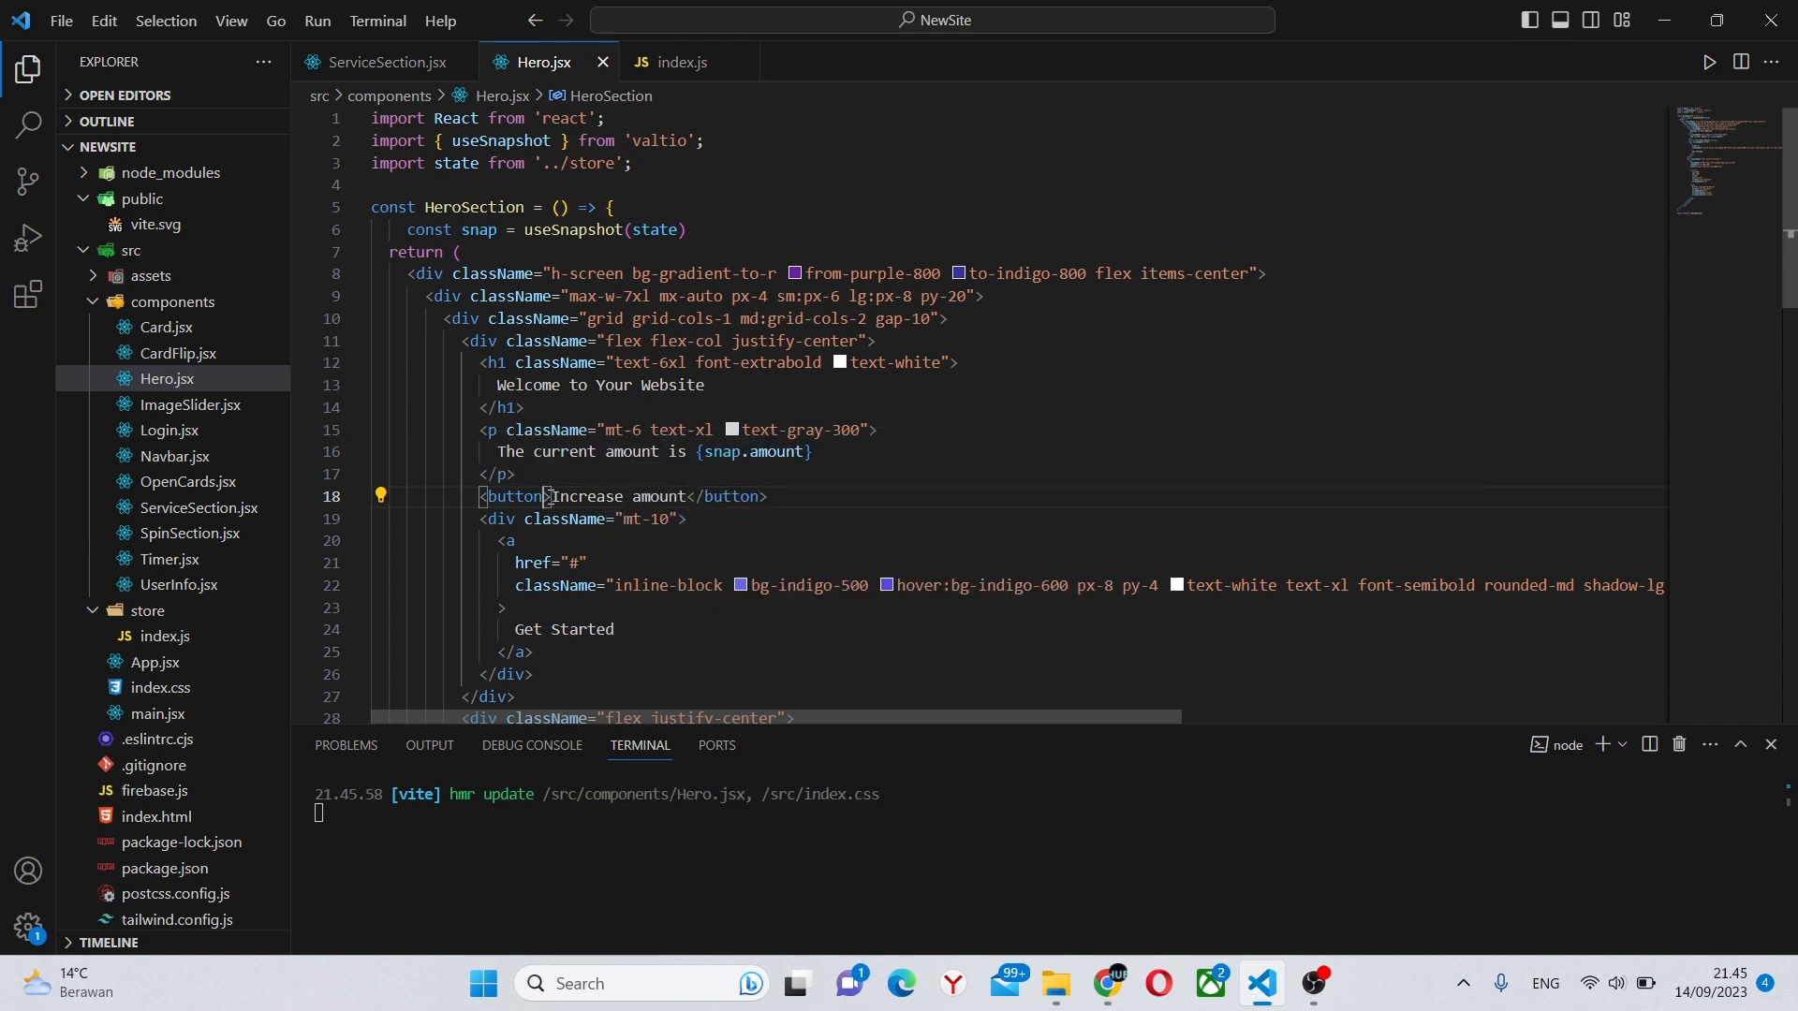
pyautogui.write('onClick={() =>')
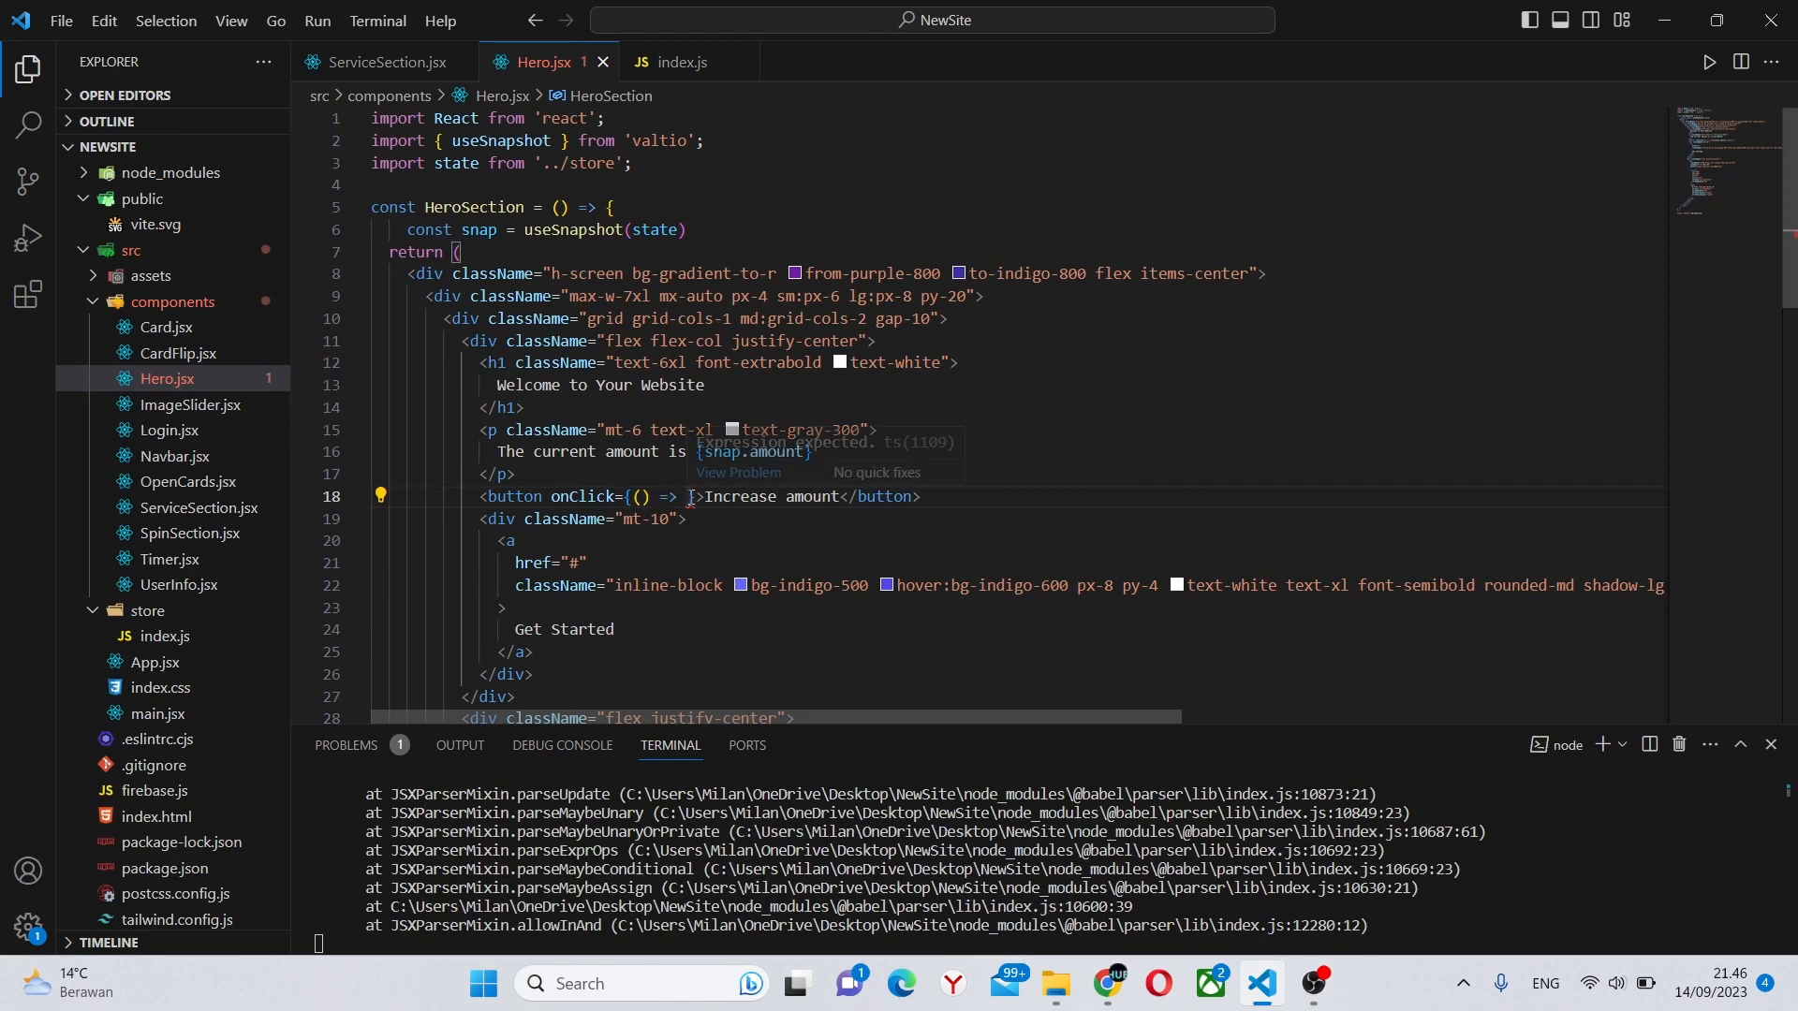
pyautogui.write('state')
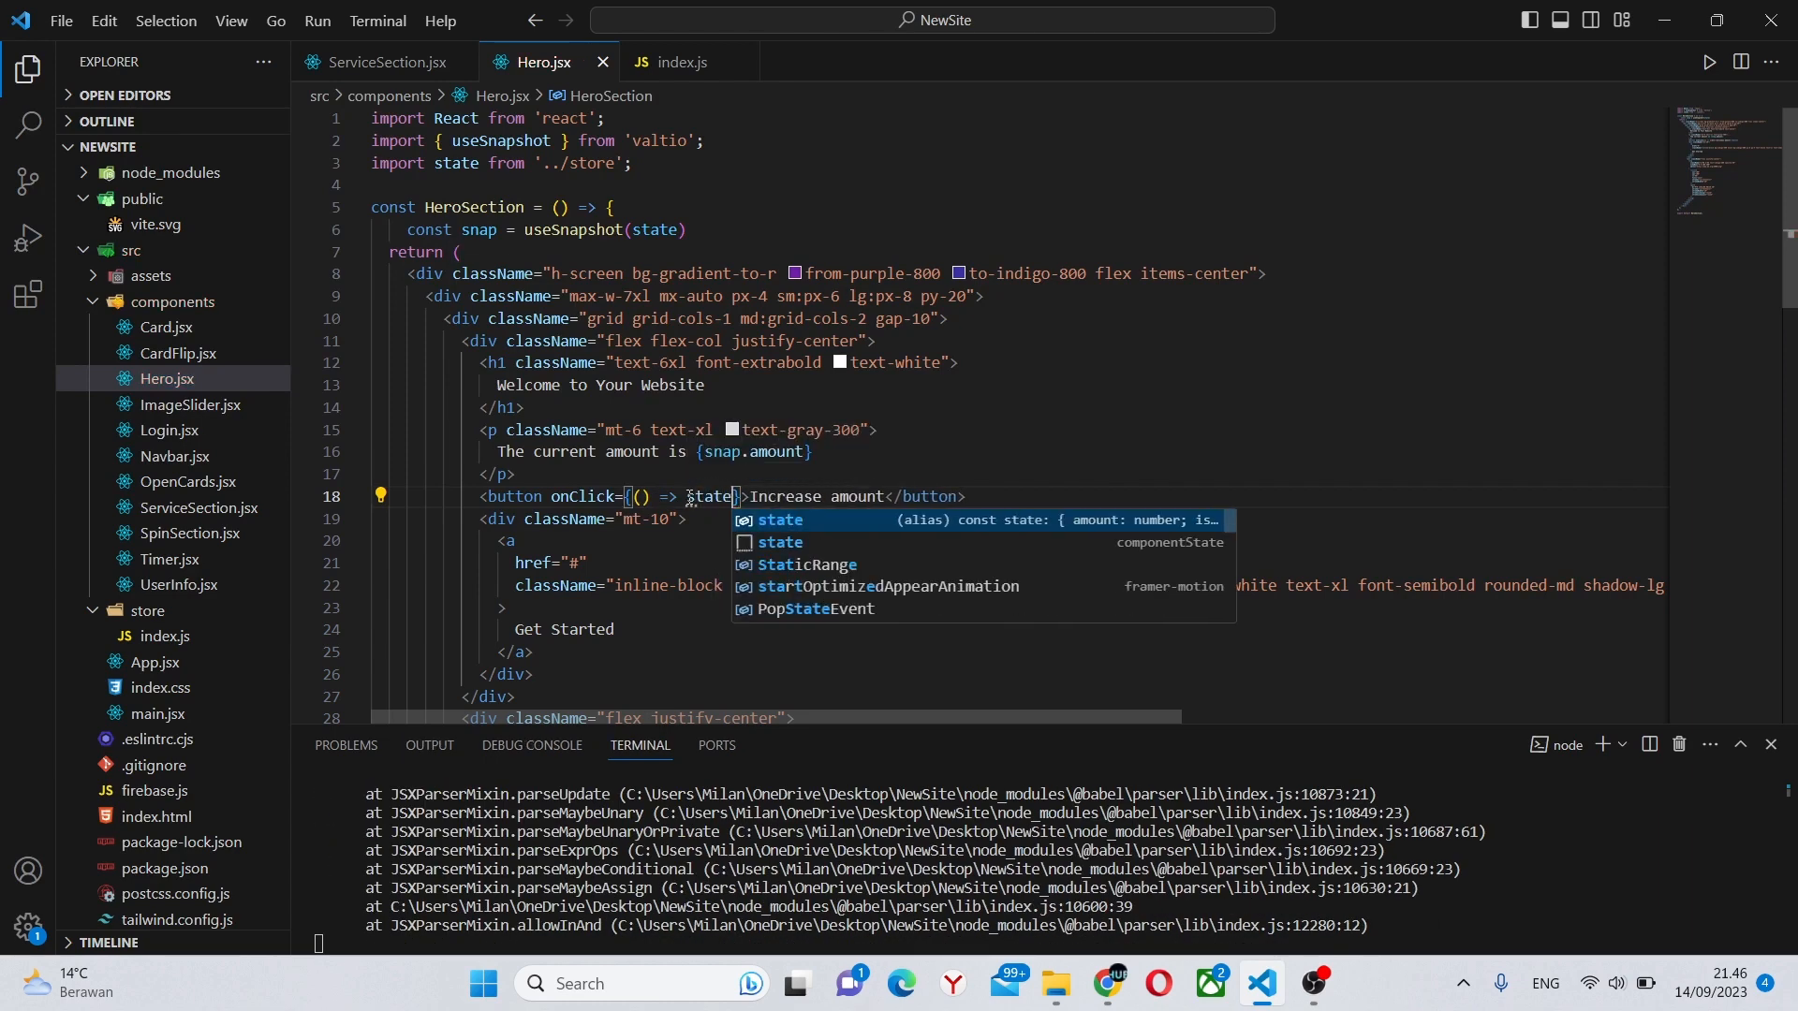
pyautogui.write('.a')
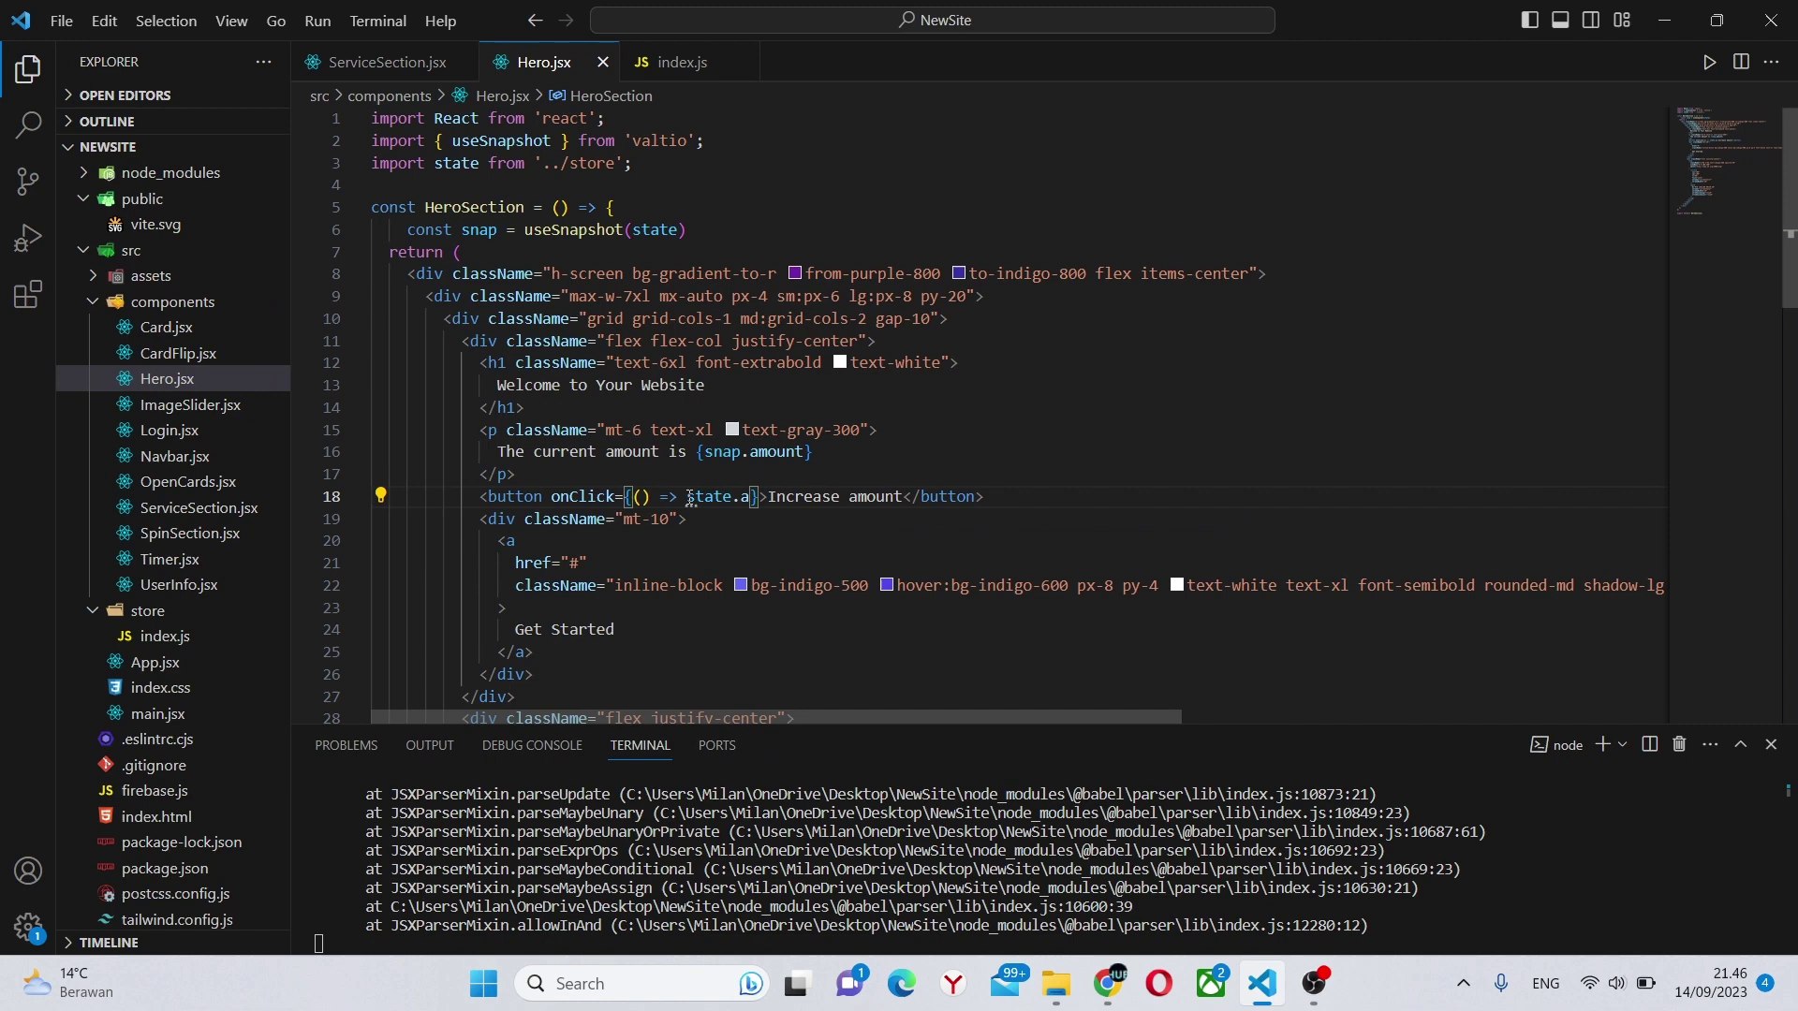
pyautogui.write('mount++')
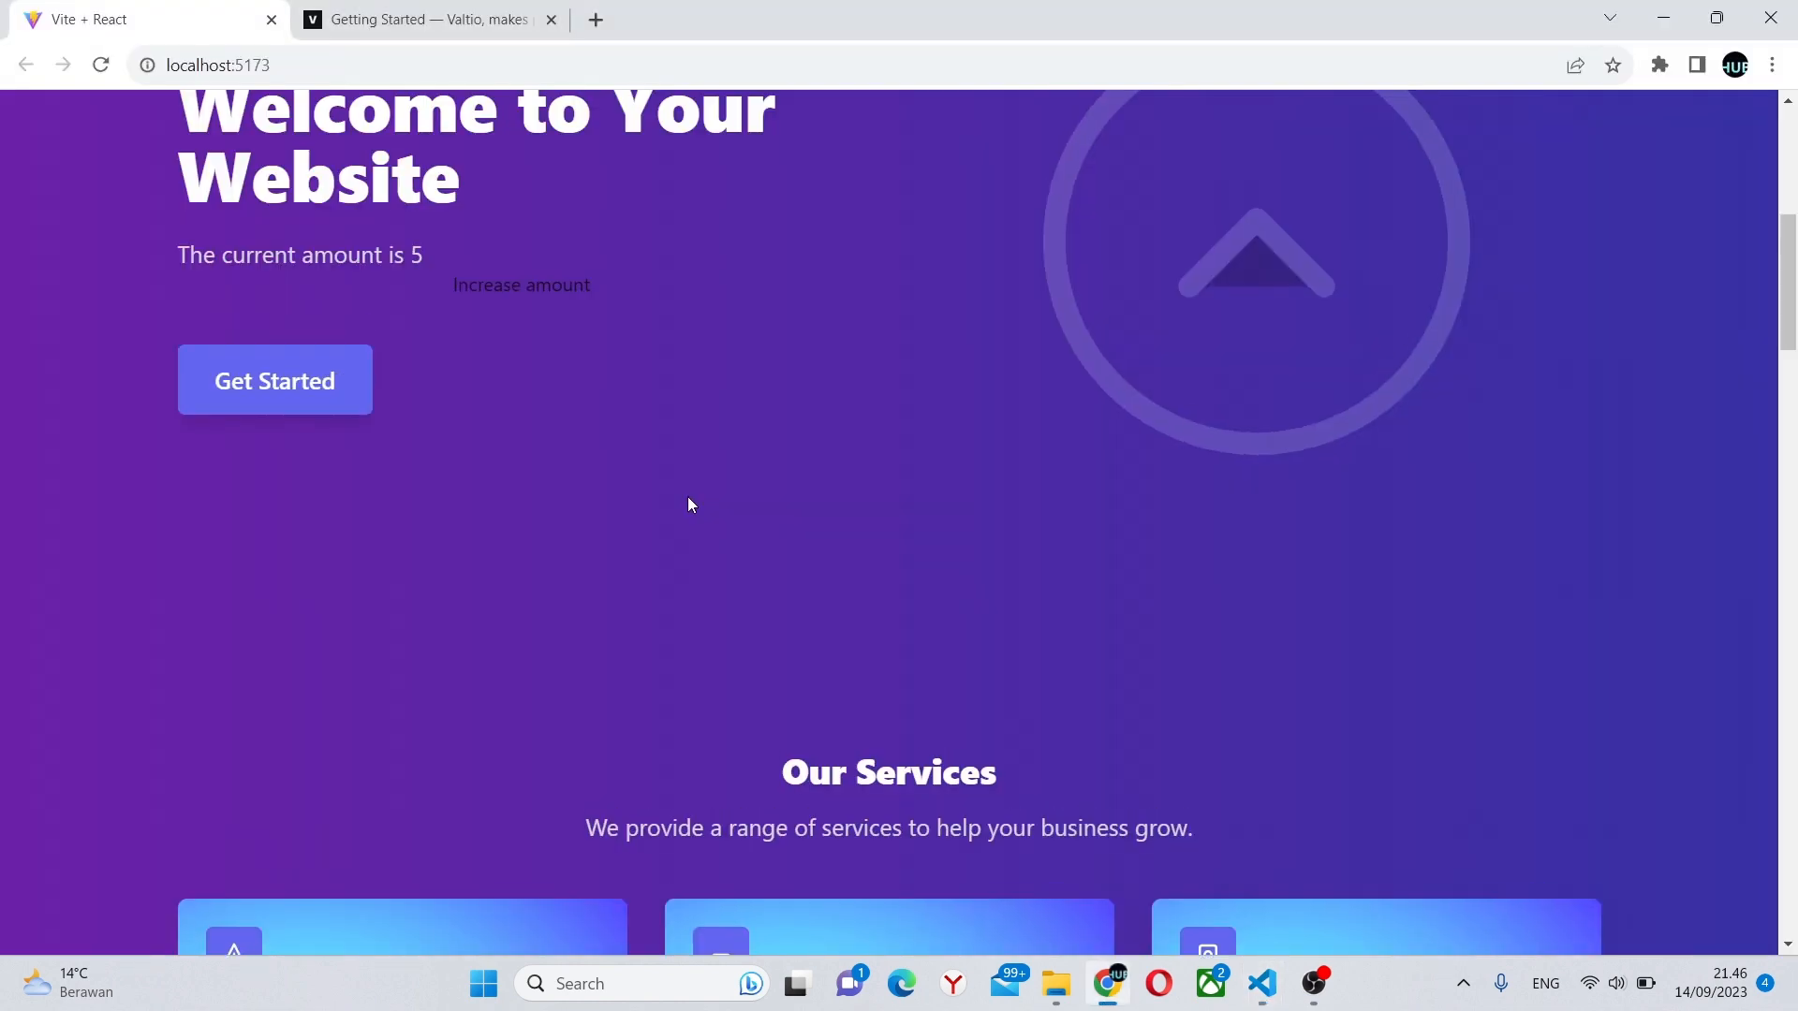
# Click Increase amount until the hero reads 13, then bring up ServiceSection.jsx.
pyautogui.click(521, 285)
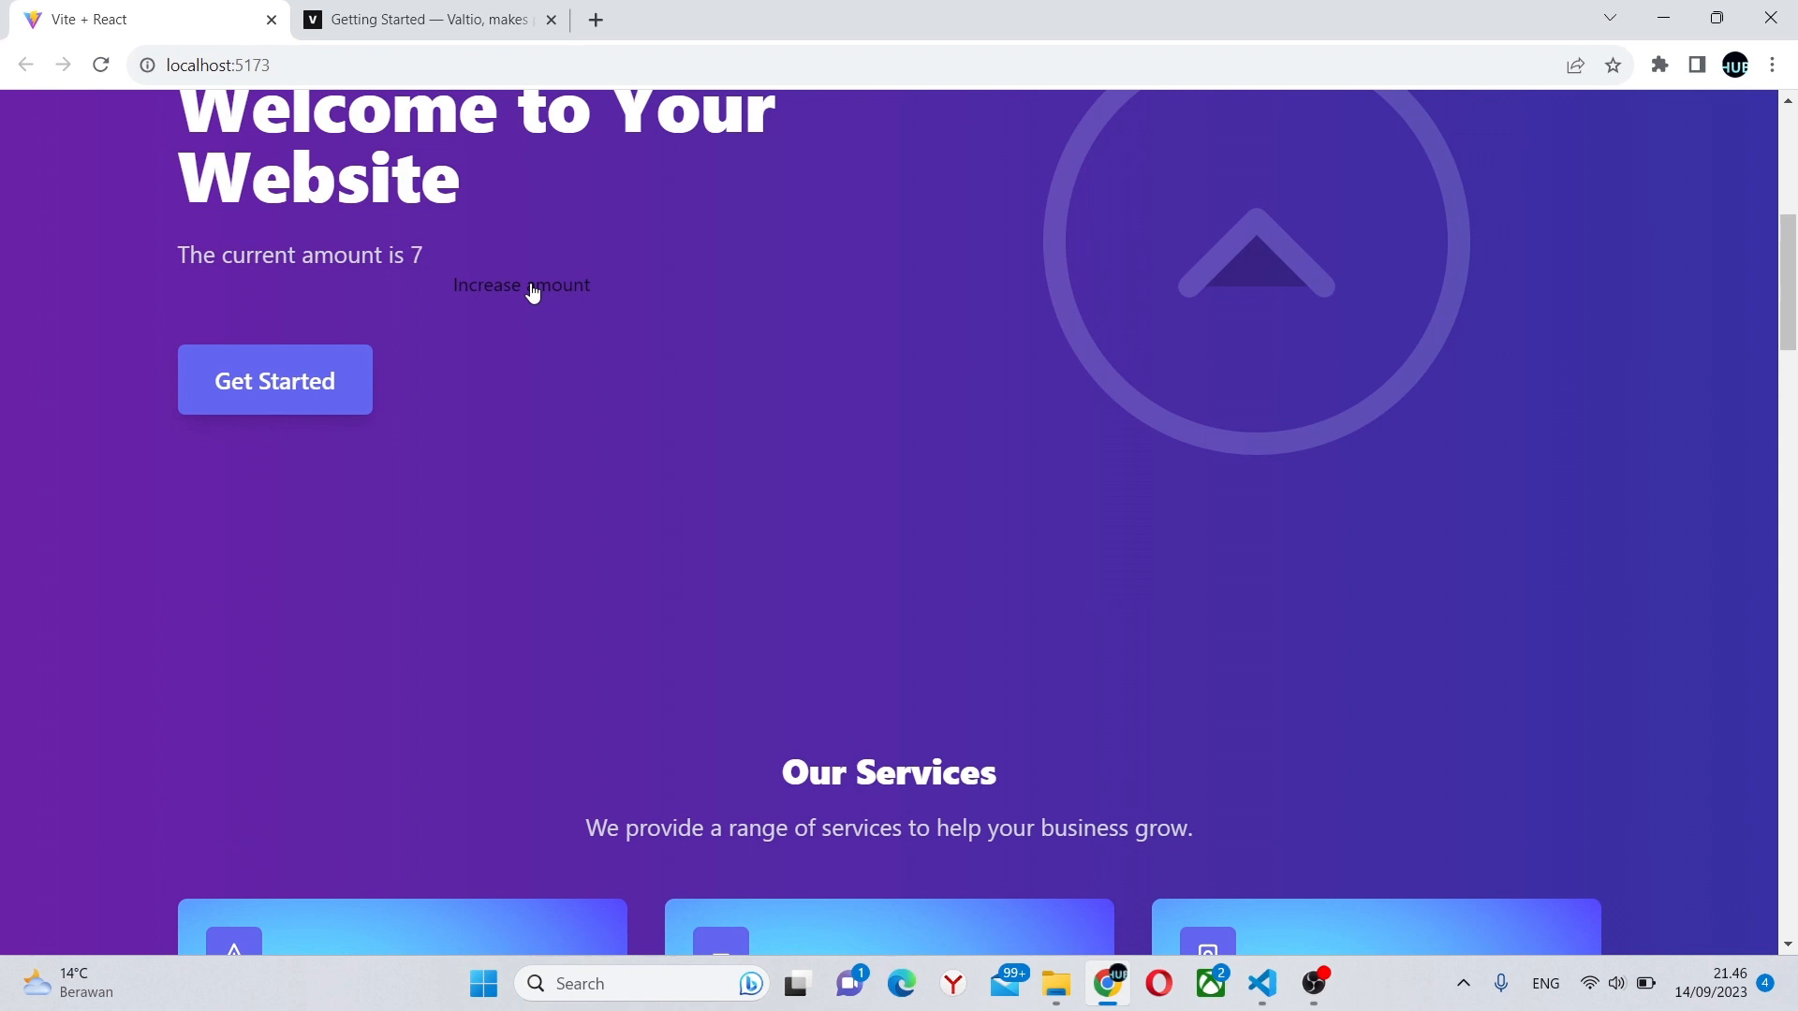
pyautogui.click(521, 284)
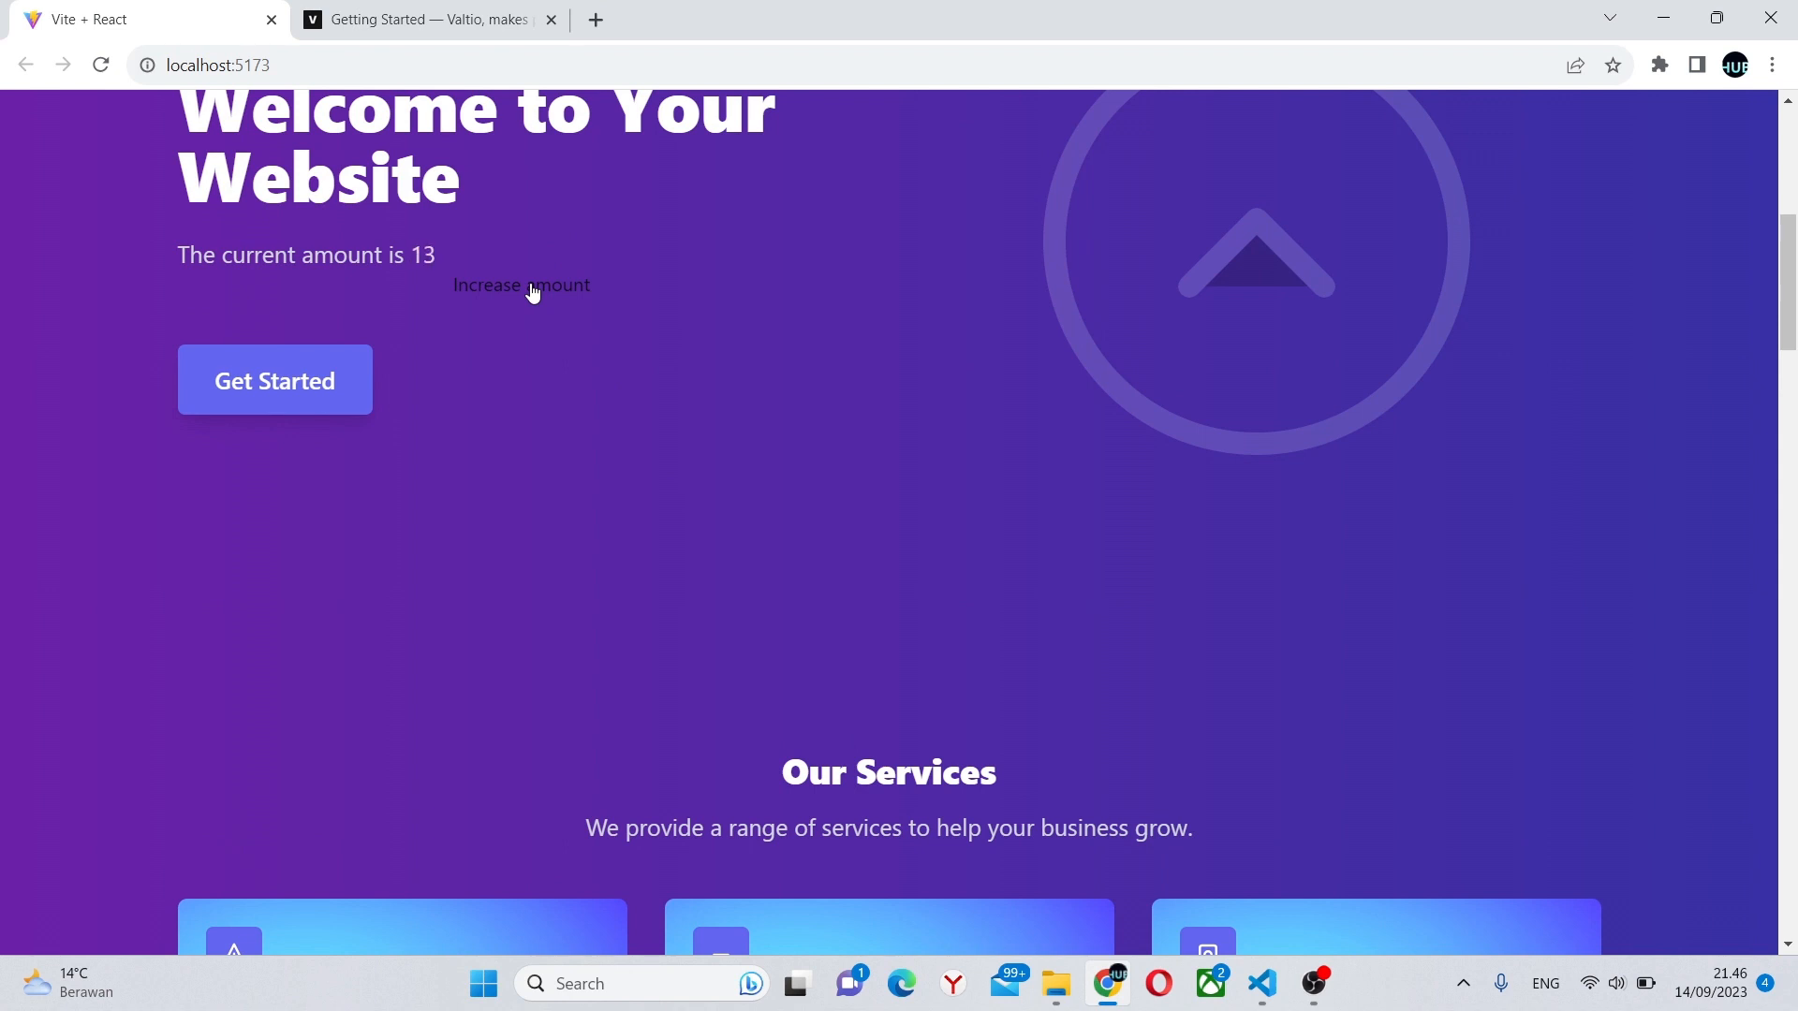
pyautogui.click(521, 286)
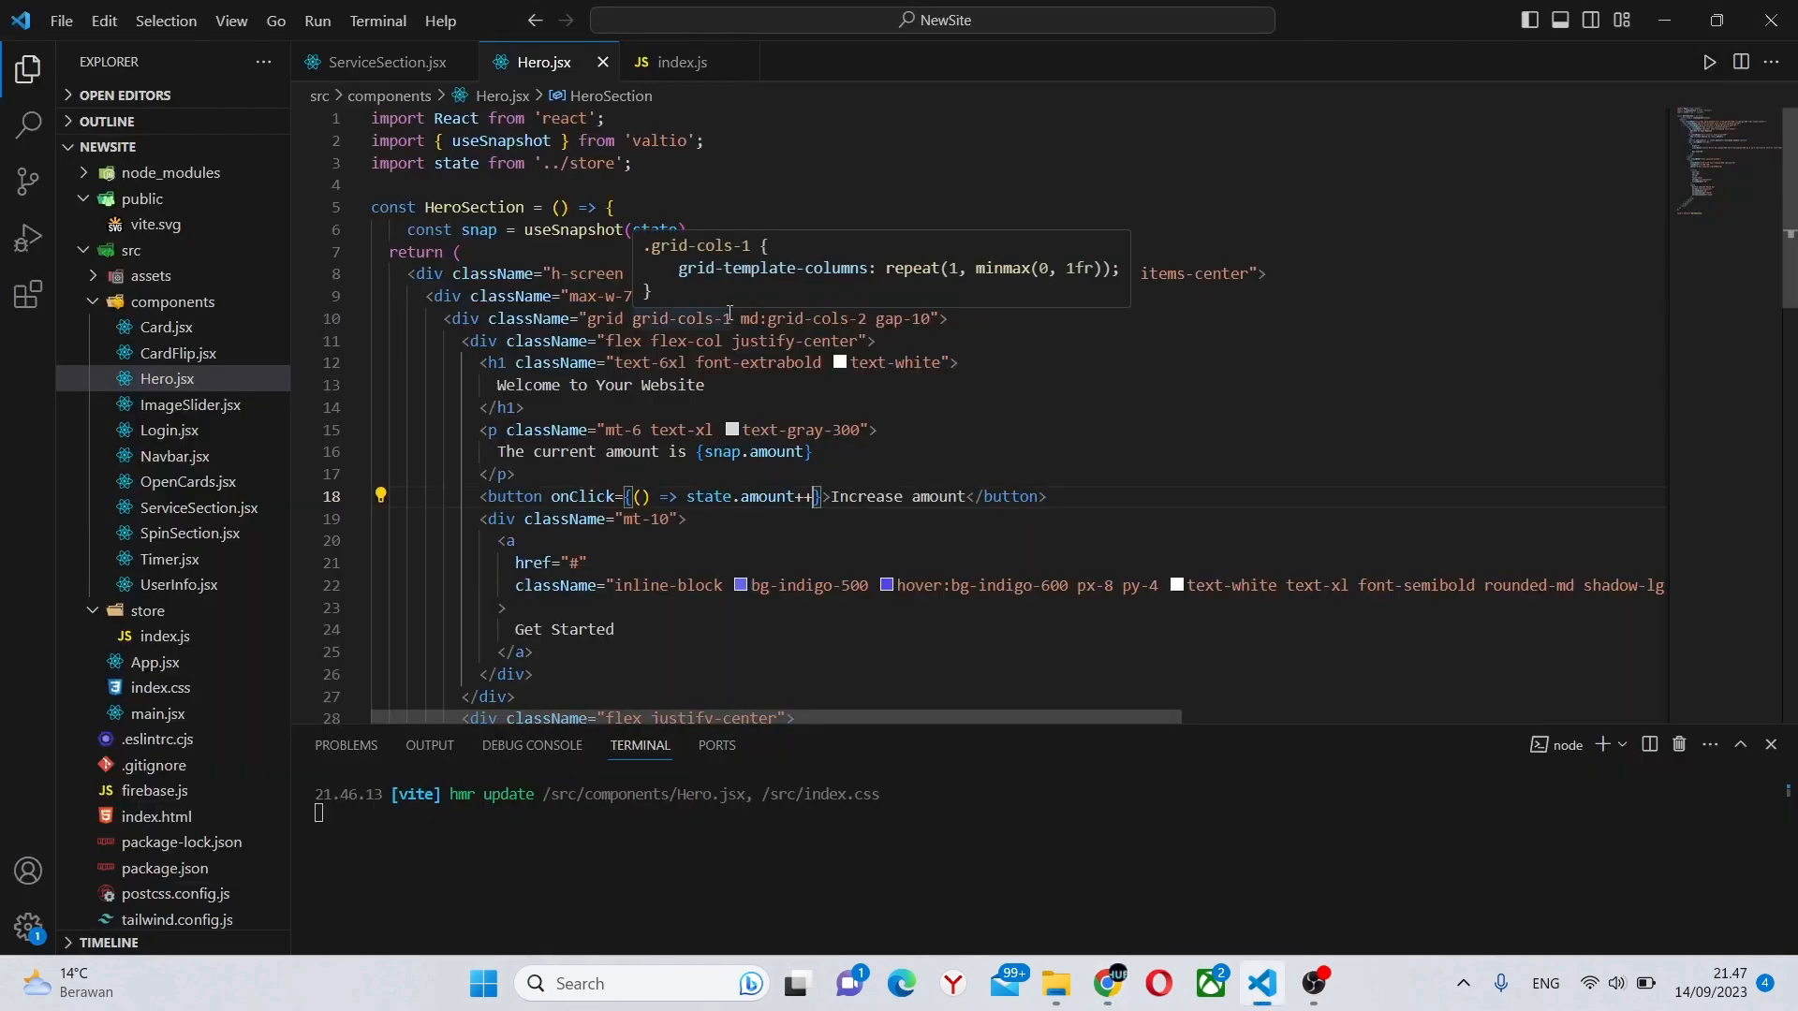
pyautogui.click(392, 62)
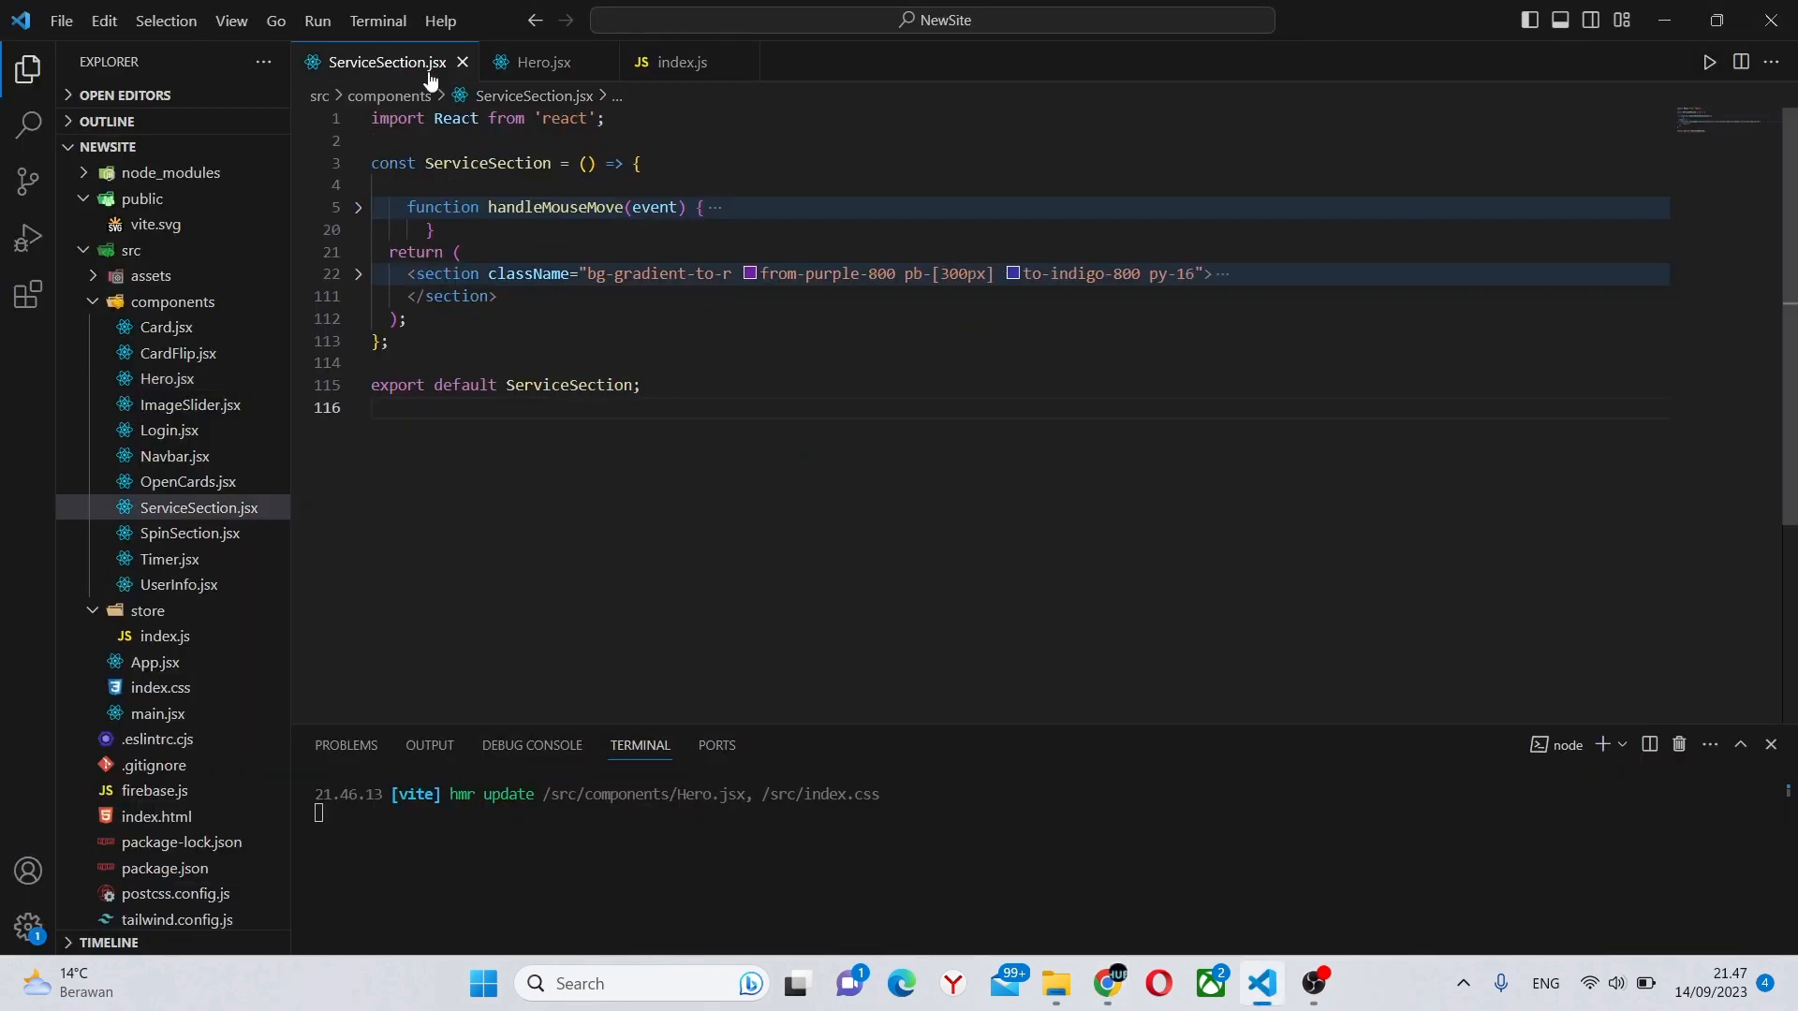
# Add const snap = useSnapshot(state) and 'The current amount is {snap.amount}' to ServiceSection.
pyautogui.click(1103, 983)
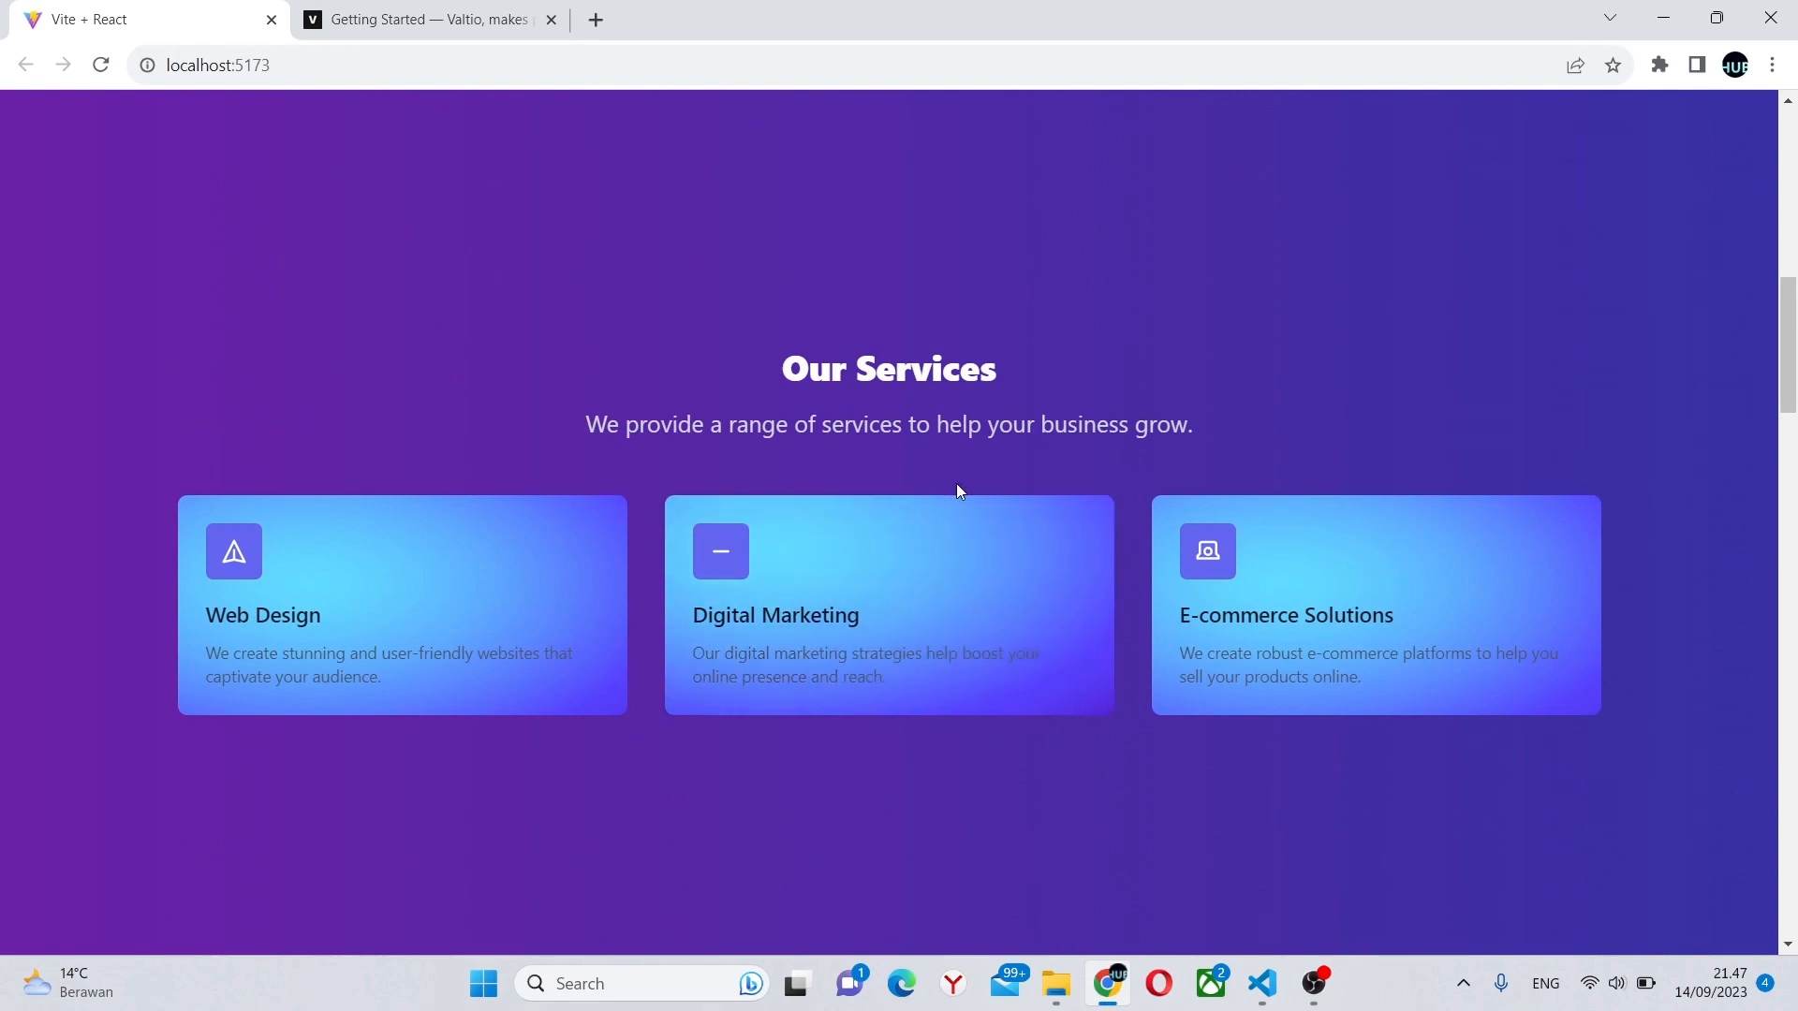
pyautogui.click(1262, 983)
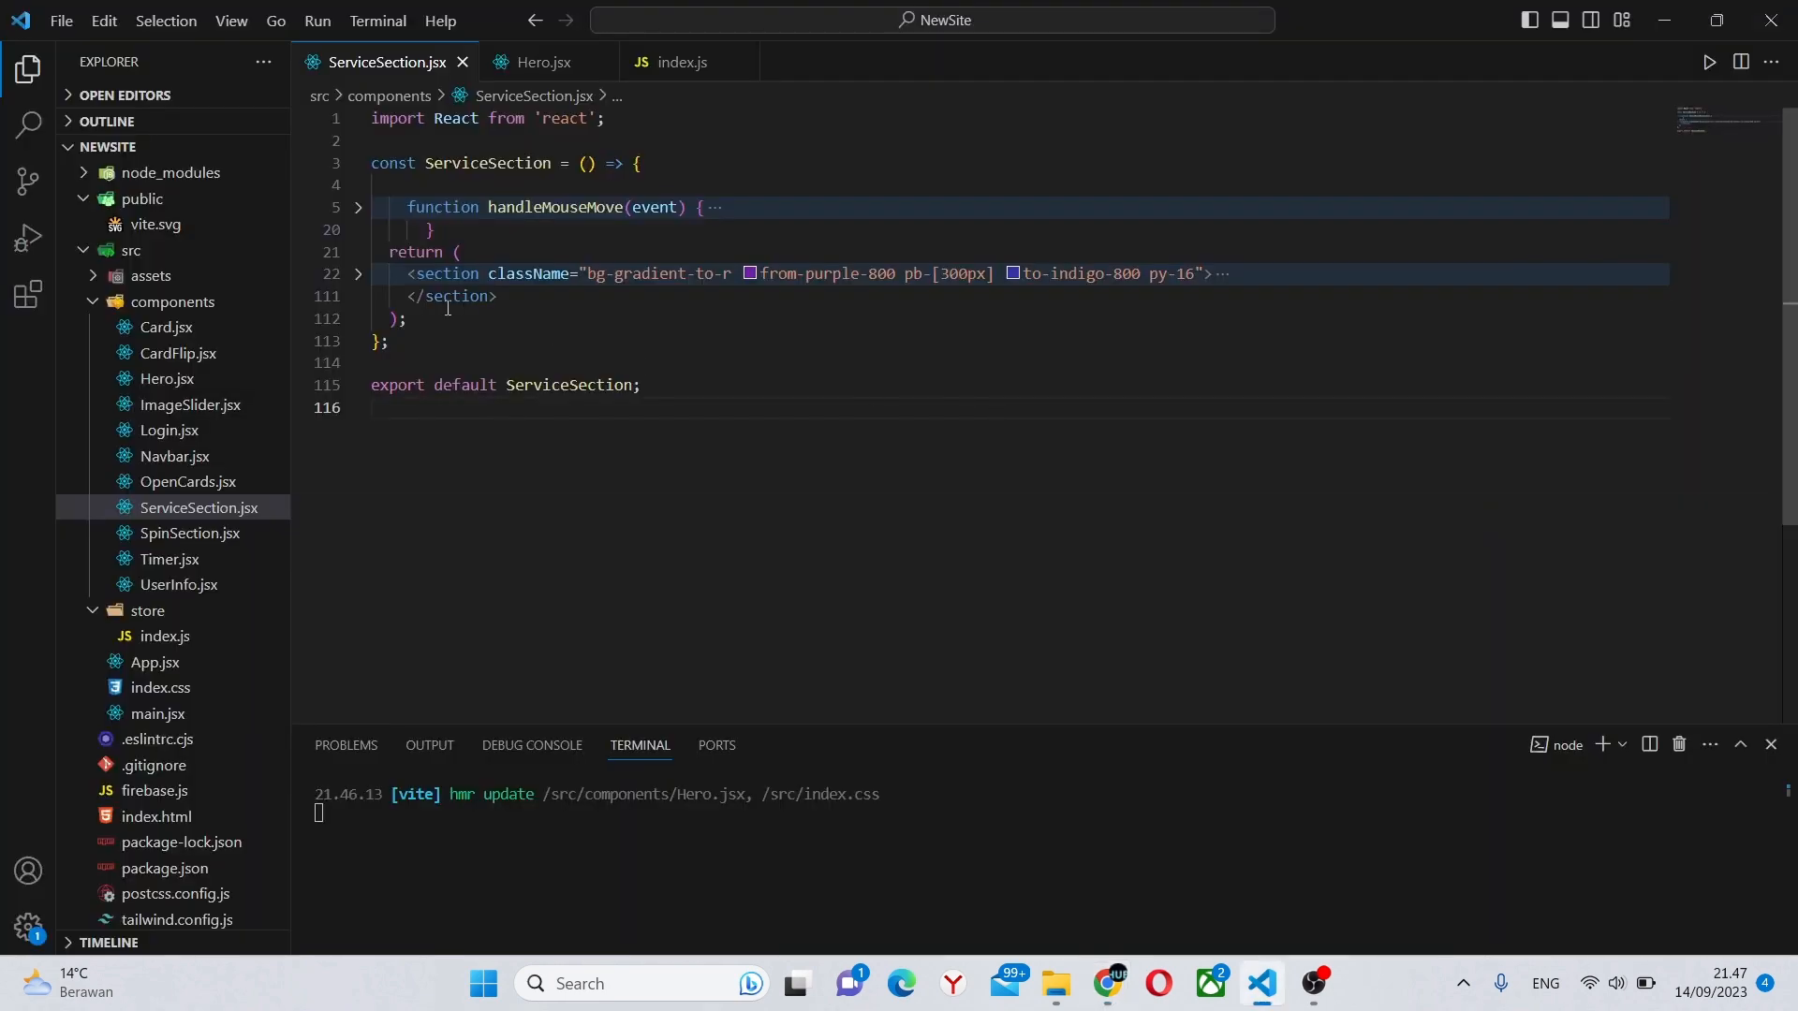
pyautogui.click(357, 273)
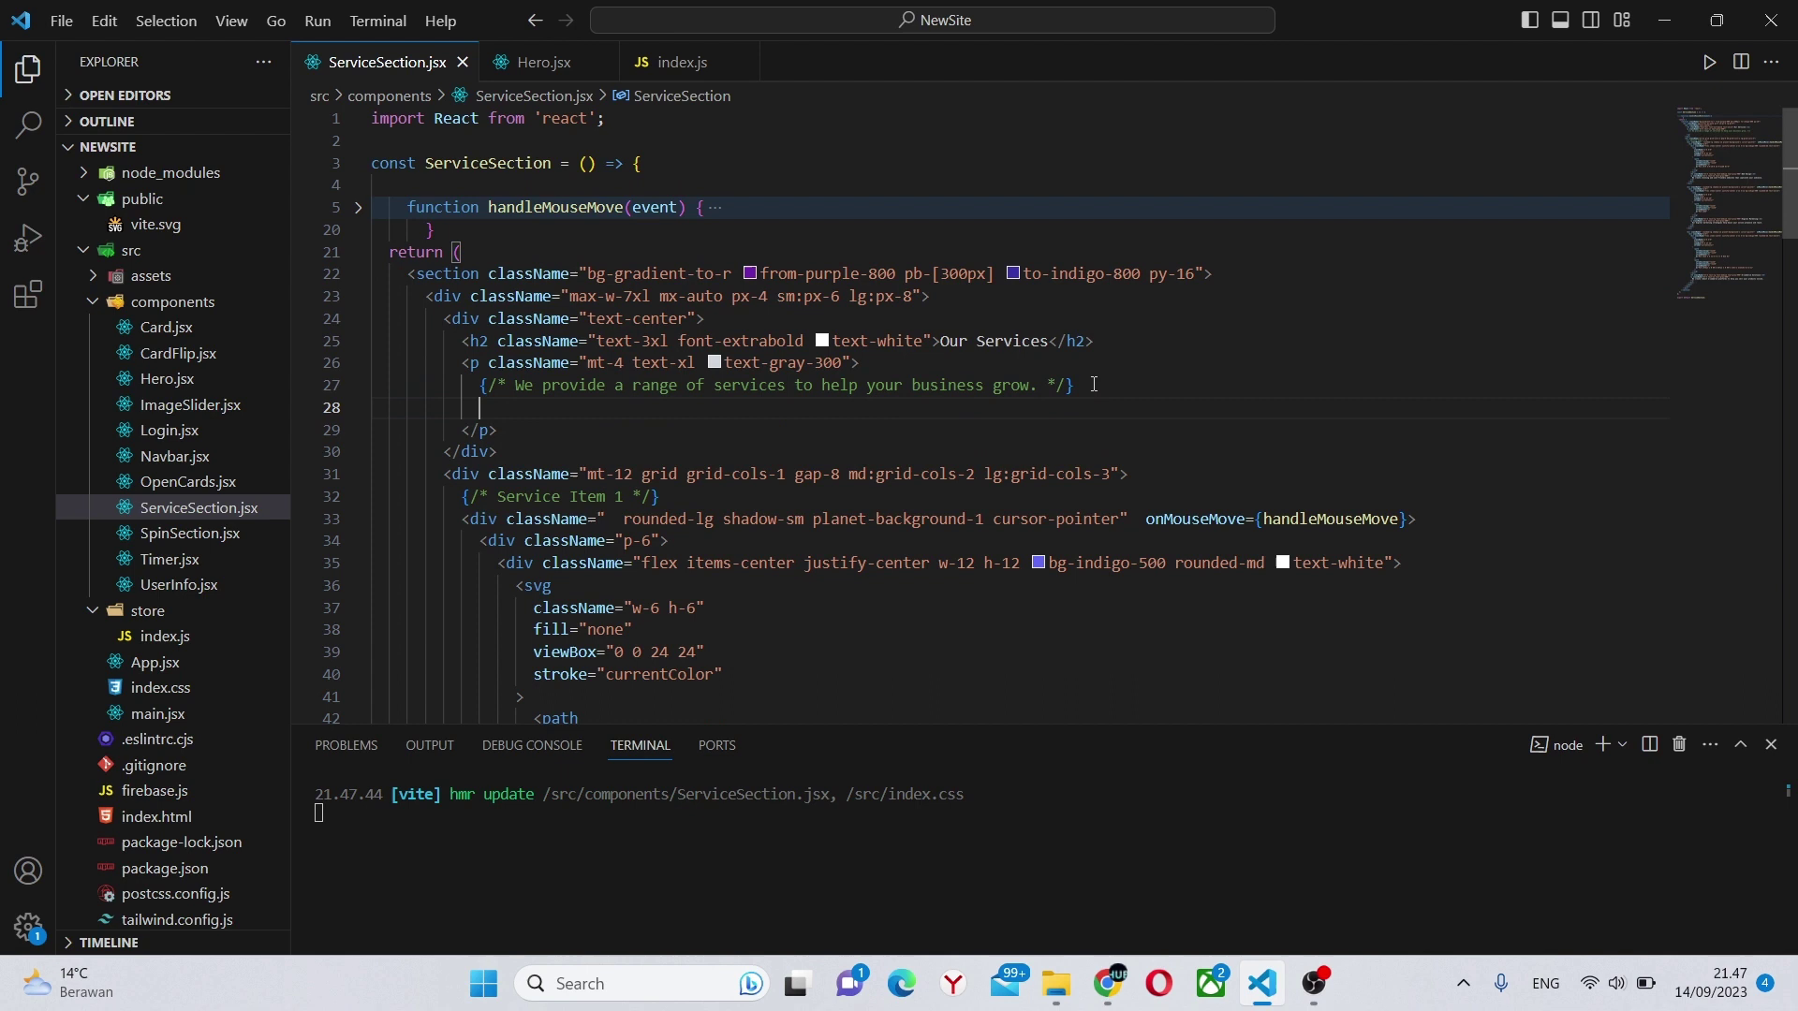
pyautogui.write('The current a')
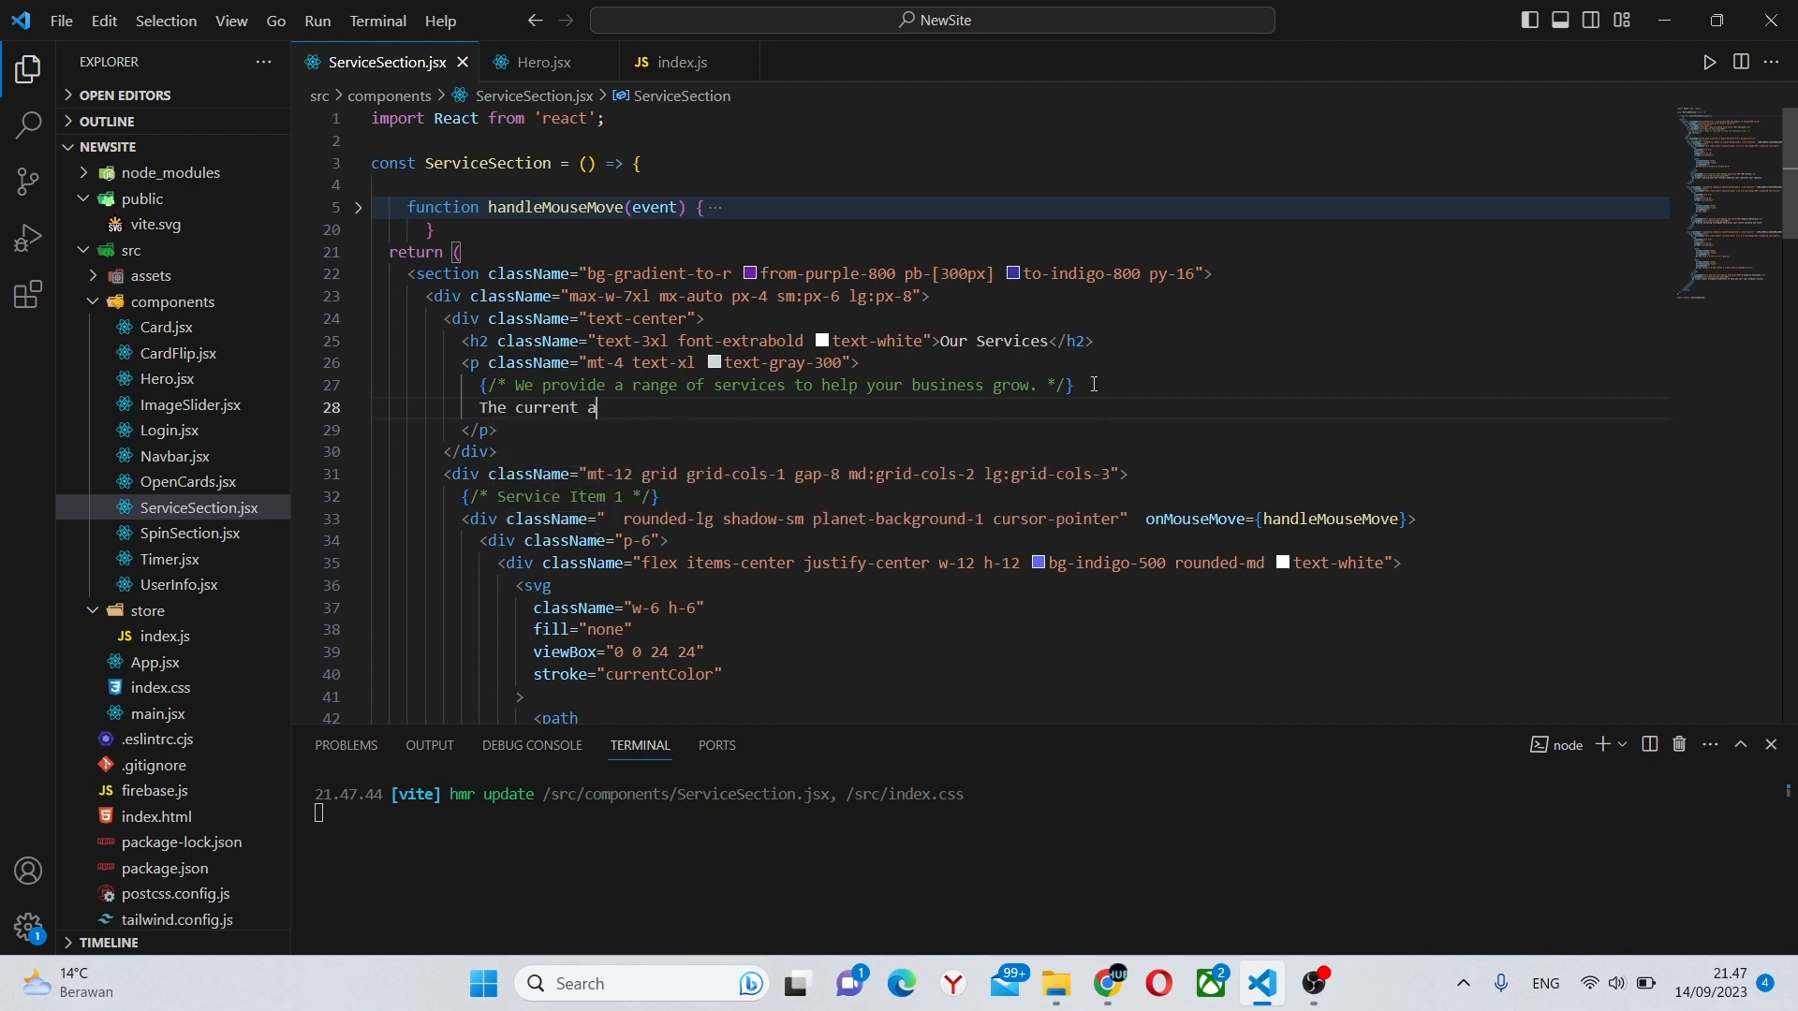
pyautogui.write('mount is')
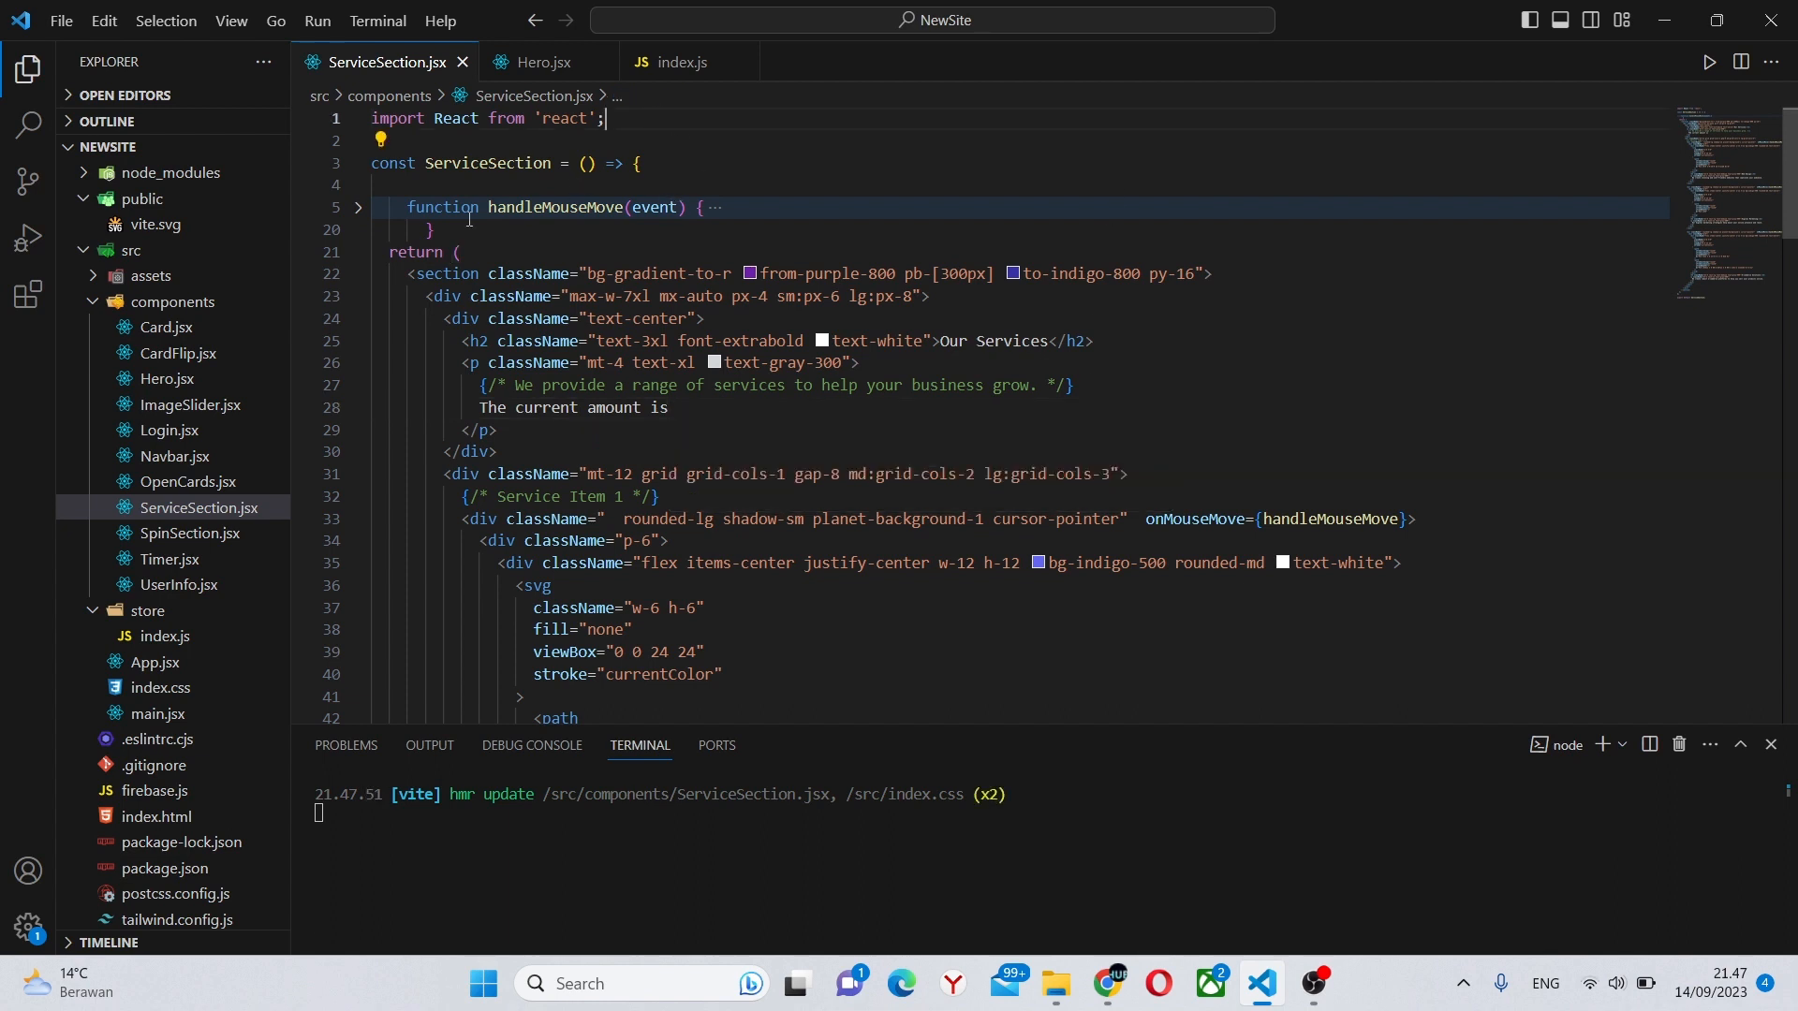
pyautogui.write('const snap =')
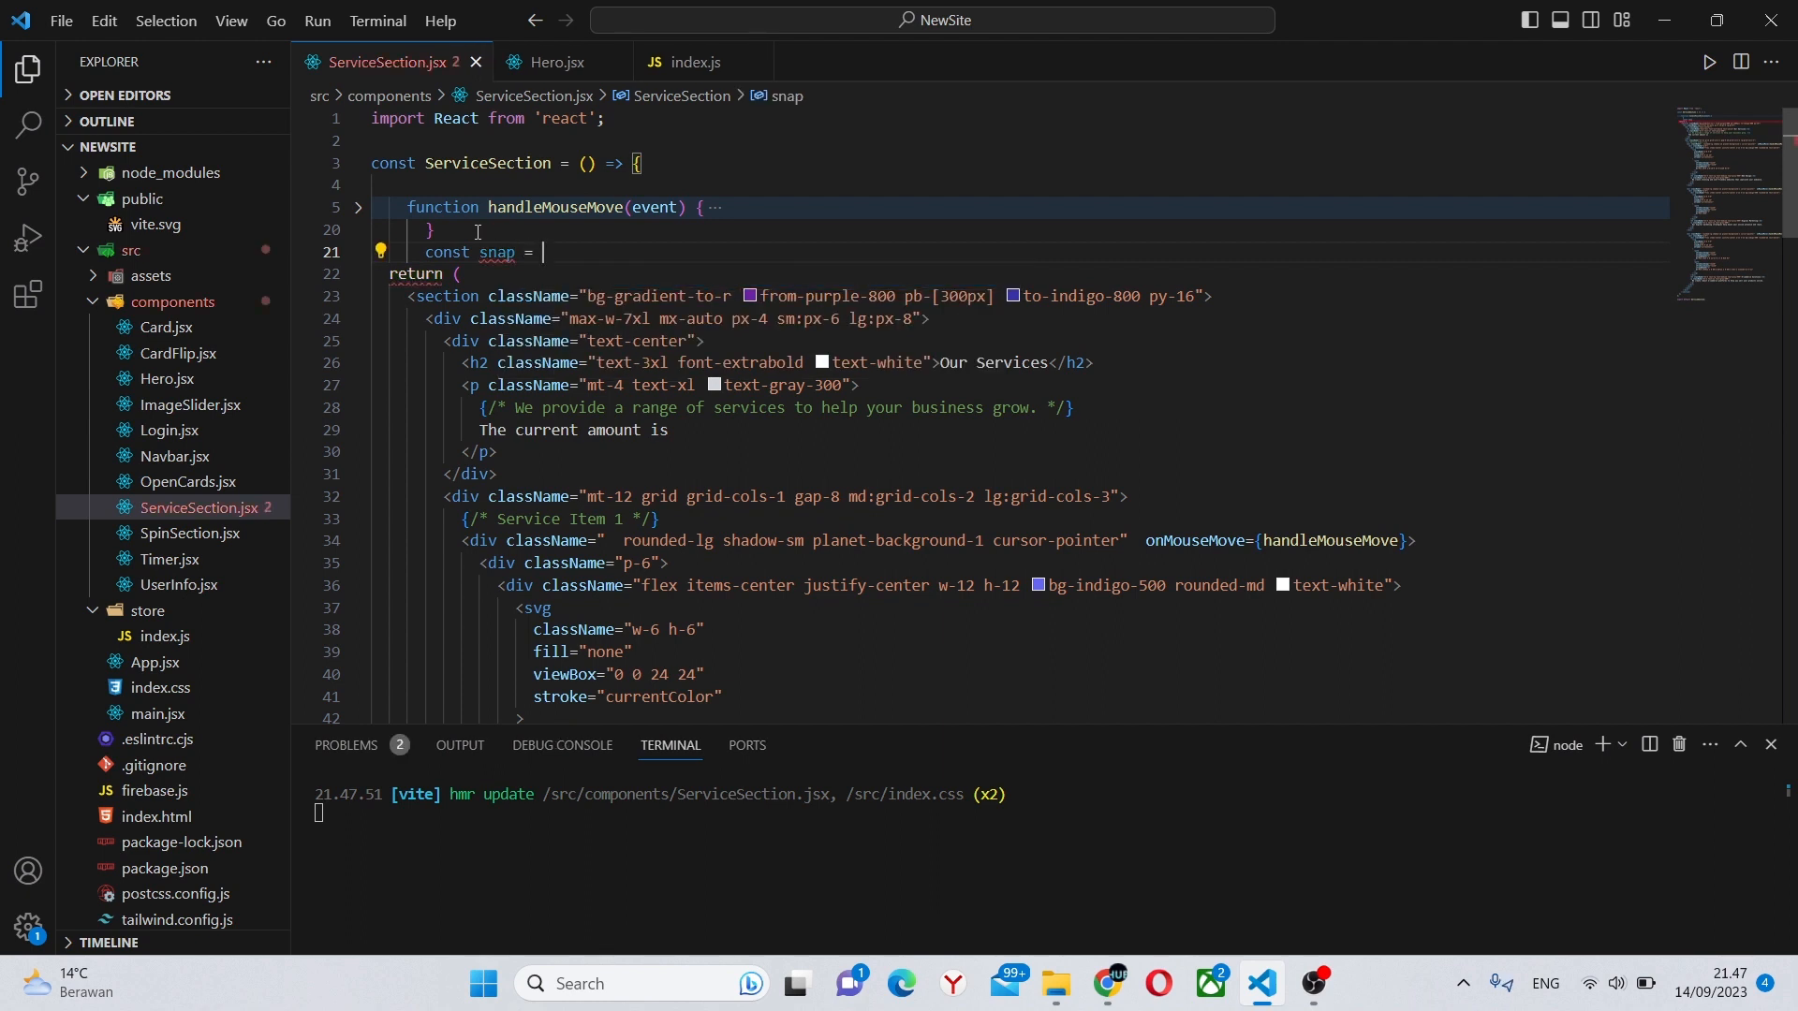
pyautogui.write('useSnapshot(state')
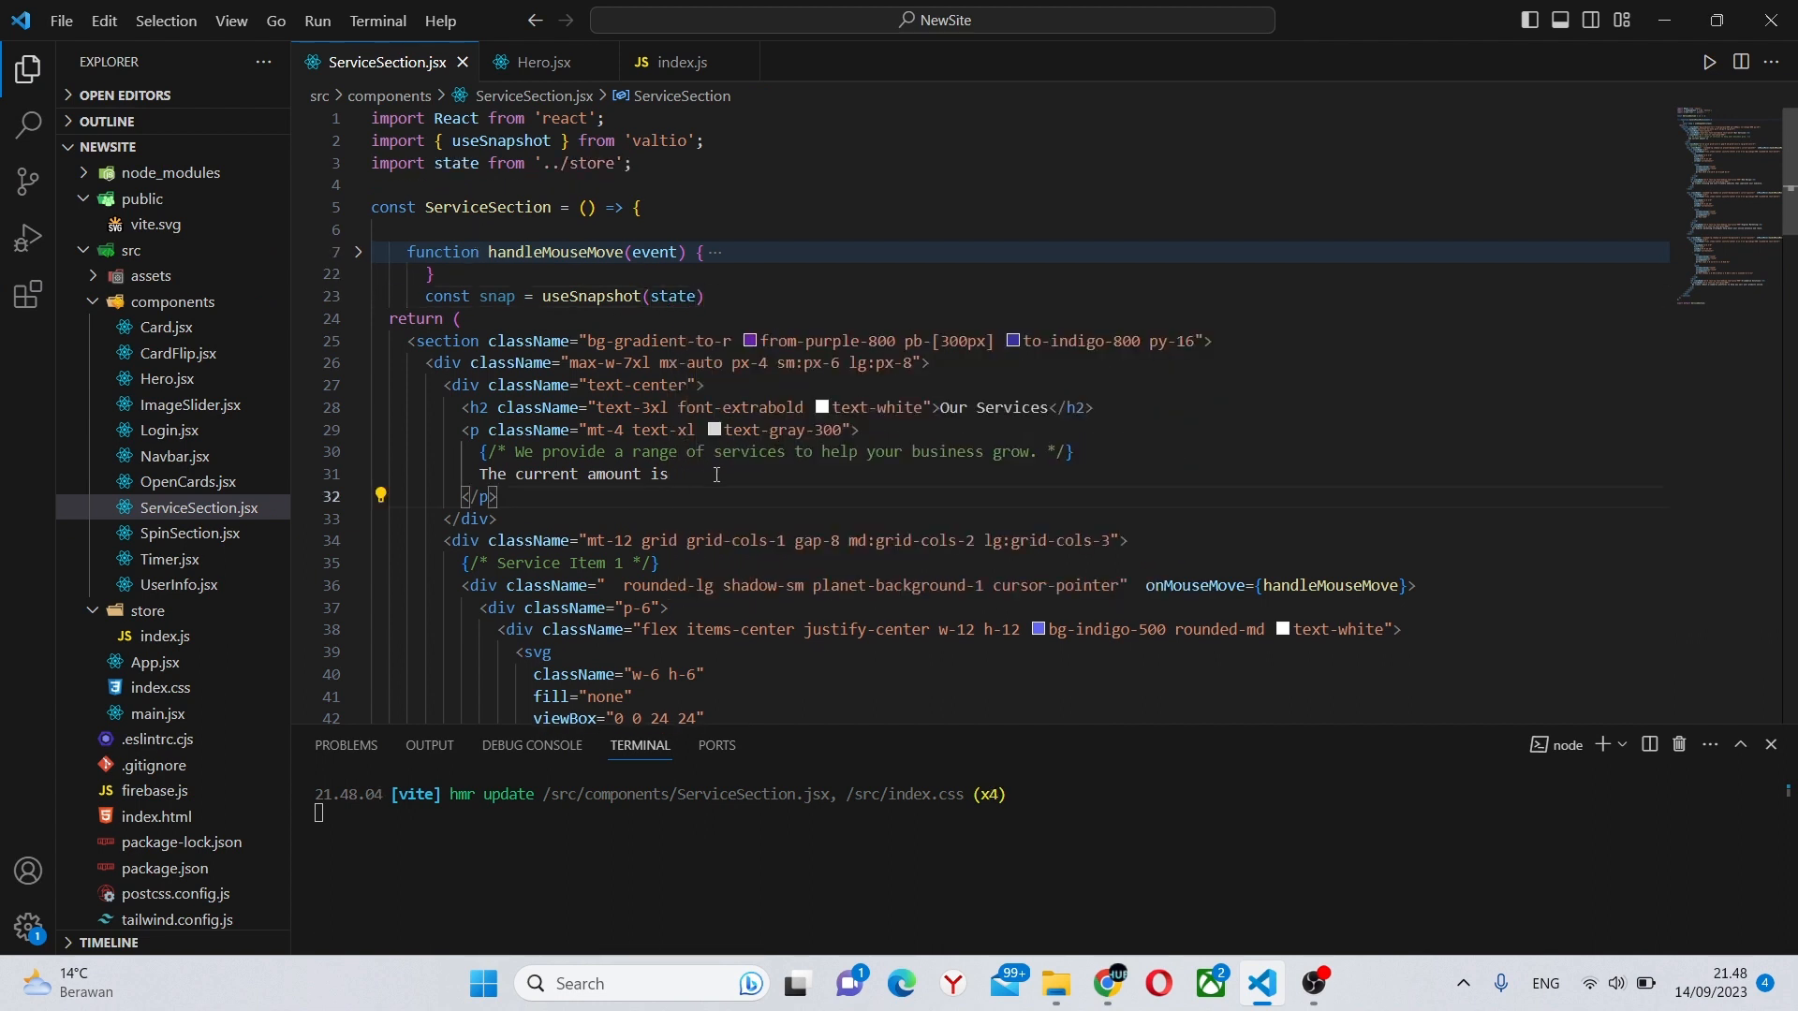
pyautogui.write('{snap.')
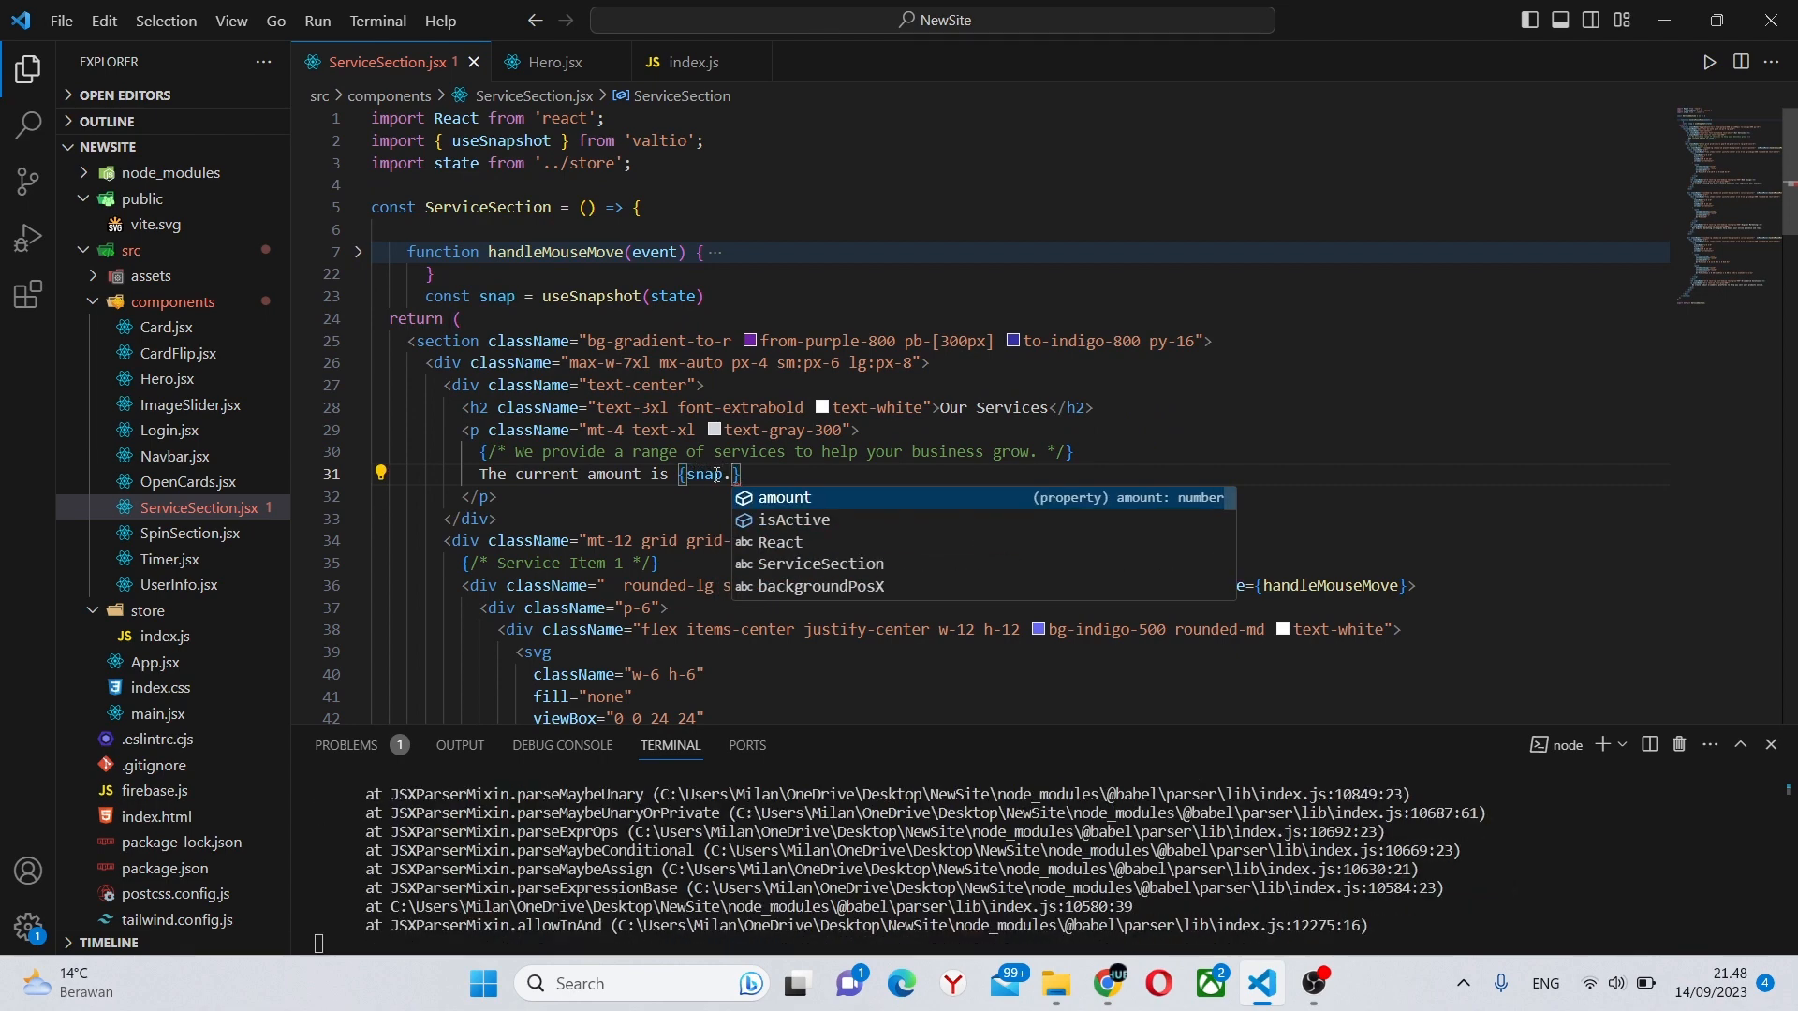
pyautogui.click(1101, 982)
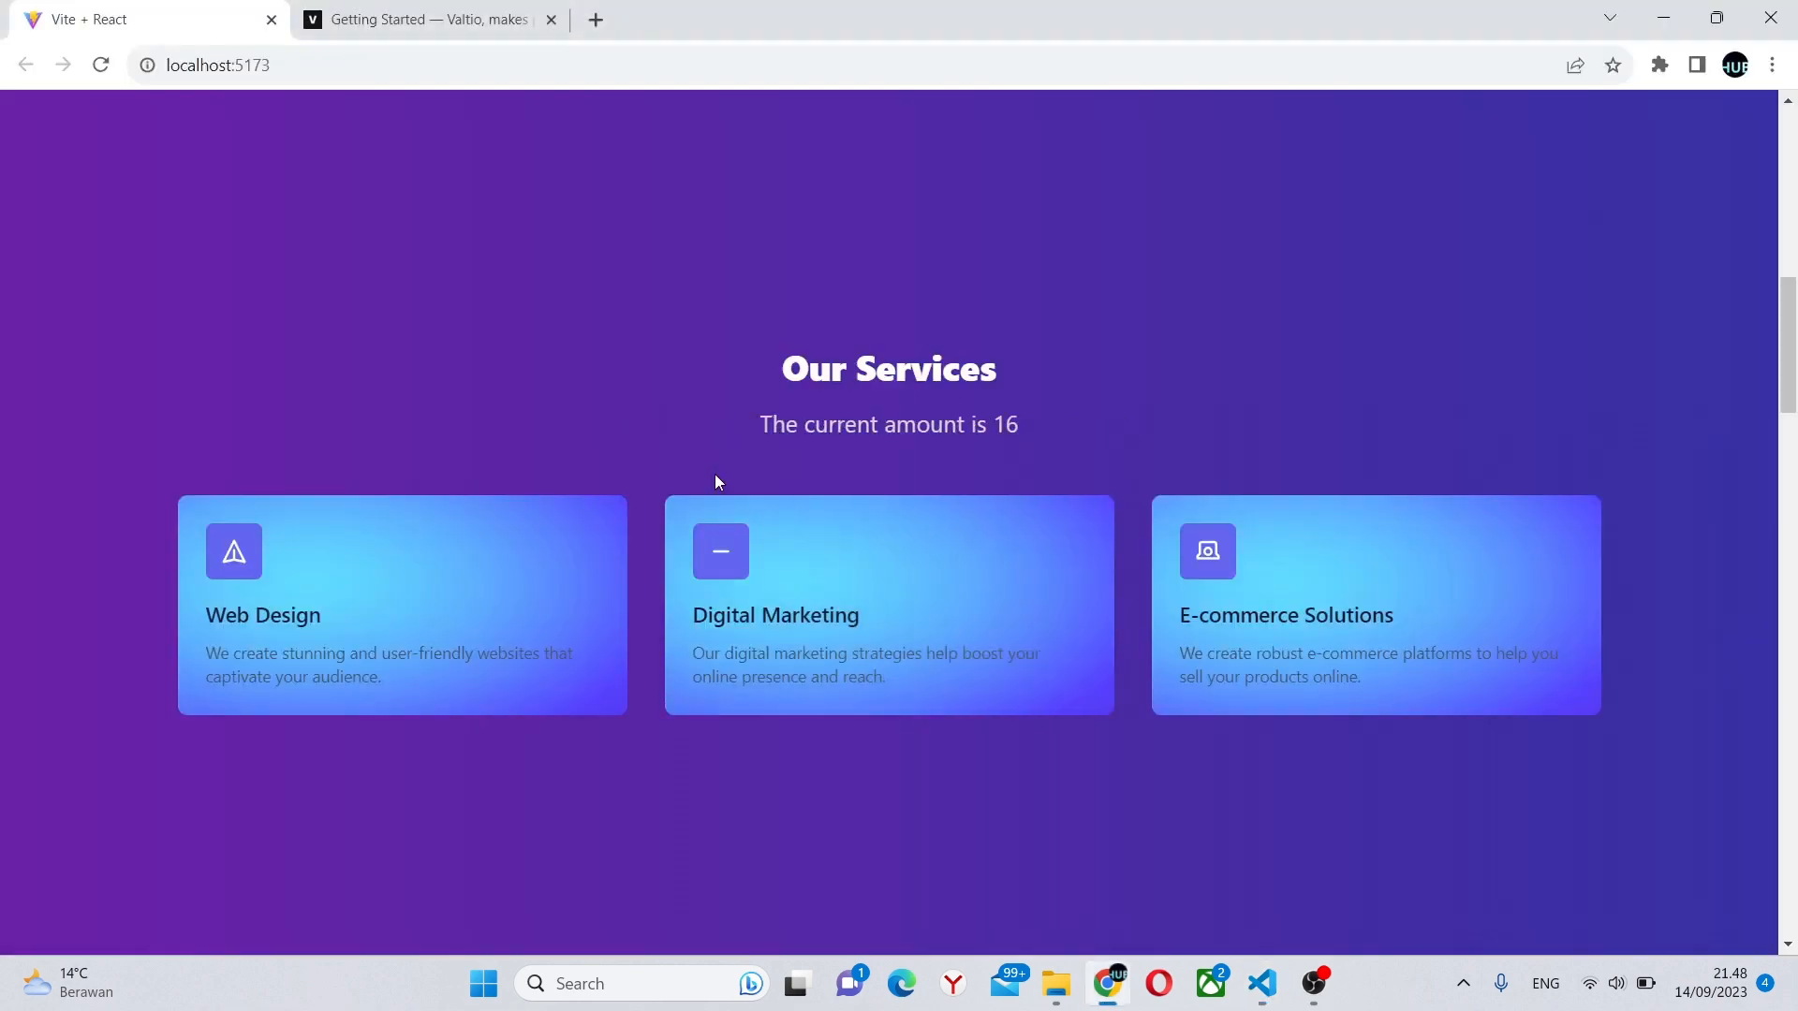
# Raise the amount to 28 from the hero, confirm Our Services matches, then return to VS Code.
pyautogui.scroll(3)
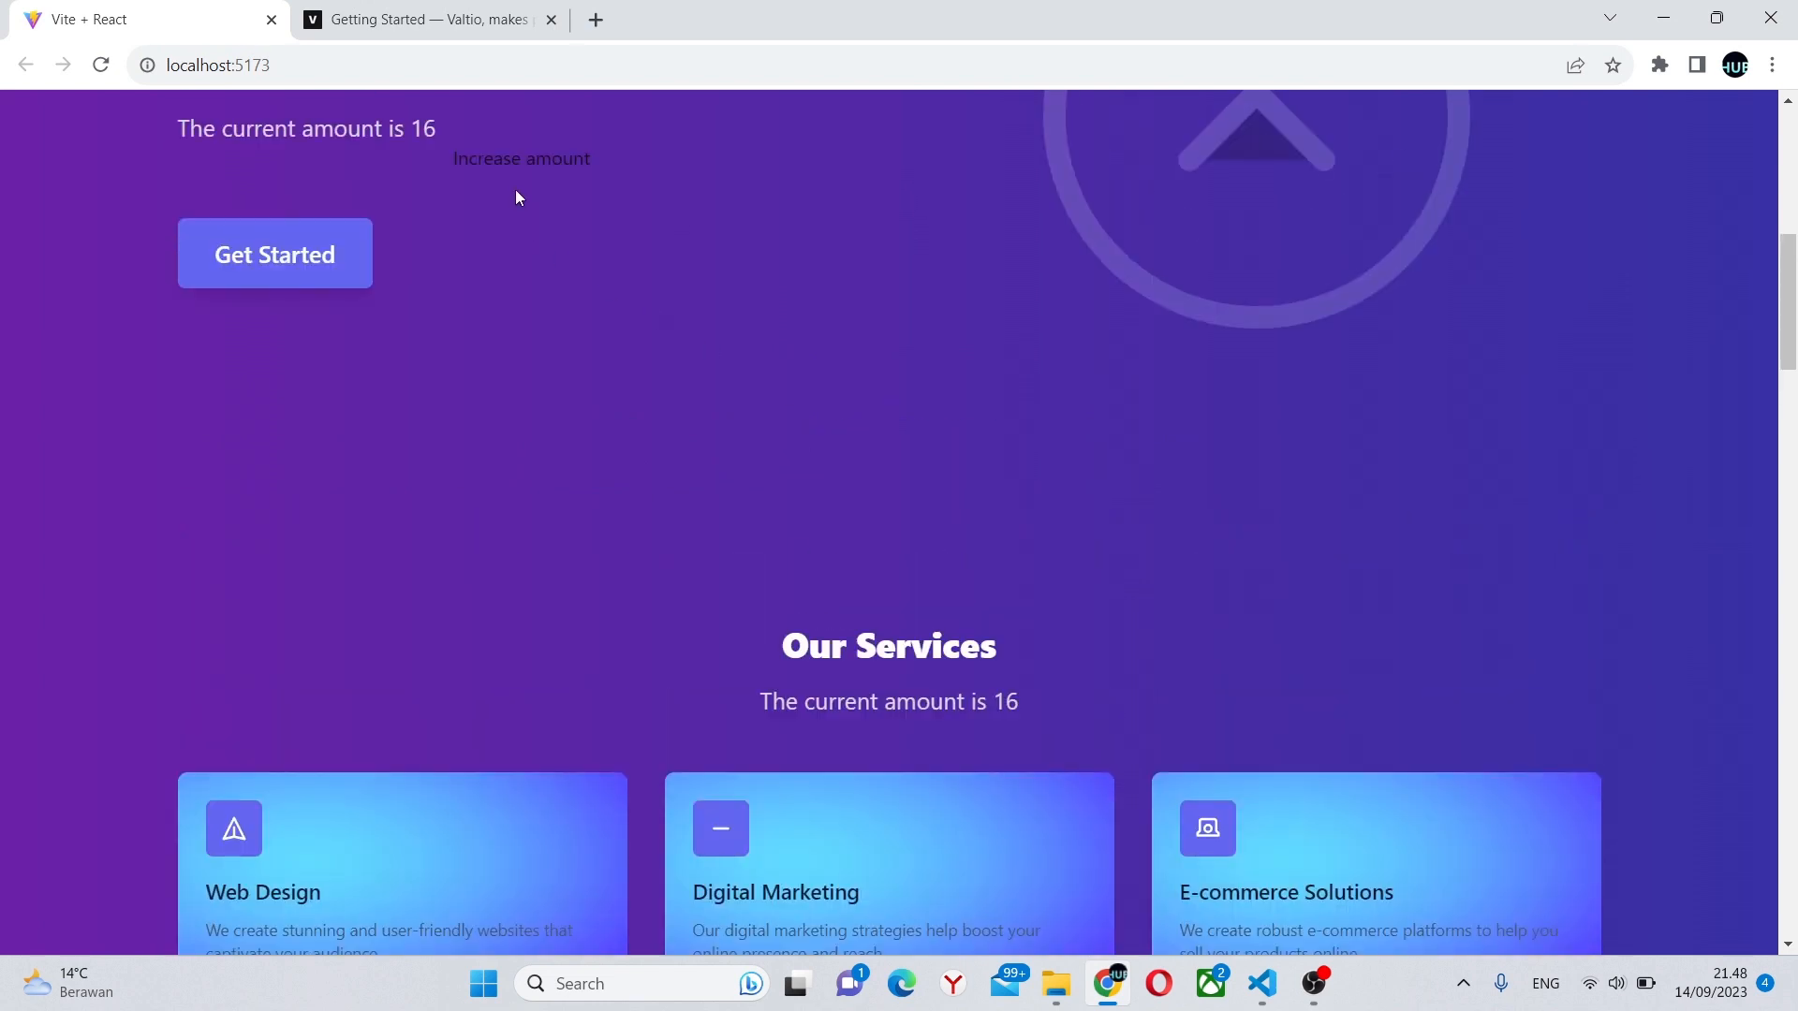
pyautogui.click(520, 158)
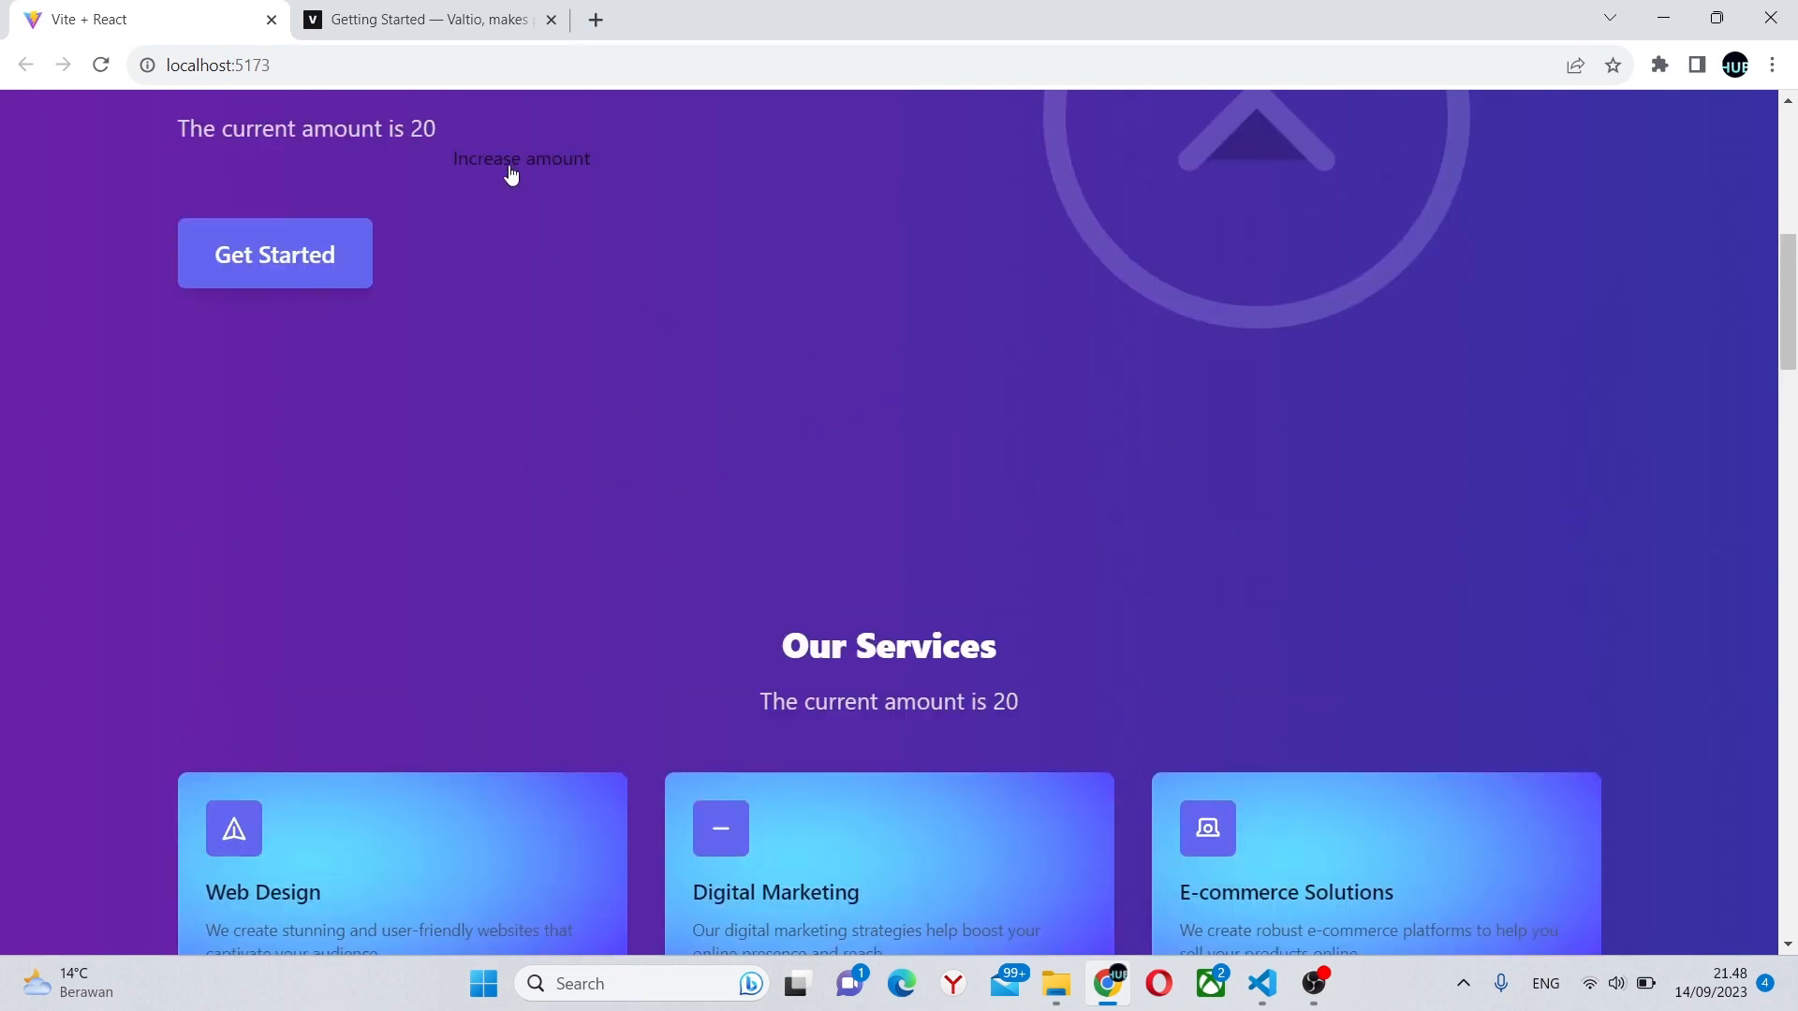
pyautogui.click(521, 158)
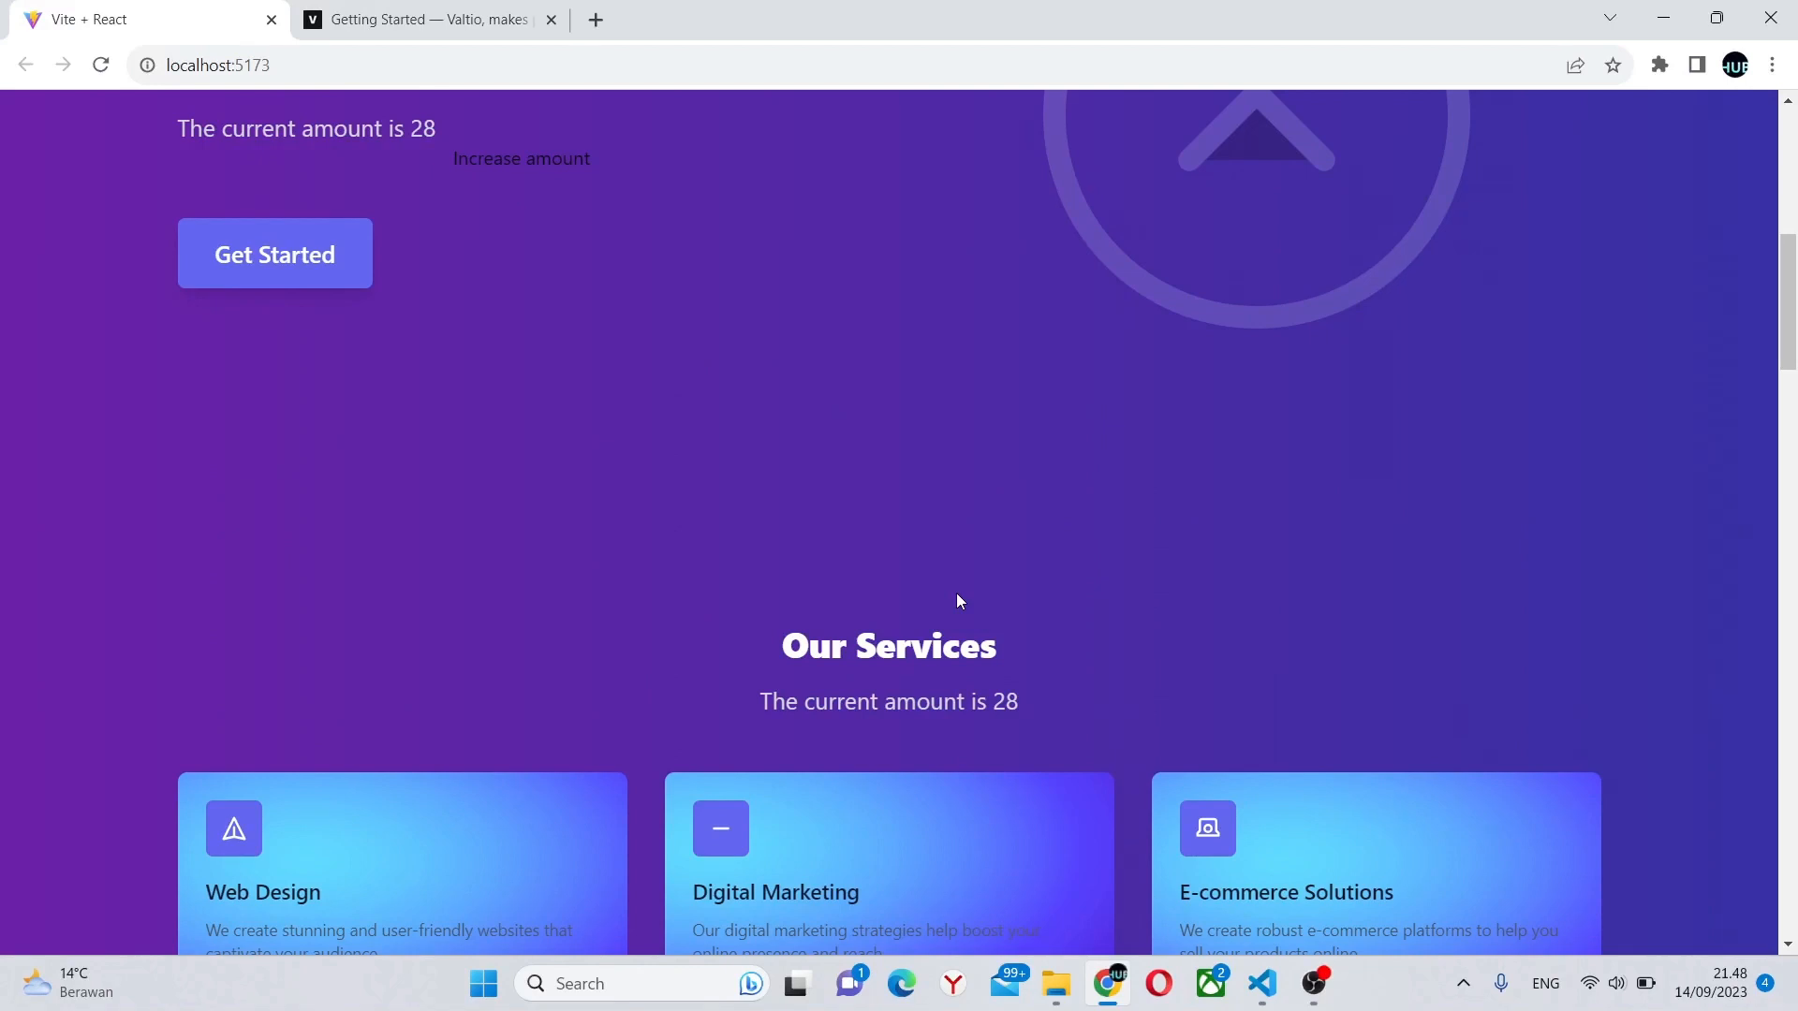
pyautogui.moveTo(696, 308)
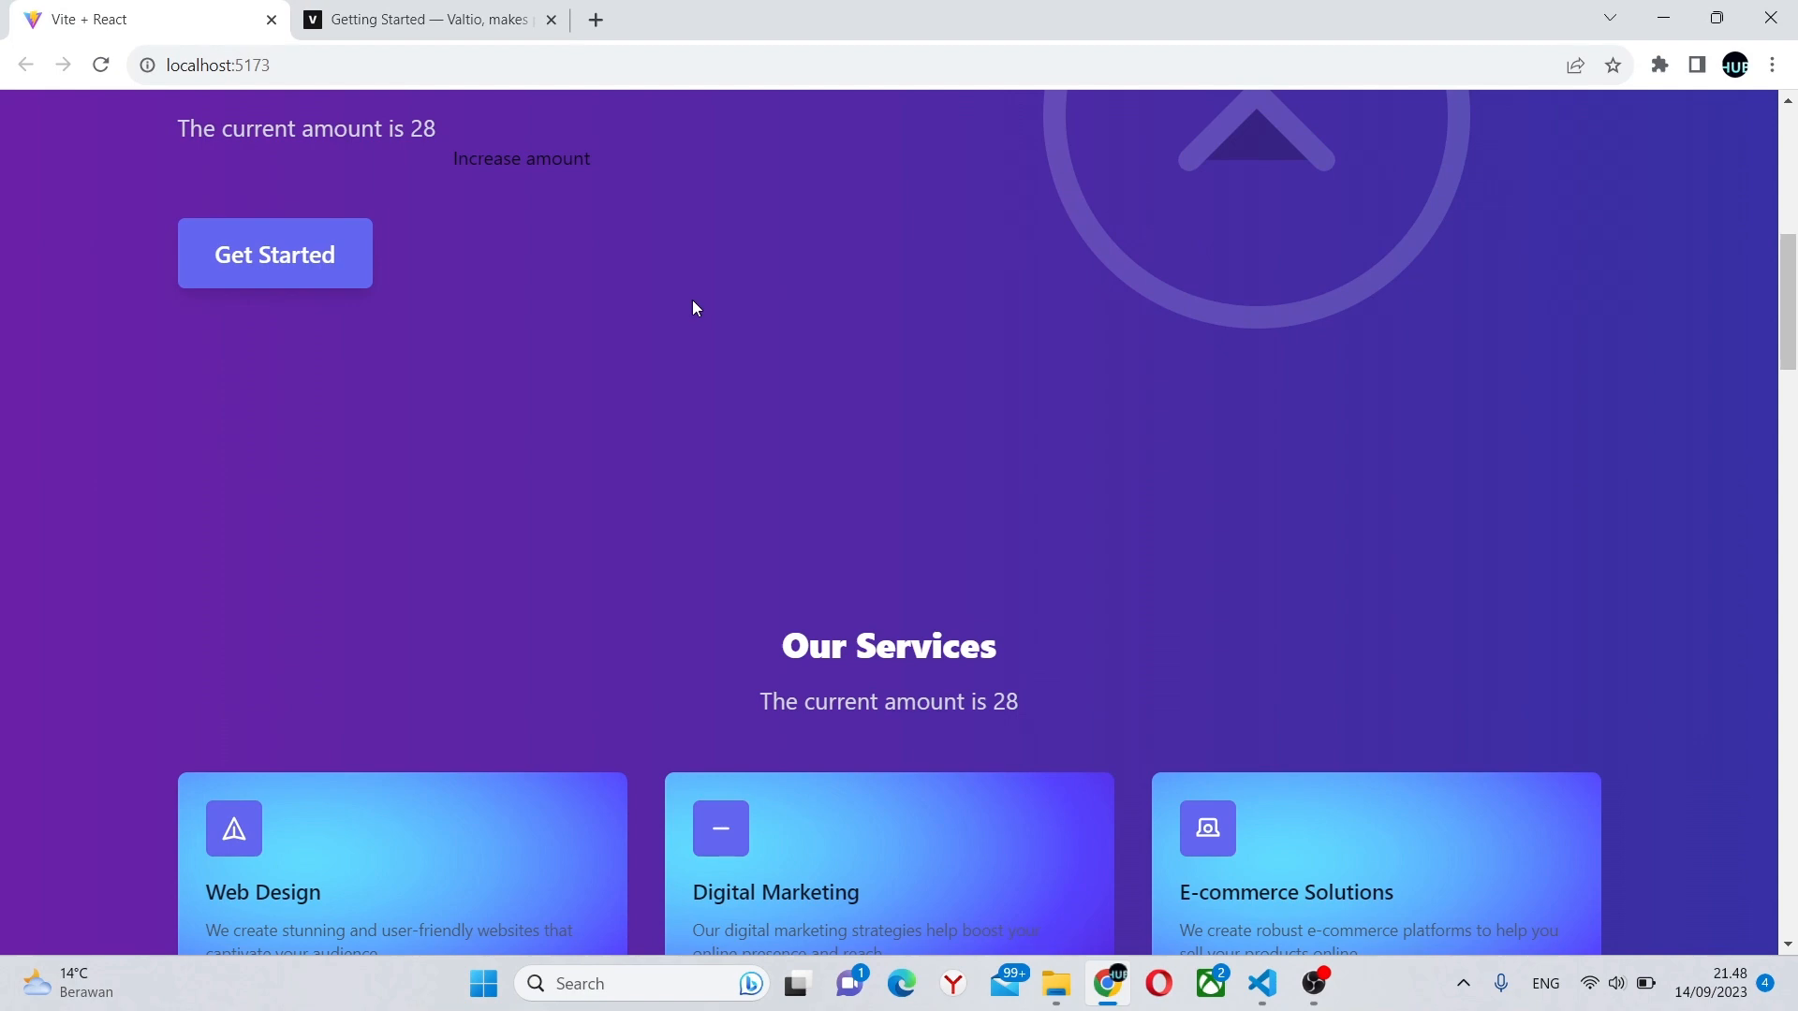
pyautogui.click(1261, 984)
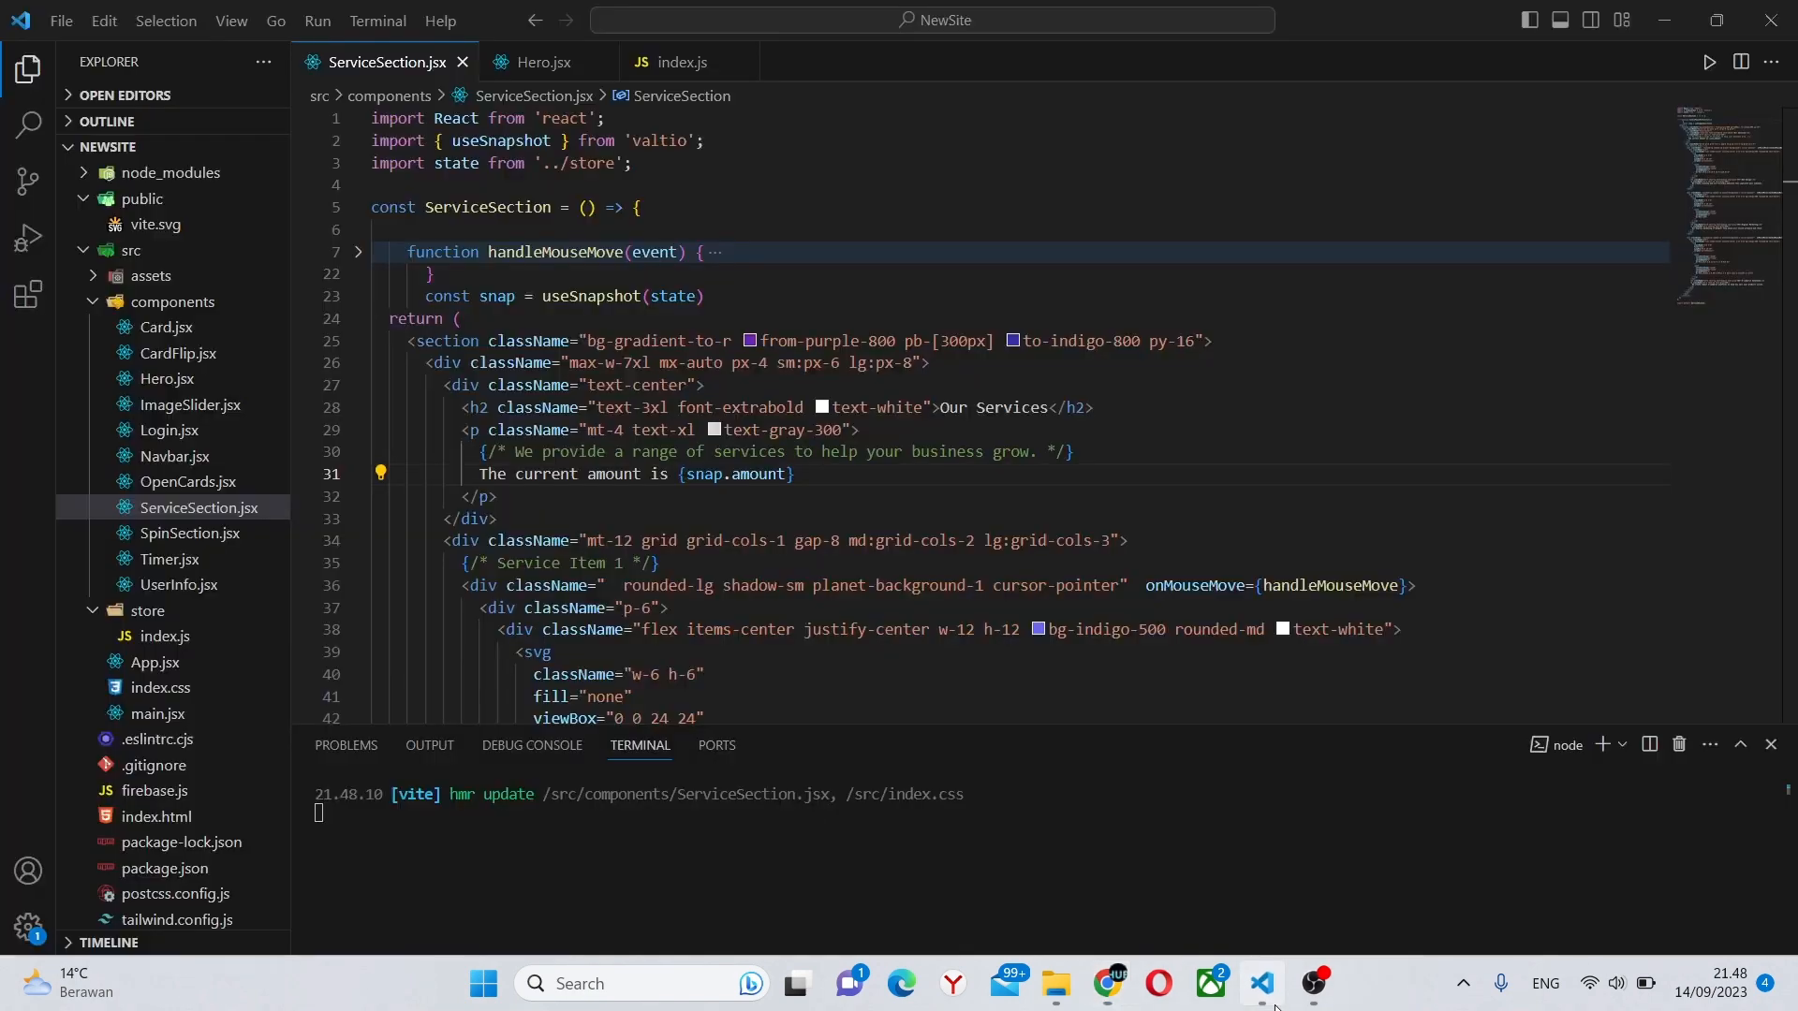